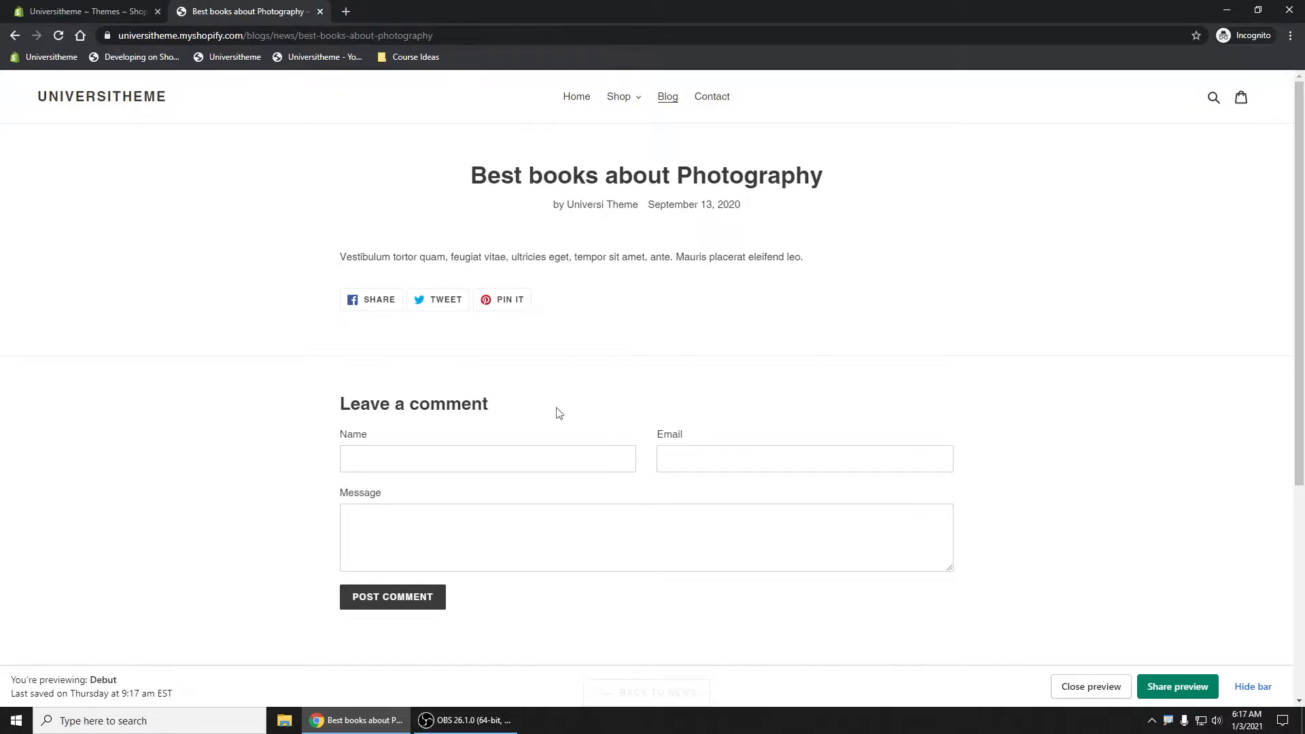
mouse_move(560, 417)
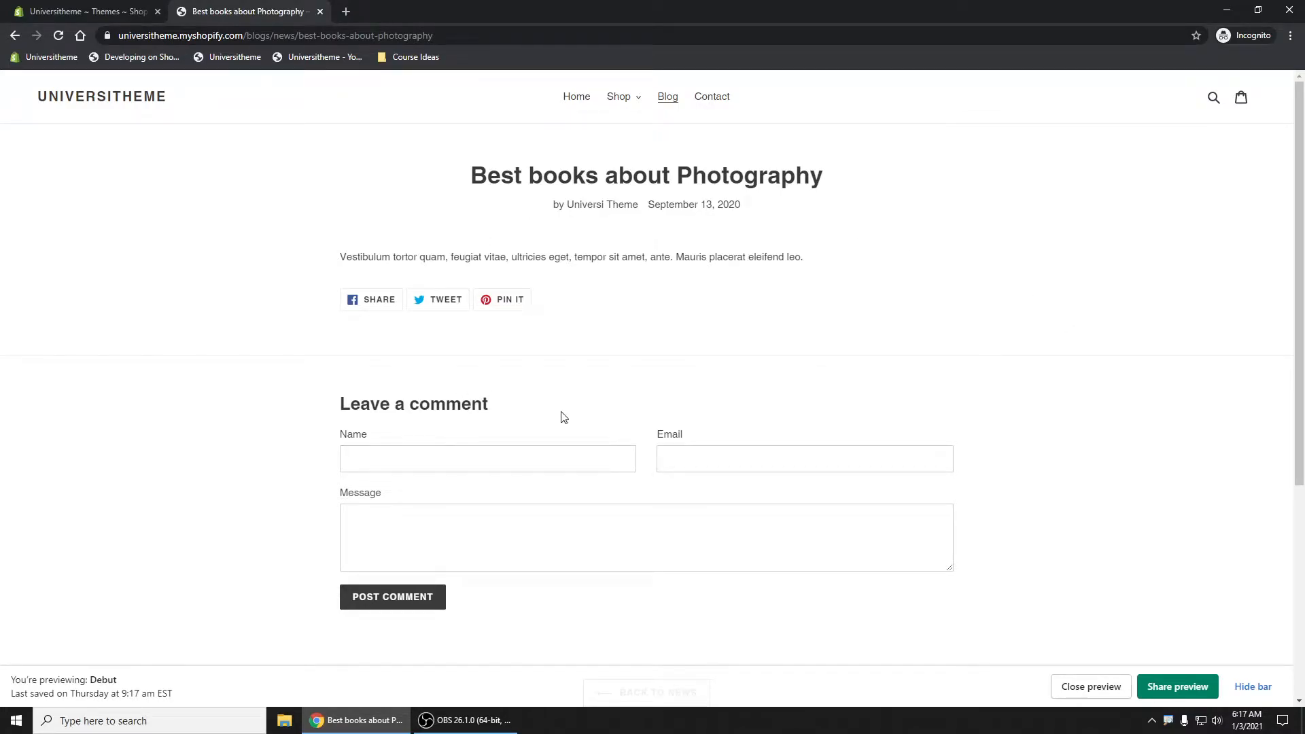
mouse_move(364, 366)
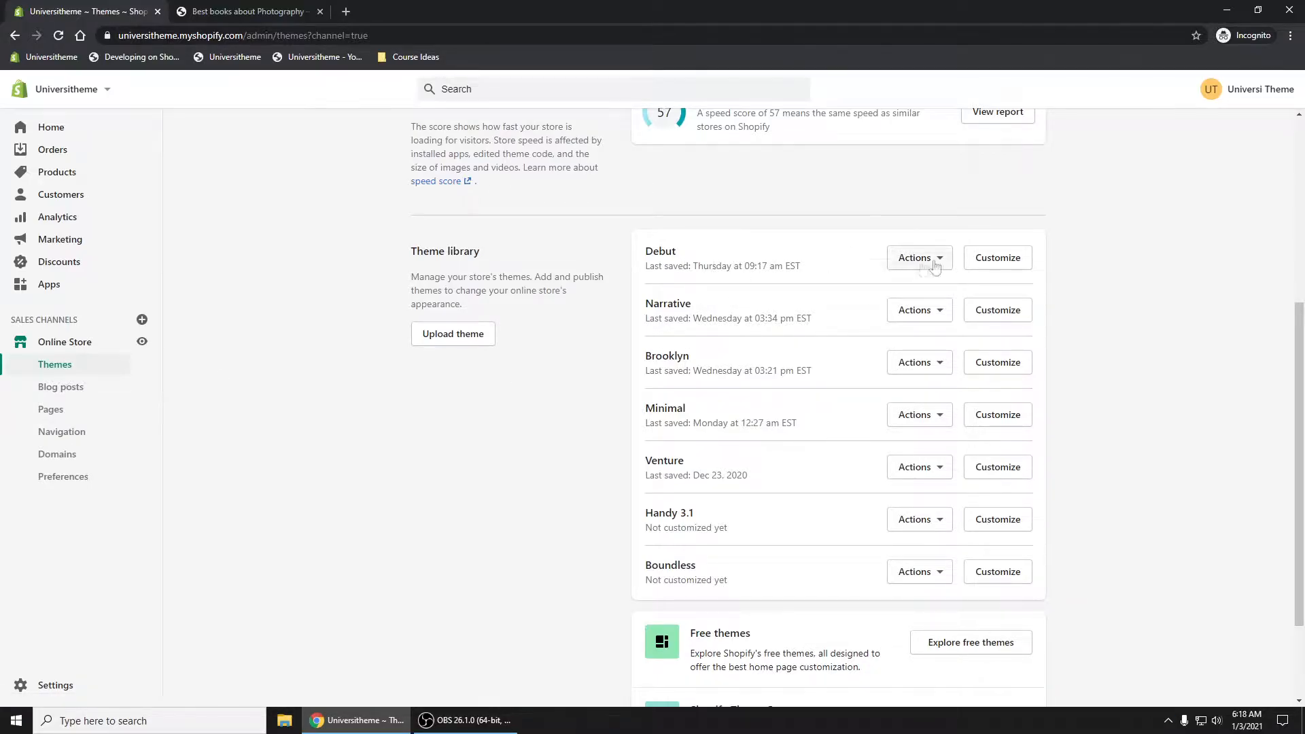
- Choose Edit code from the Debut theme's Actions and scroll the file list to Sections
left_click(918, 257)
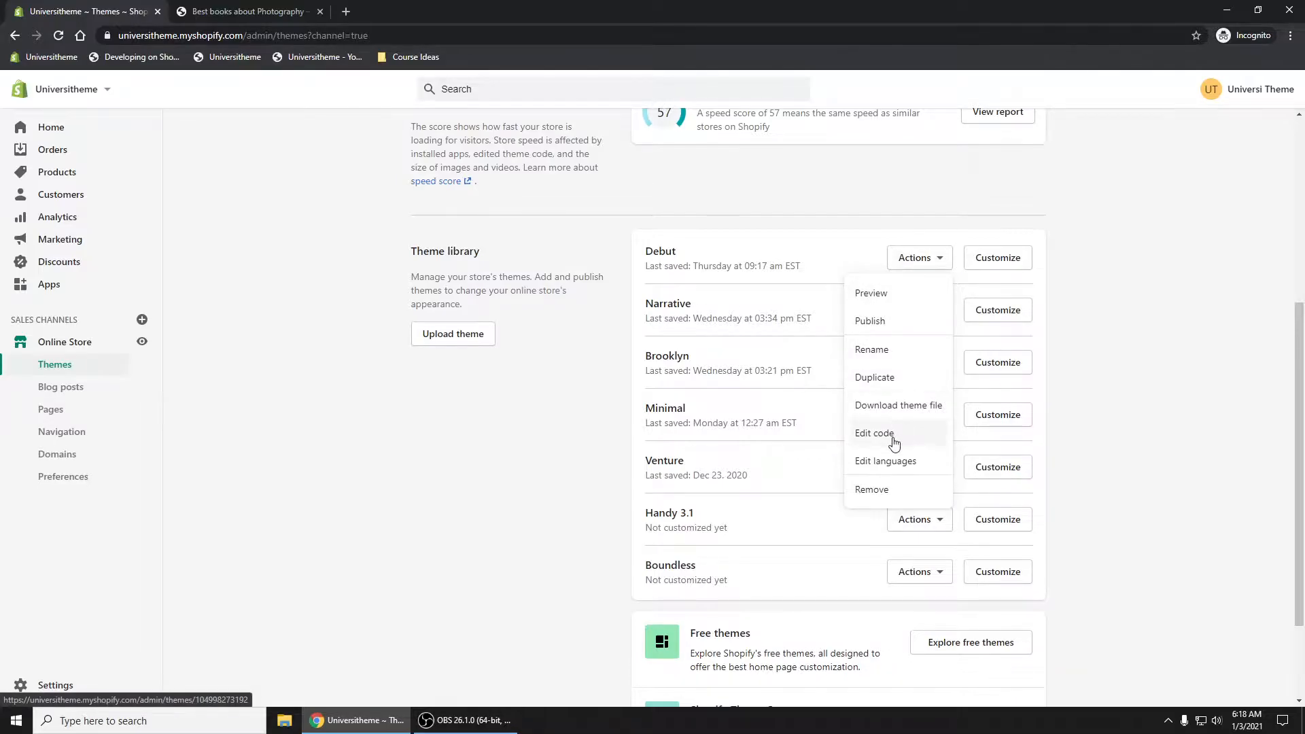
left_click(874, 432)
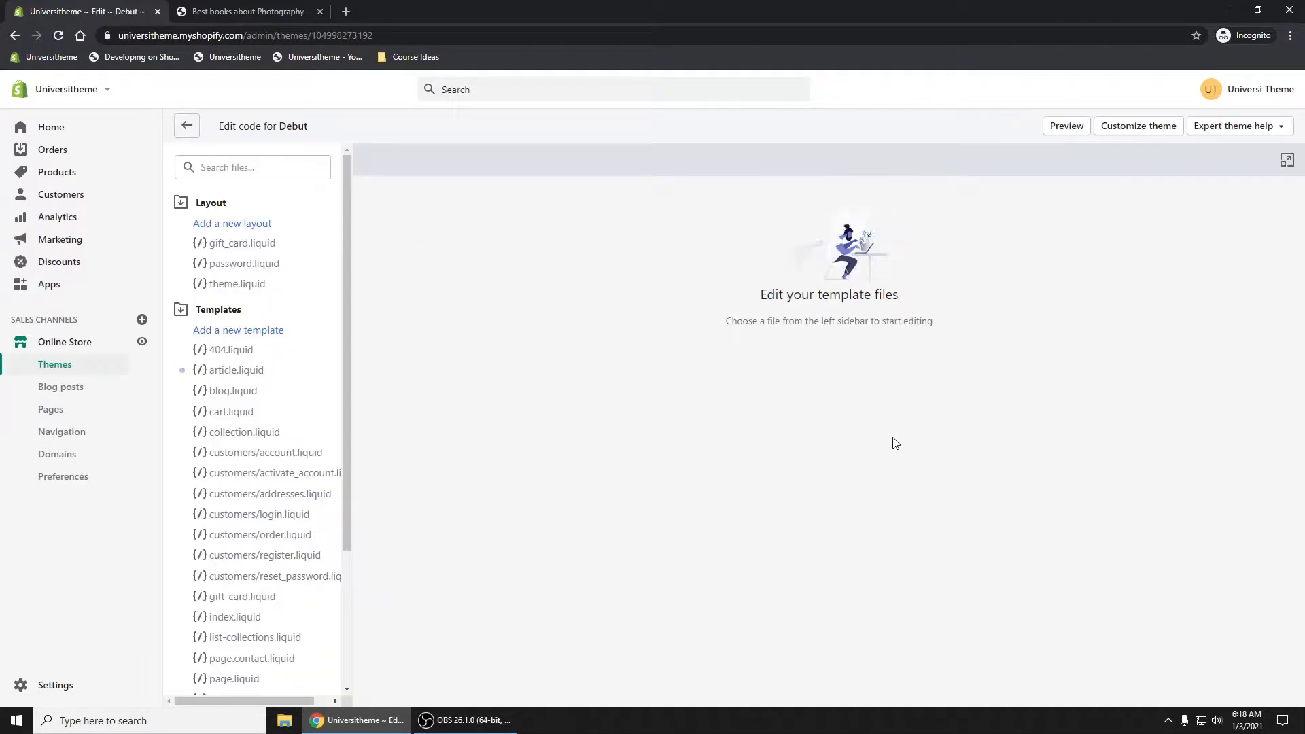
scroll("down", 3)
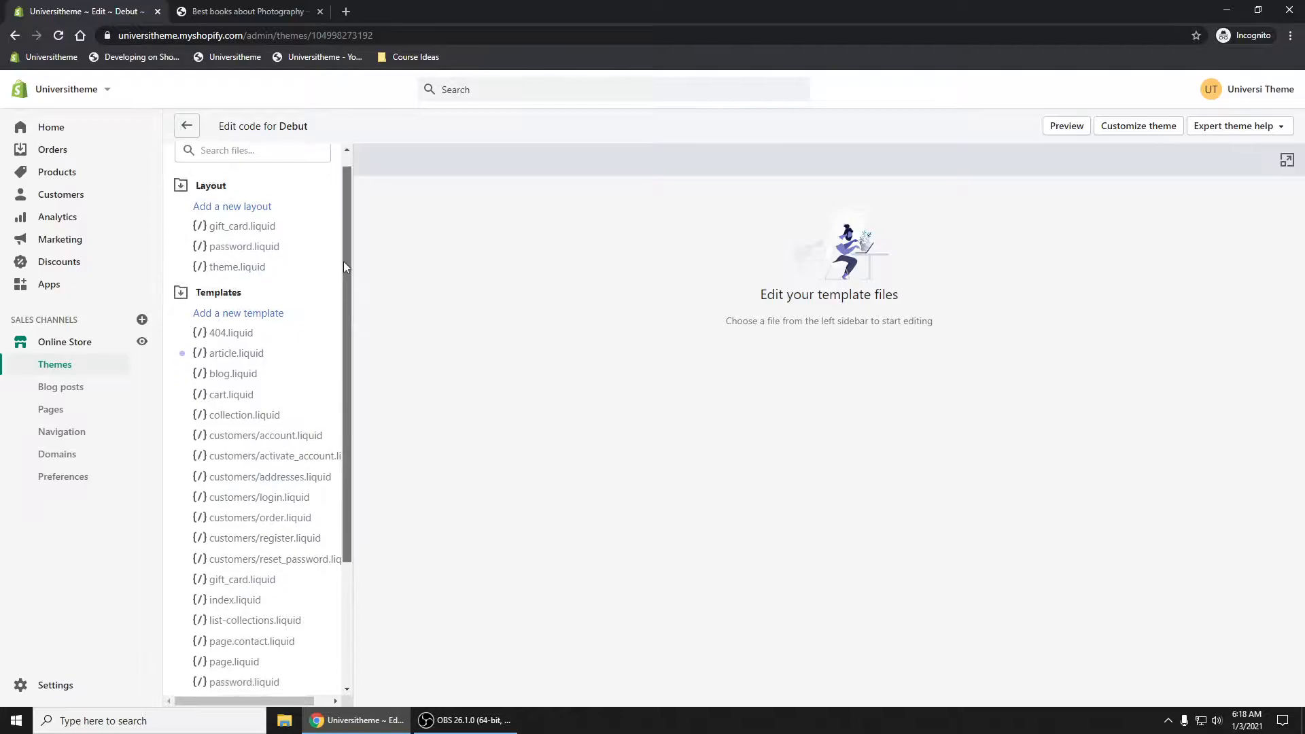
scroll("down", 3)
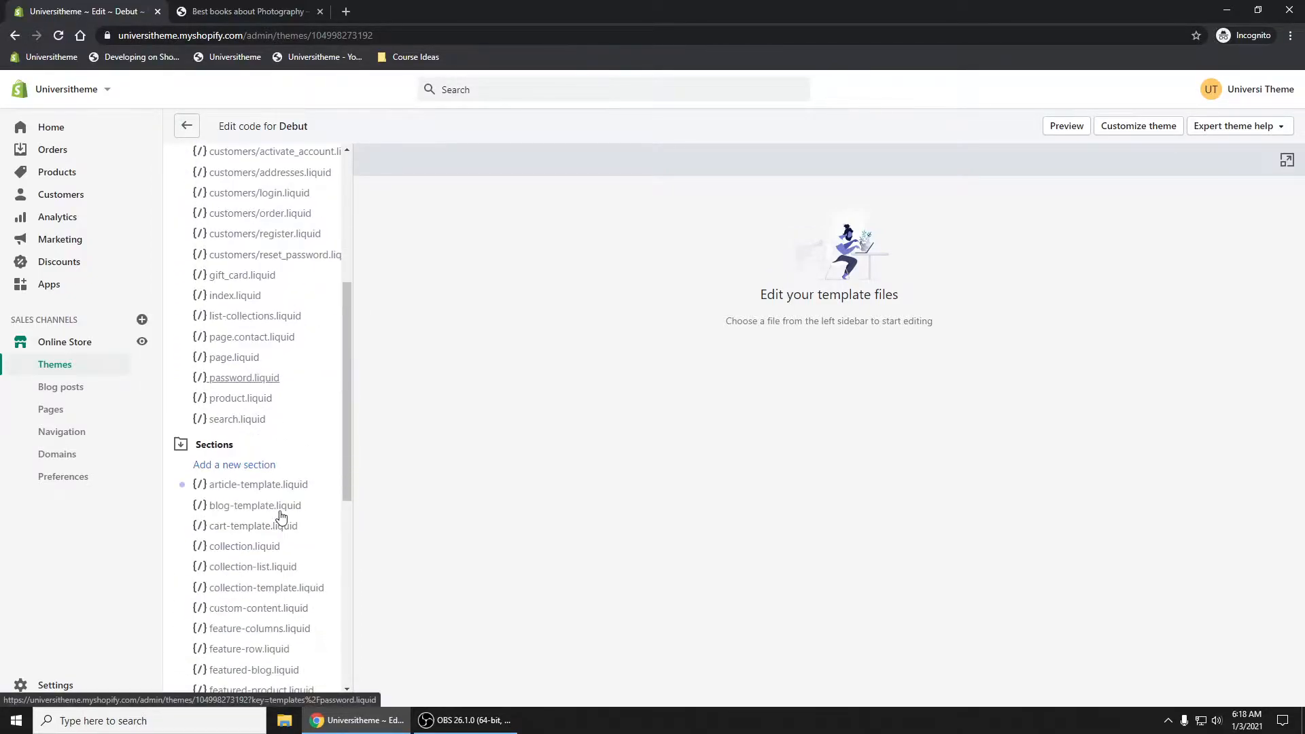
- Locate the share buttons block in sections/article-template.liquid and check the article preview
left_click(259, 484)
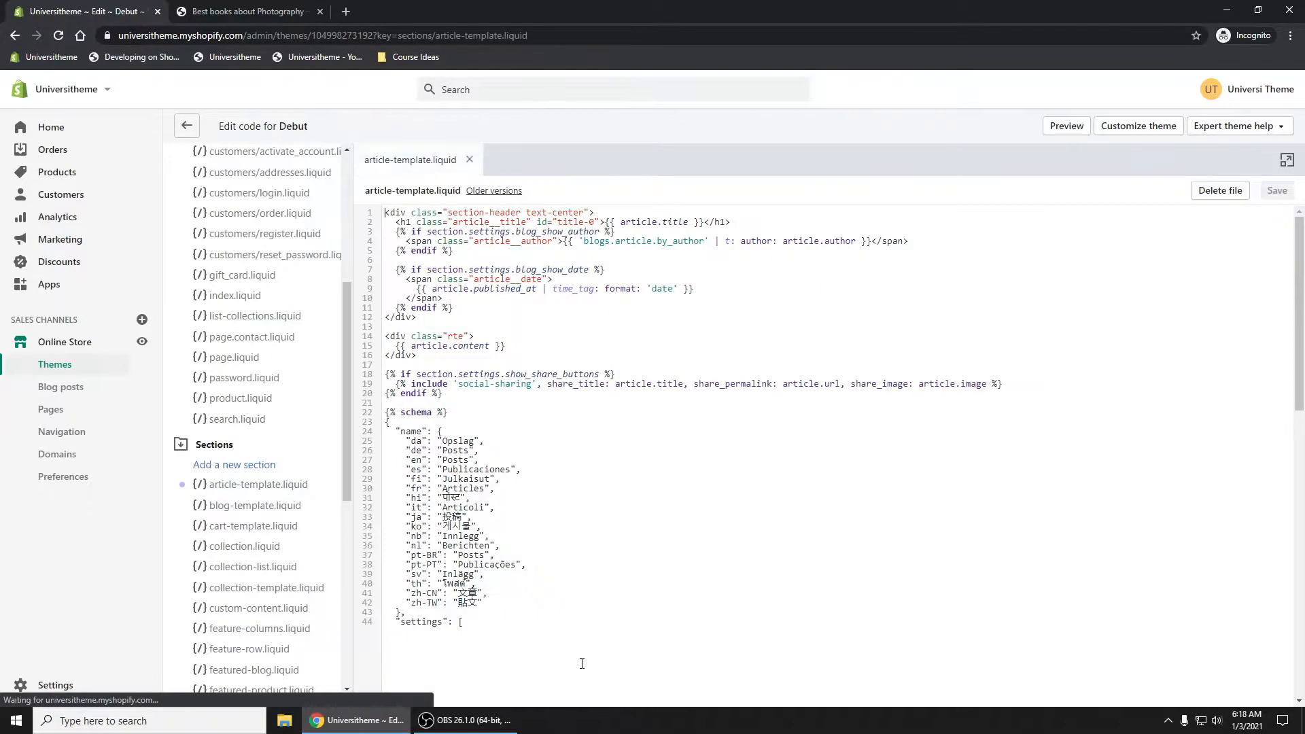
scroll("down", 3)
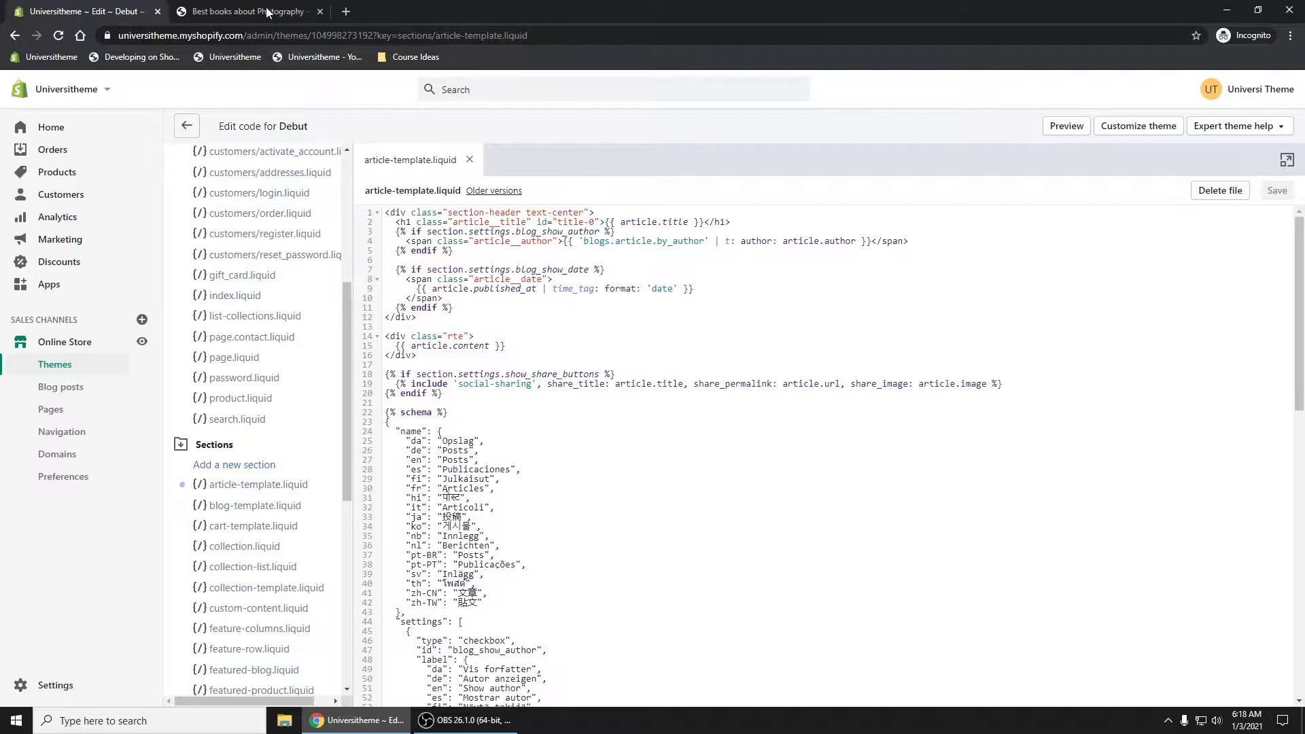
left_click(246, 10)
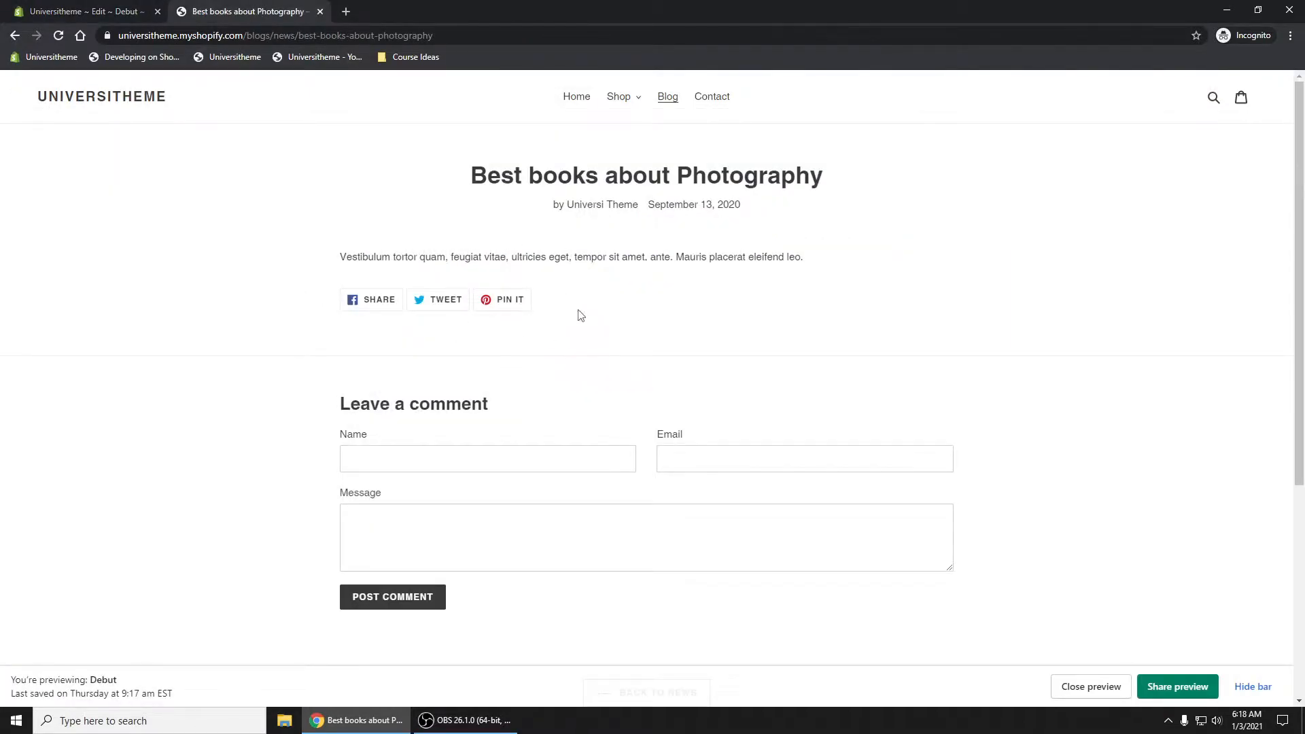
mouse_move(236, 64)
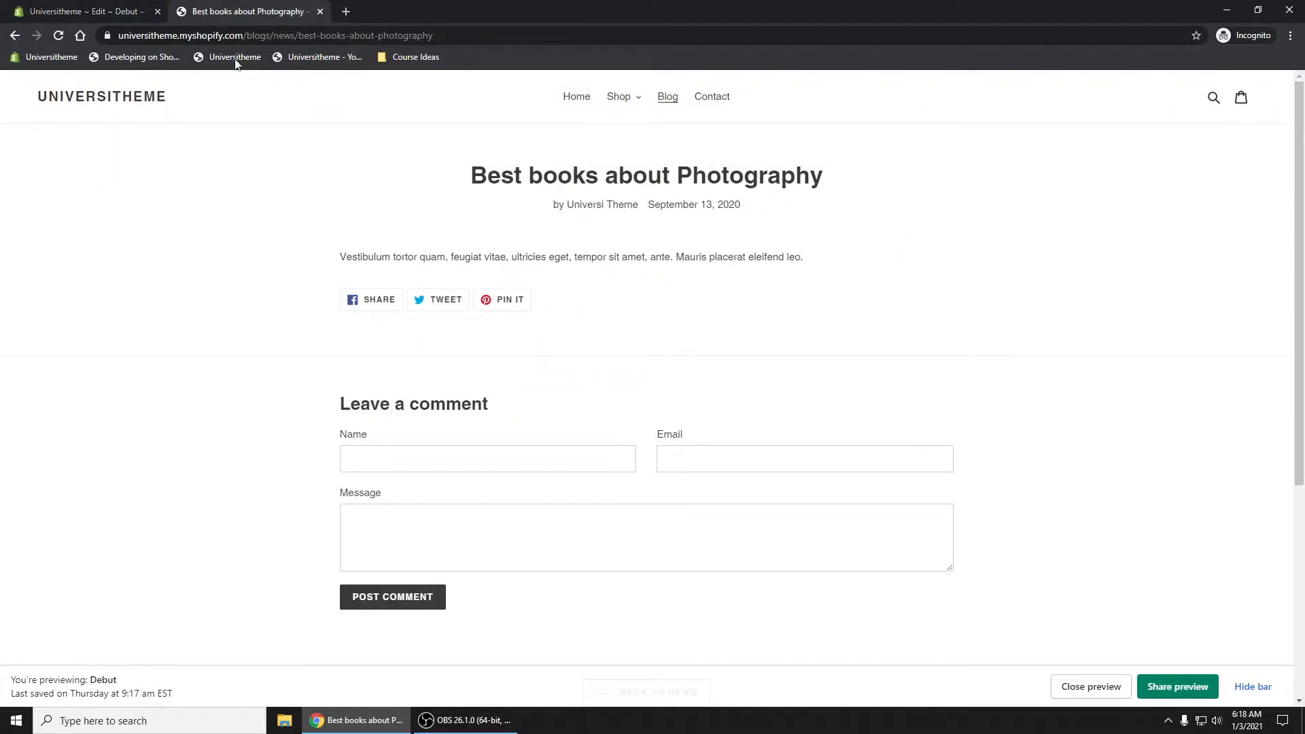
left_click(82, 11)
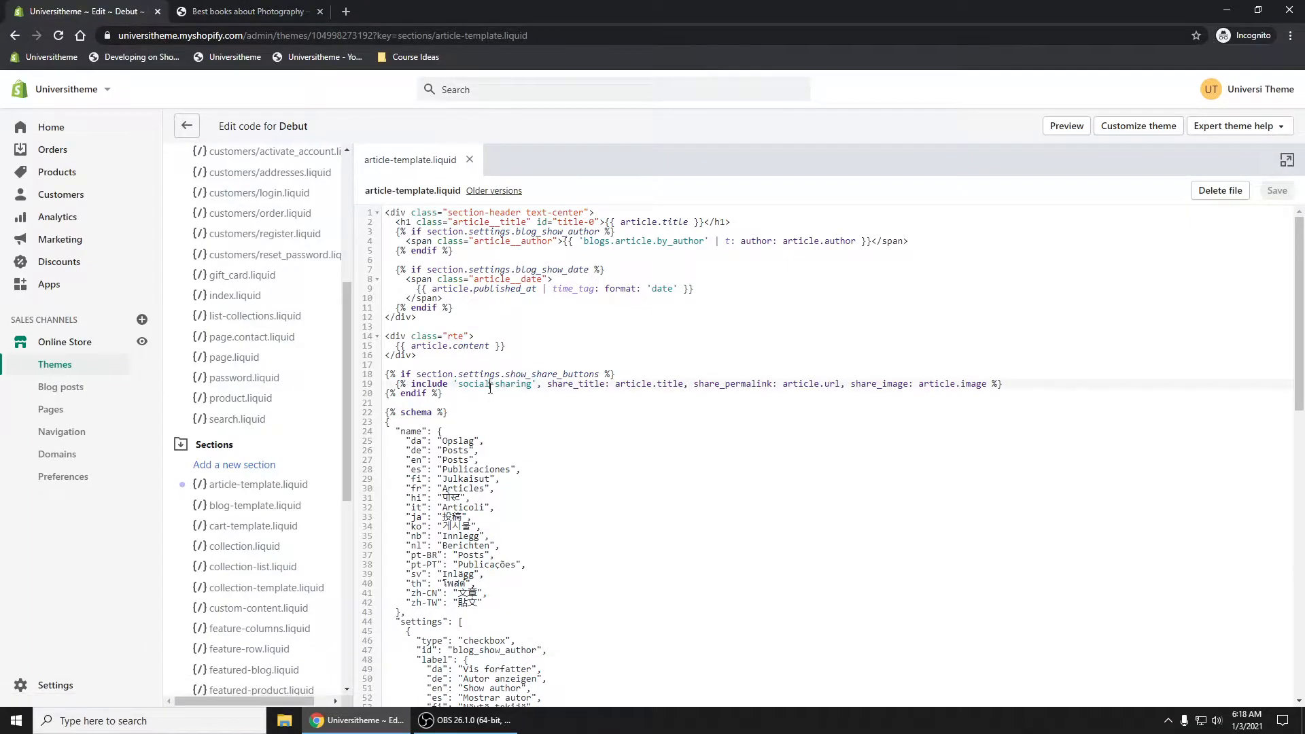
- Insert <h1>hello</h1> after the share buttons block and save the template
key("enter")
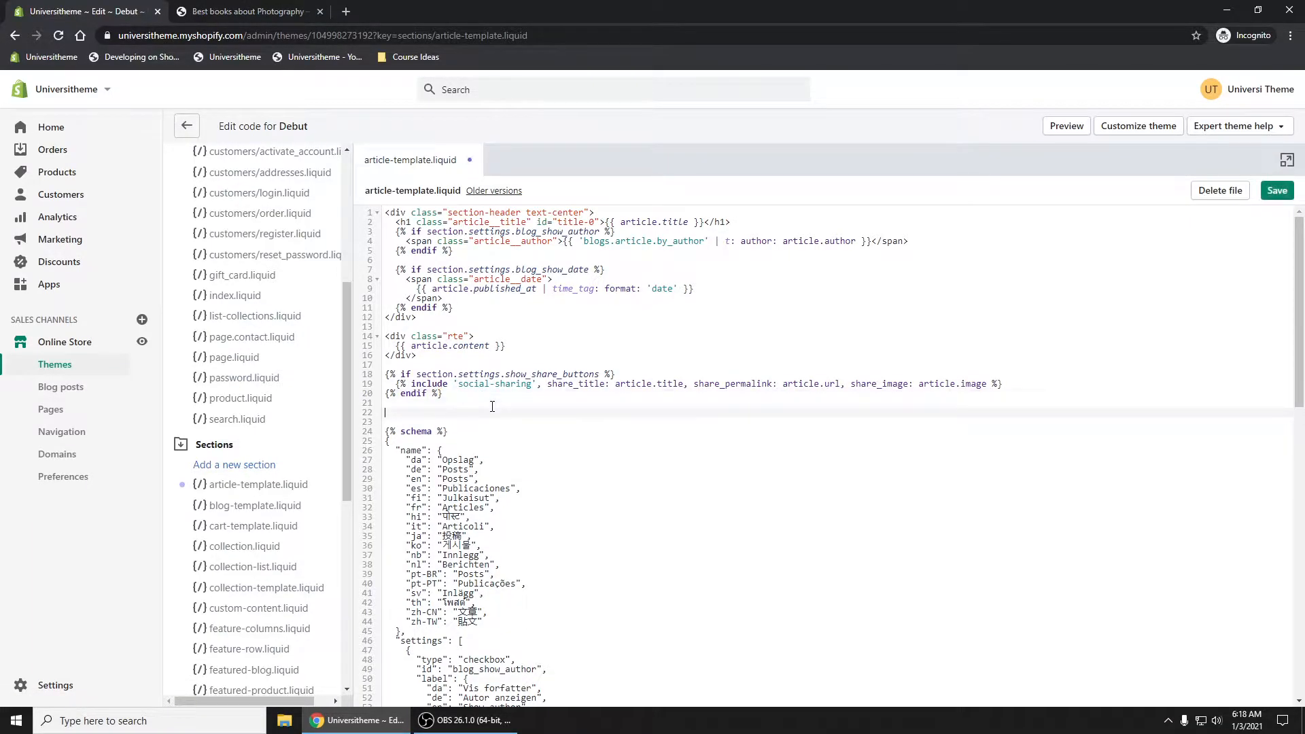
type("<h1")
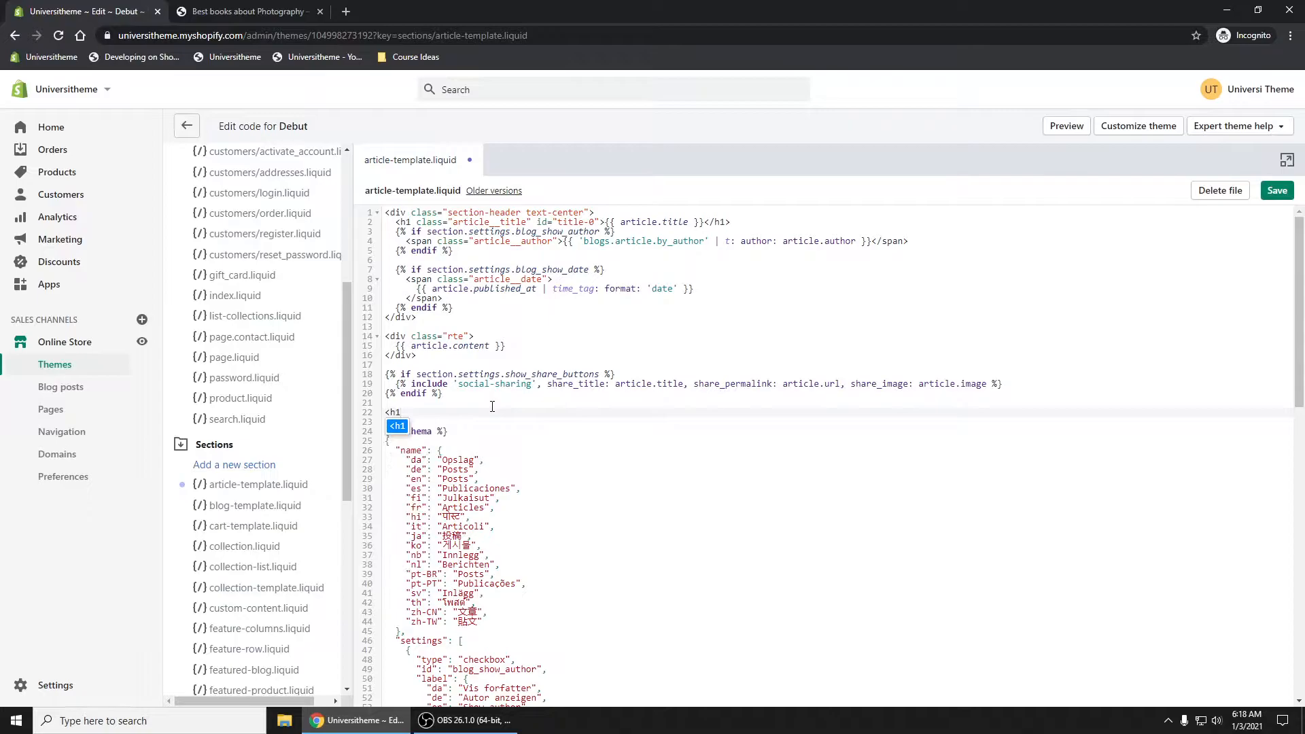
type("hel")
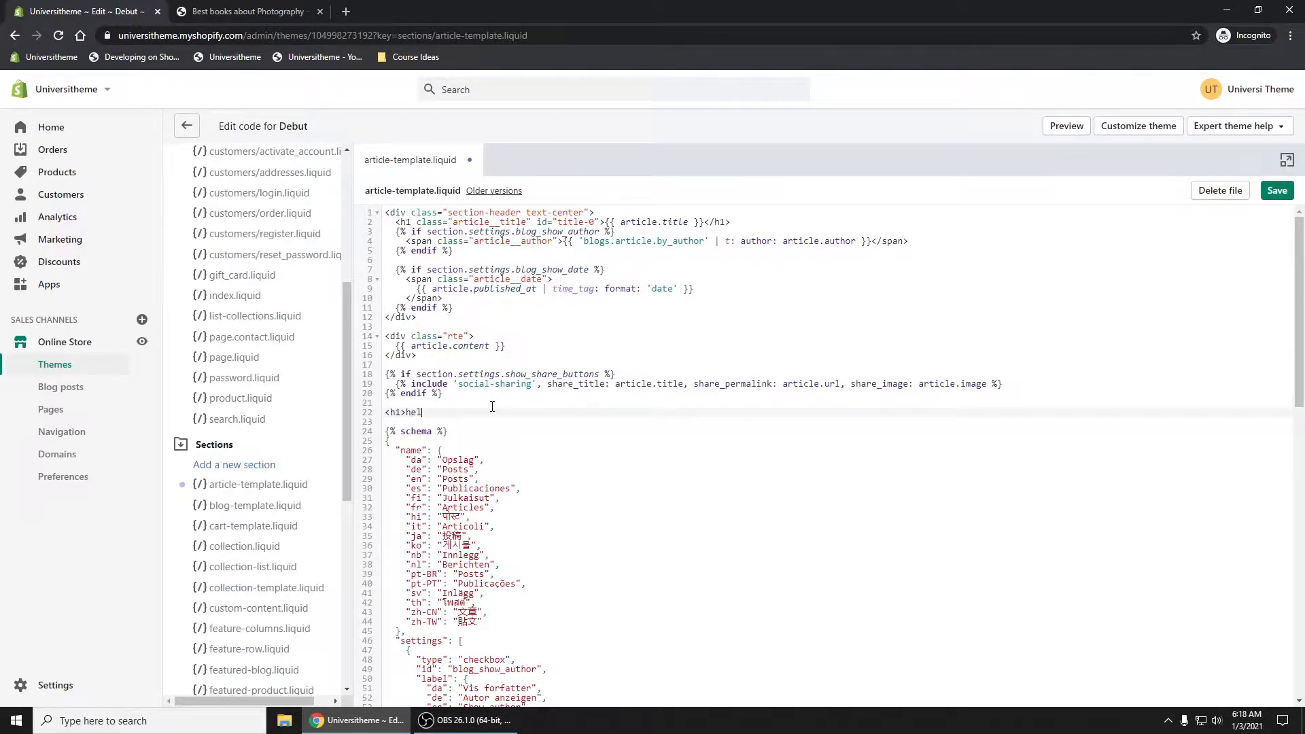
type("lo</h1>")
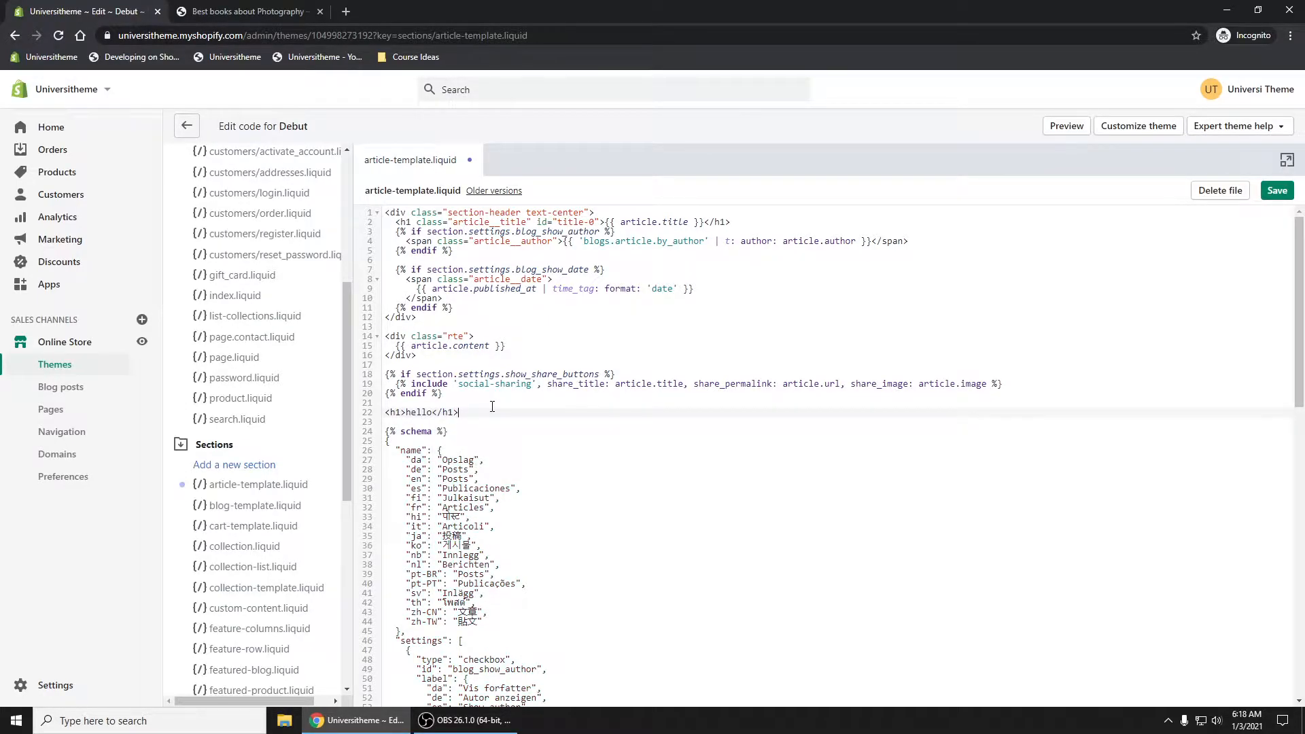
left_click(242, 11)
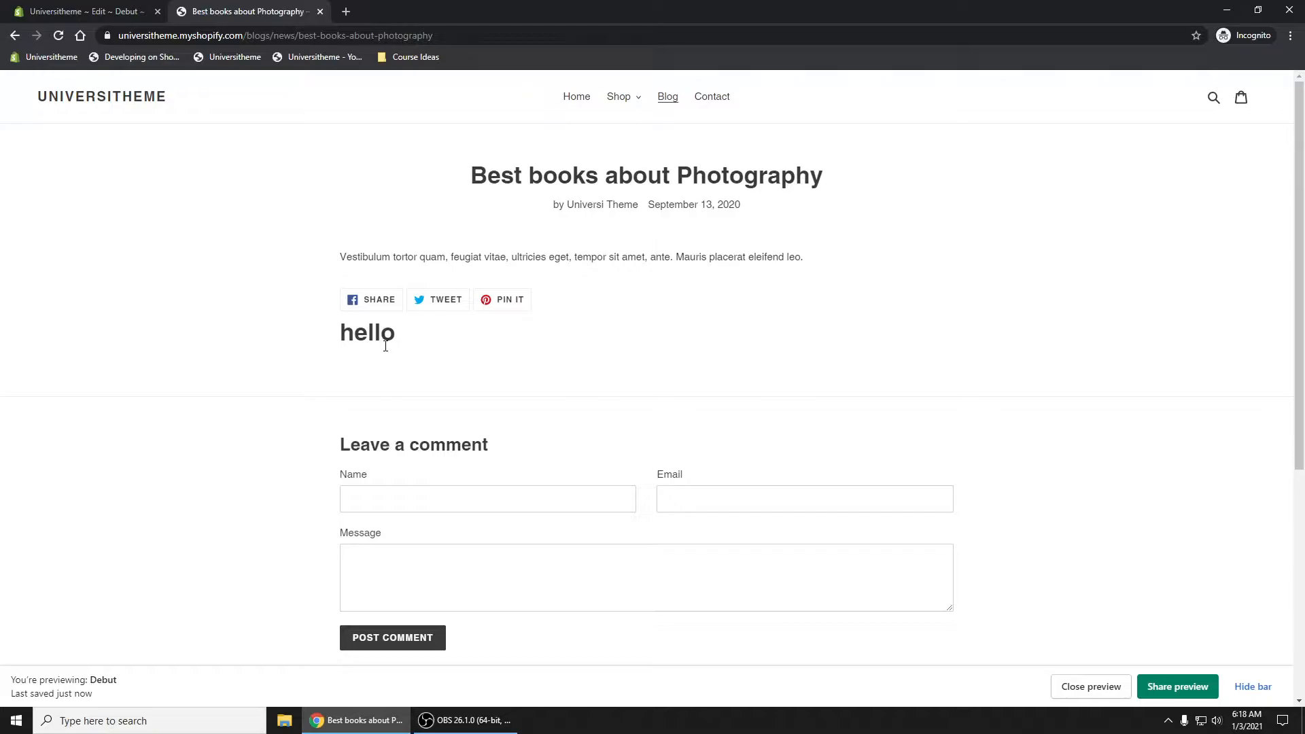
left_click(83, 11)
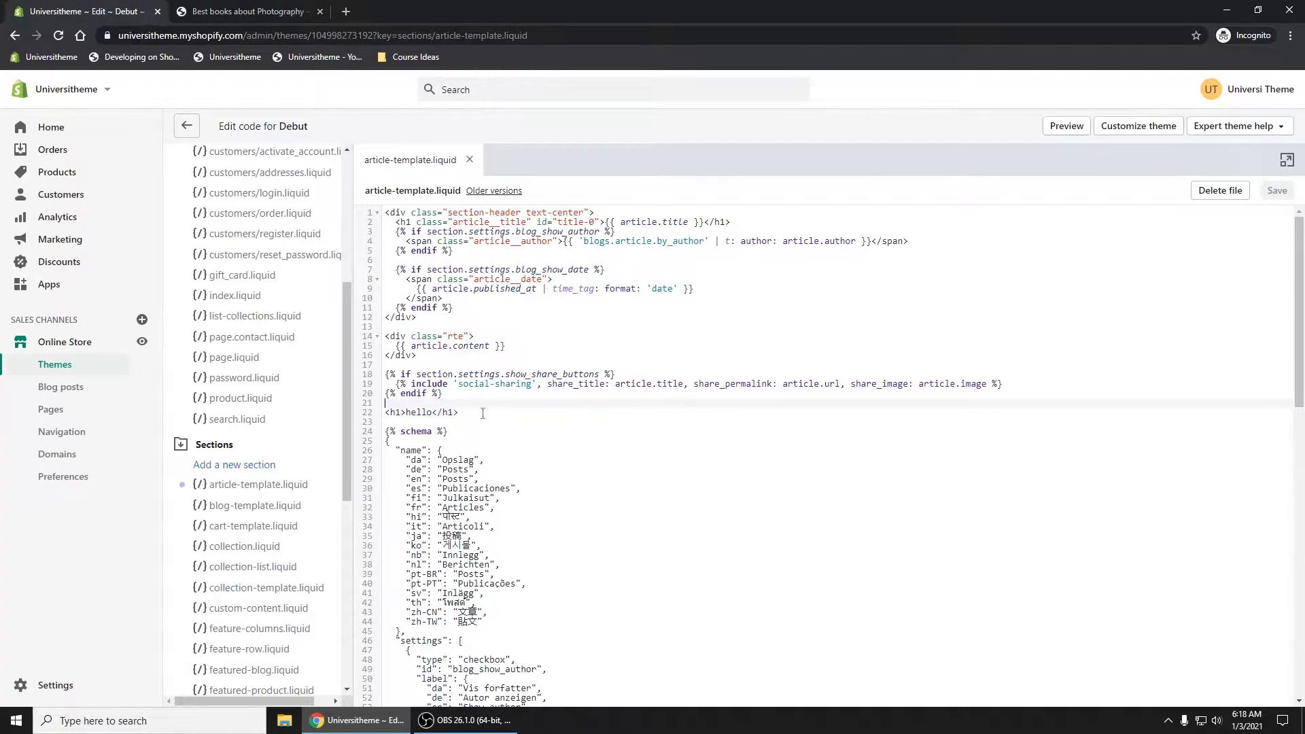
- Overwrite the hello line with {% assign blog_prod = all_products['sundress'] %}
triple_click(422, 412)
type("{% %")
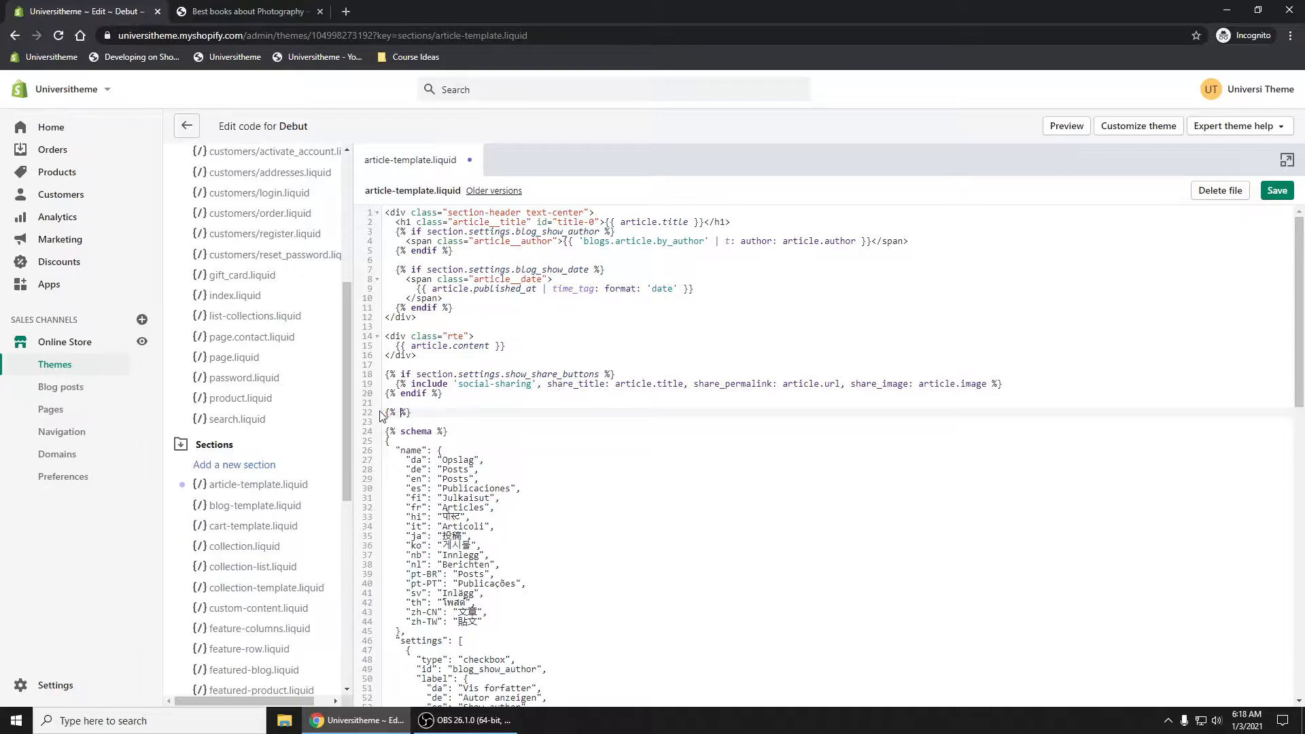
type("assign")
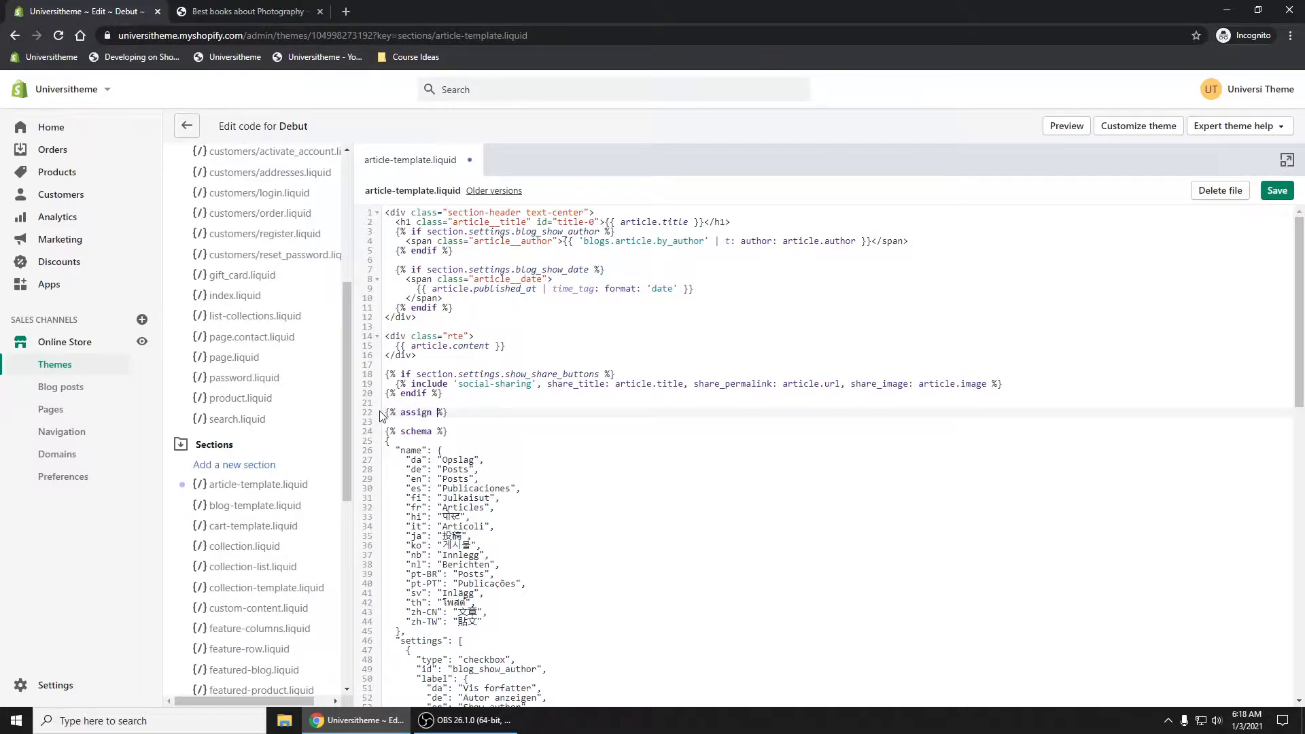
type("blog_prod = all")
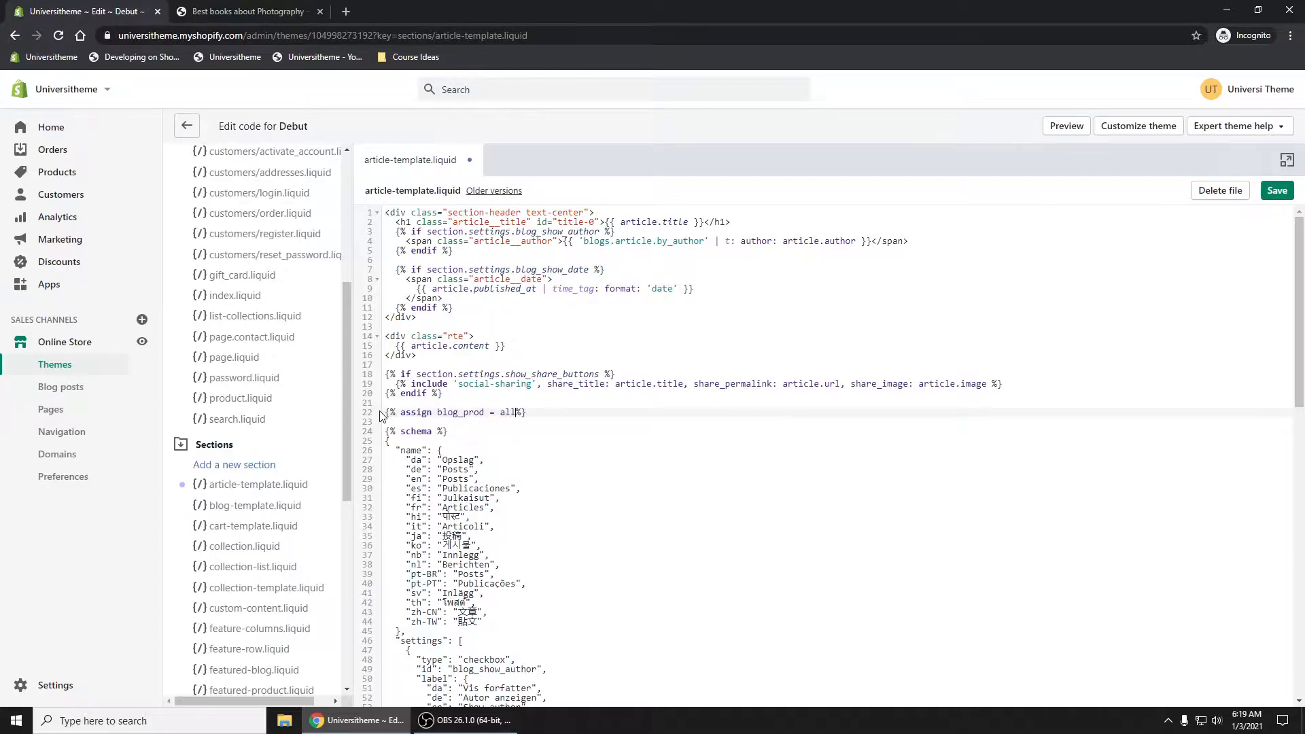
type("_products")
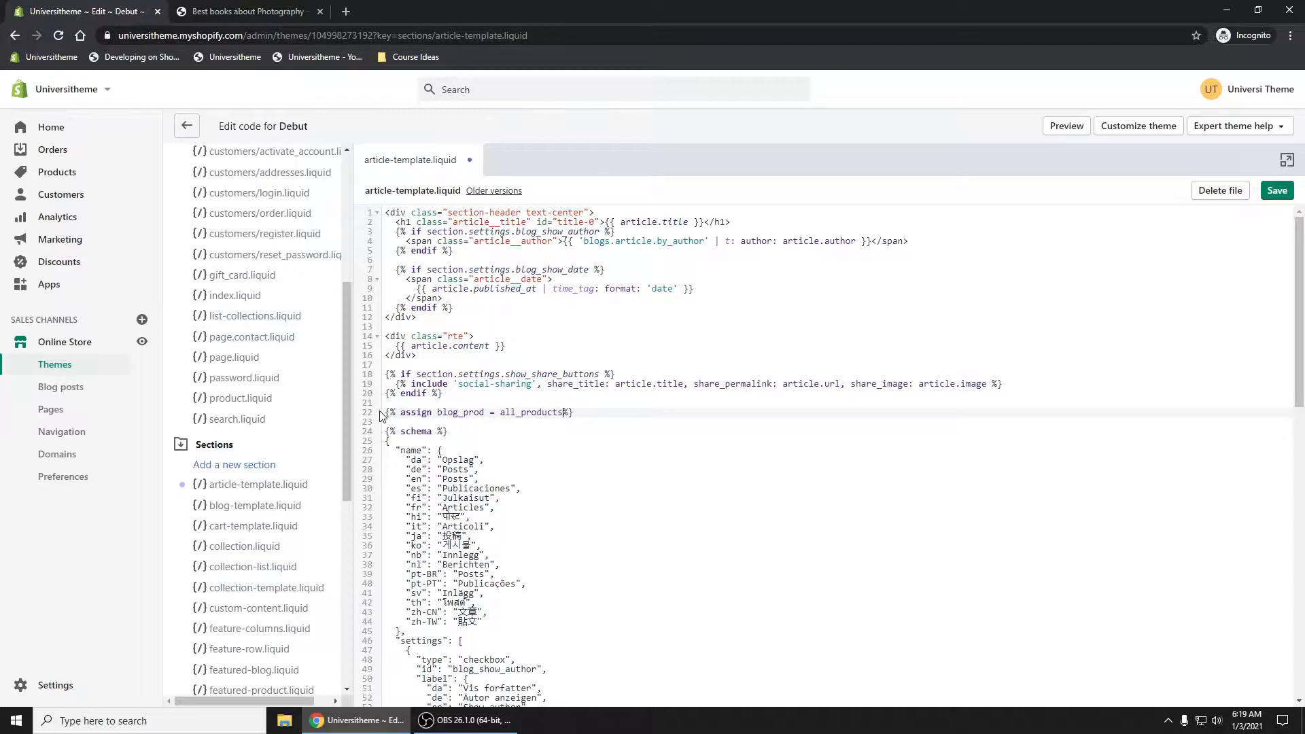
type("['sundress")
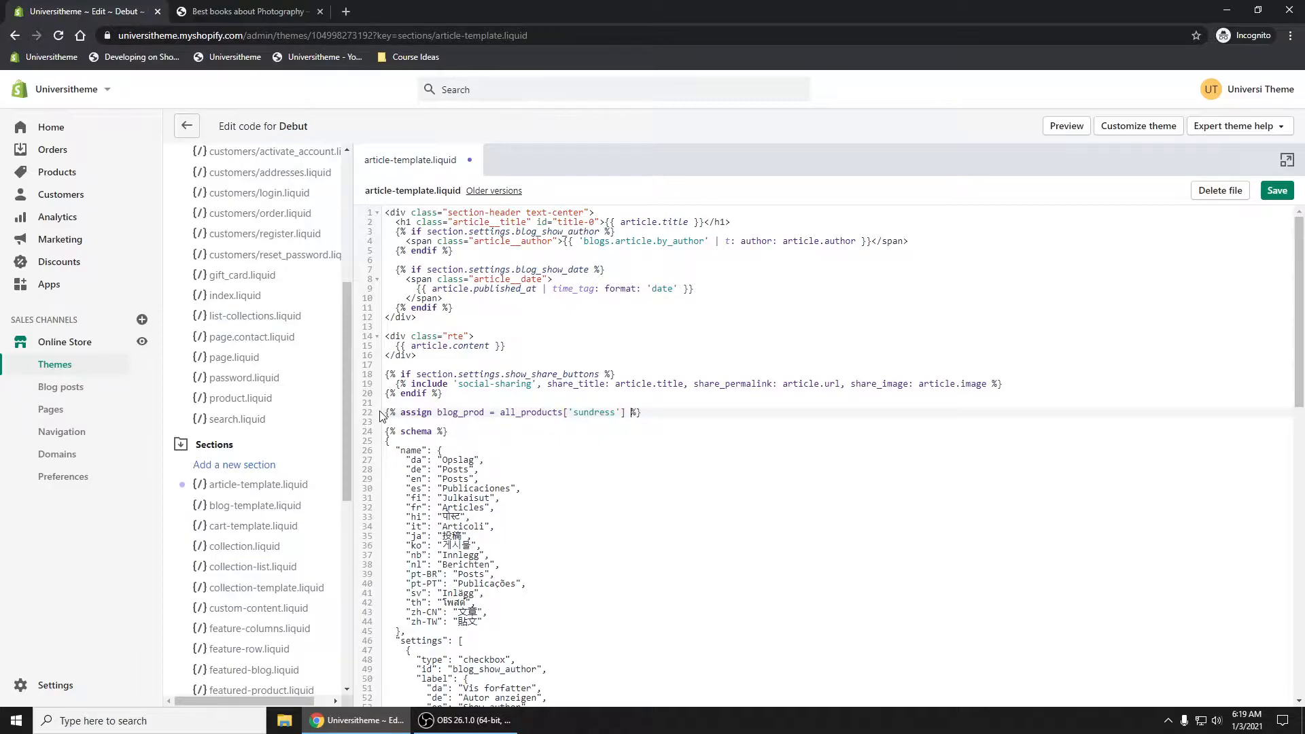
- Write an {% if blog_prod %} ... {% endif %} block containing an <hr> under the assign line
left_click(1277, 191)
type("{% if blog_prod %")
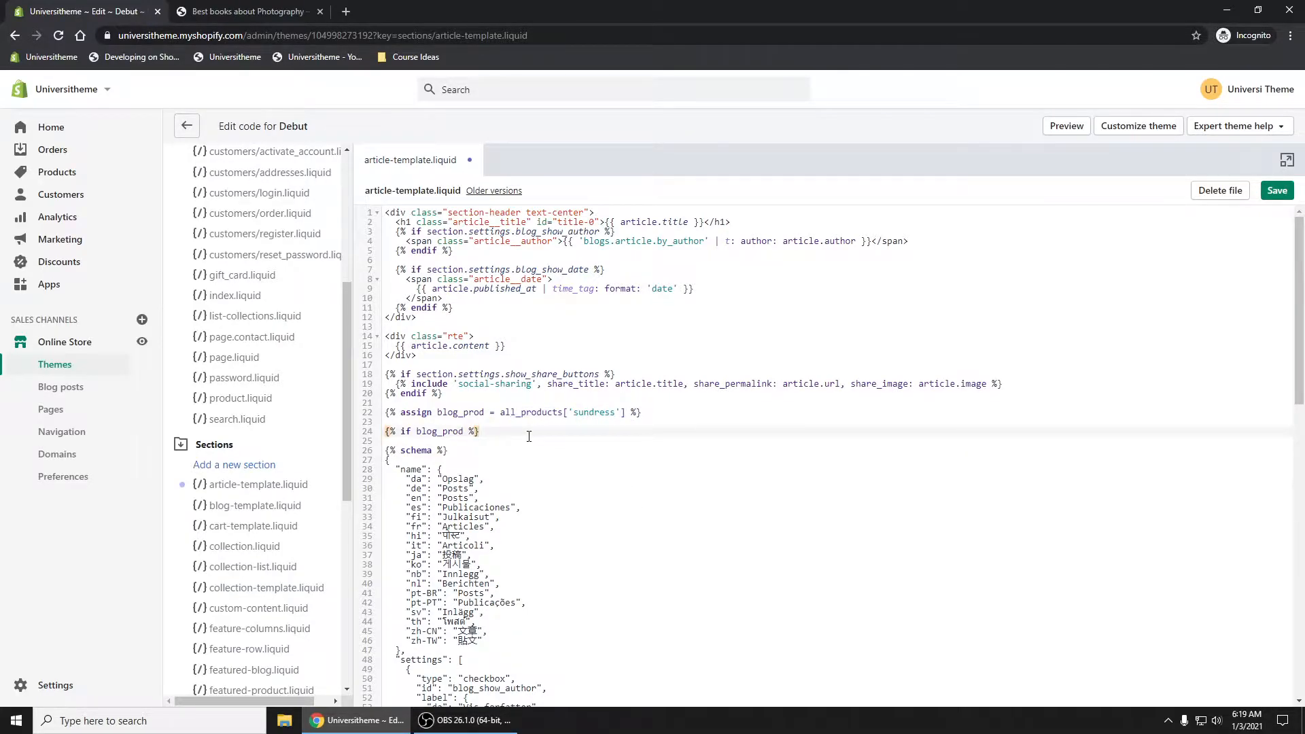
type("{%%{")
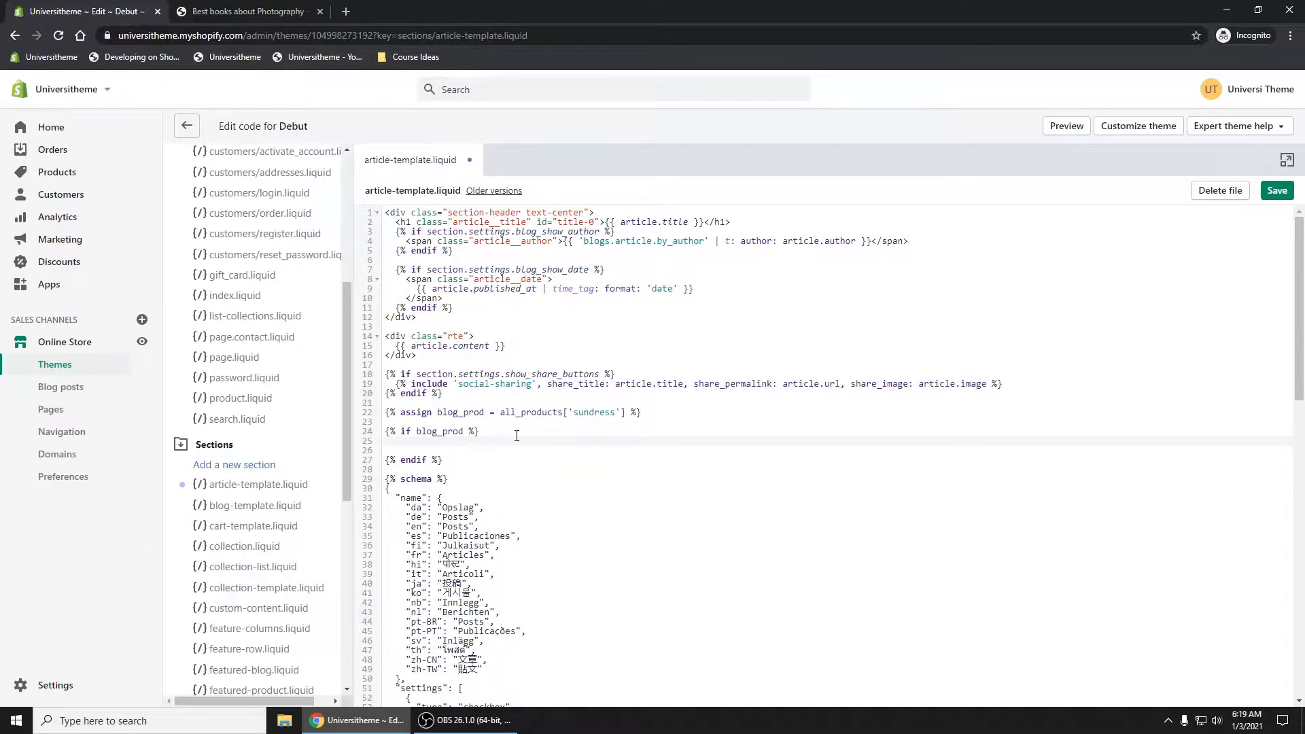
type("<hr>")
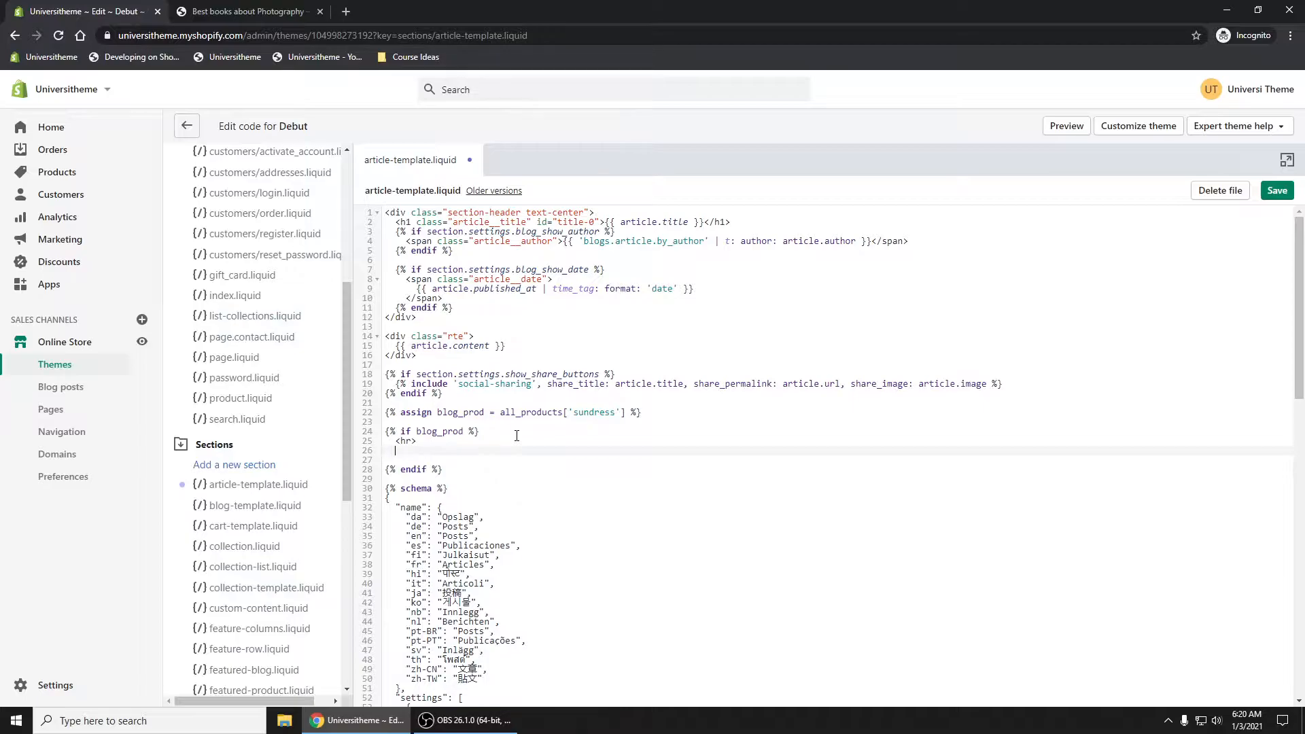
- Add <img src="{{blog_prod.featured_image | img_url: '100x'}}"> followed by <br> inside the if block
type("<img")
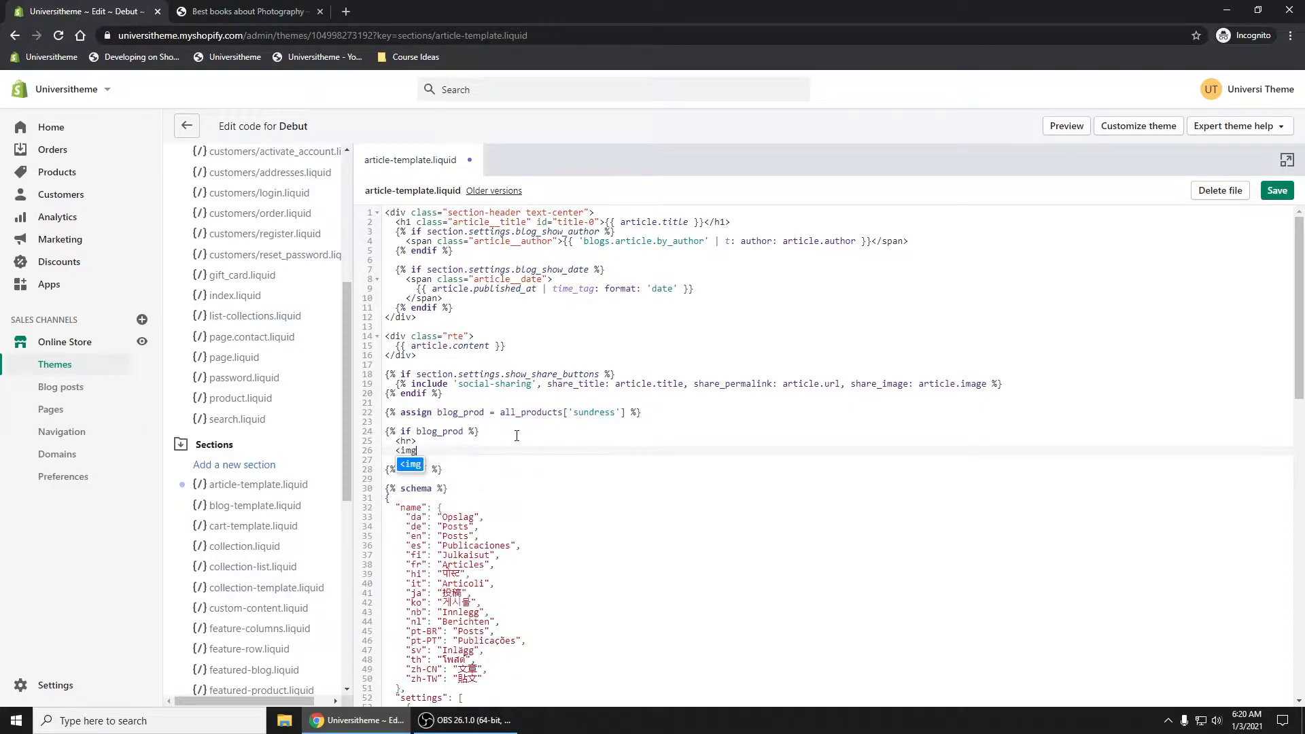
type("src=\"\" />")
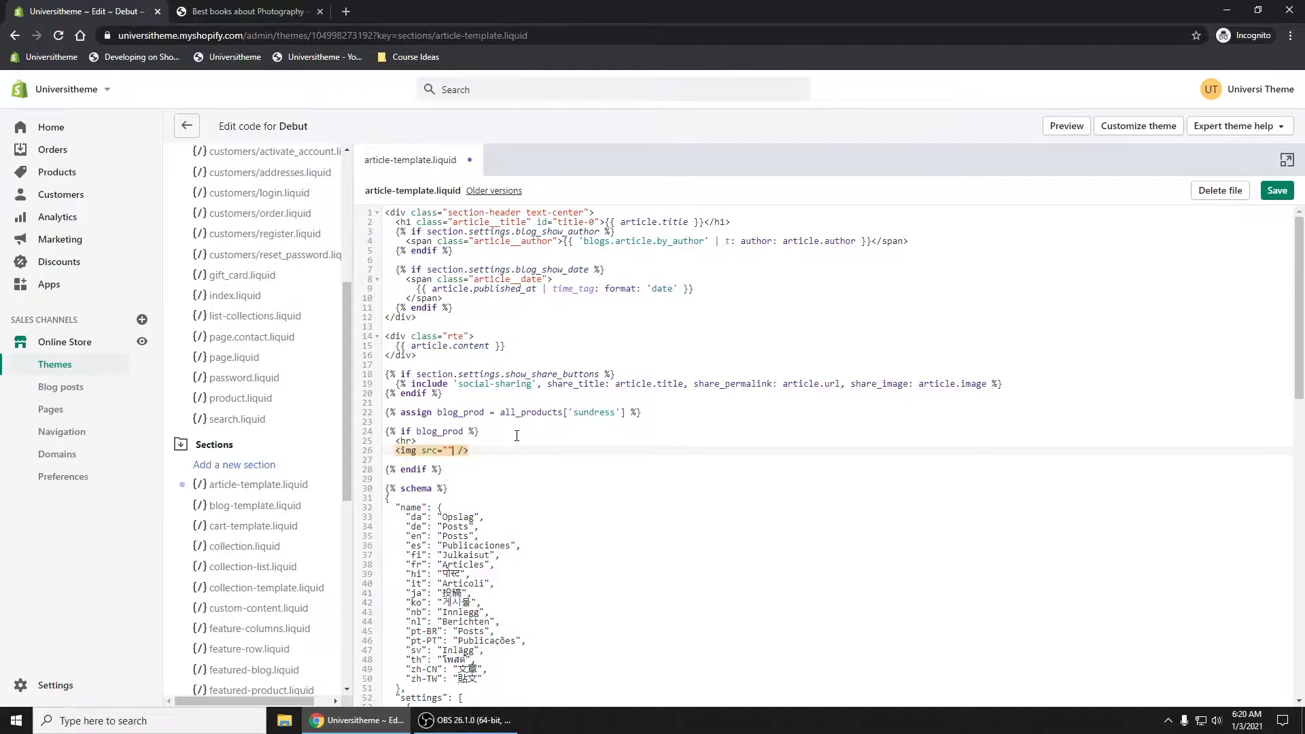
type("{{}")
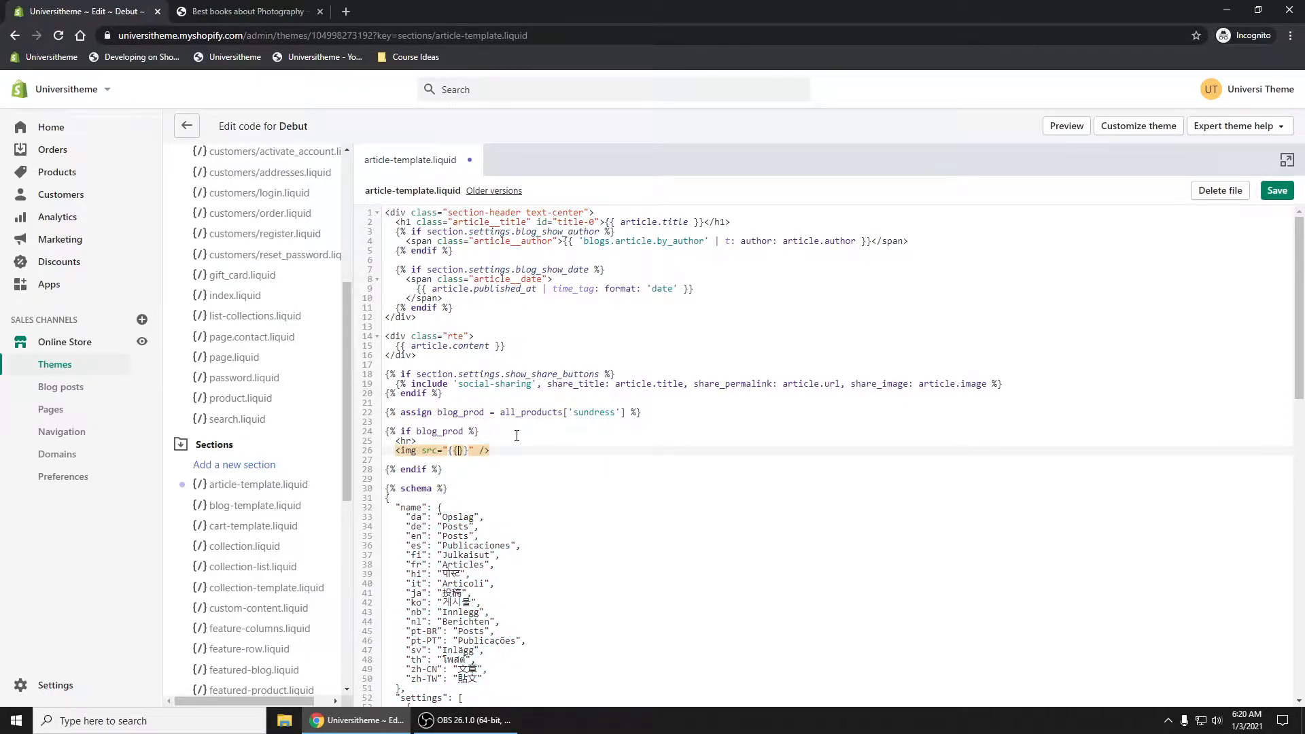
type("blog_prod")
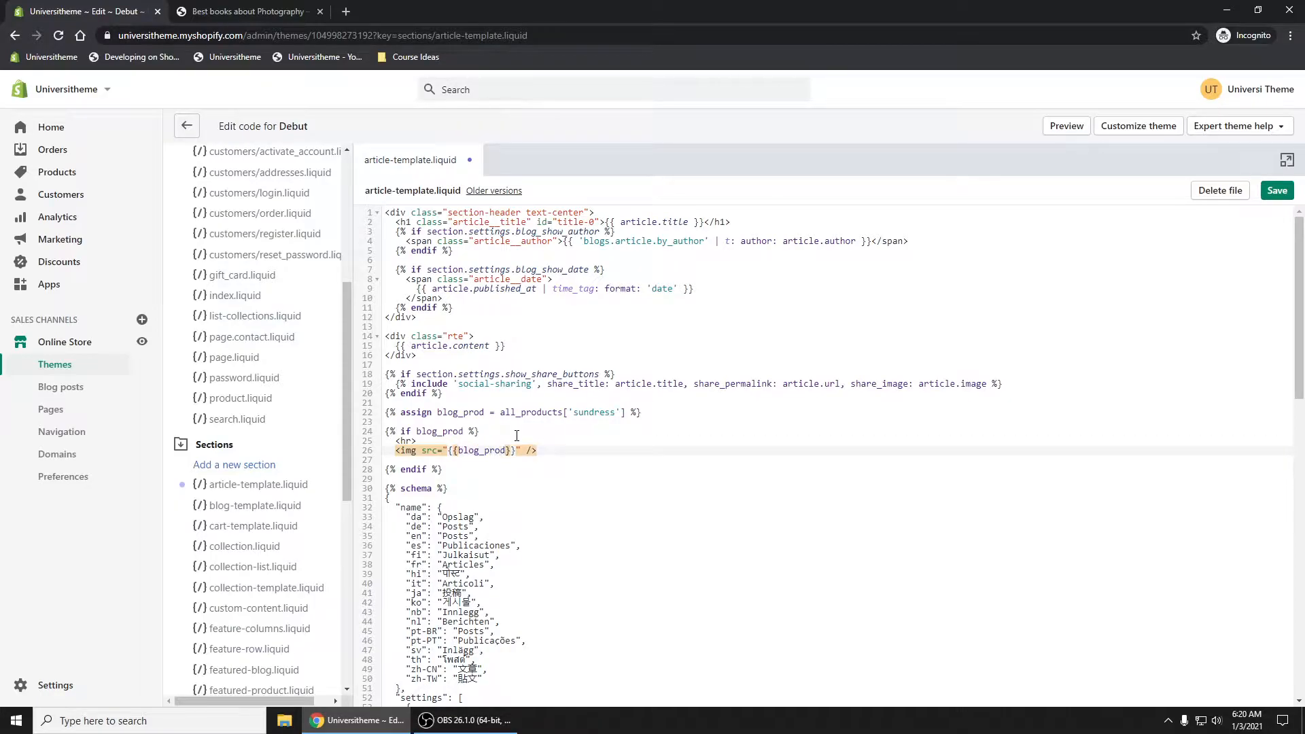
type(".featured_imag")
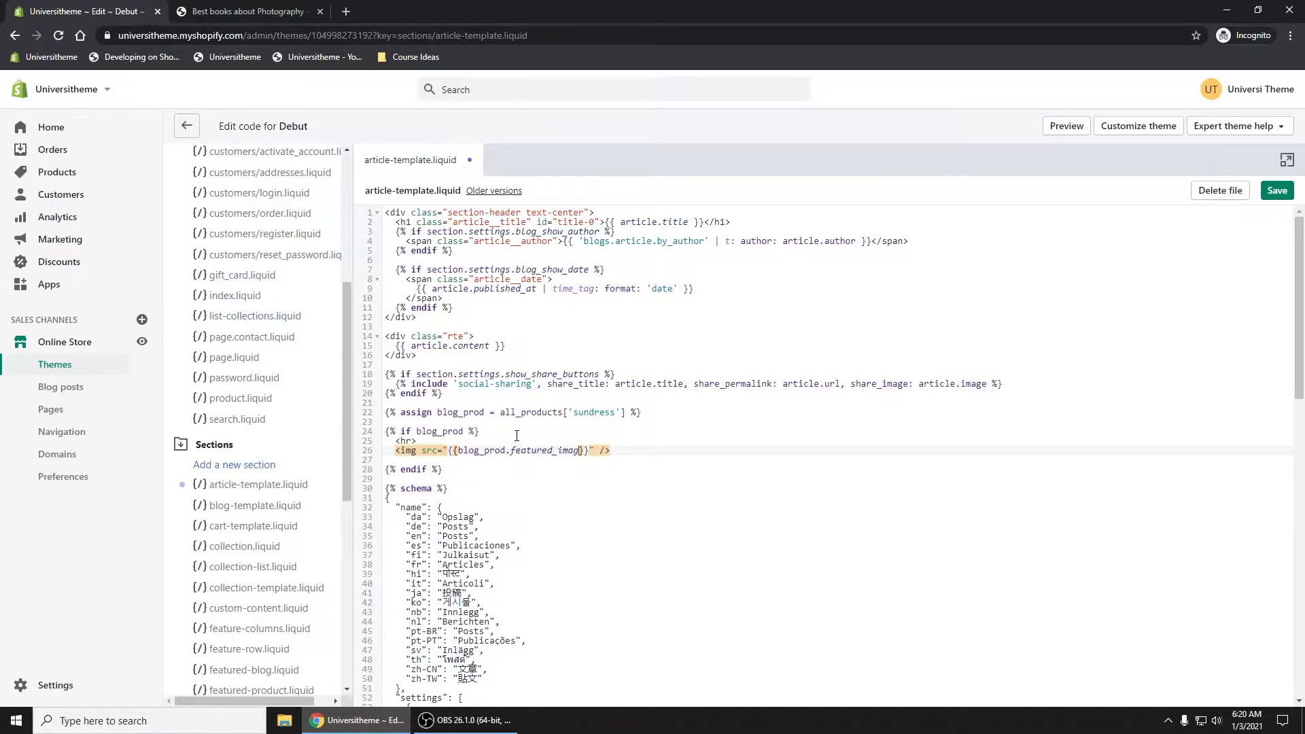
type("| img_url: '100x")
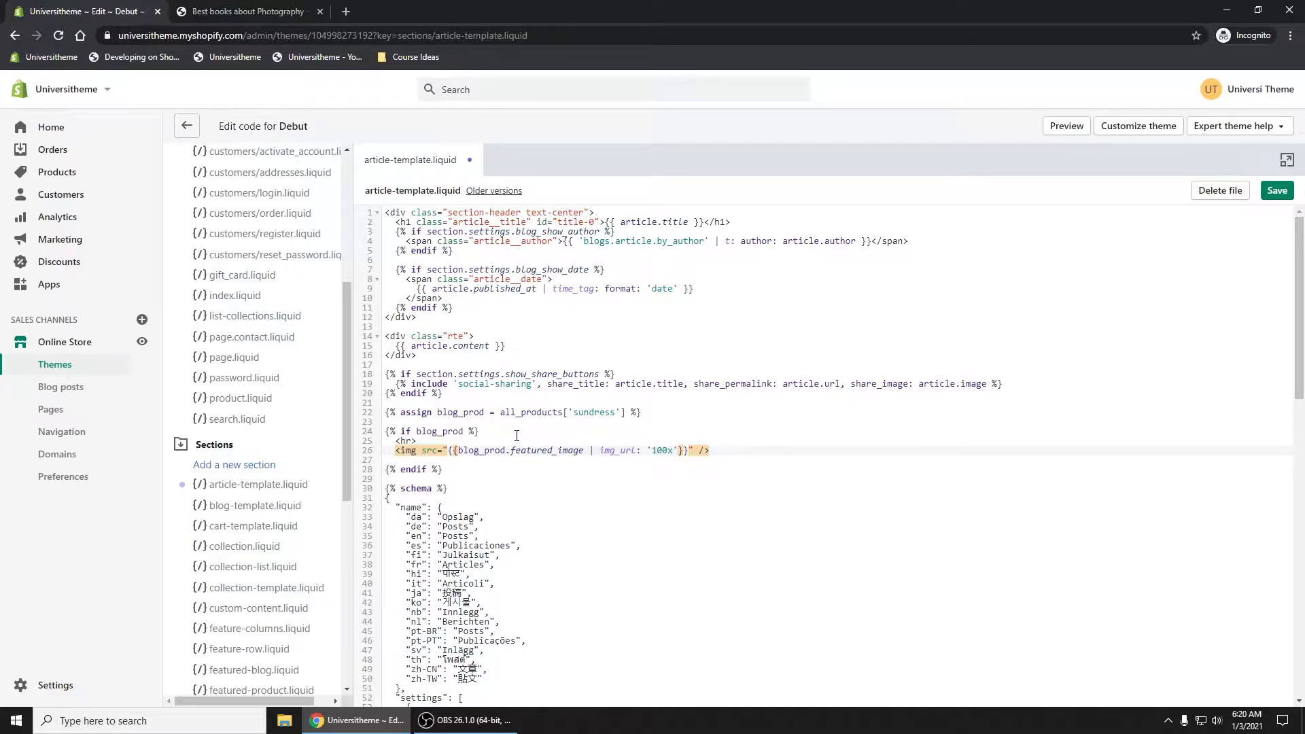
left_click(745, 450)
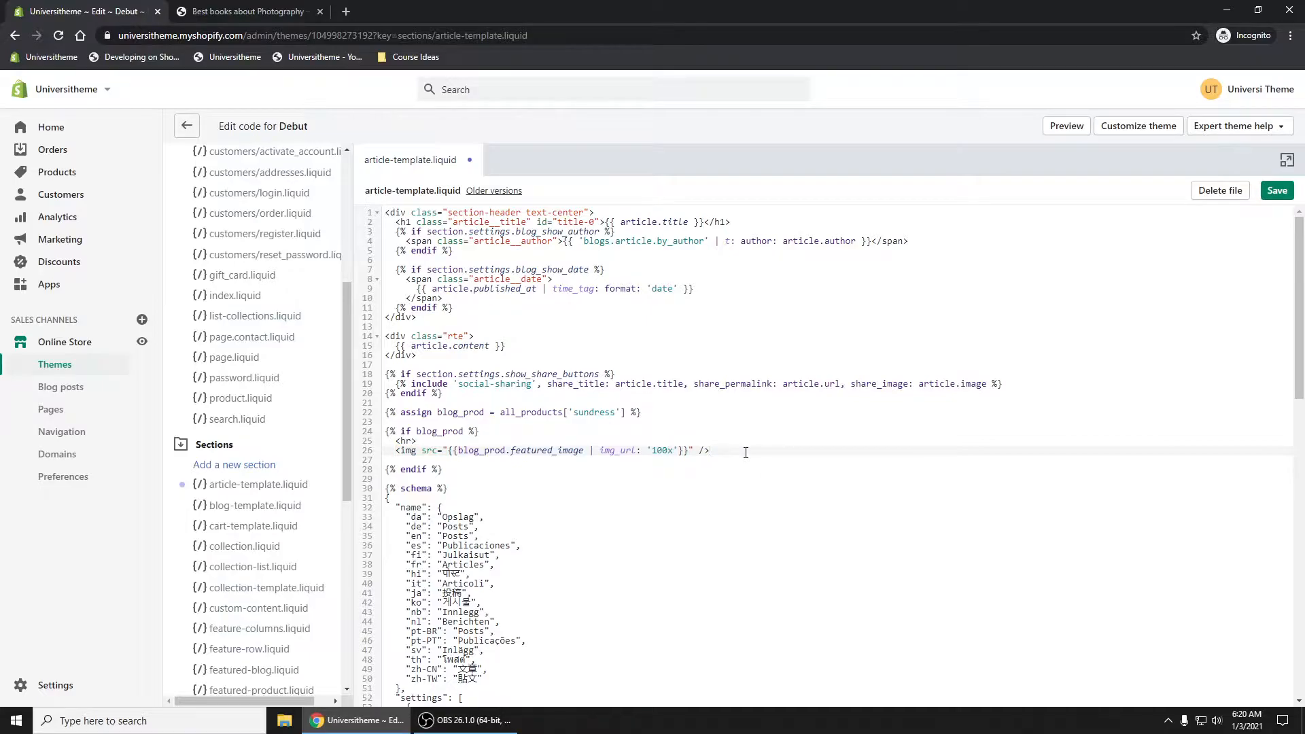
type("<br>")
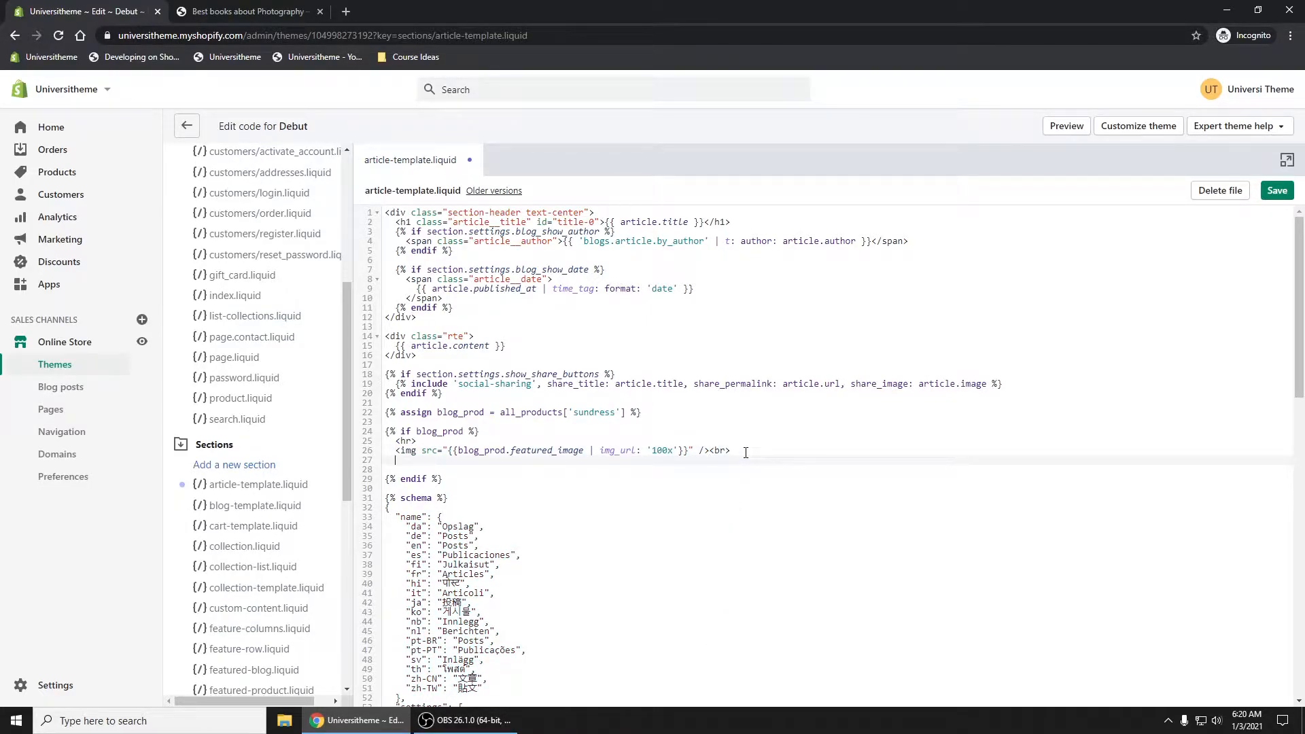
- Add <p><a href="{{blog_prod.url}}">{{blog_prod.title}}</a></p> under the image
type("<p>")
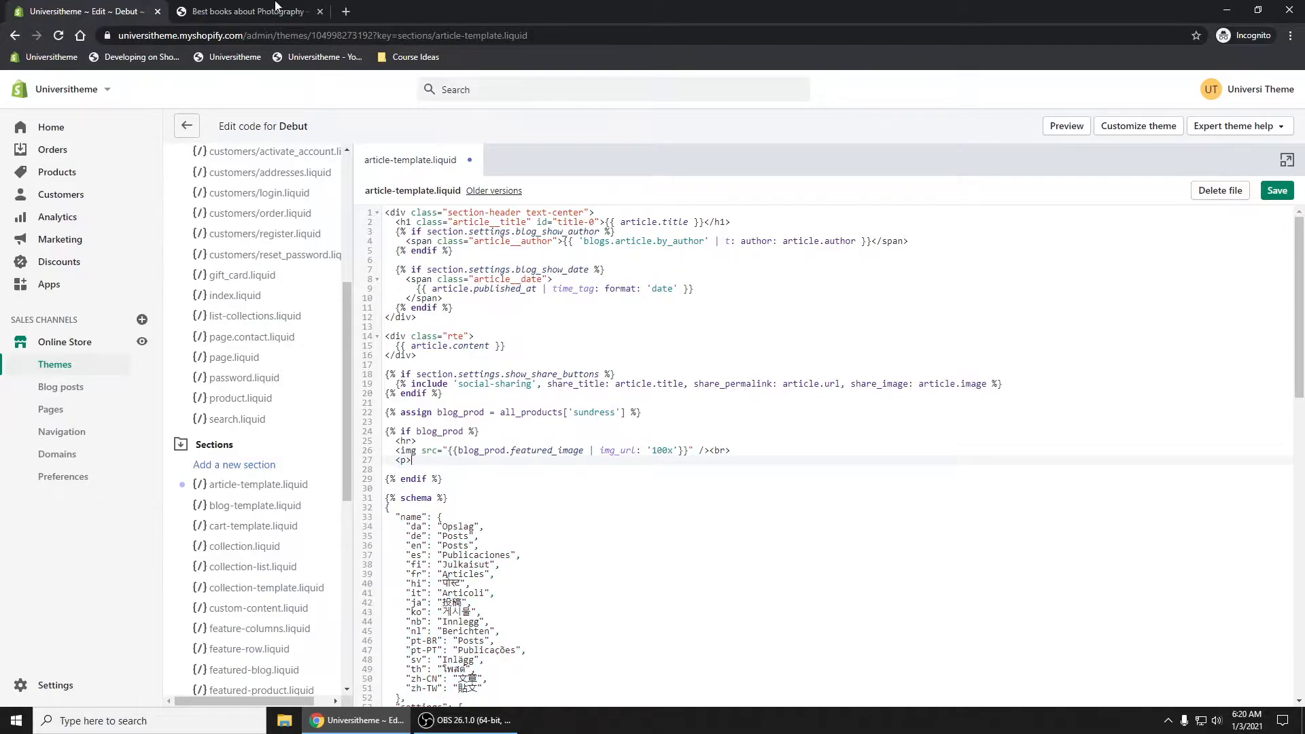
left_click(242, 11)
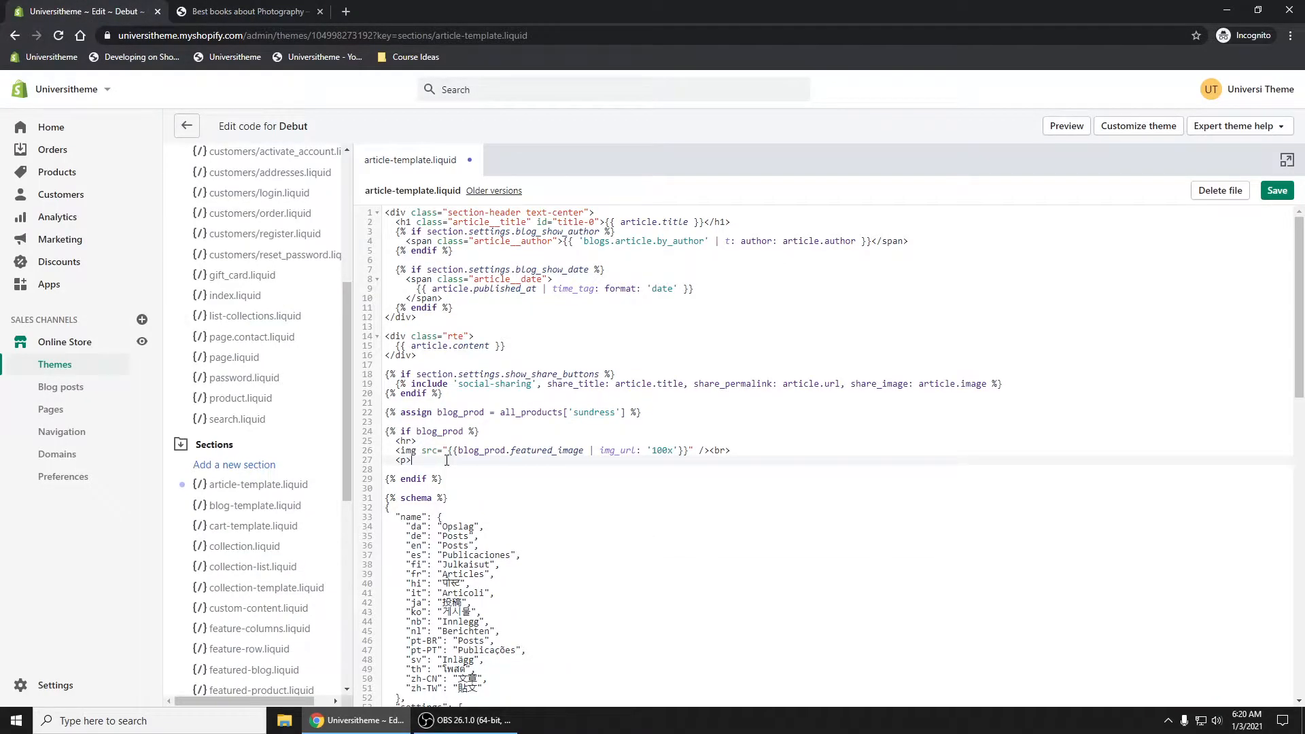
type("<a href=\"")
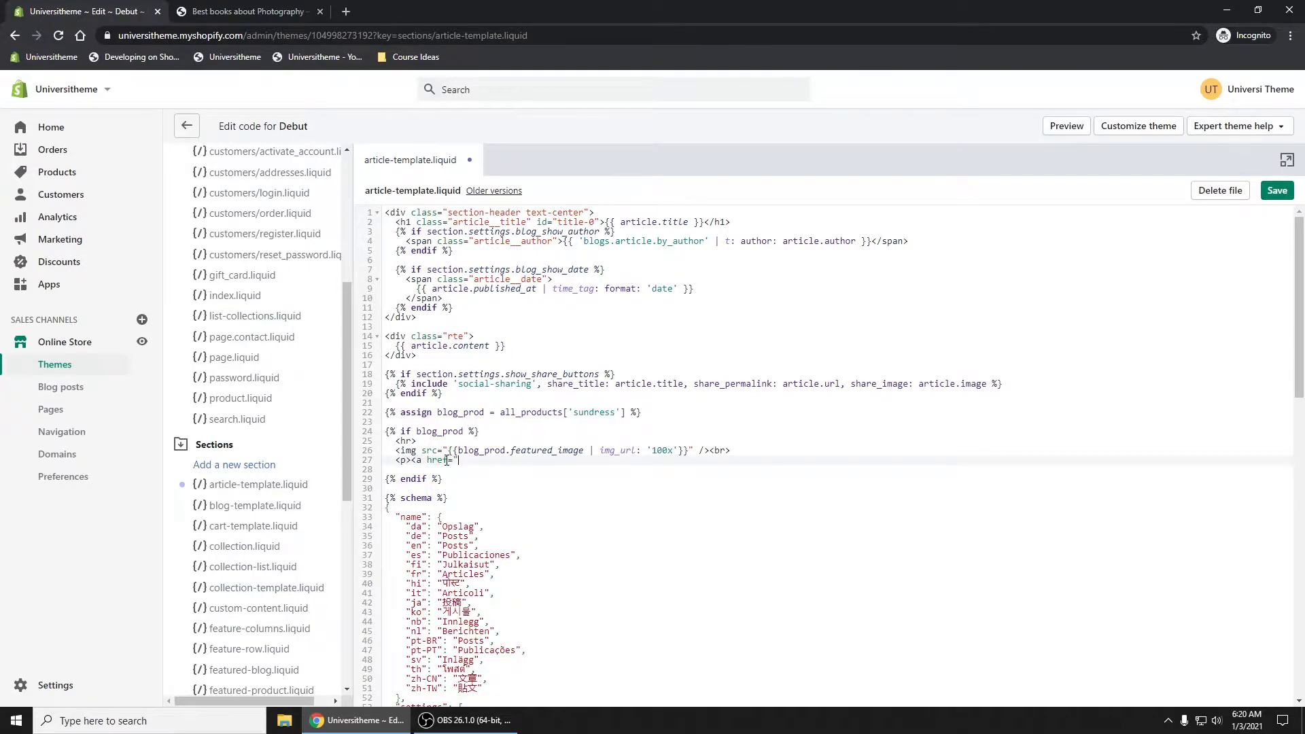
type("{{")
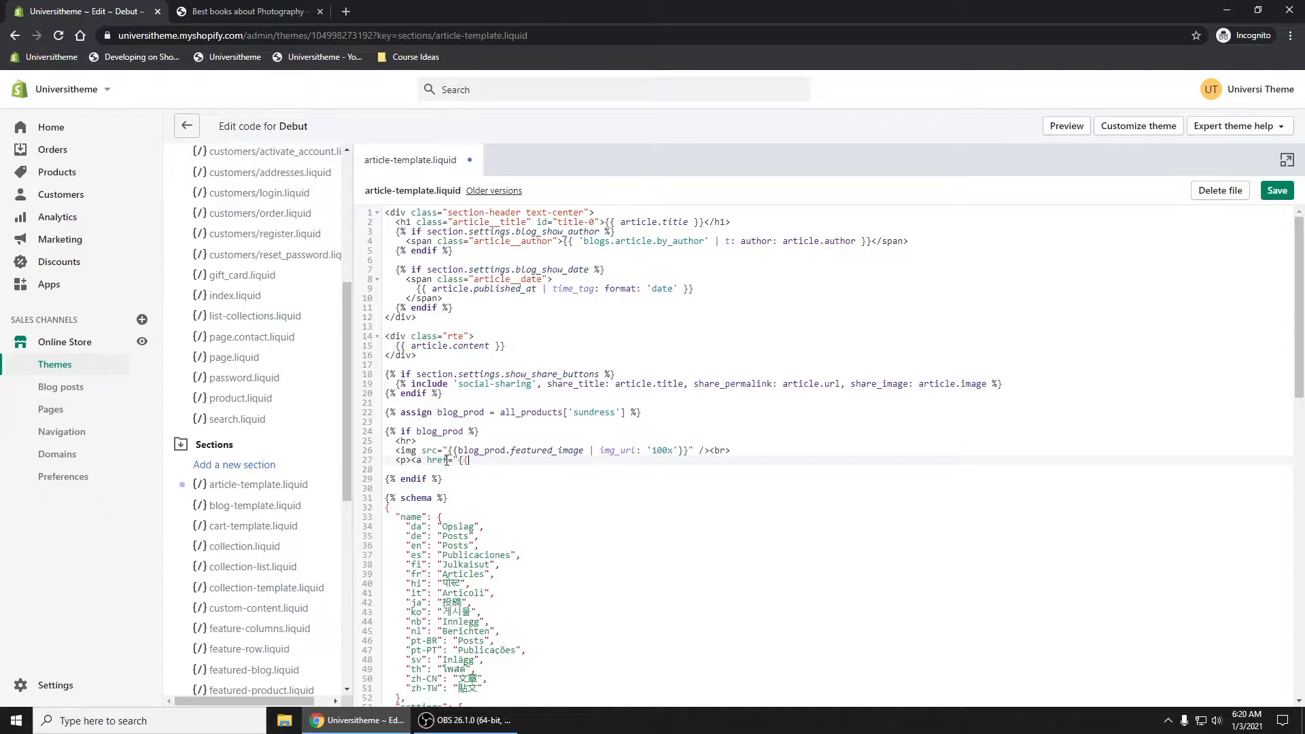
type("blog_prod.")
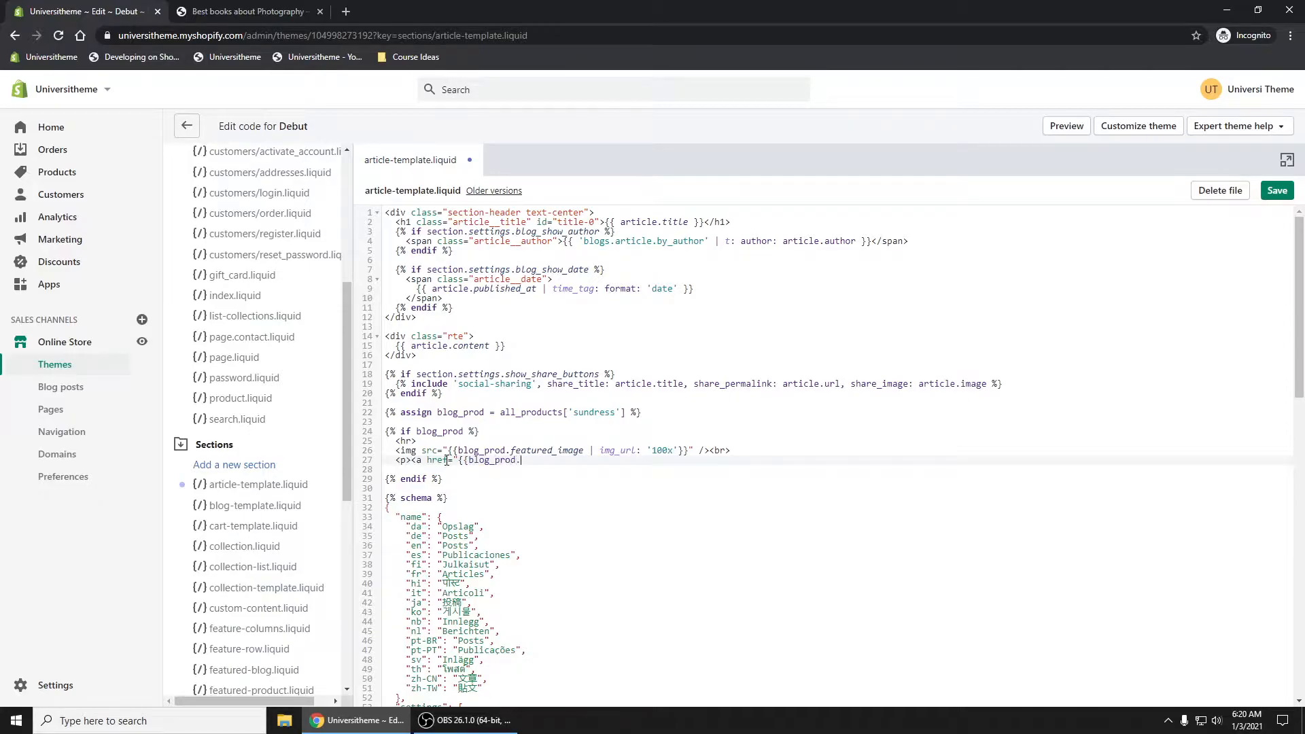
type("u")
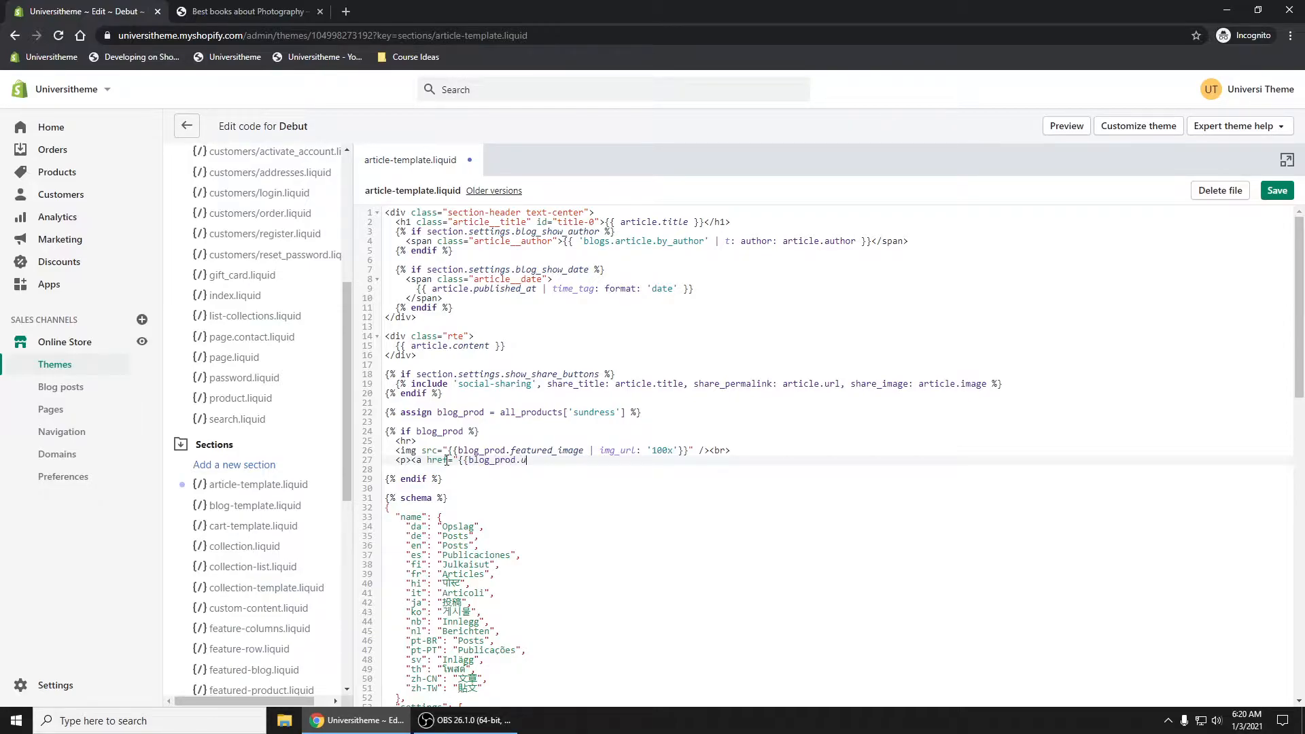
type("rl}}")
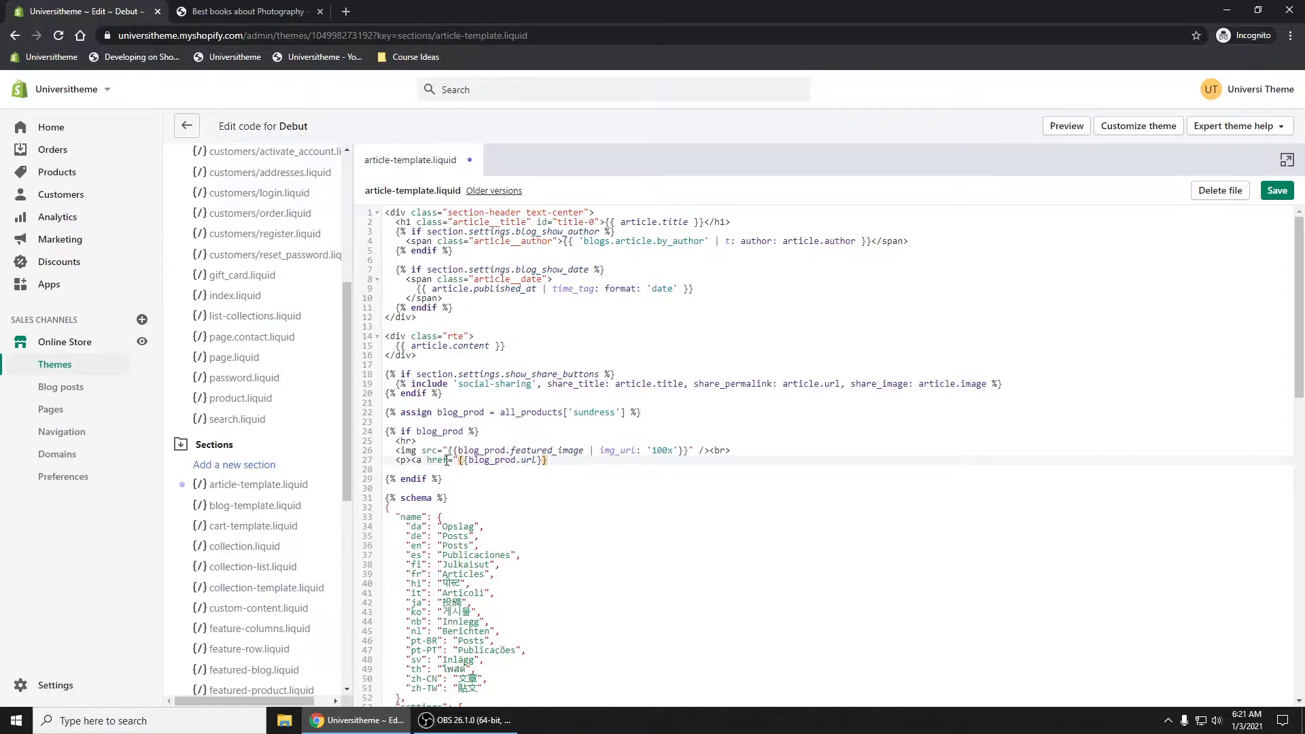
type("{{blog_prod.")
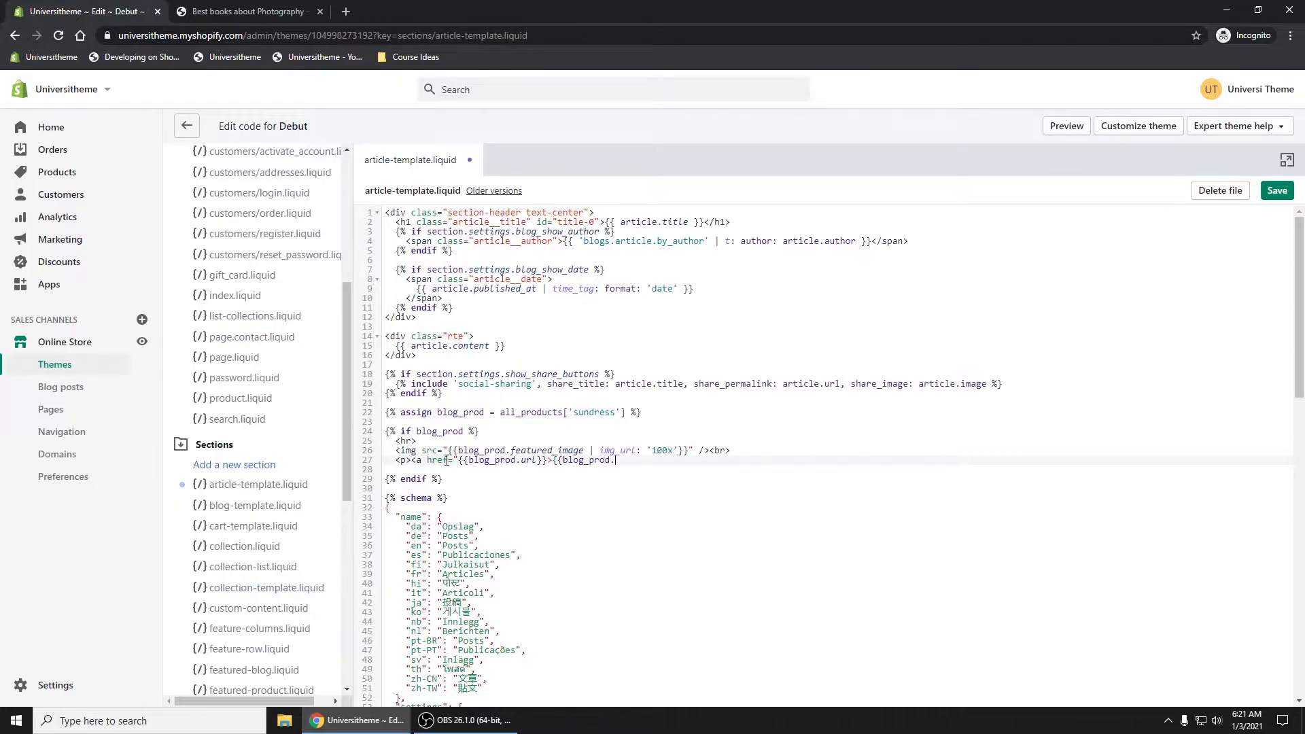
type("title}}</a>")
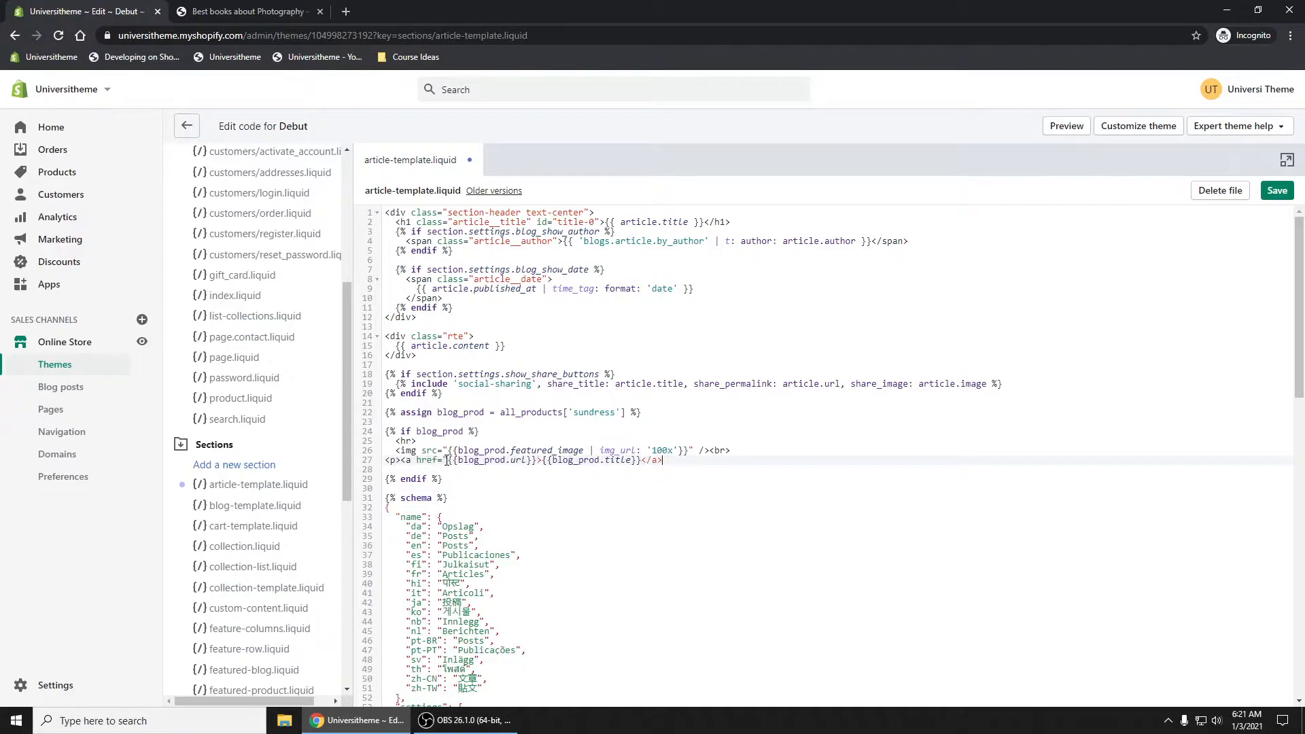
type("</p>")
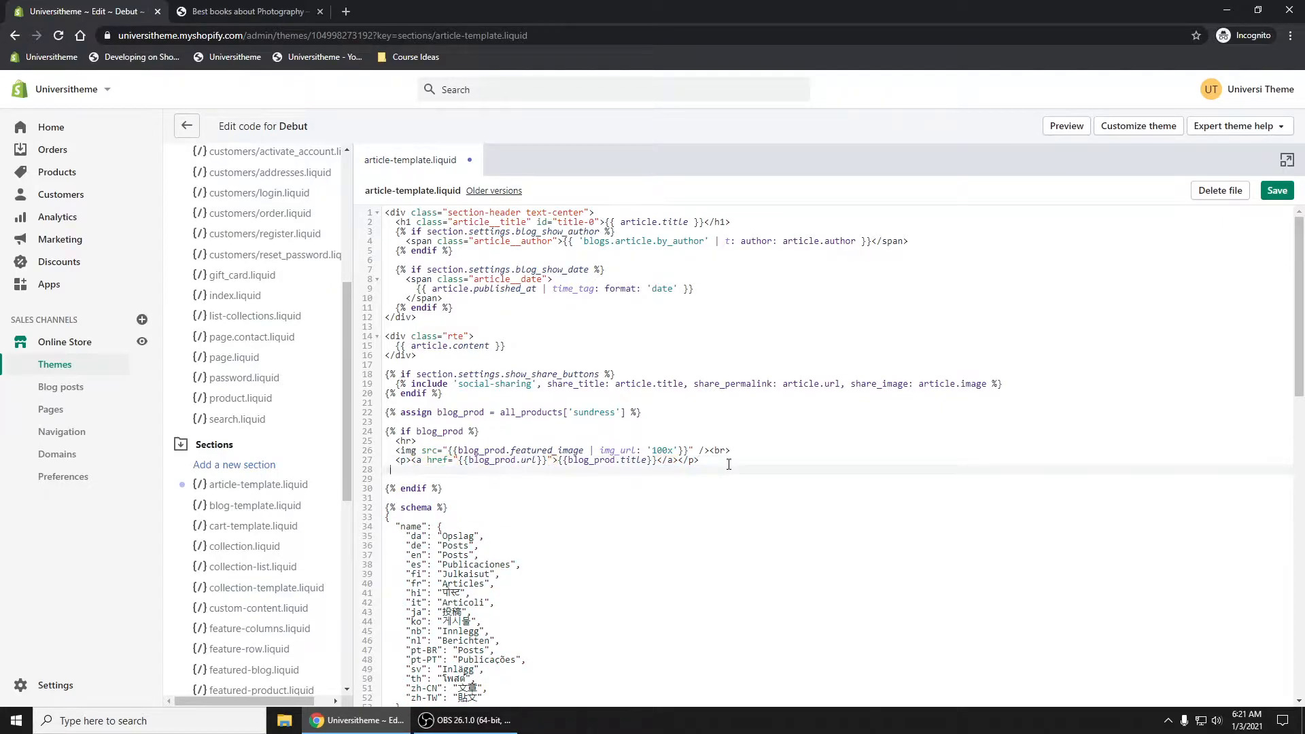
- Add <p>{{blog_prod.price | money}}</p> and save the article template
type("<p>")
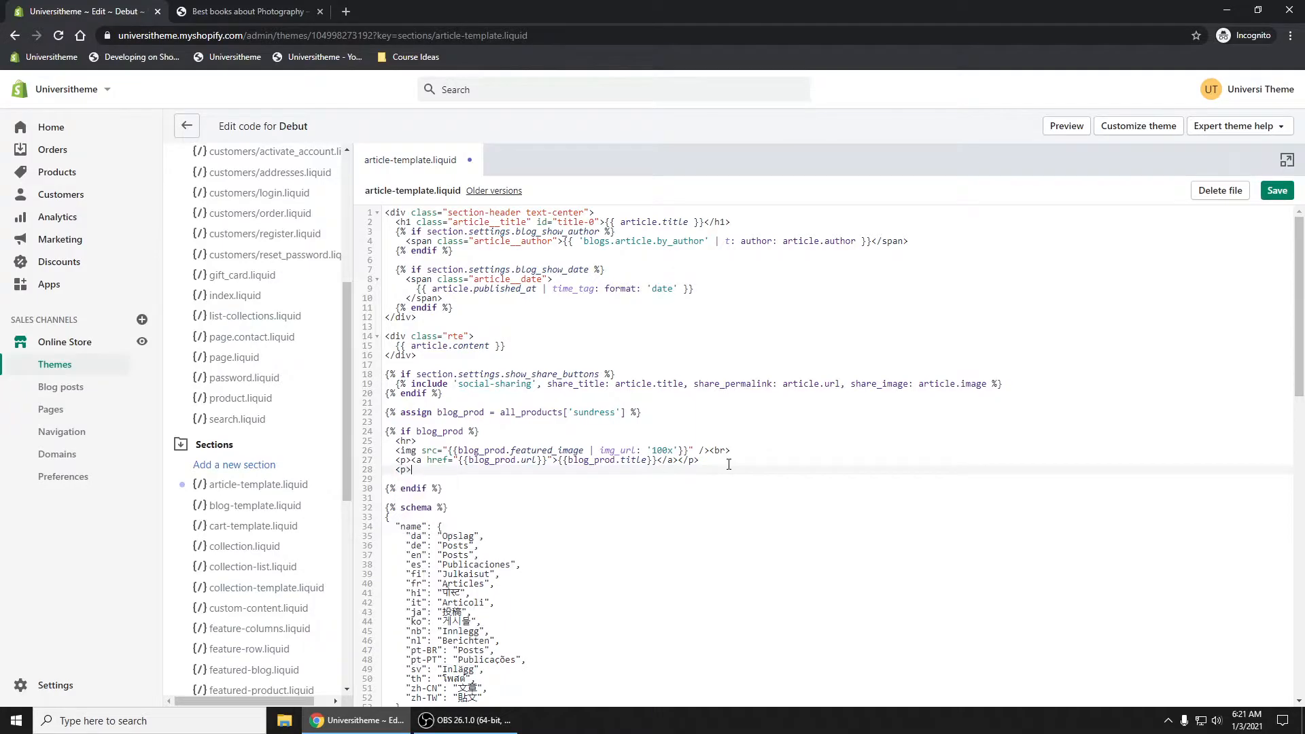
type("{{blog_prod.")
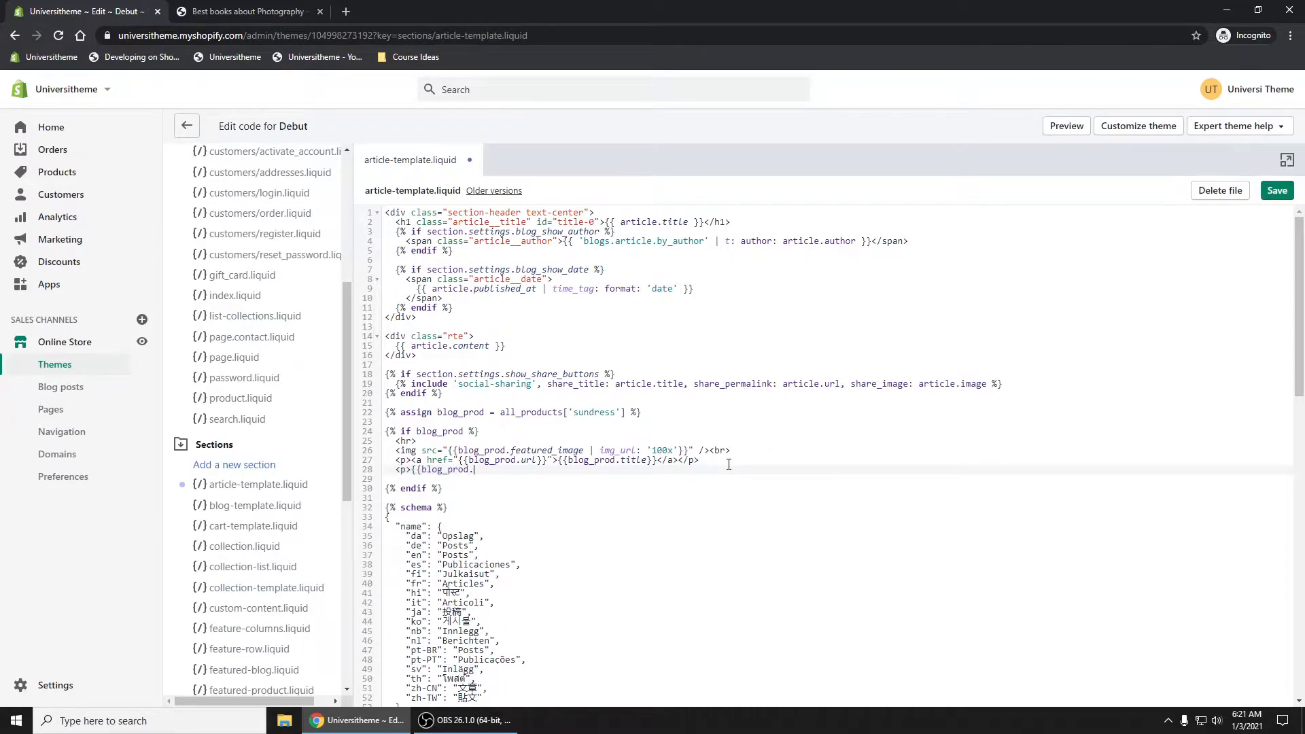
type("price |")
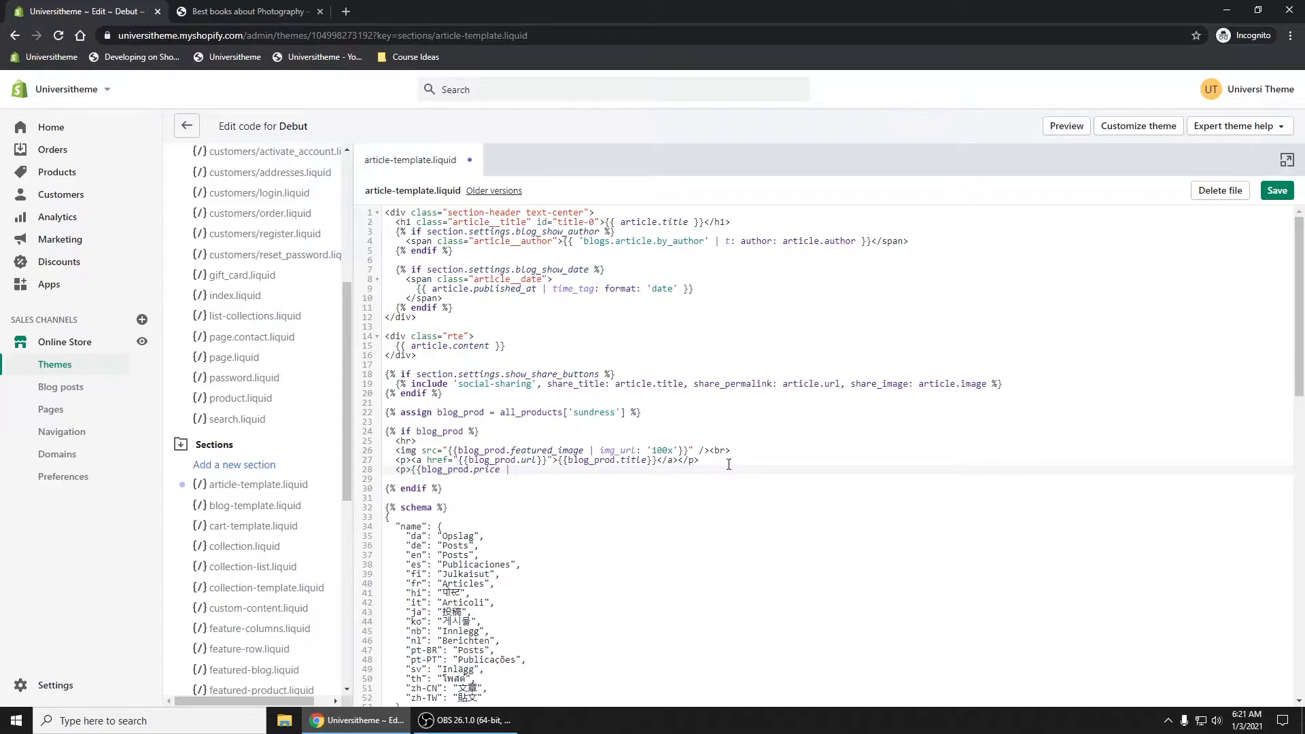
type("money}}</p>")
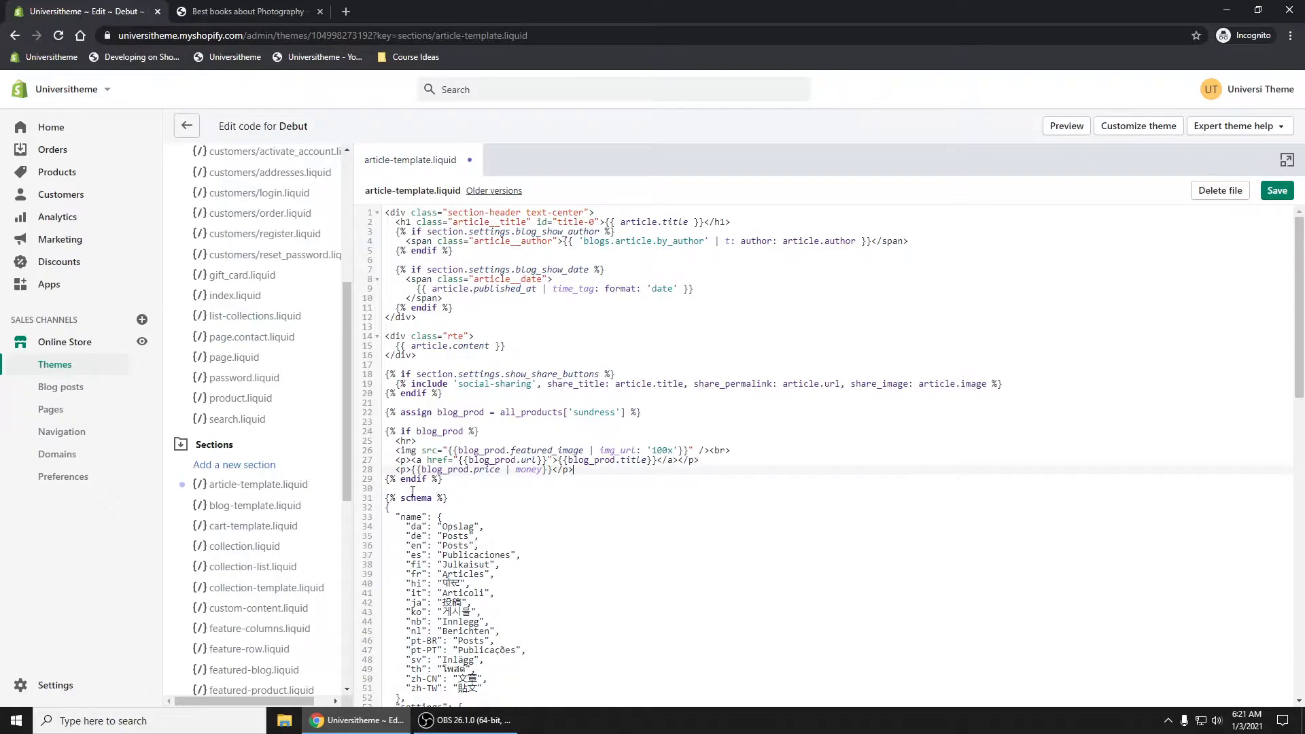
left_click(1277, 191)
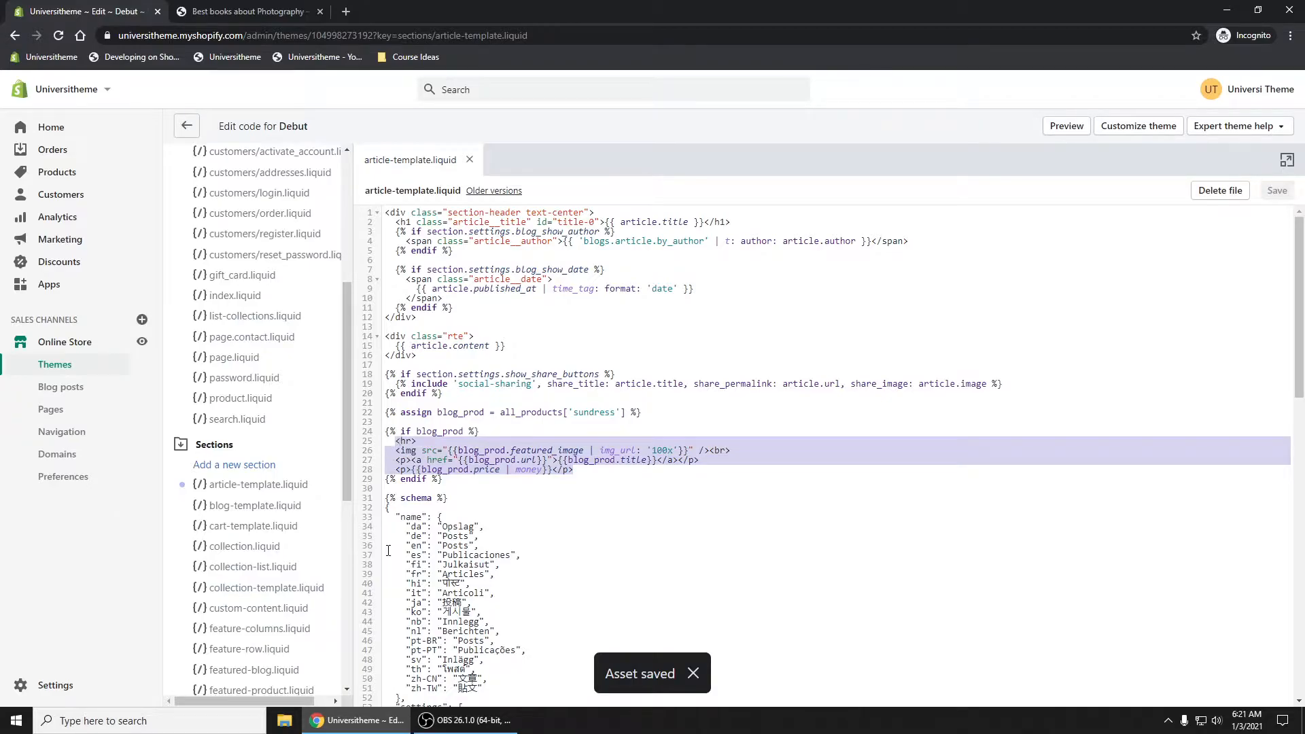
- Check the Sundress block on the Post article and News blog, then return to the template code
left_click(248, 10)
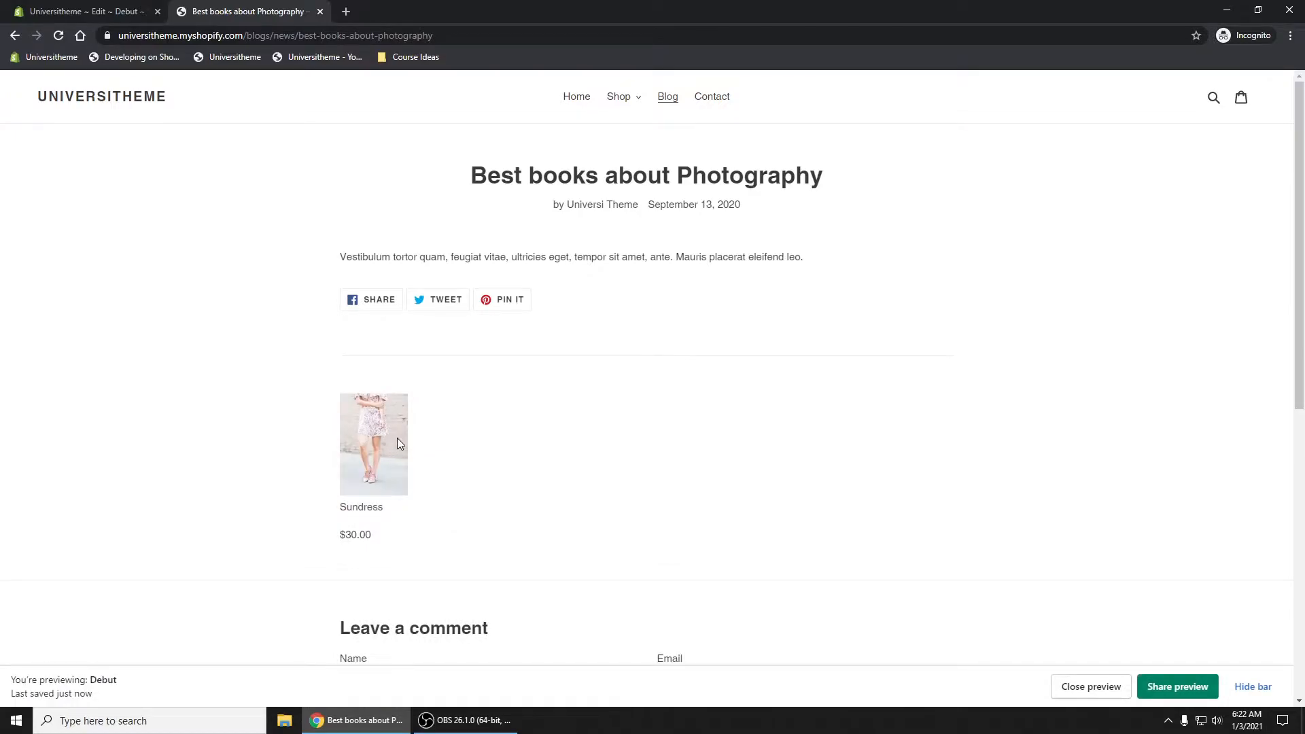
mouse_move(394, 439)
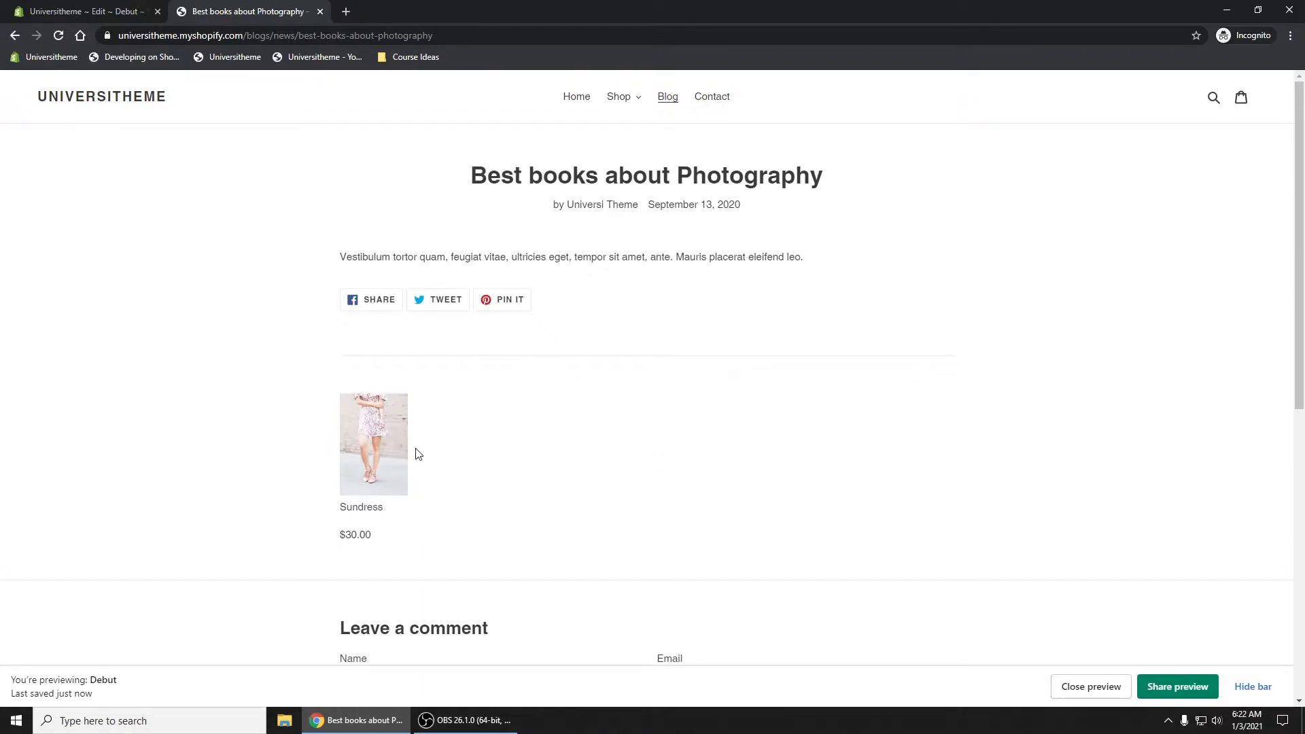
mouse_move(362, 512)
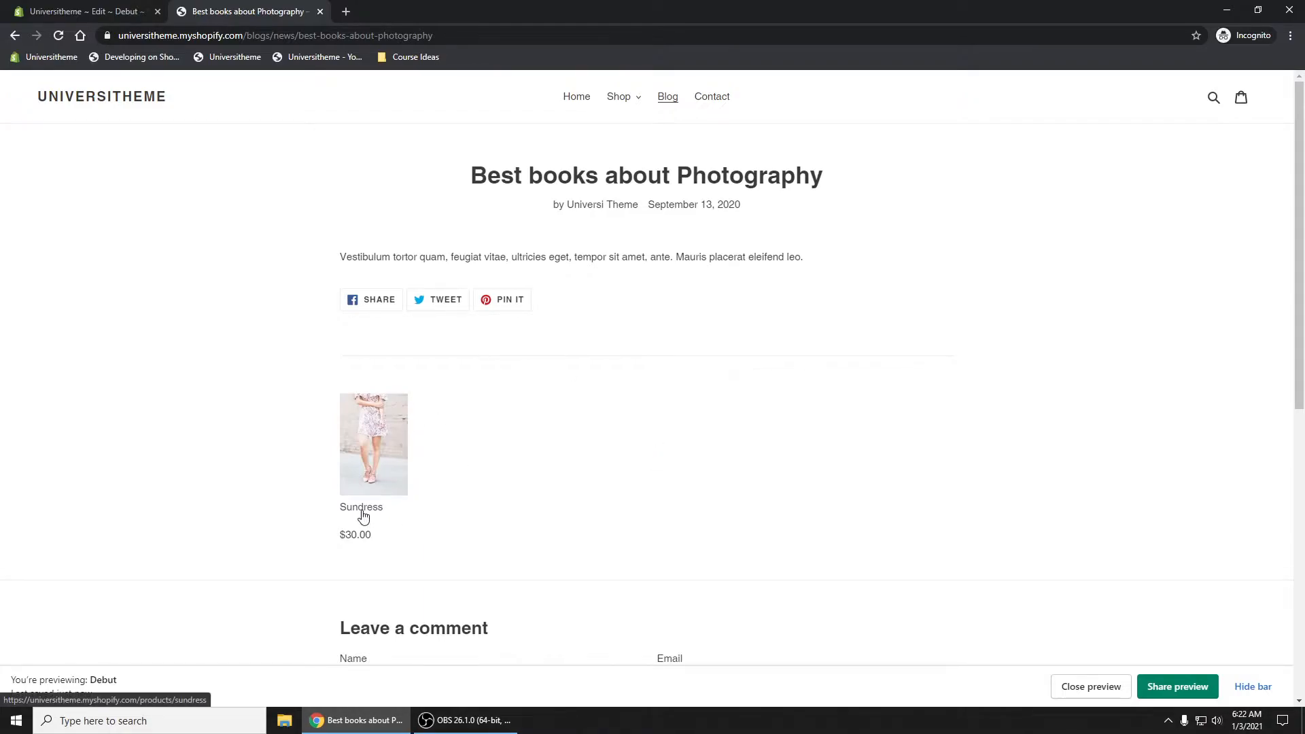
left_click(360, 507)
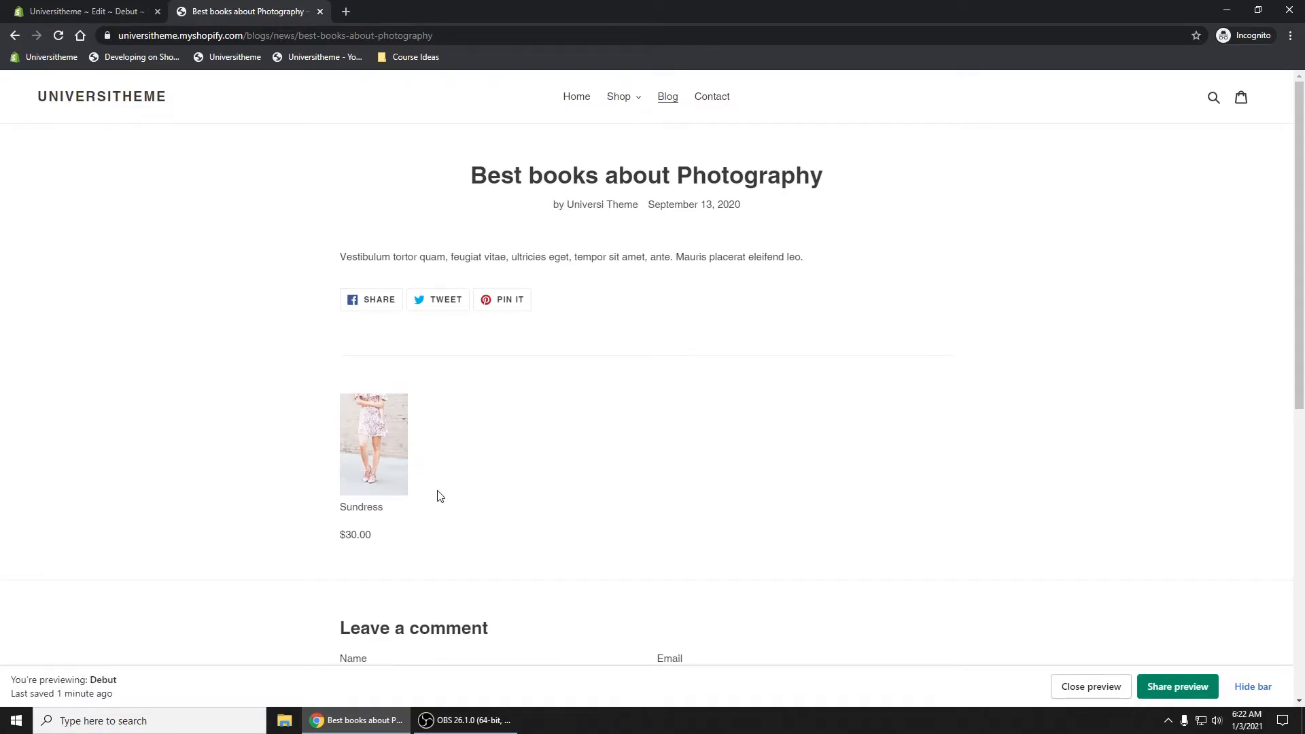
mouse_move(402, 385)
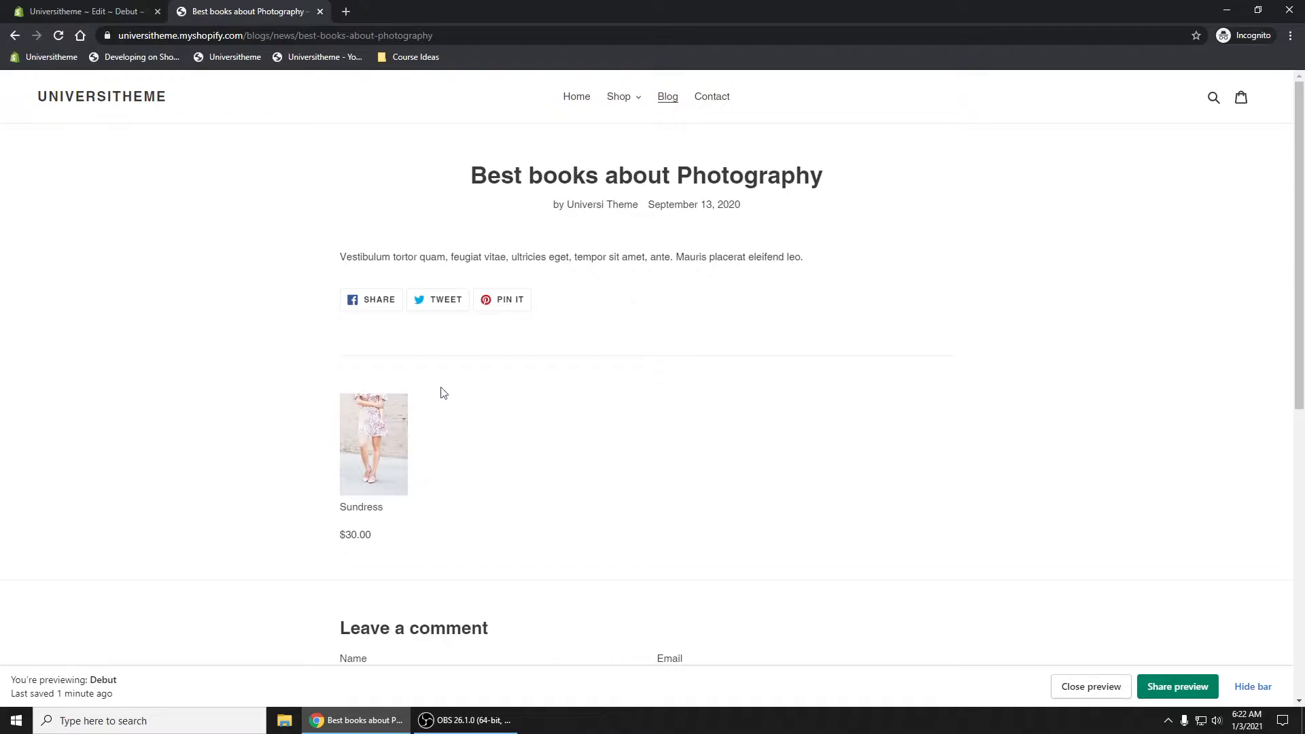
mouse_move(339, 466)
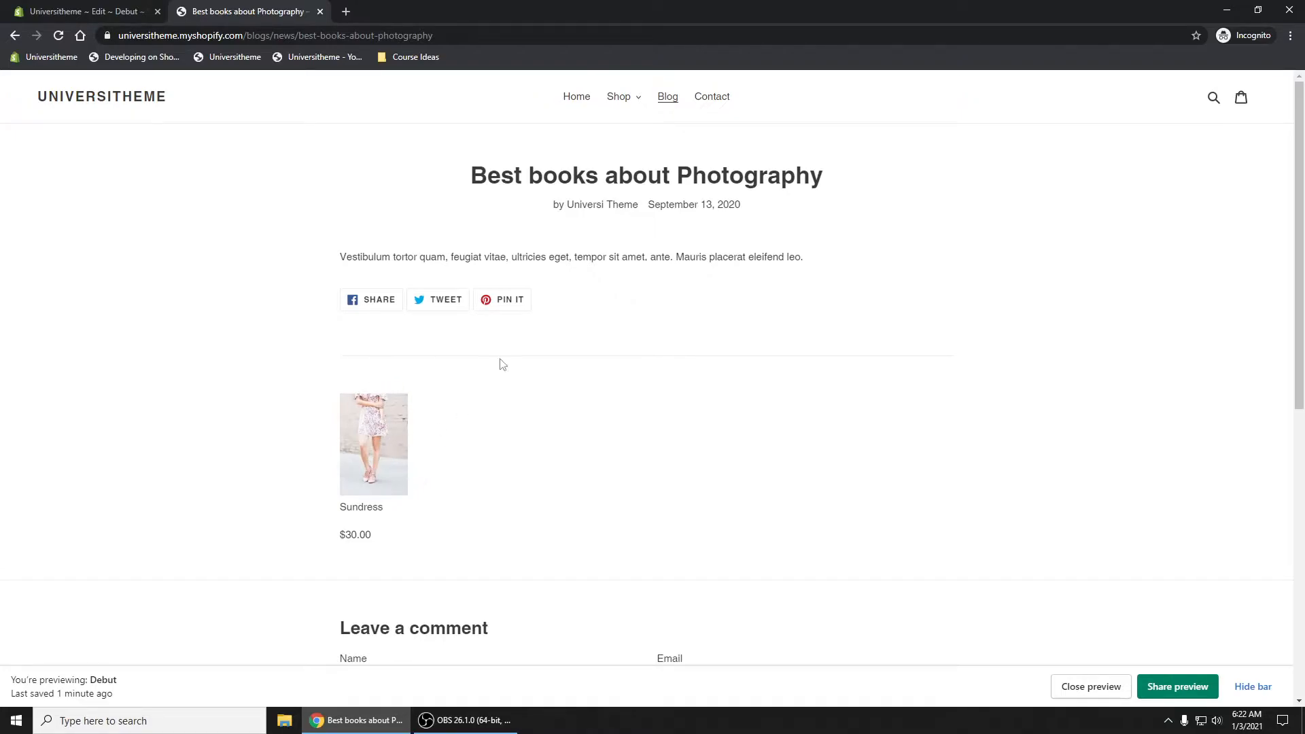
mouse_move(758, 236)
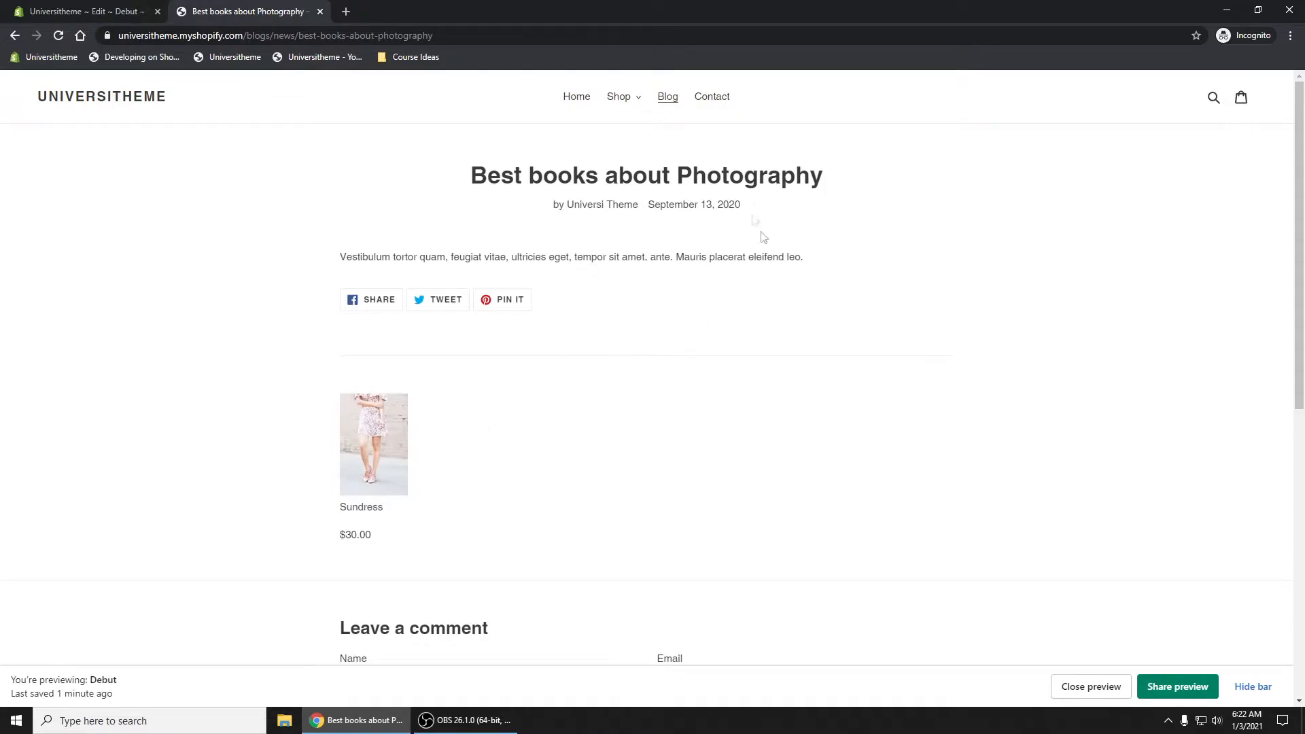
mouse_move(678, 318)
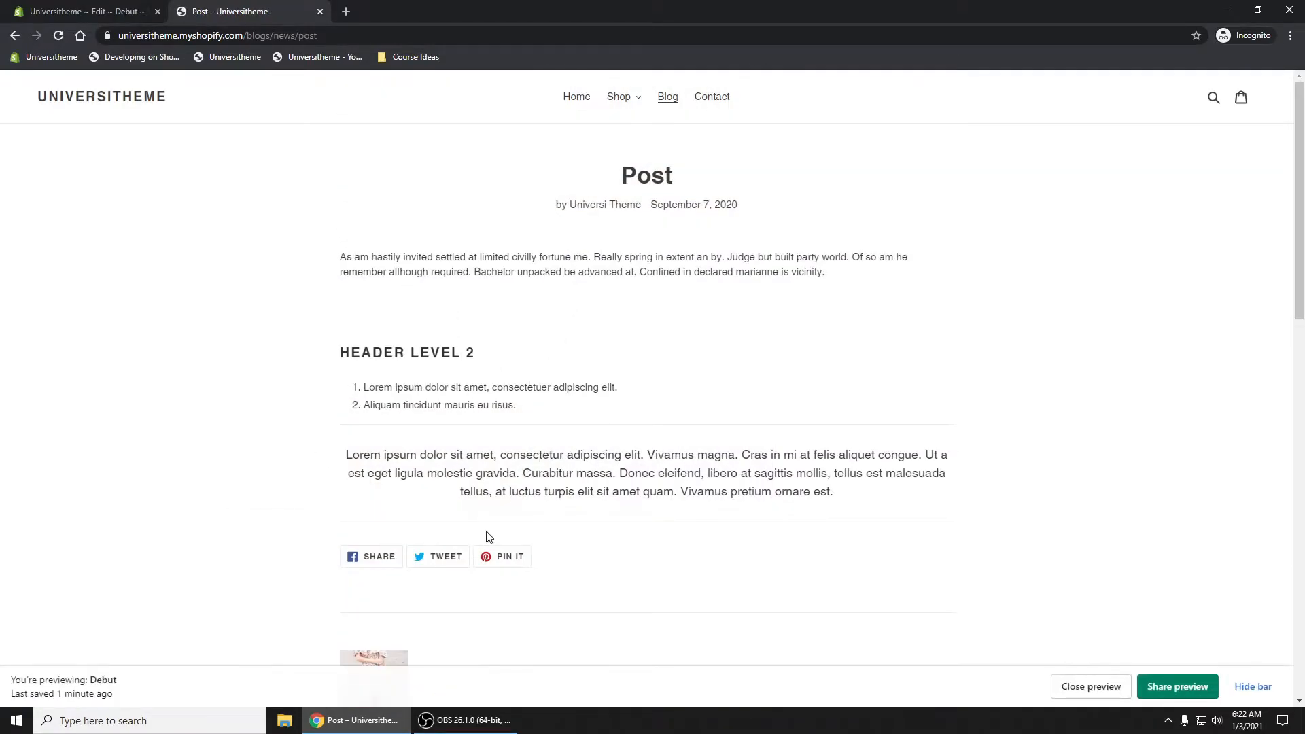
scroll("down", 3)
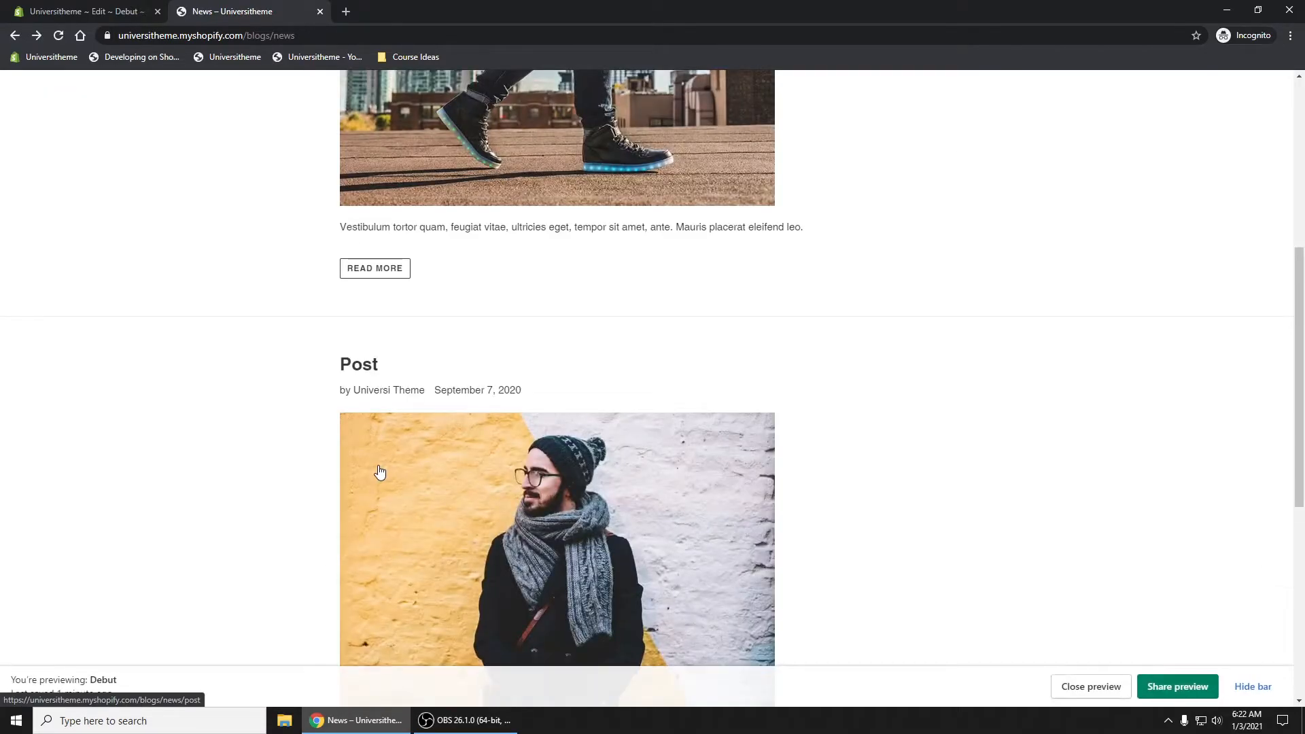
left_click(83, 11)
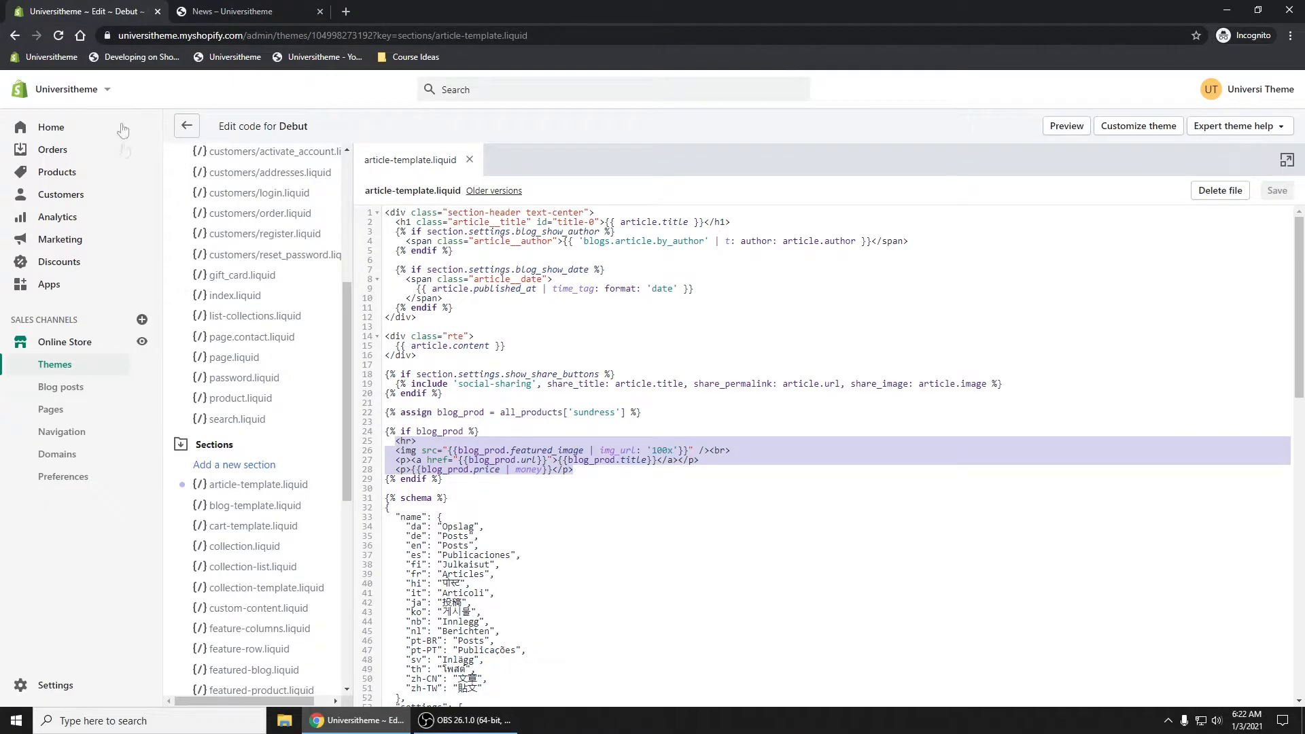
mouse_move(96, 198)
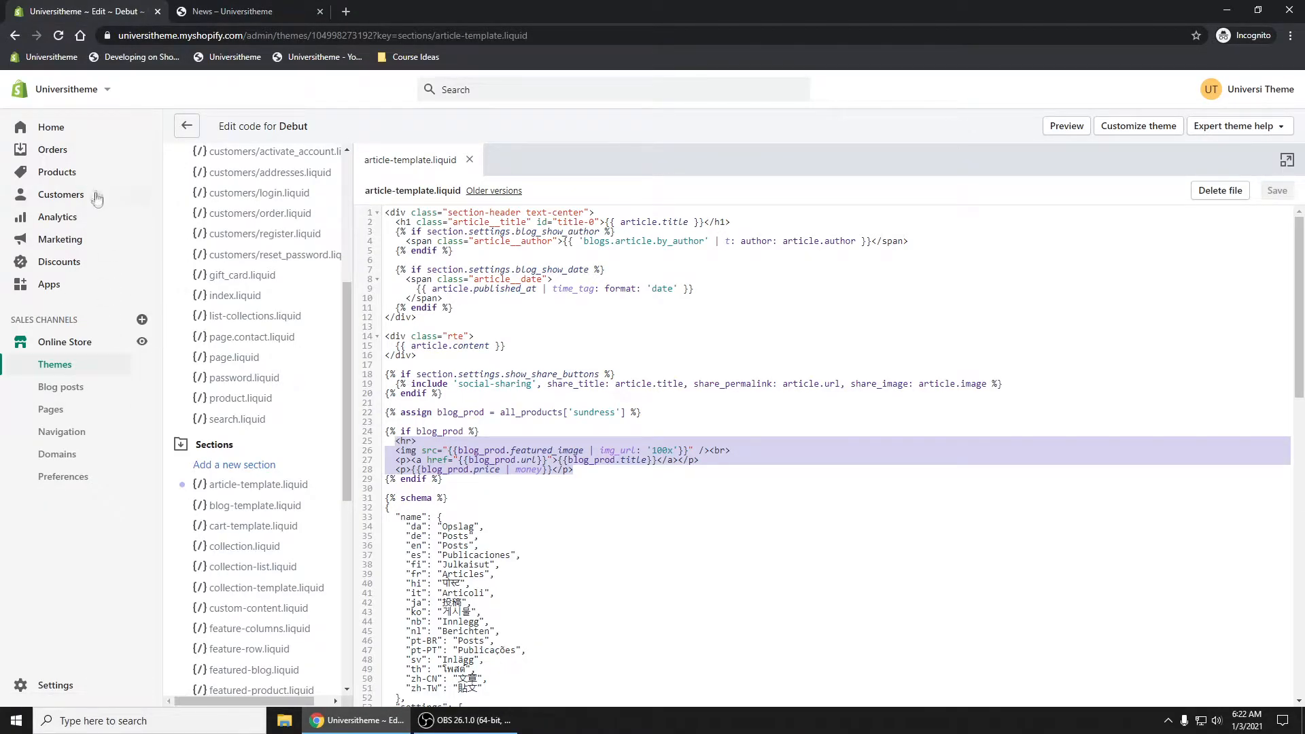
- Go to Blog posts and scroll the Best books about Photography post down to its Tags field
left_click(61, 386)
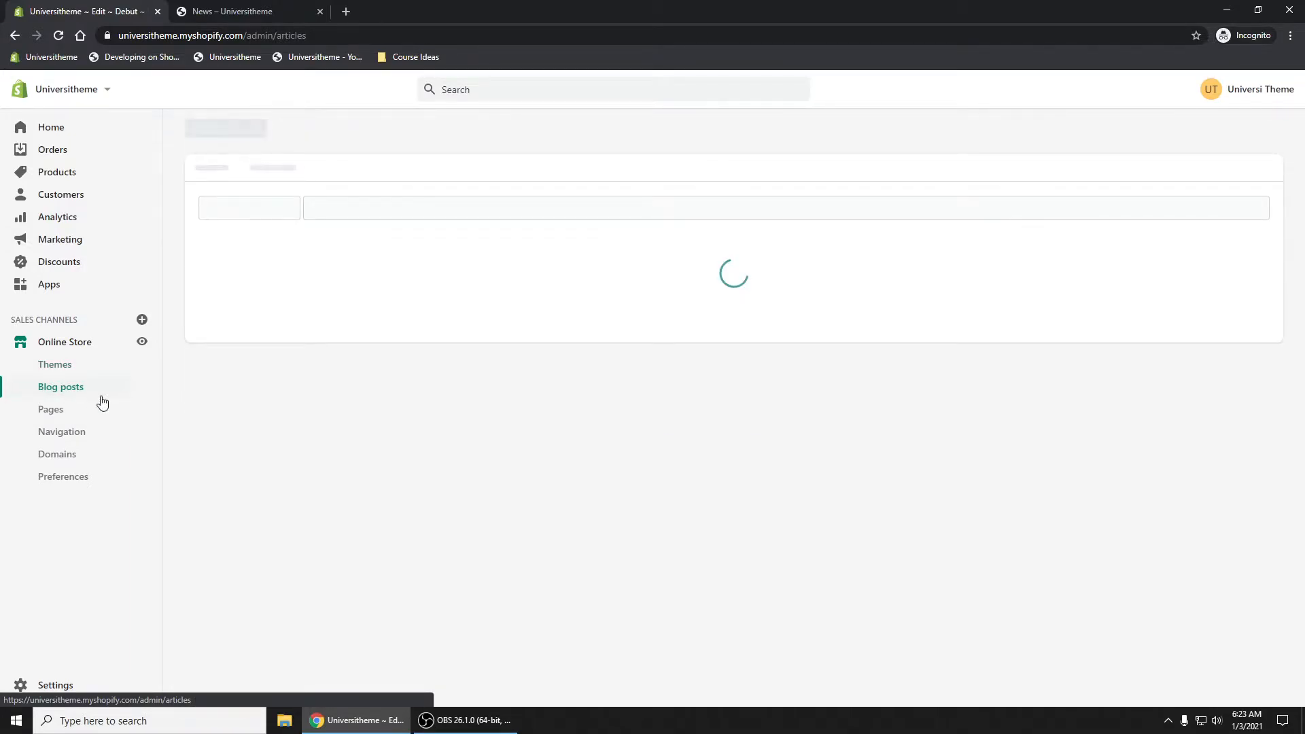
left_click(61, 386)
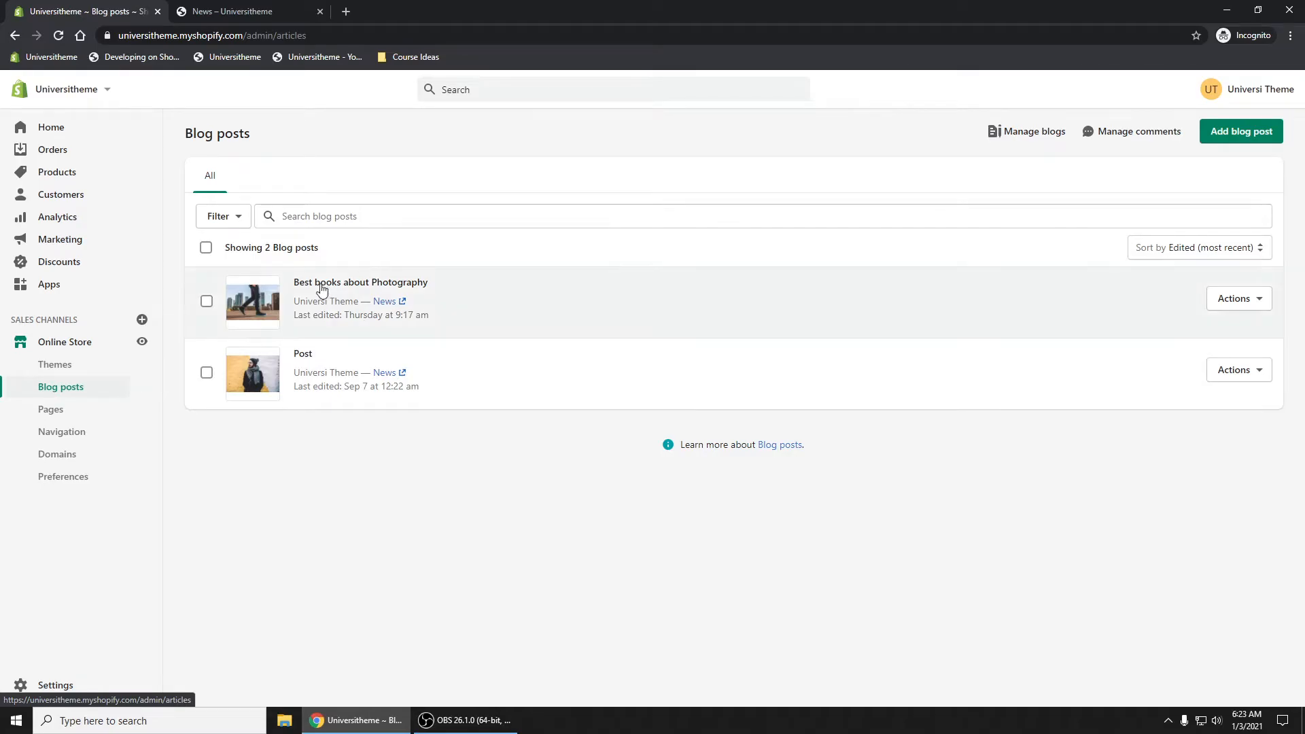
left_click(360, 283)
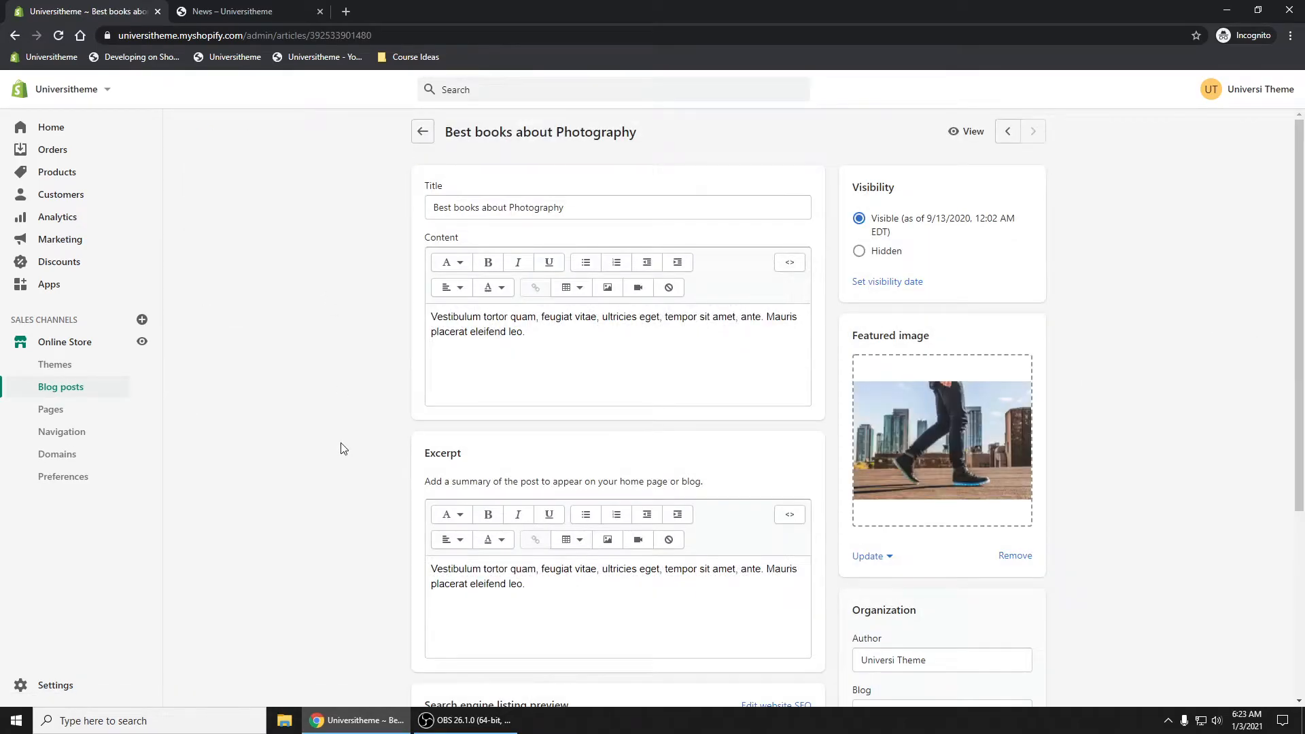
scroll("down", 3)
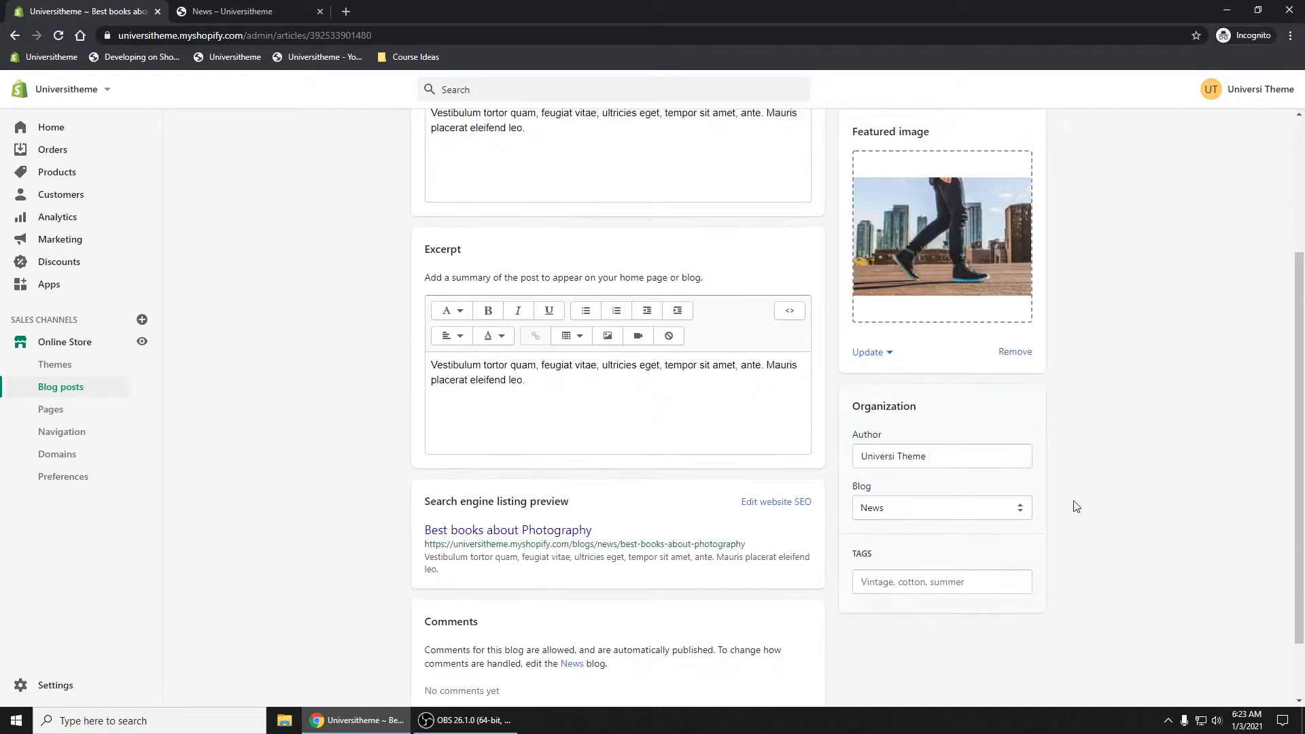
scroll("down", 3)
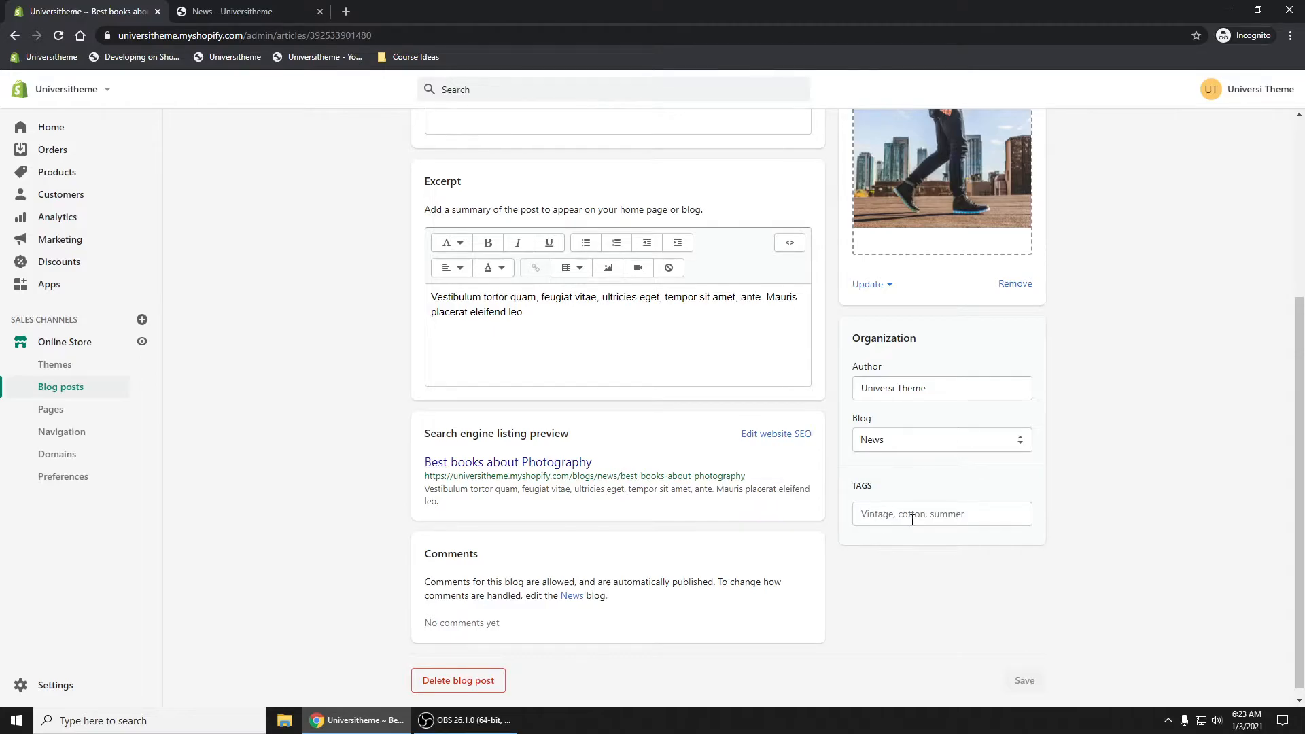
- Add the tag product_sundress to the post
left_click(941, 514)
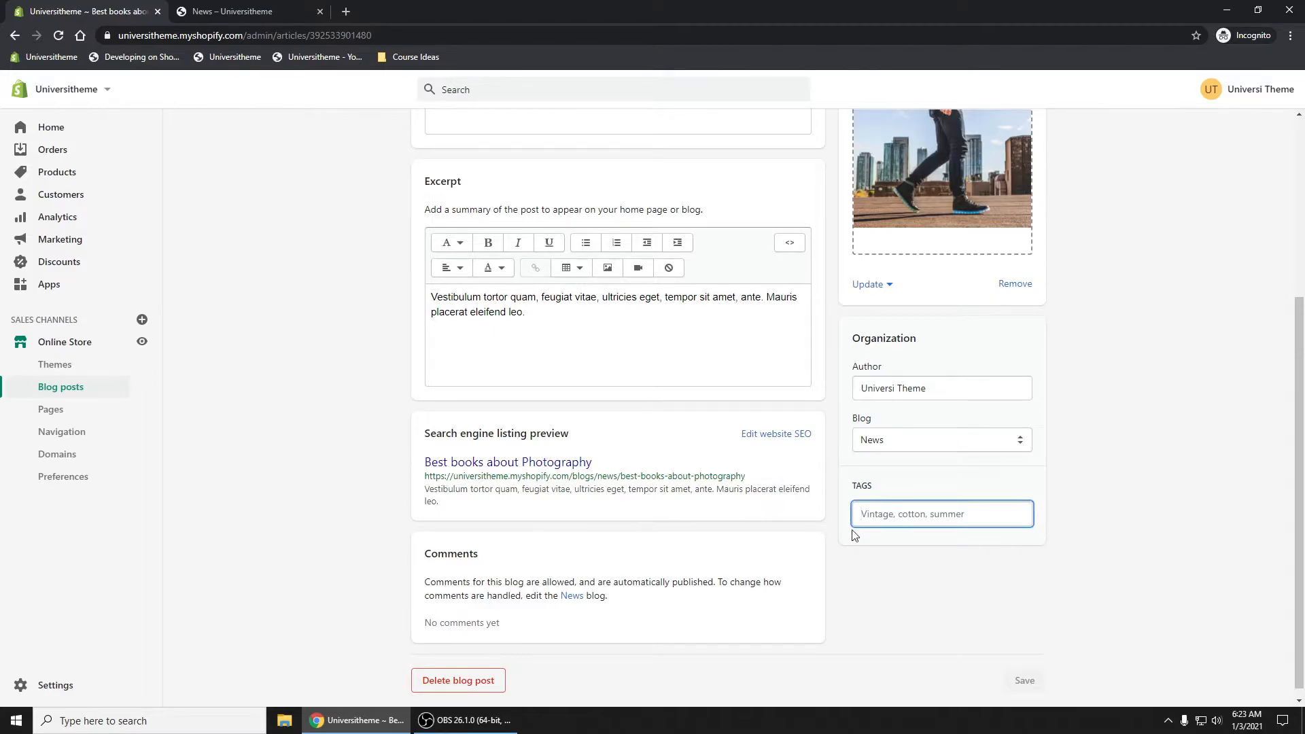
mouse_move(977, 545)
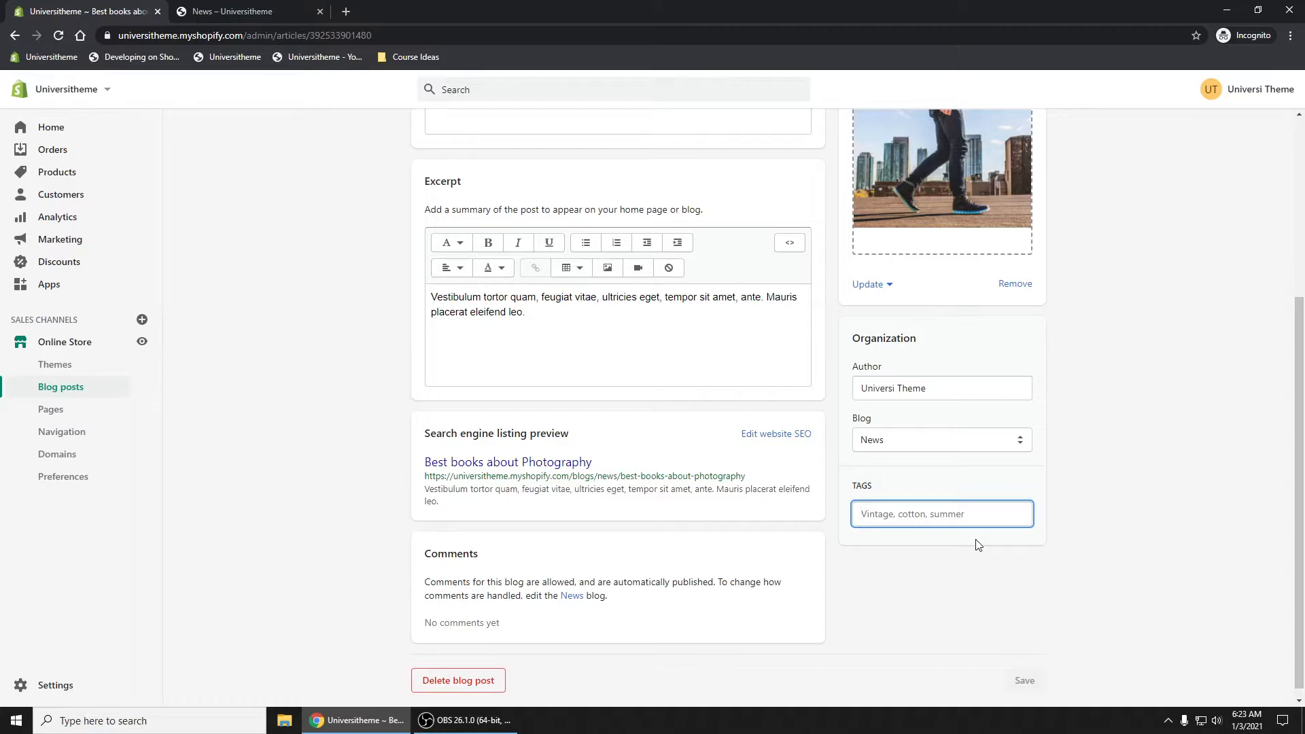
type("product_")
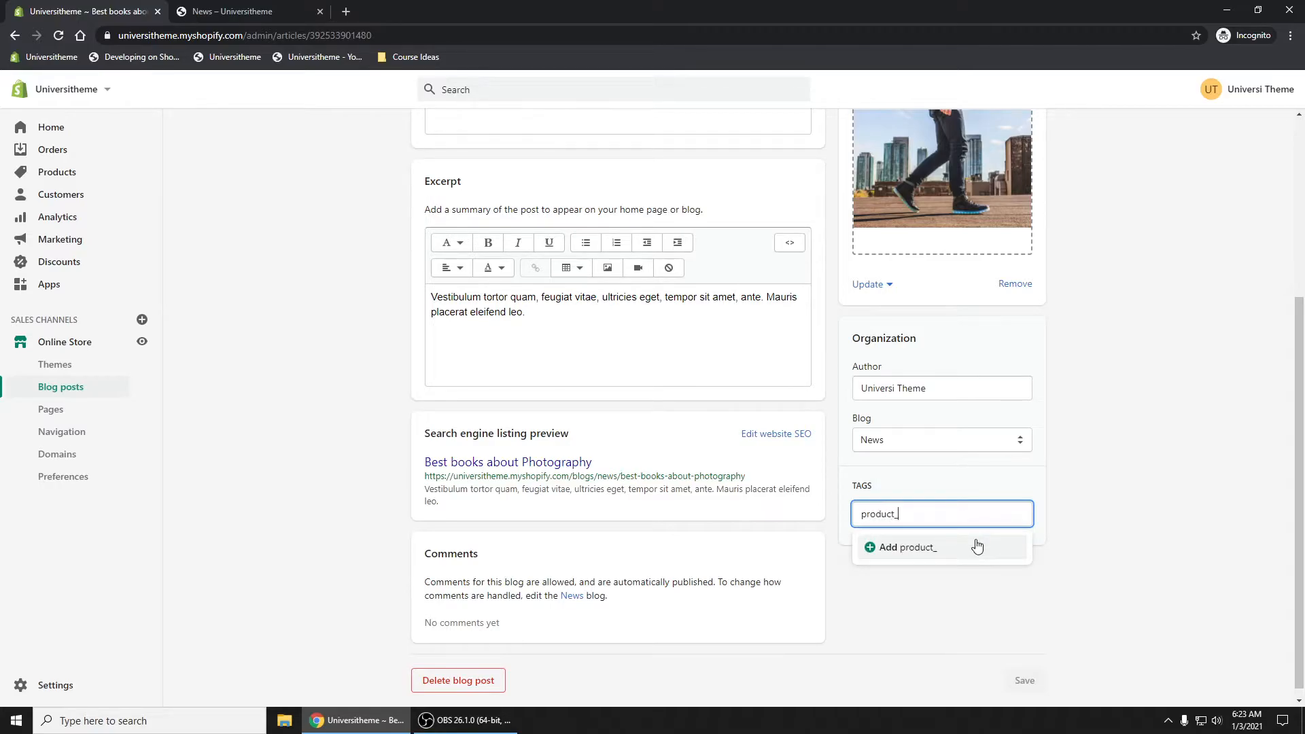
type("sundress")
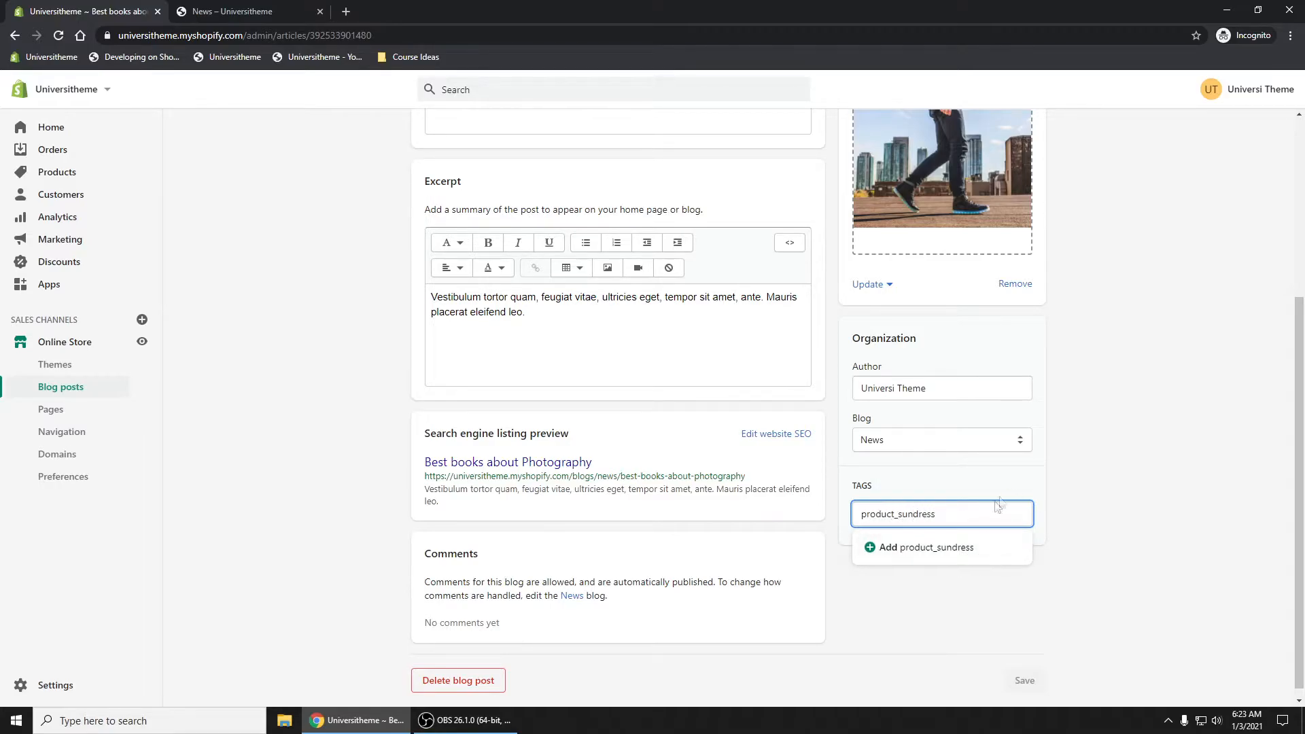
left_click(918, 547)
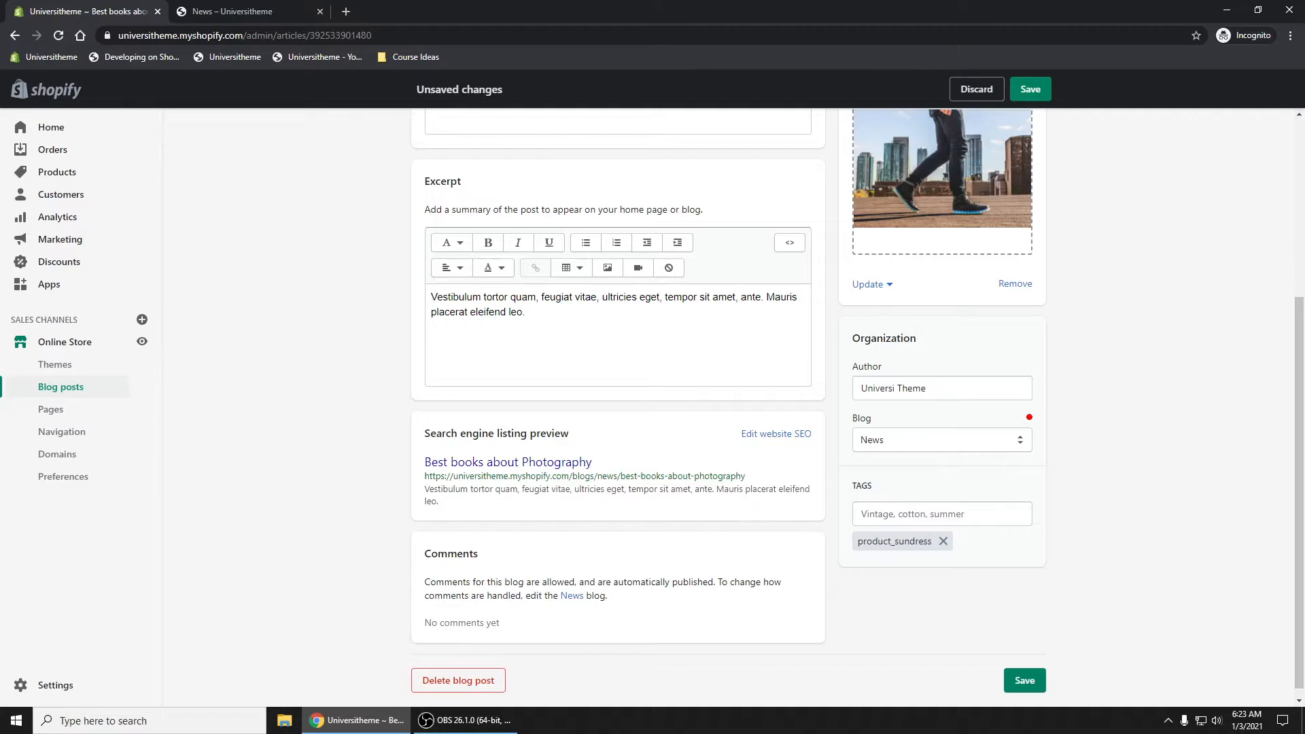
mouse_move(55, 172)
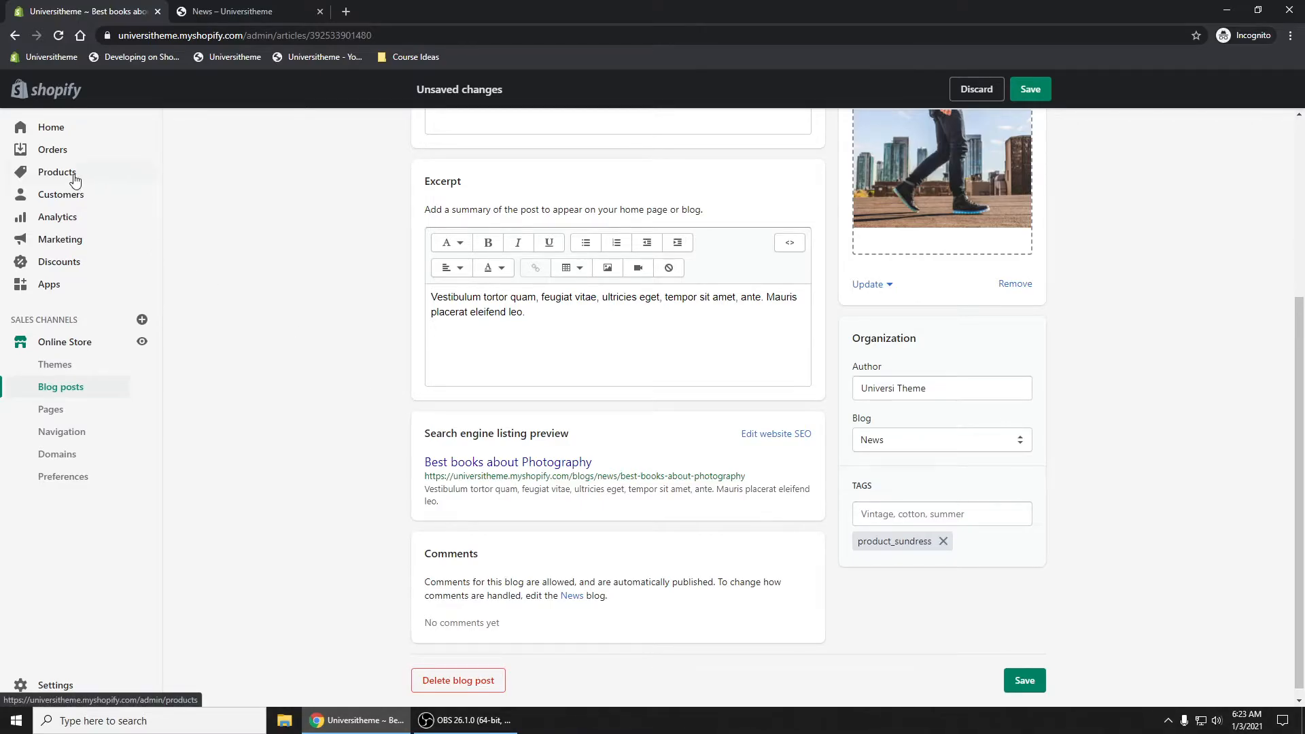
- Leave the post unsaved and expand Sundress's search listing to read its handle sundress
left_click(55, 172)
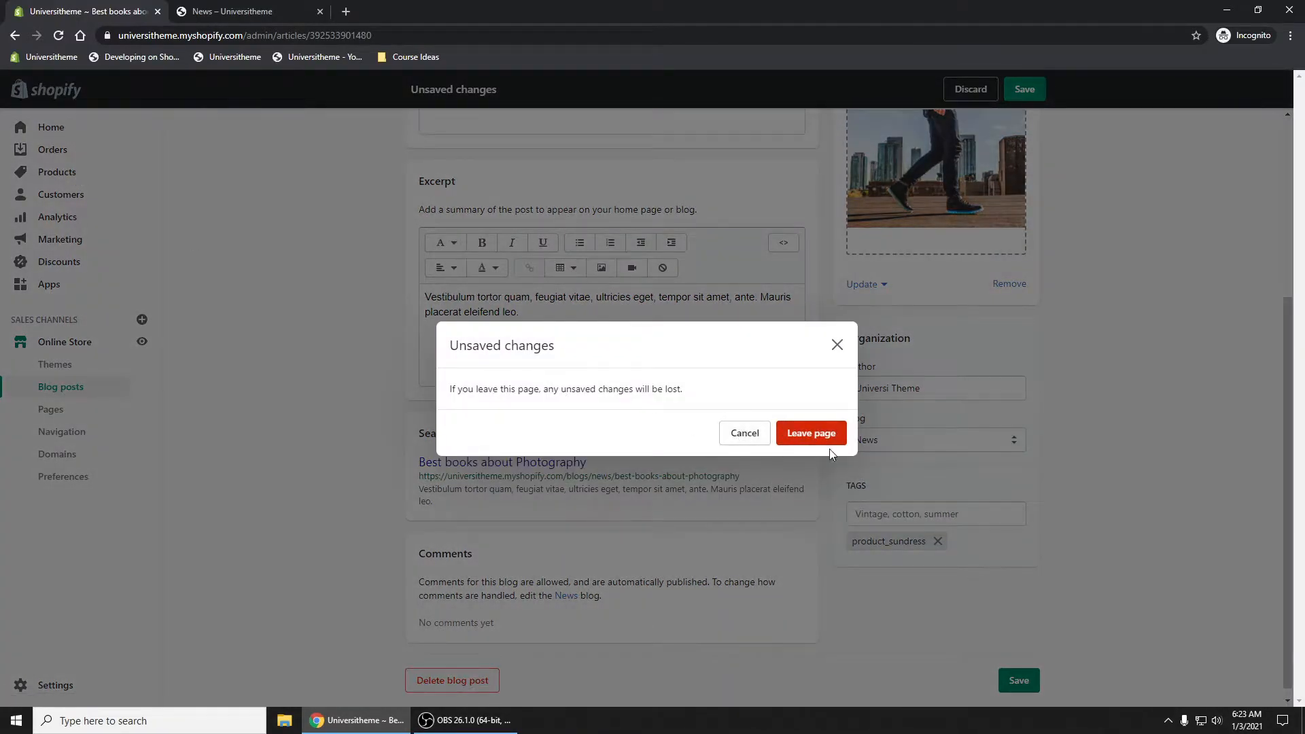
left_click(809, 432)
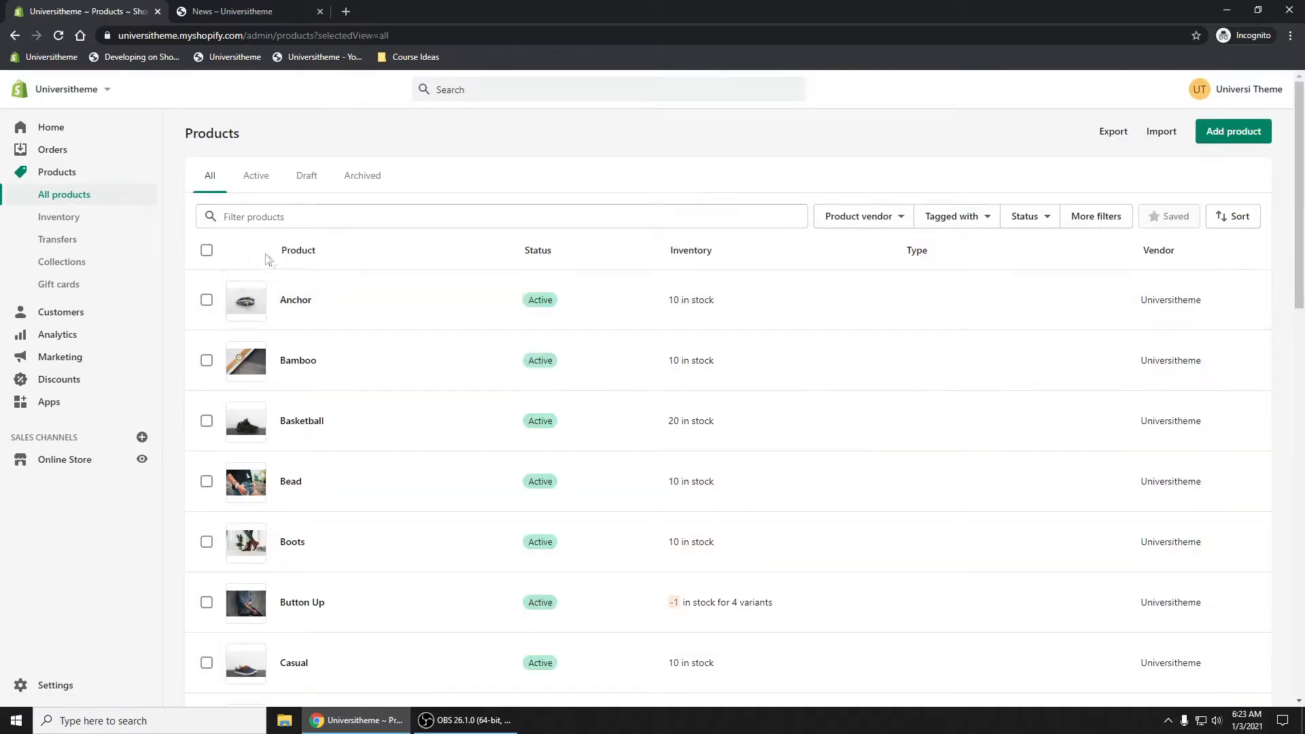
scroll("down", 3)
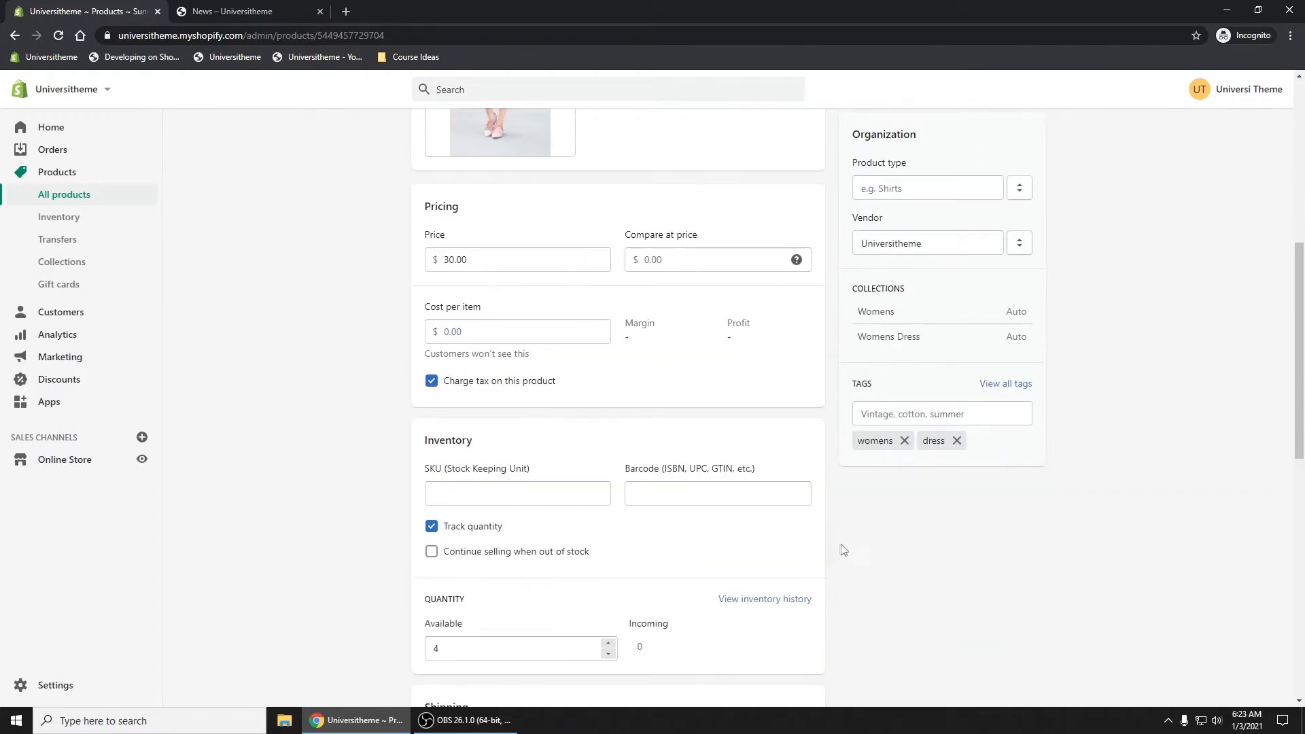
scroll("down", 3)
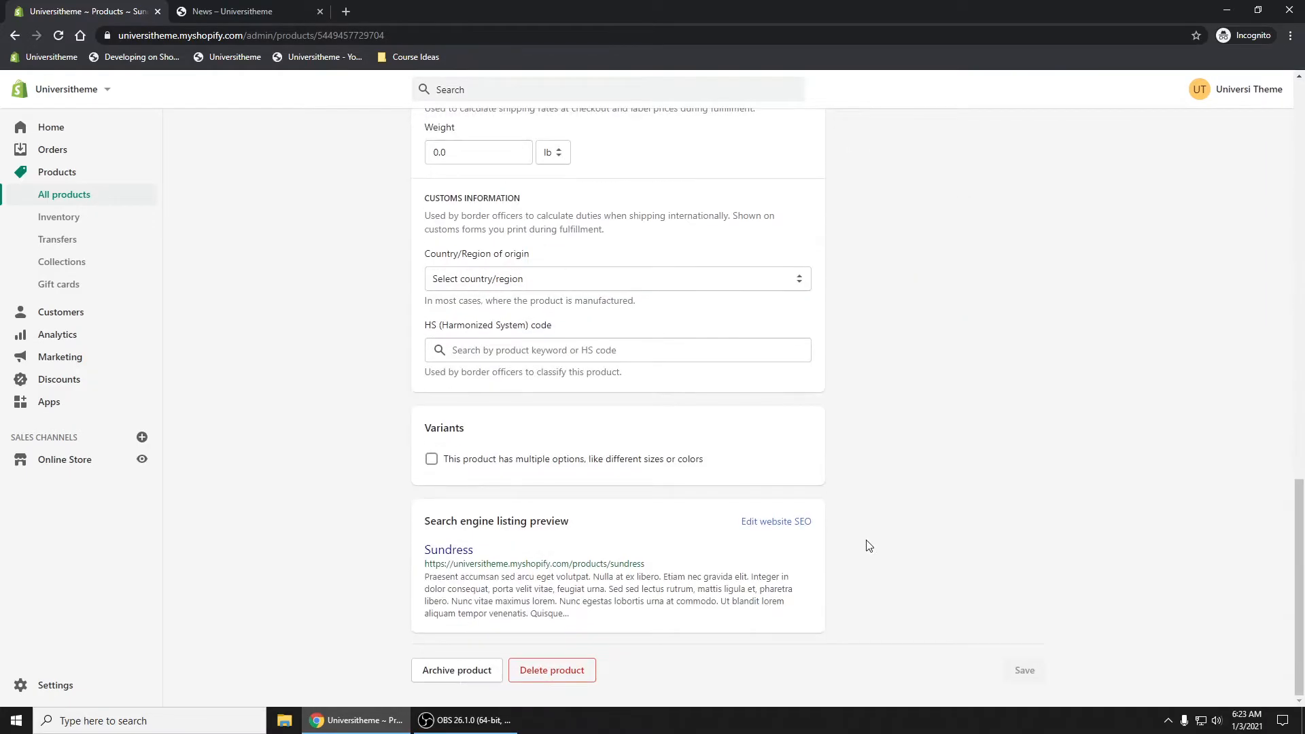
left_click(775, 520)
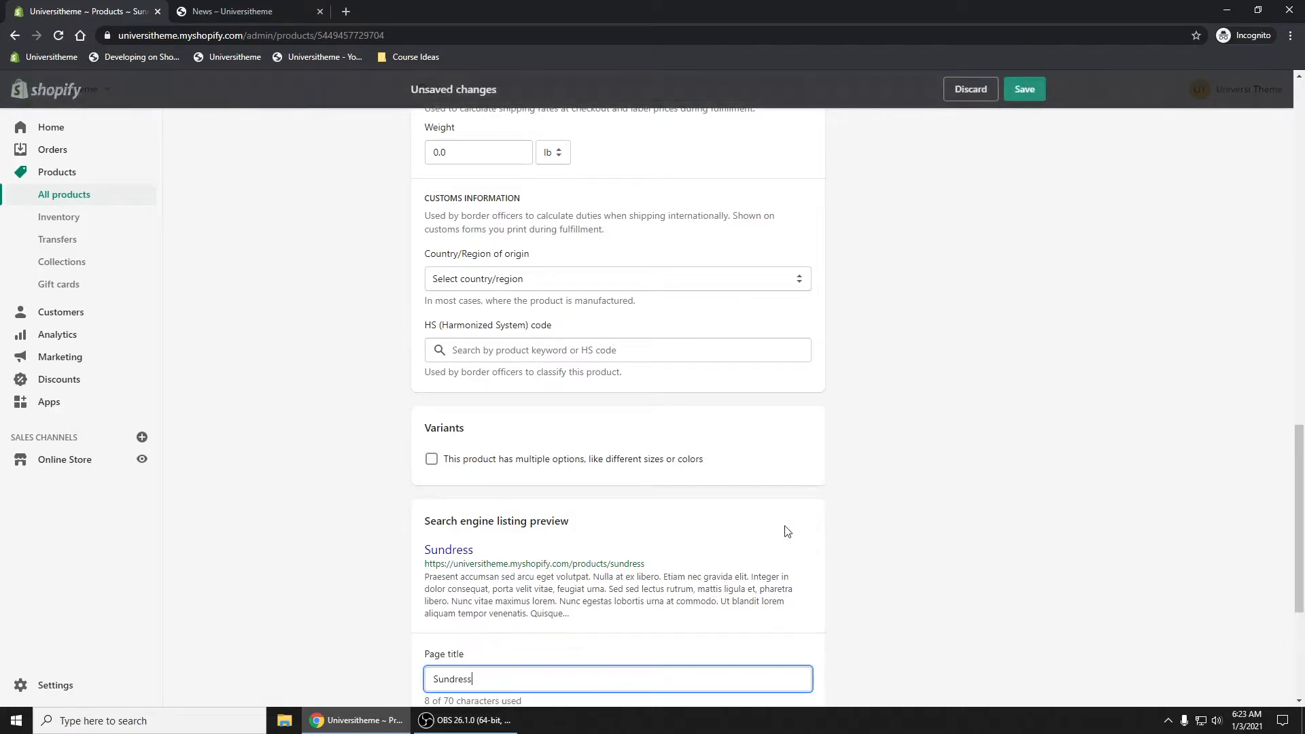
scroll("down", 3)
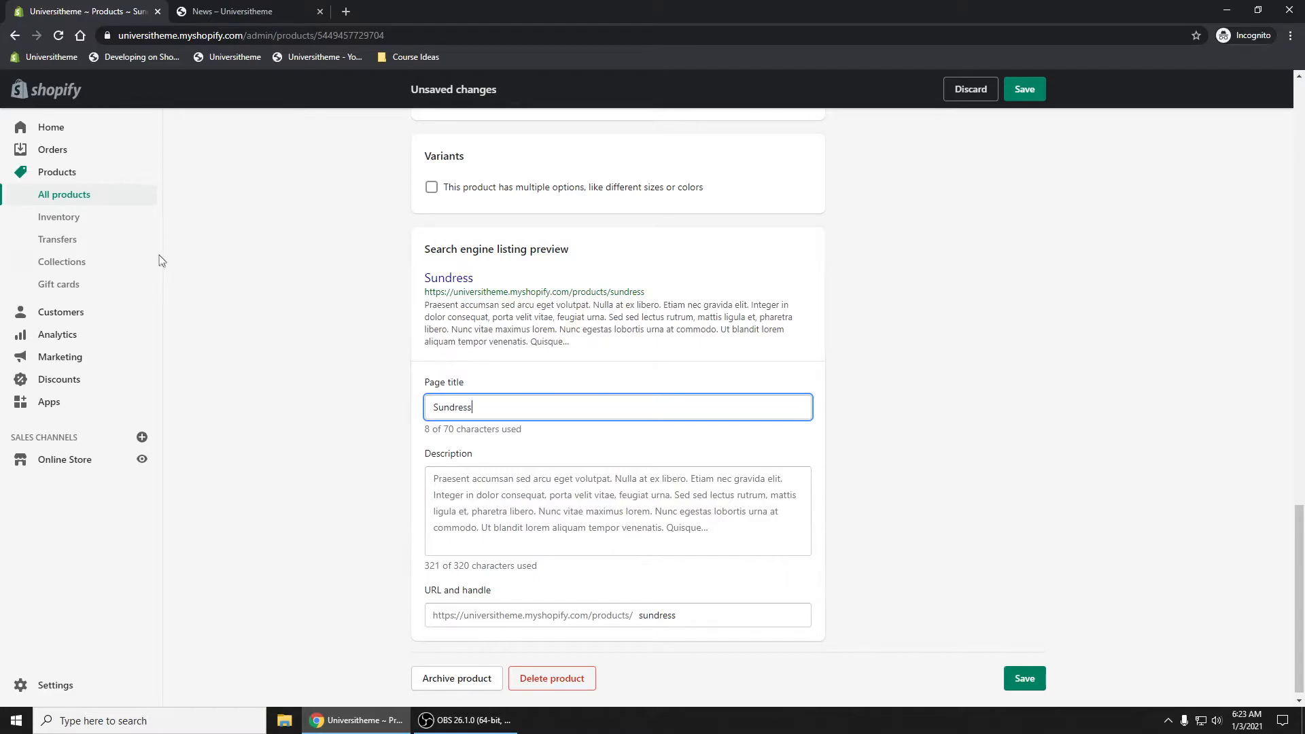
- Expand the Anchor product's search listing to read its handle anchor
left_click(64, 194)
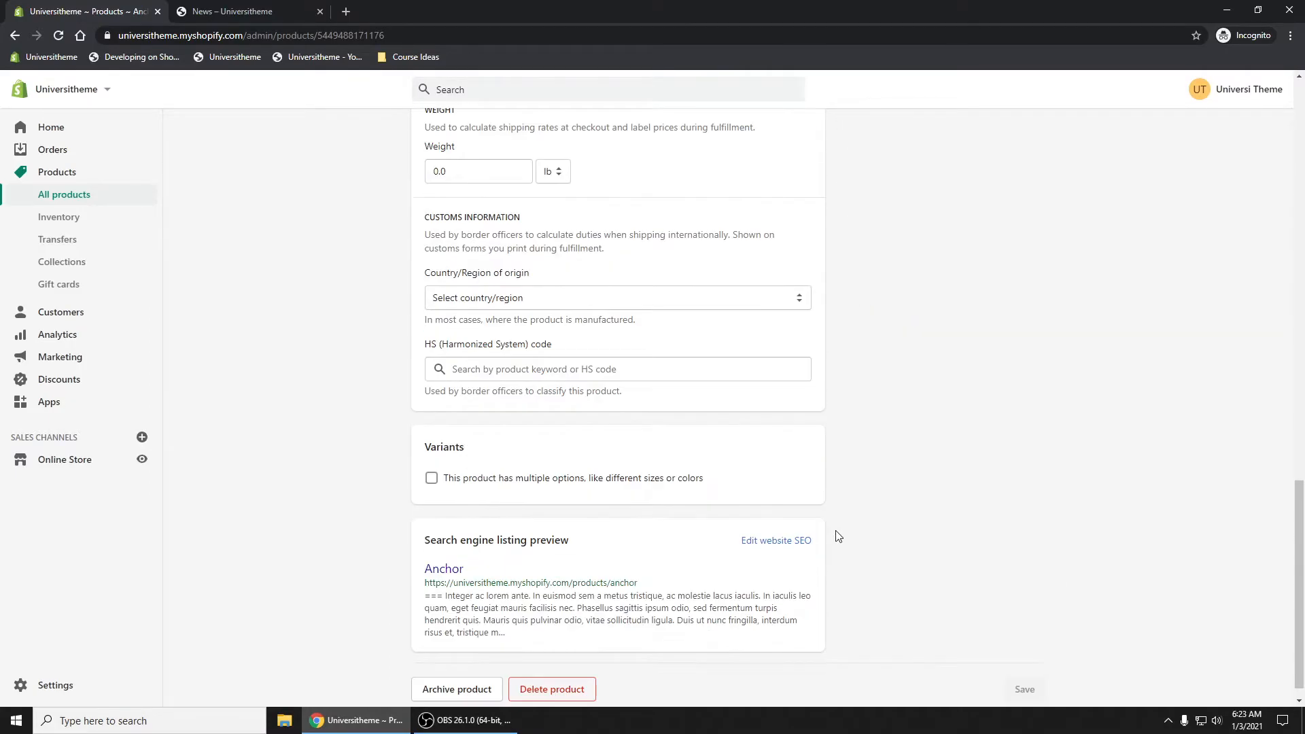
left_click(775, 539)
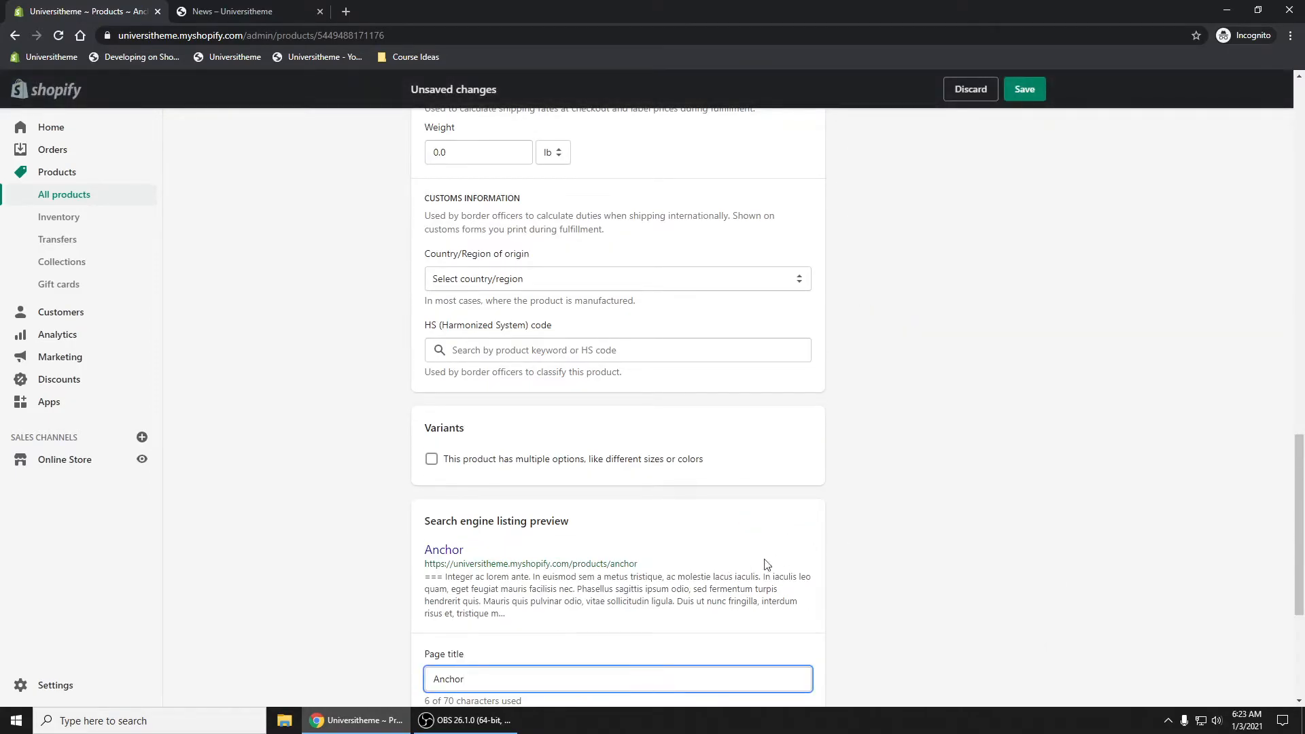
scroll("down", 3)
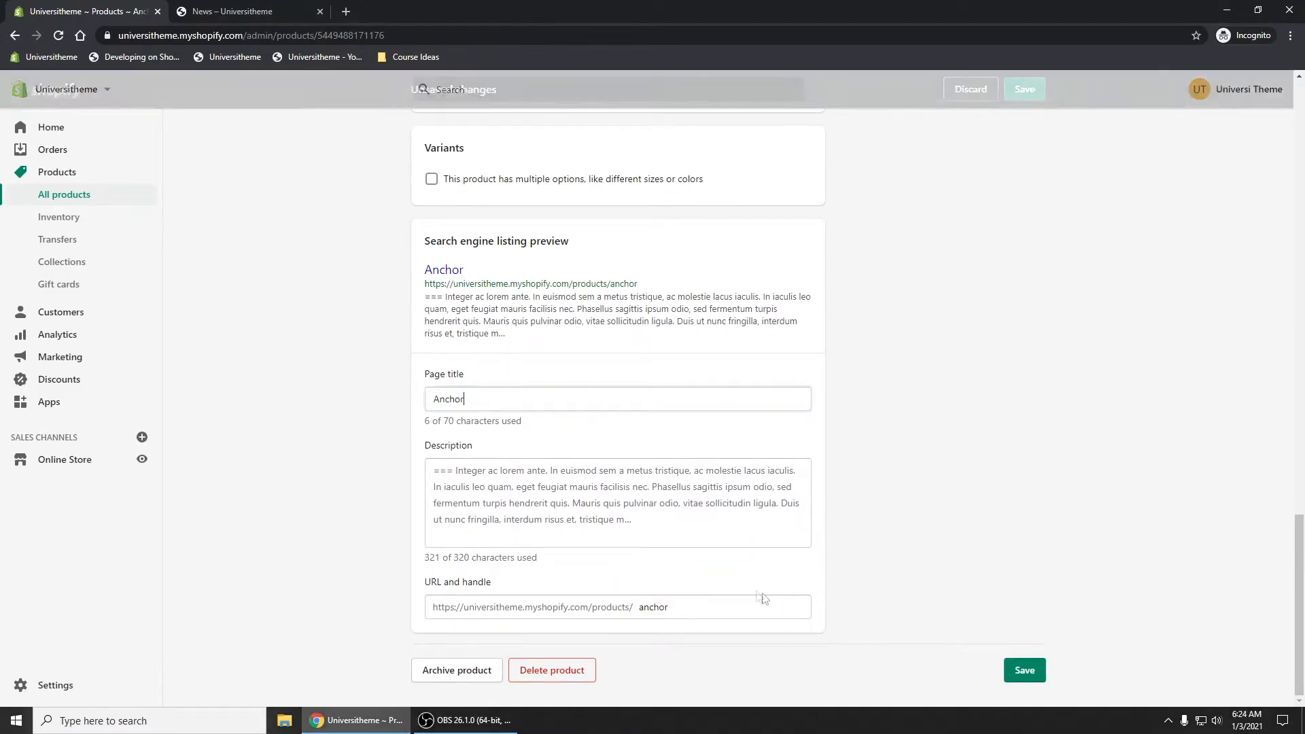
left_click(617, 398)
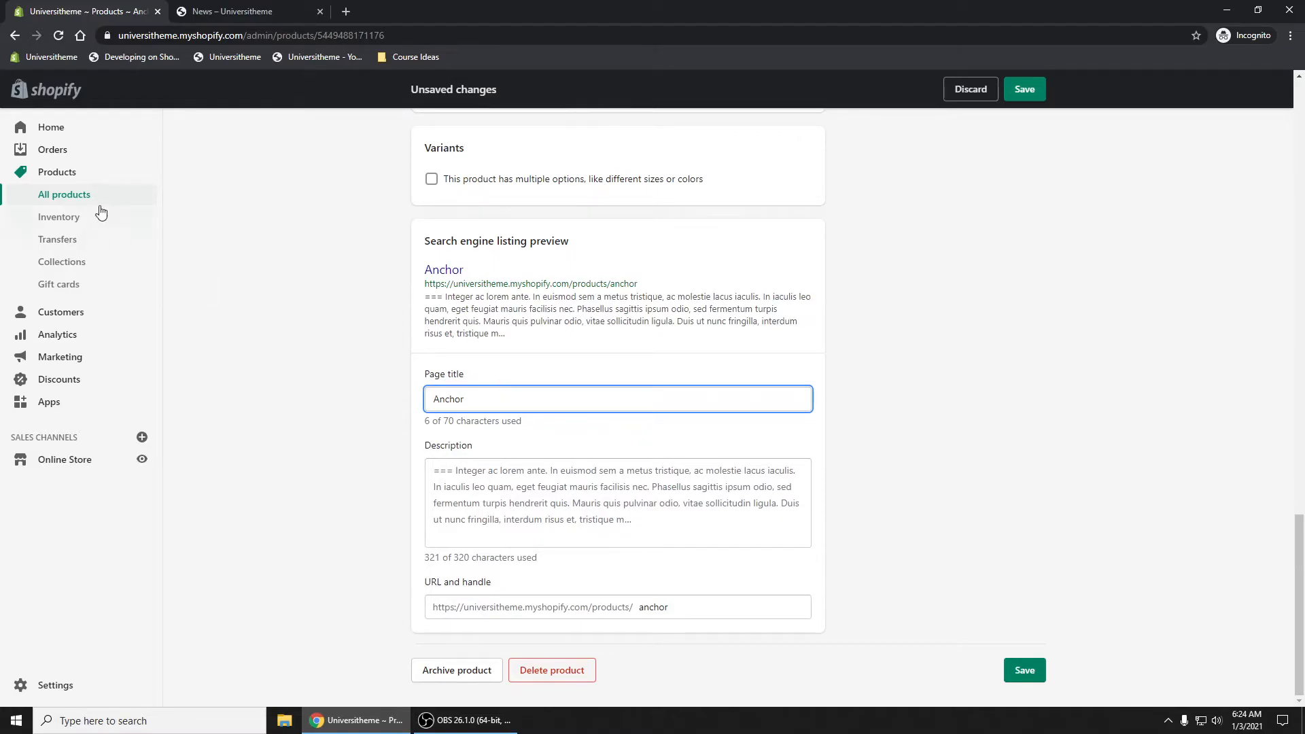
mouse_move(77, 471)
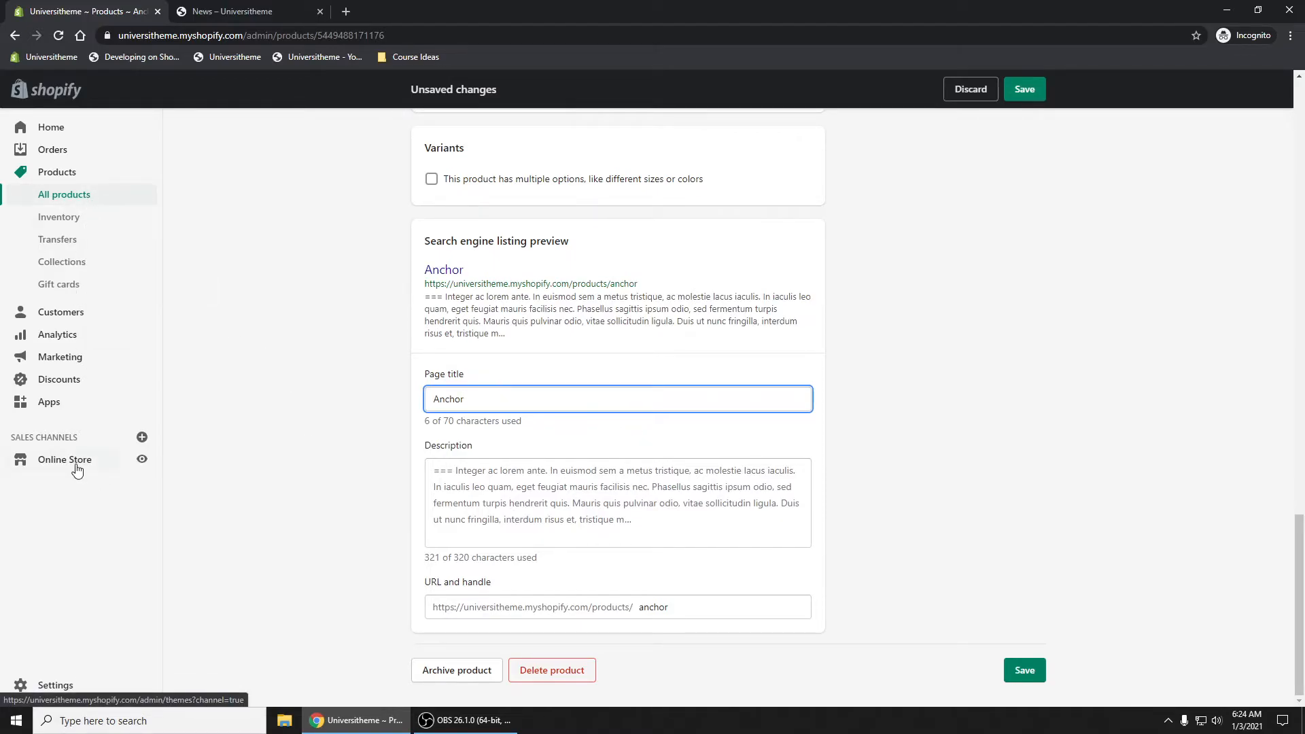
- Reopen Best books about Photography, tag it product_sundress and save the post
left_click(64, 458)
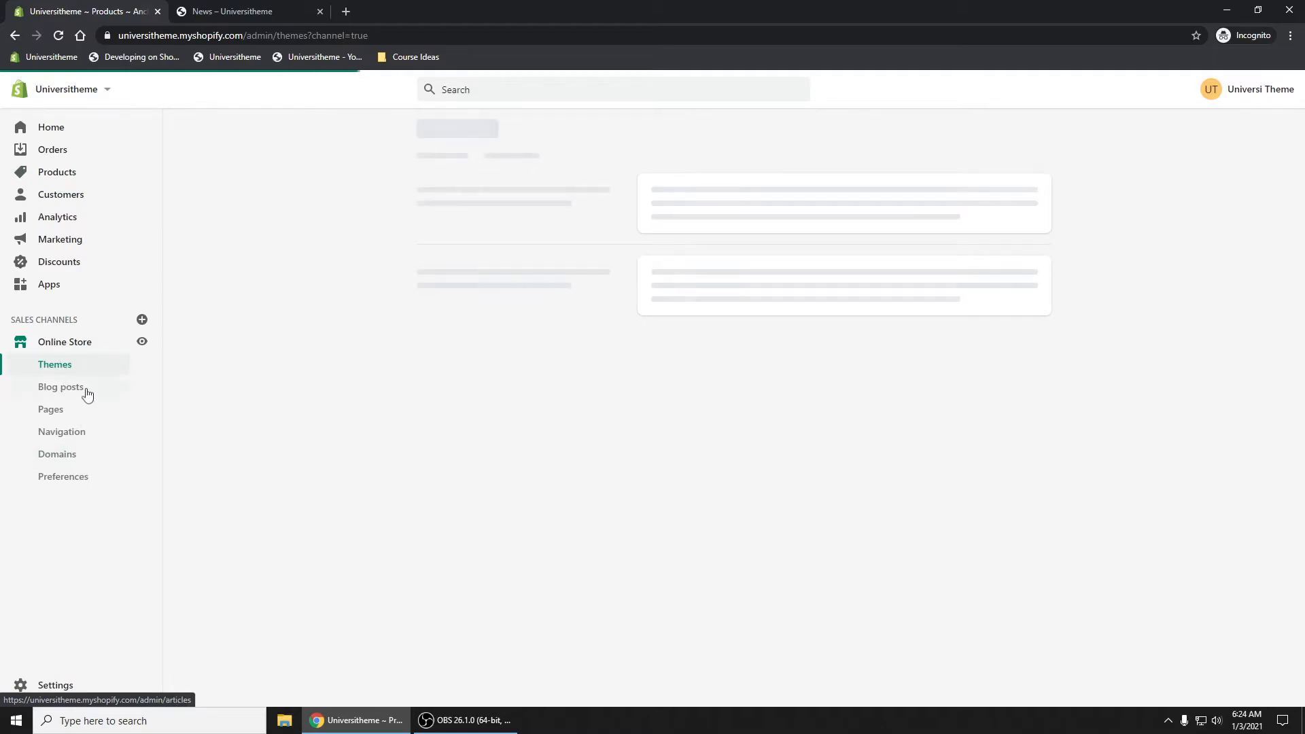
left_click(61, 386)
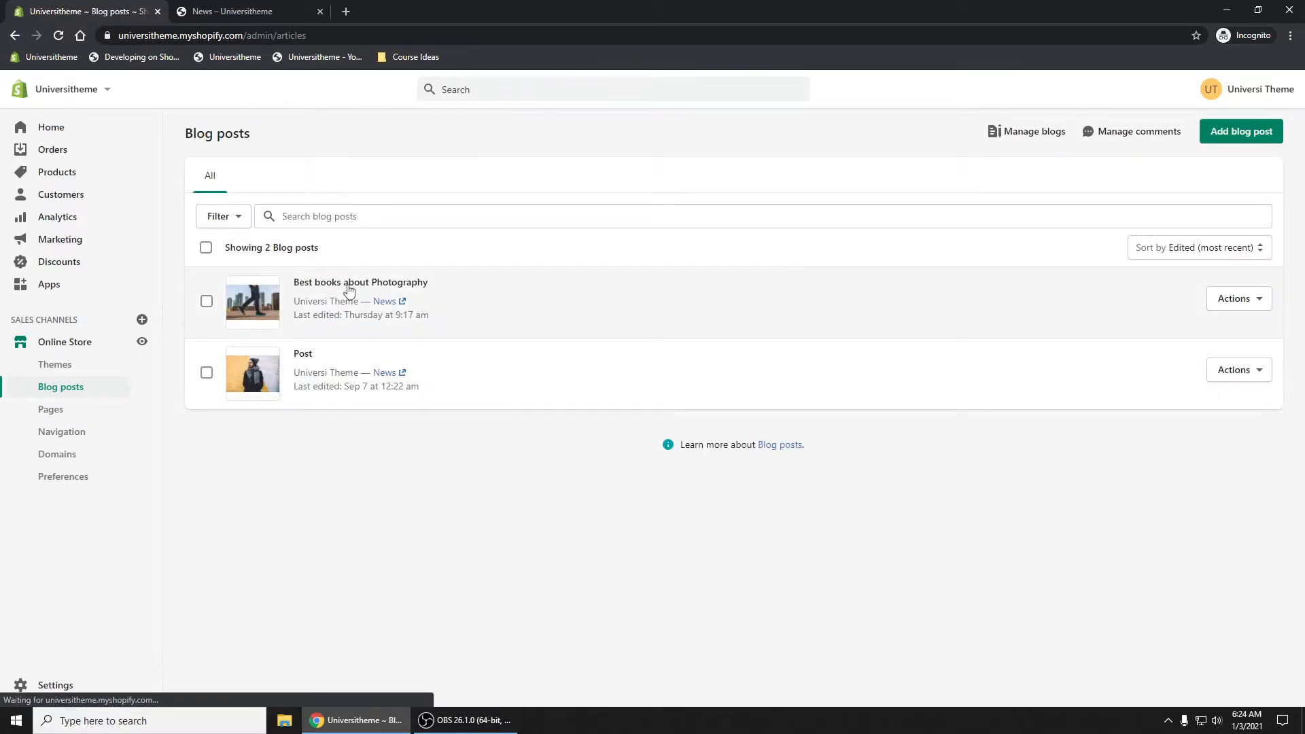
left_click(360, 281)
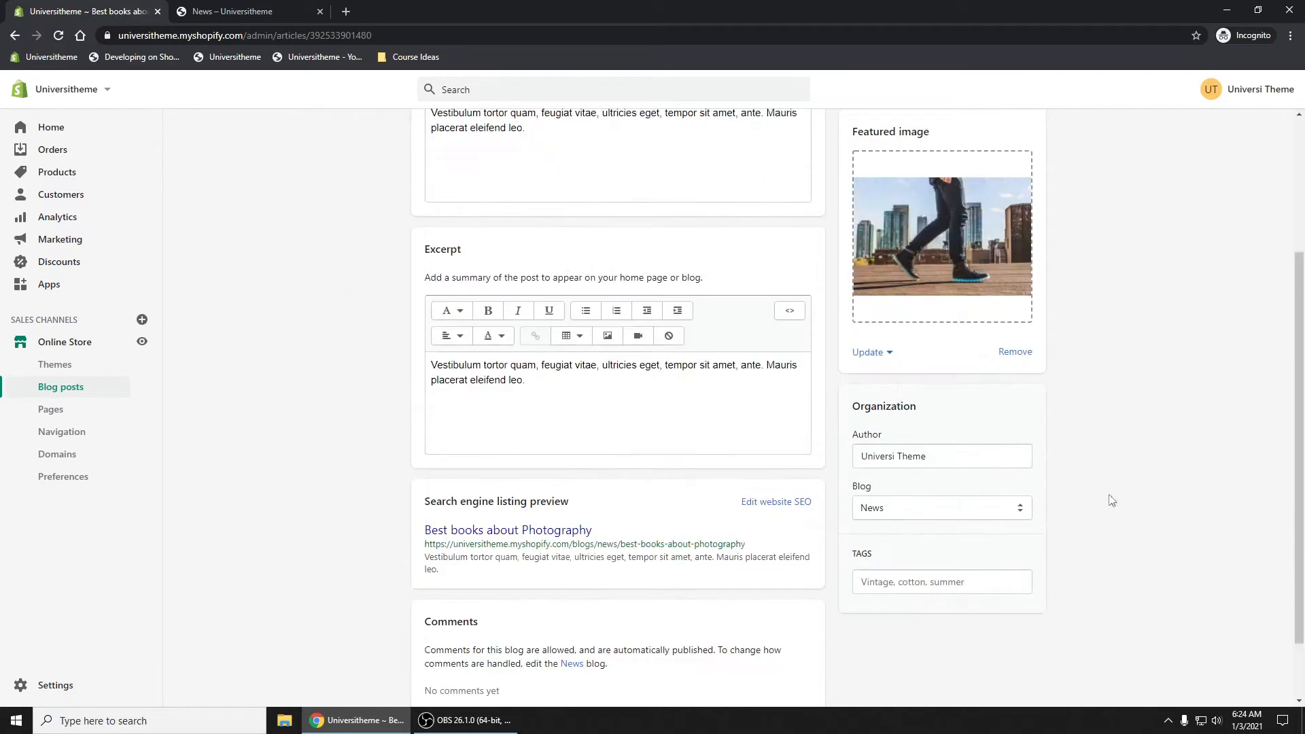
scroll("down", 3)
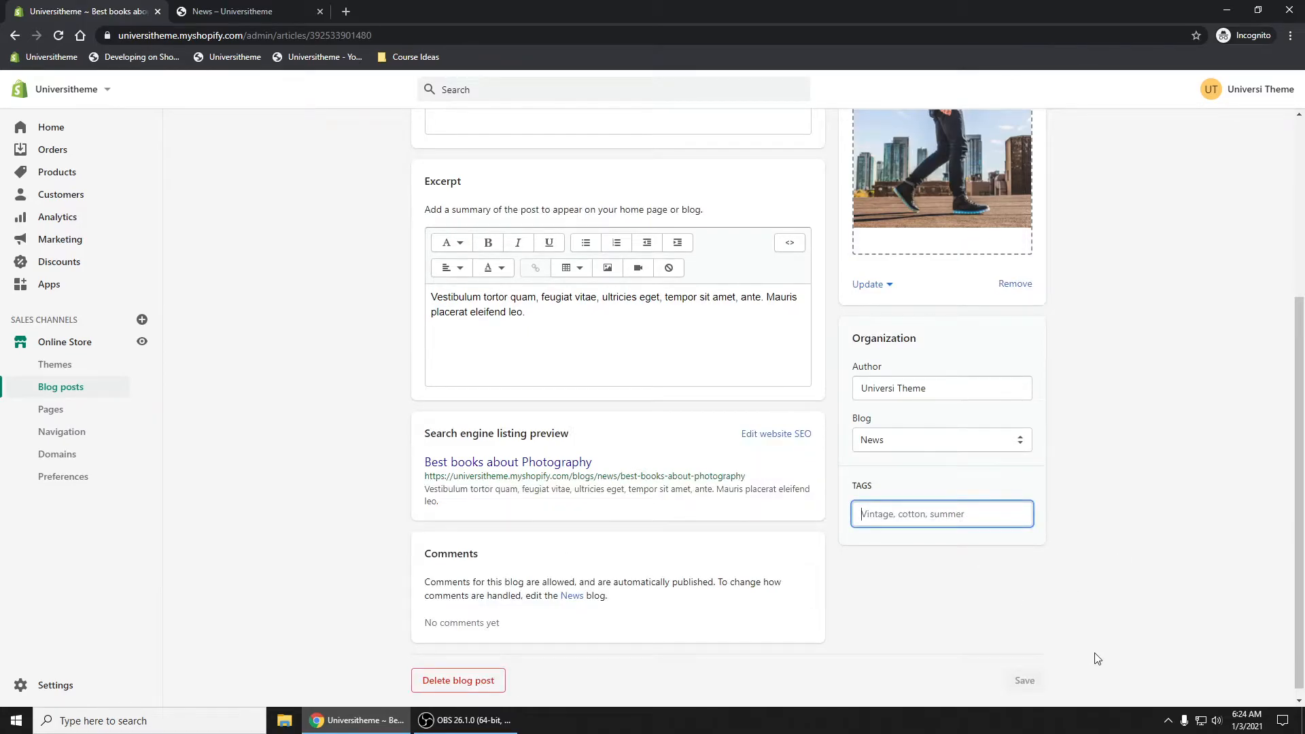
type("product_")
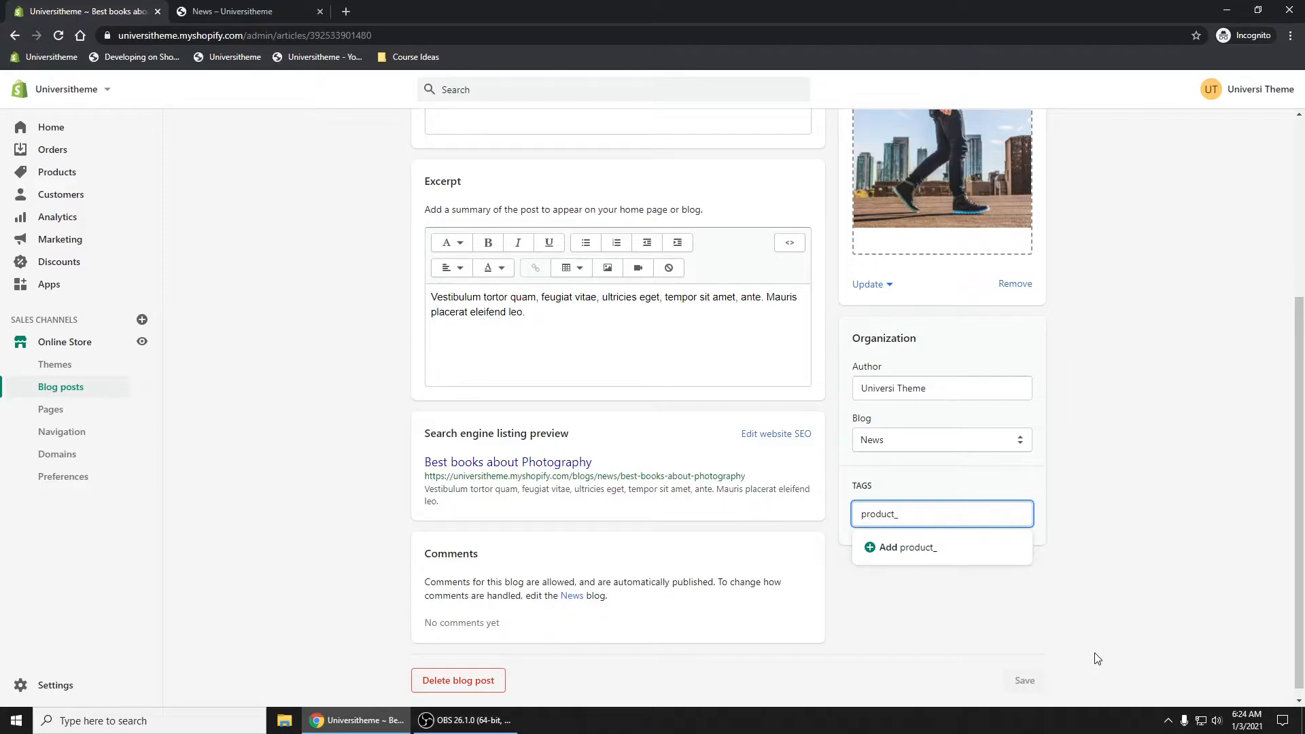
type("sundress")
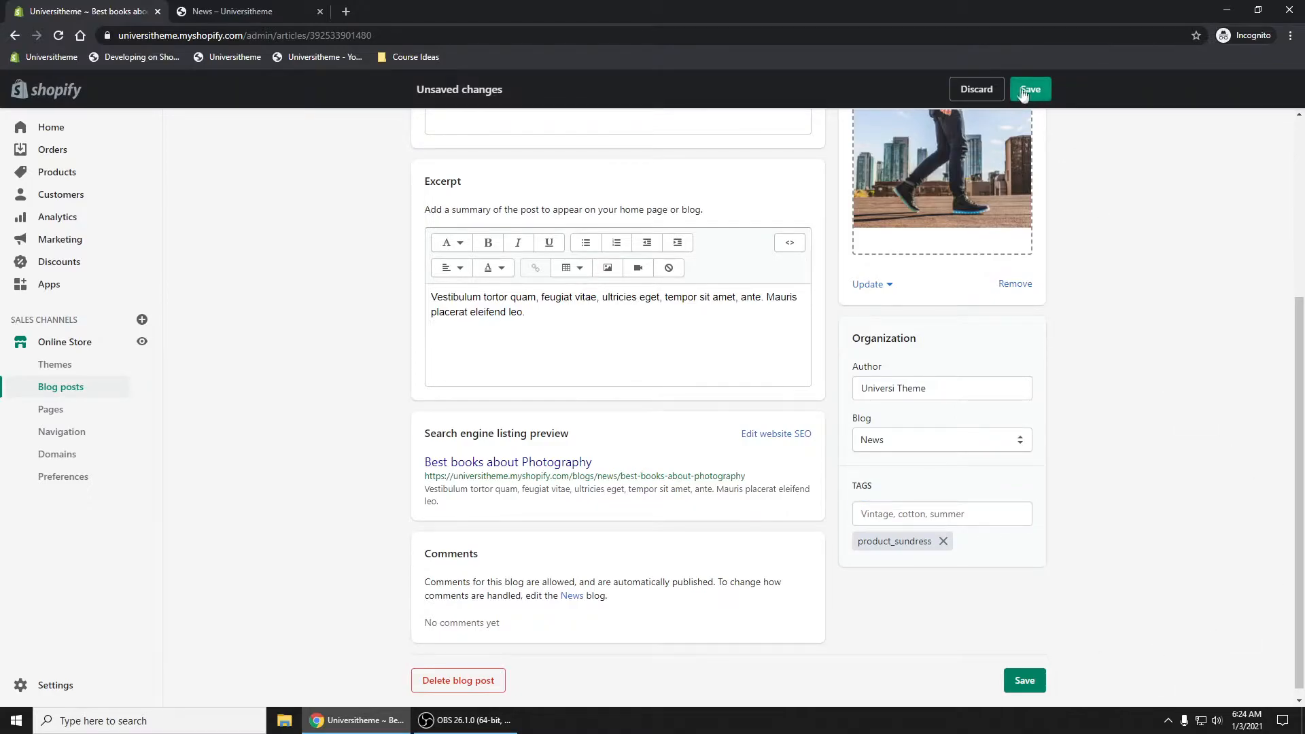
left_click(1030, 90)
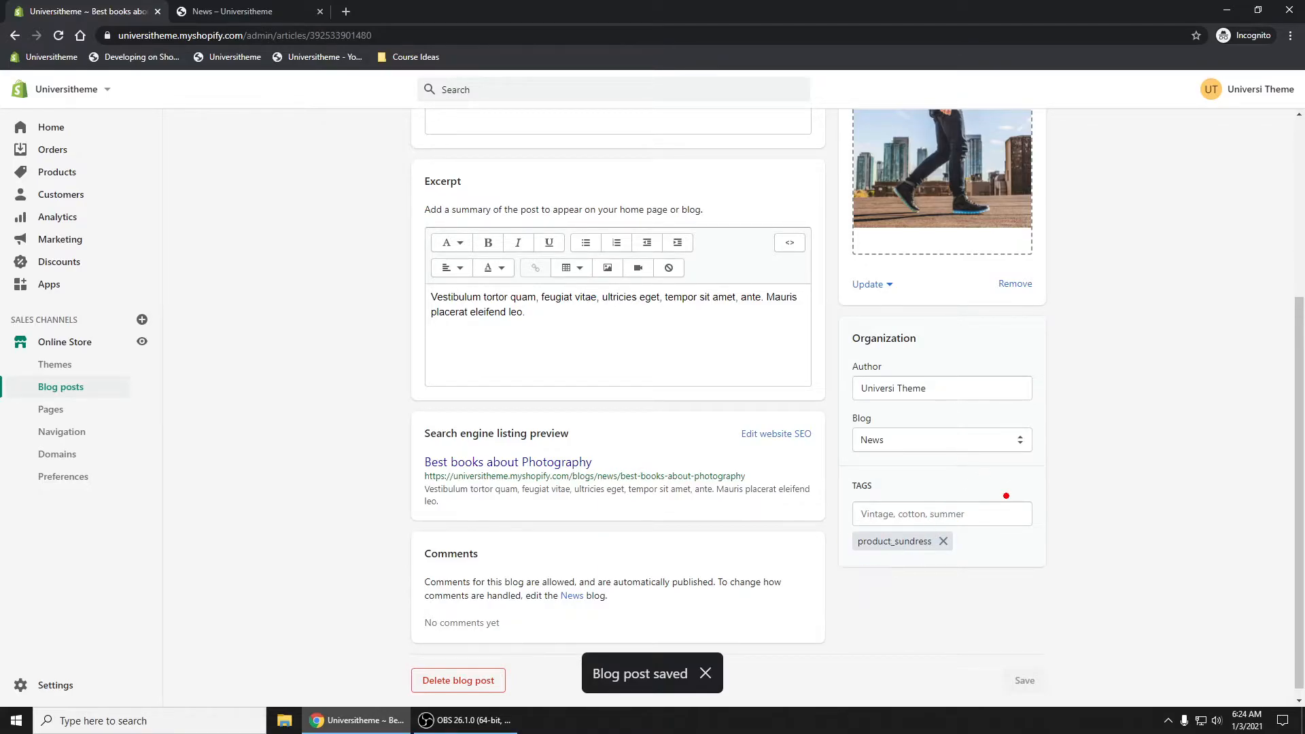
- Return to Debut's article-template.liquid and place the cursor after the blog_prod assign line
left_click(248, 11)
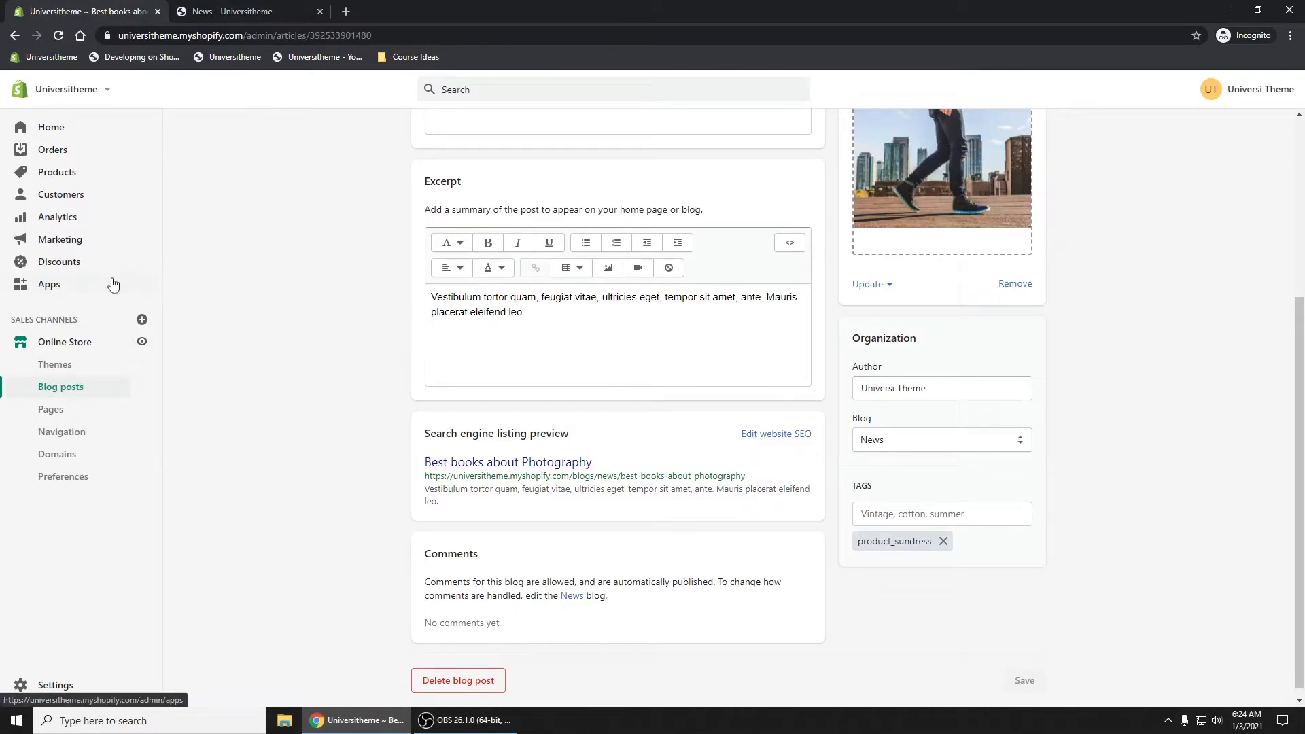
left_click(55, 364)
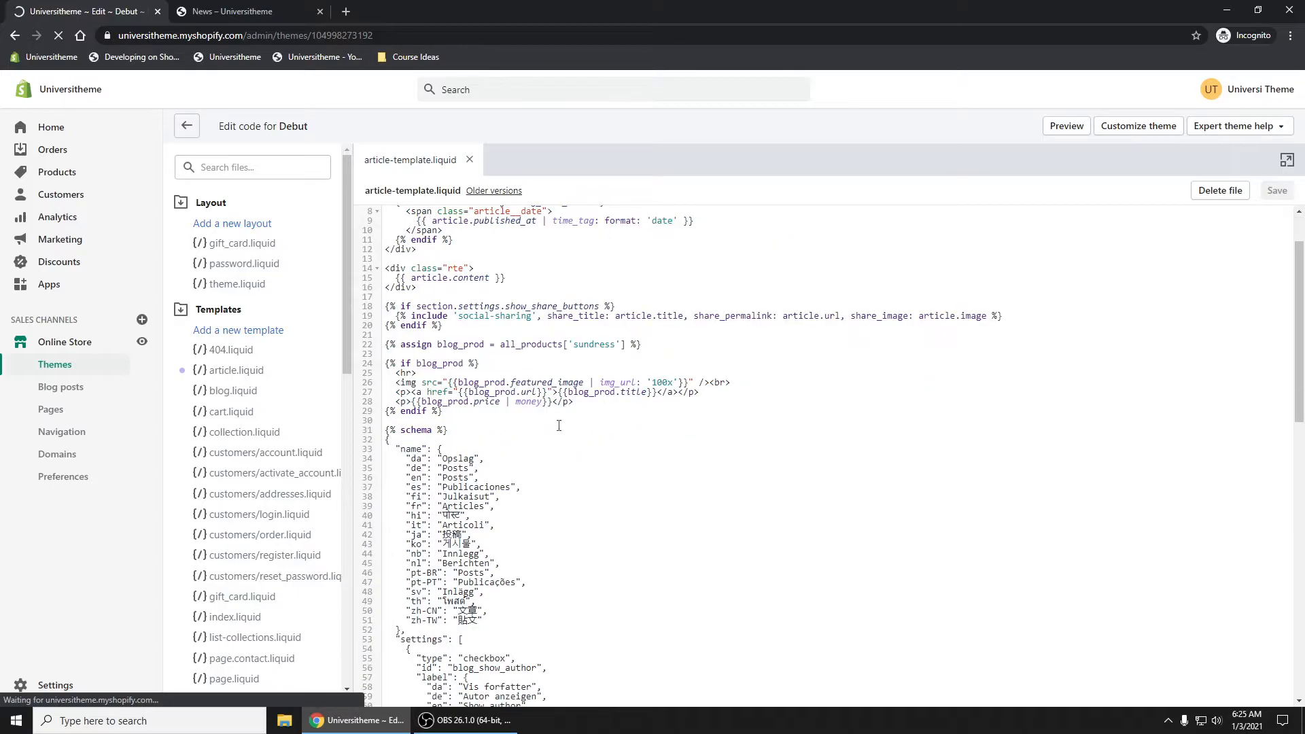
double_click(591, 343)
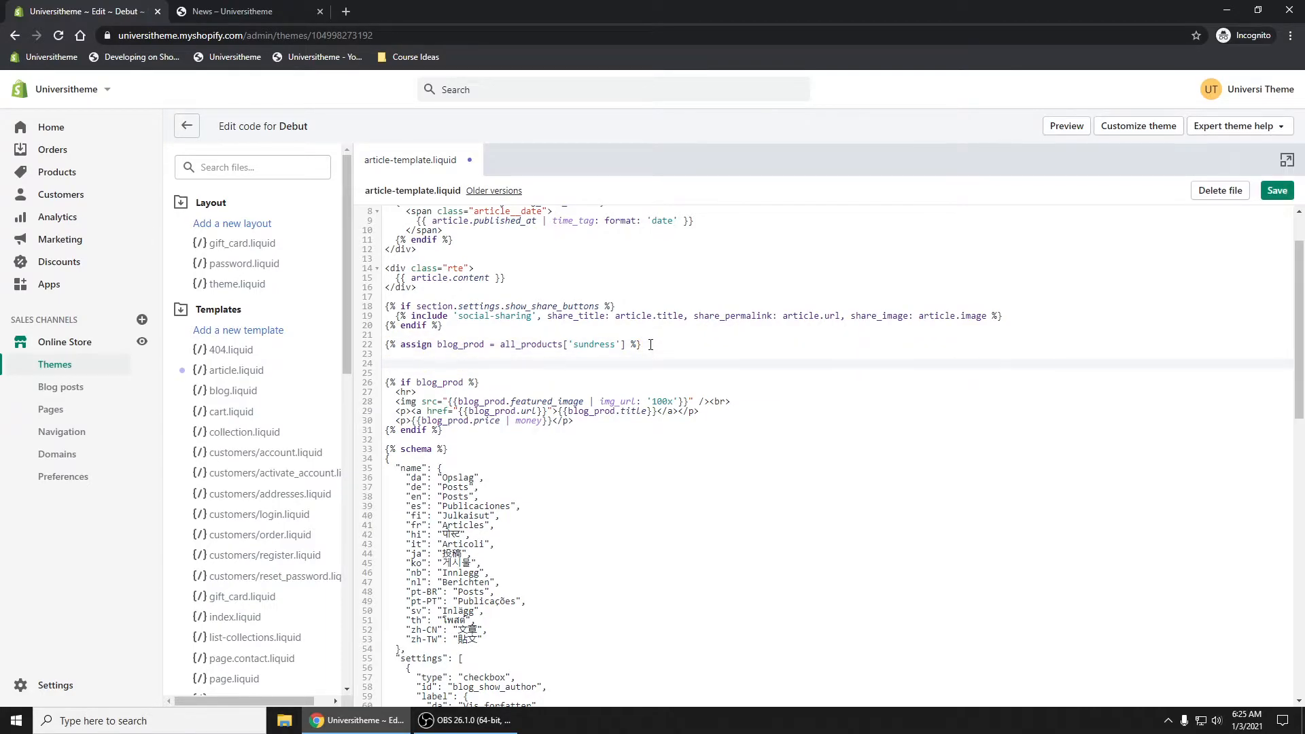
- Start a {%- liquid %} block with a 'for tag in article.tags' loop
type("{%-")
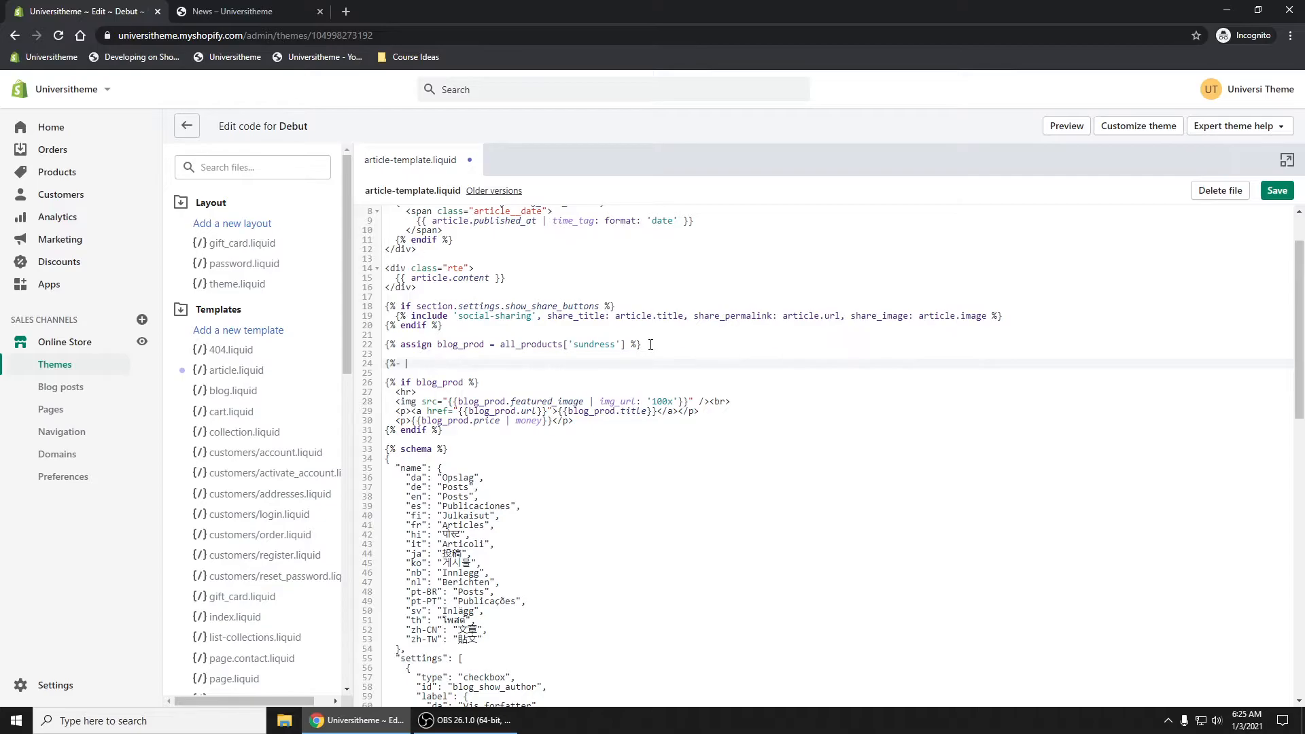
type("liquid")
type("%}")
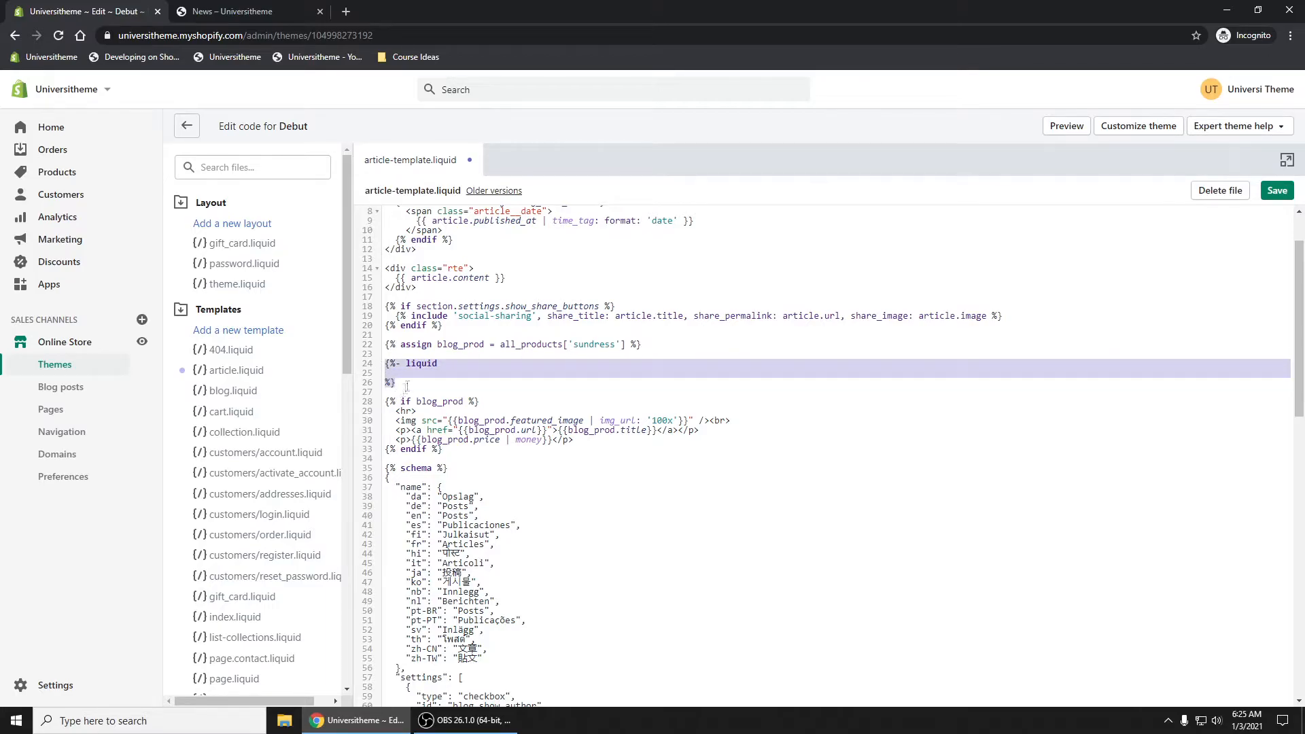
left_click(406, 372)
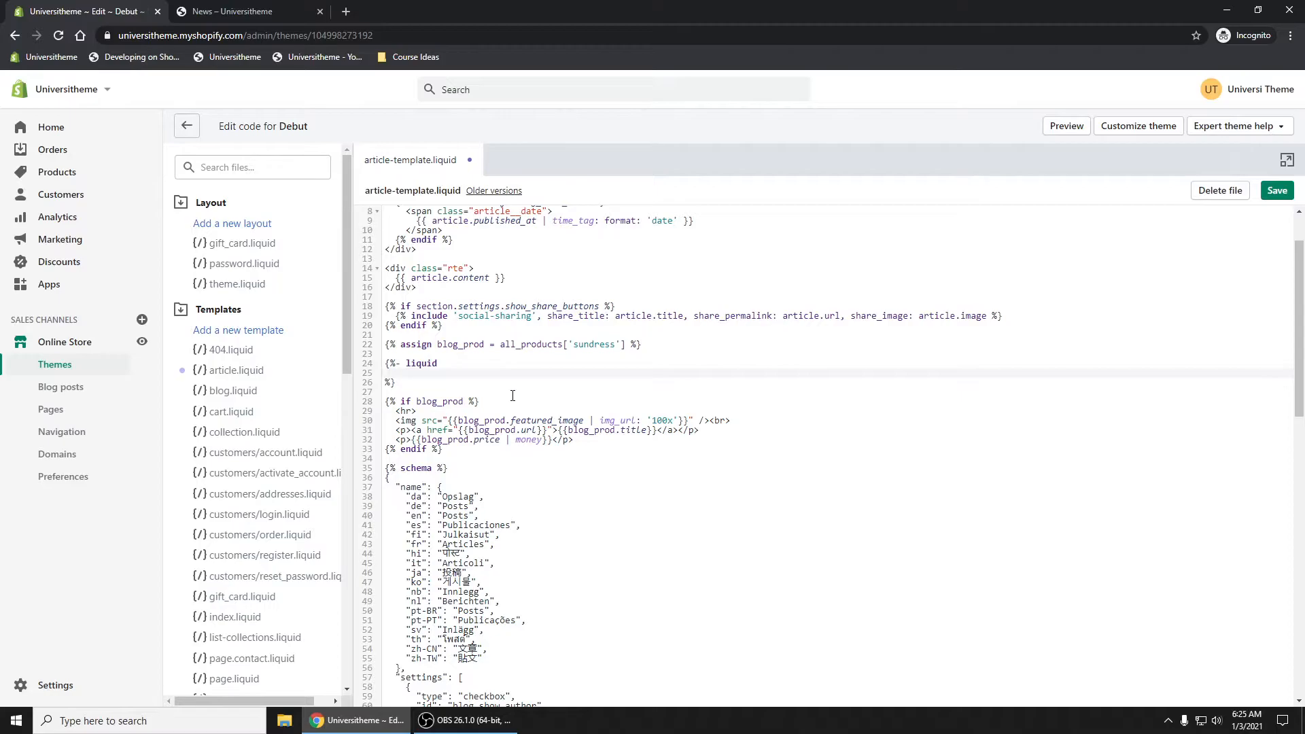
type("for tag")
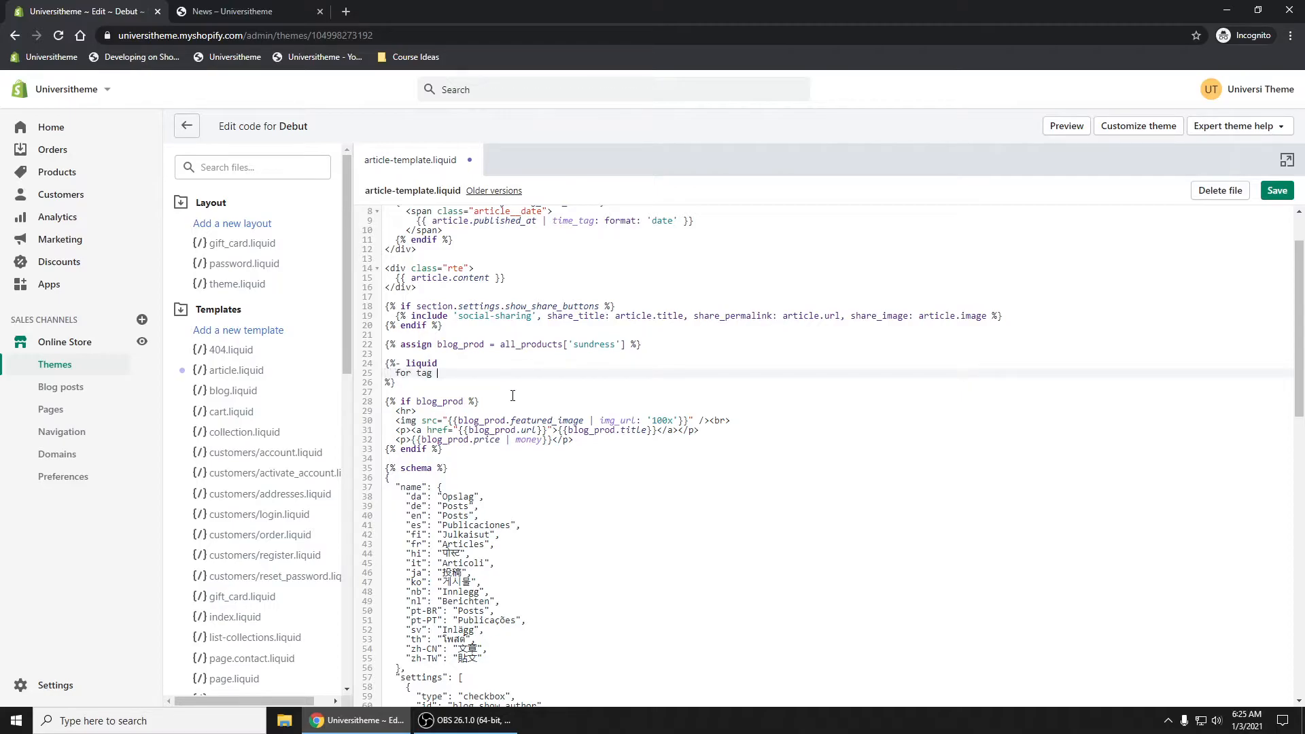
type("in article.")
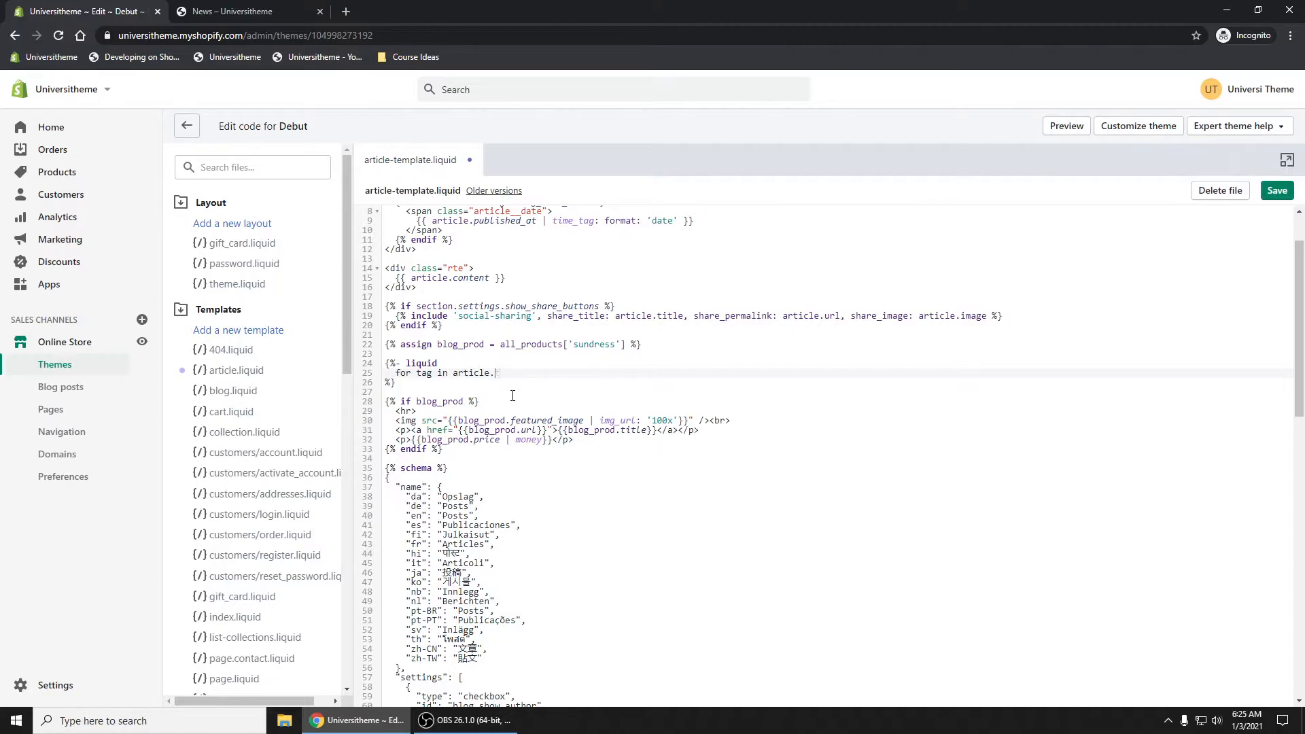
type("tags")
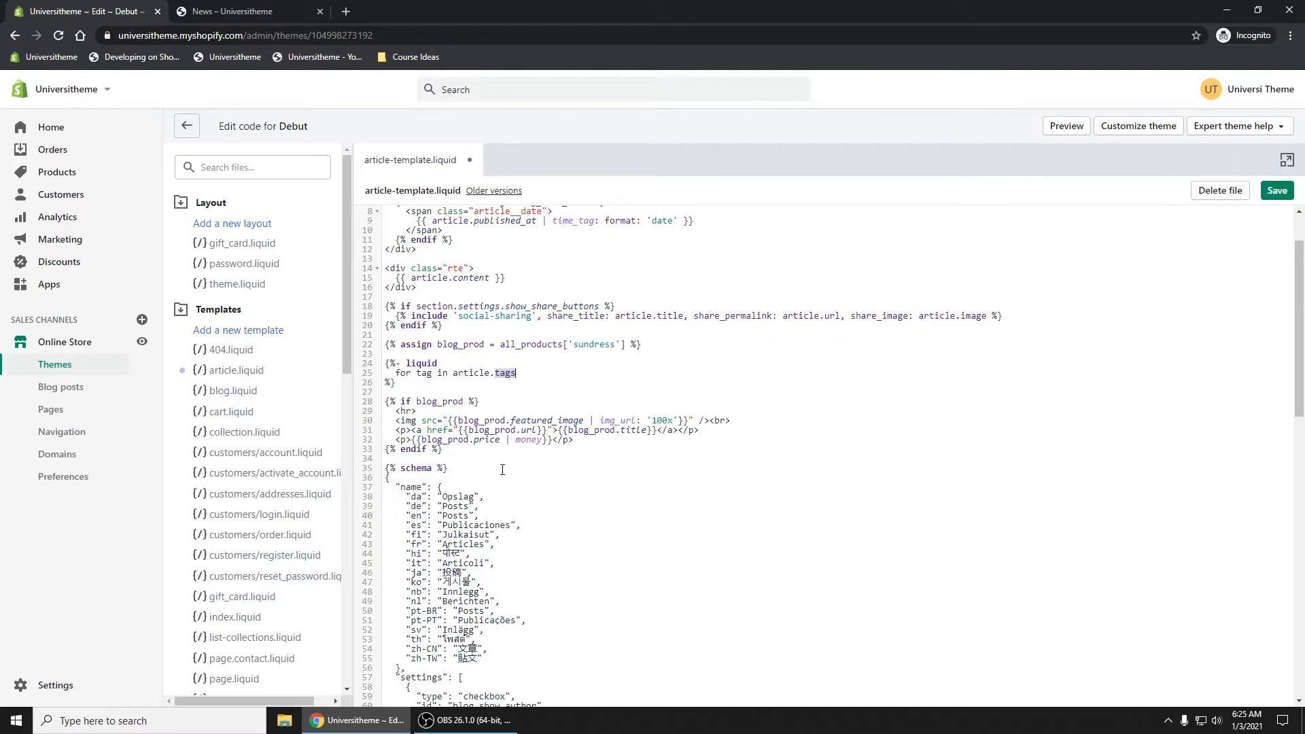
double_click(503, 373)
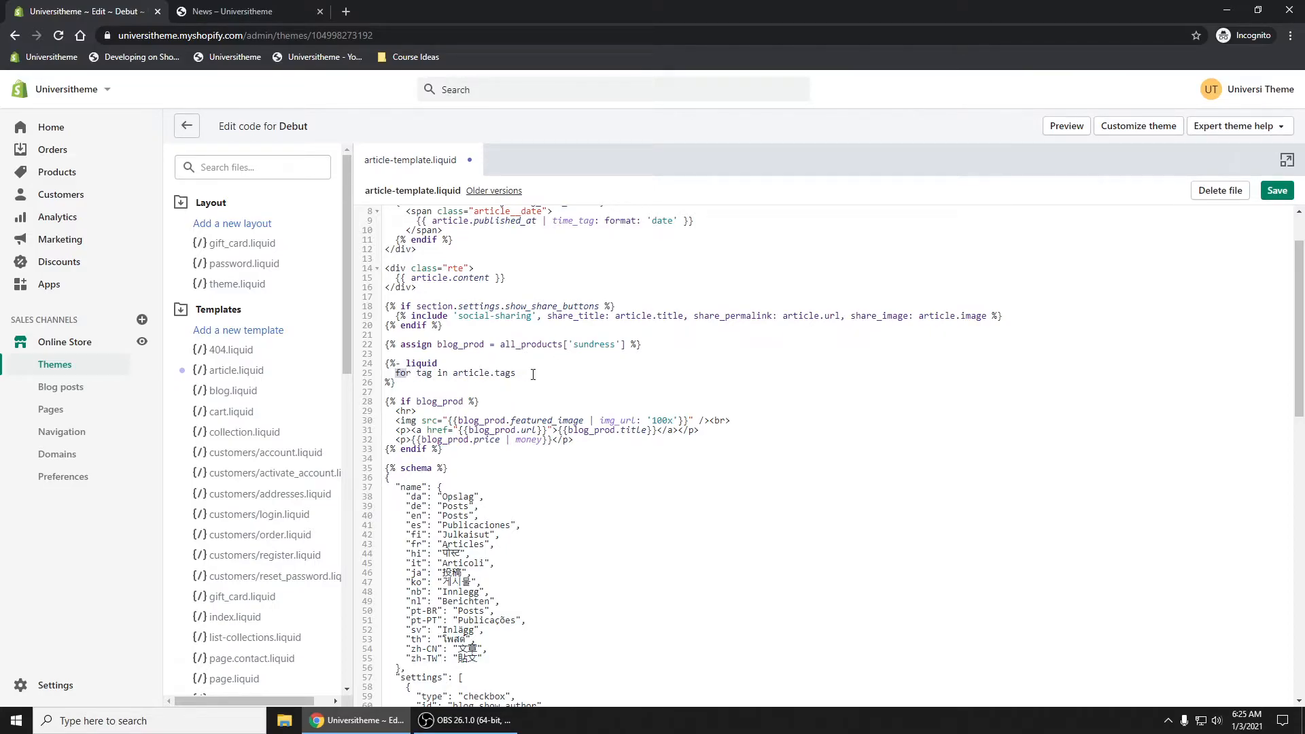
double_click(477, 372)
type("endfor")
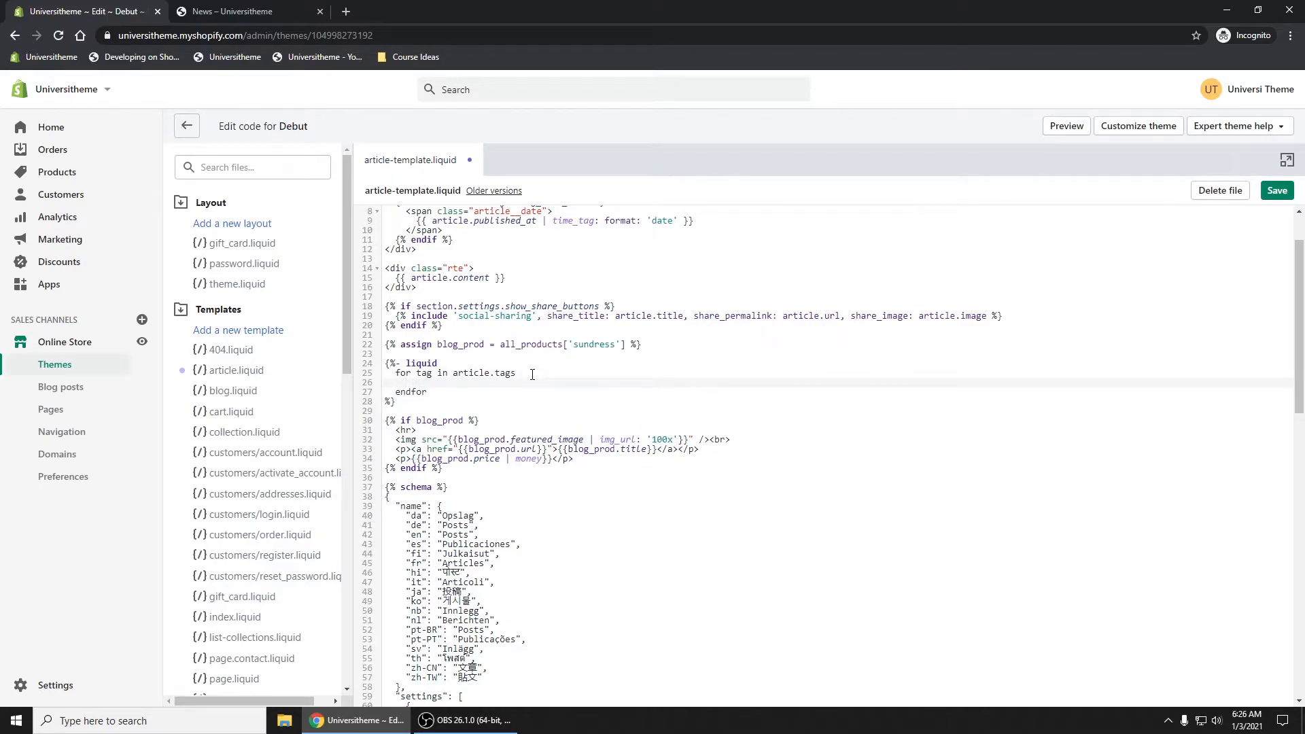
- Inside the loop, assign prod_handle = tag | split: "_"
type("assign prod_handle =")
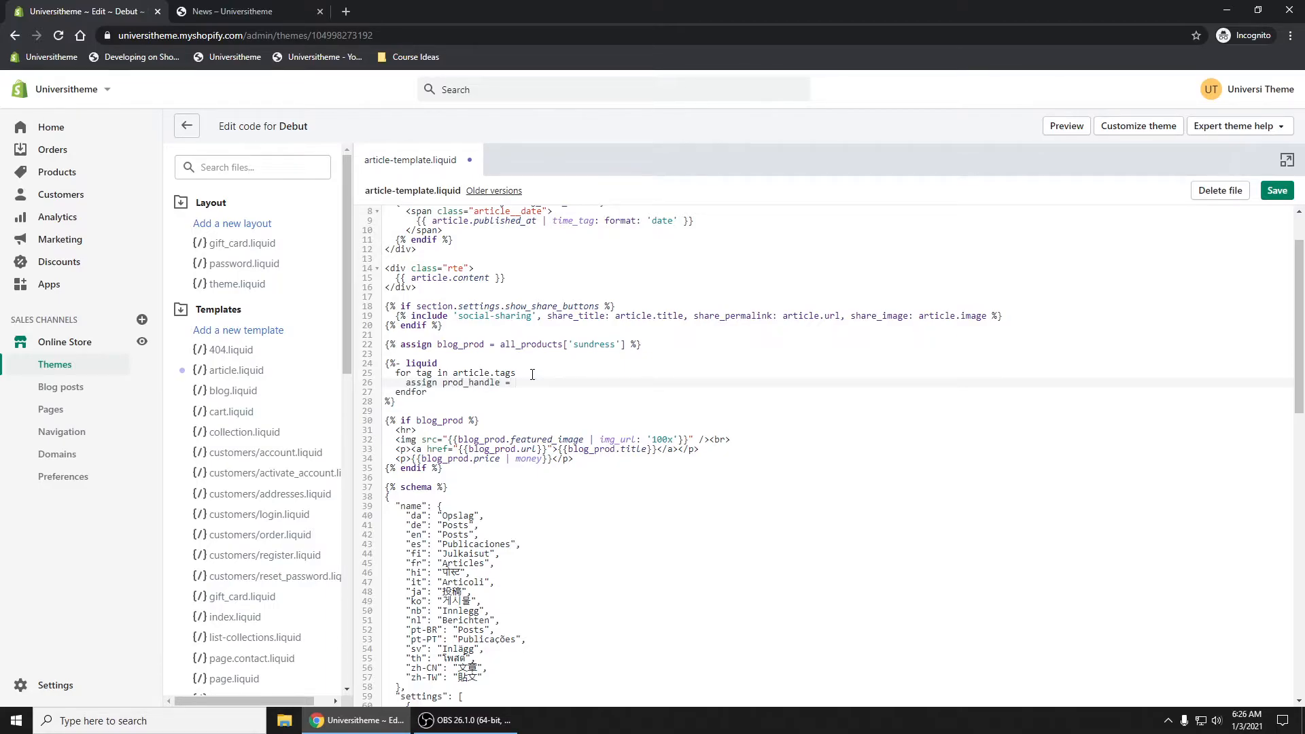
type("tag | split")
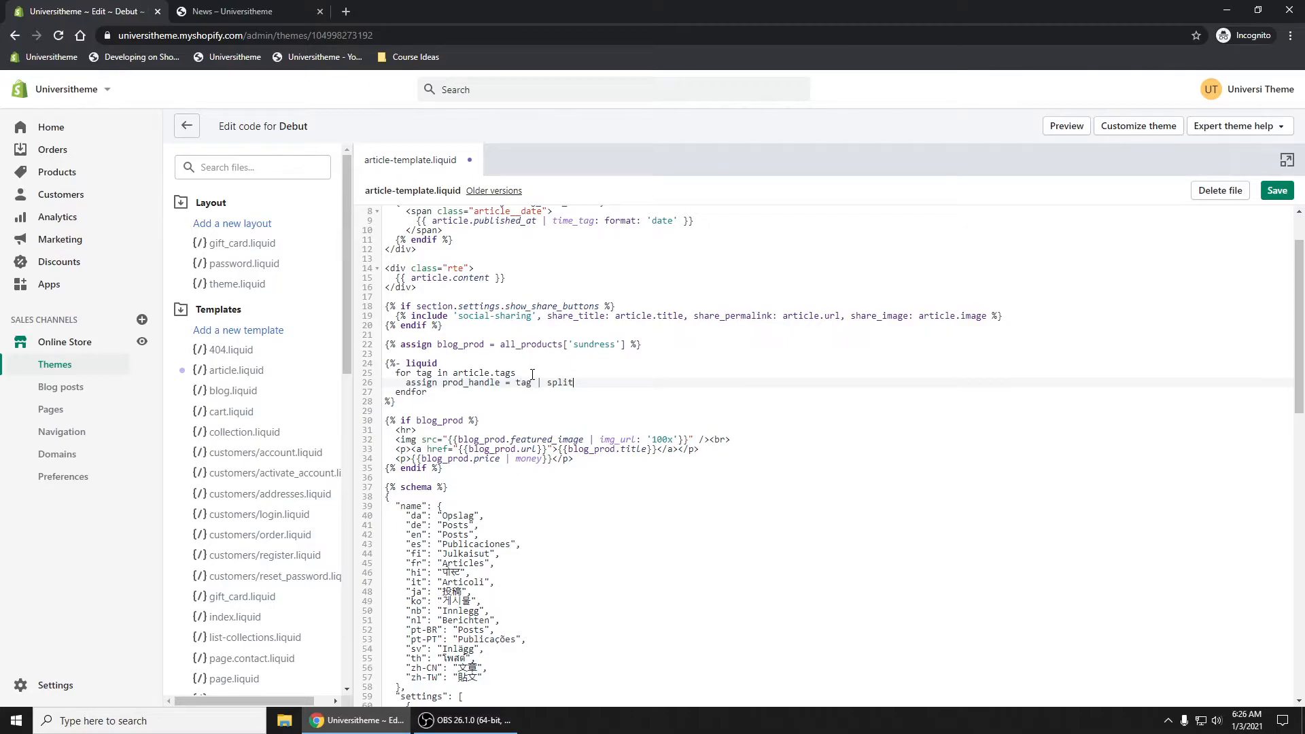
type(": \"_\"")
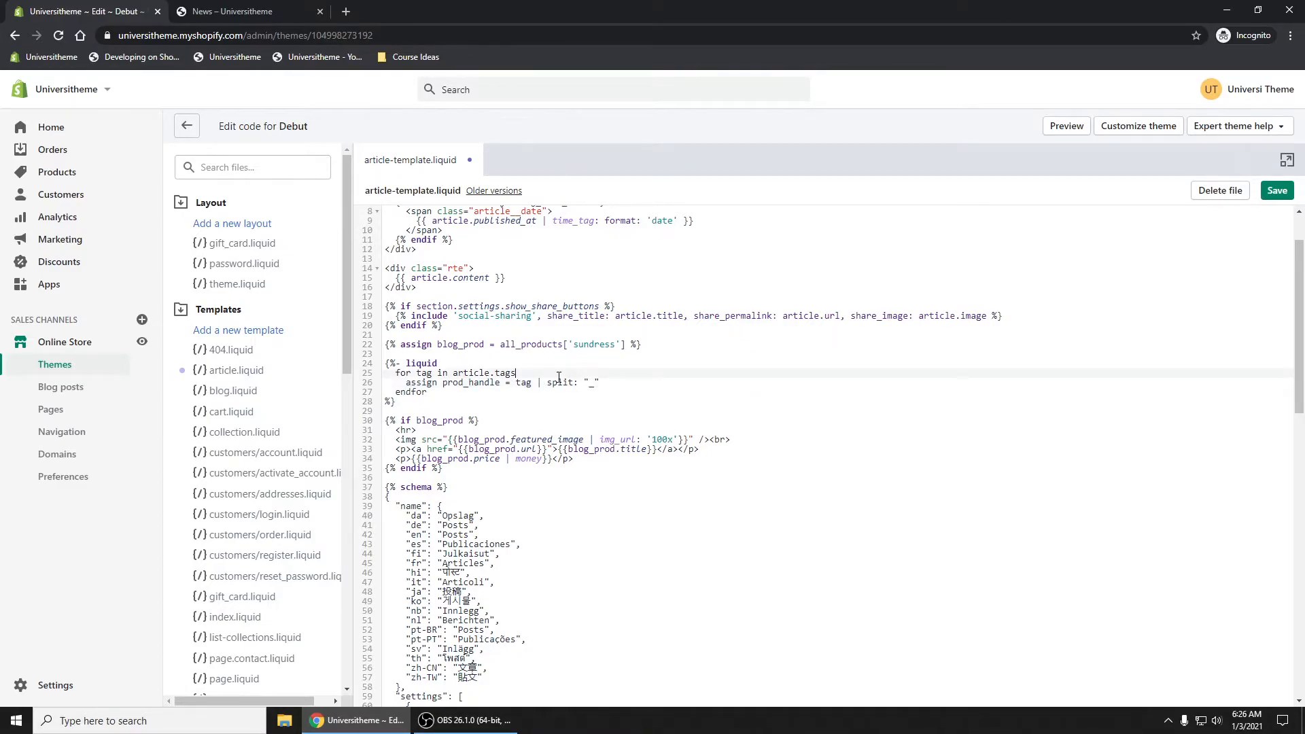
- Wrap the prod_handle split in an 'if tag contains "product_"' check
key("enter")
type("if tag contains \"product_")
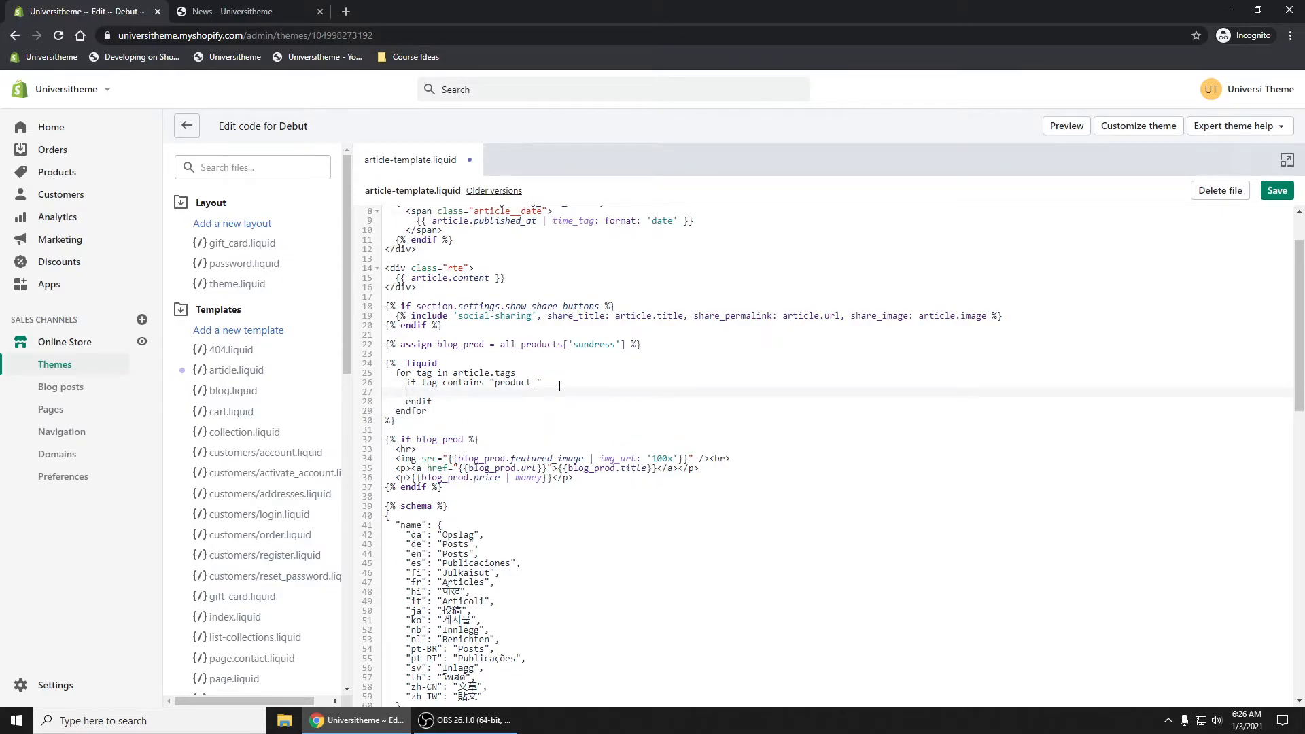
type("assign prod_handle = tag | split: \"_\"")
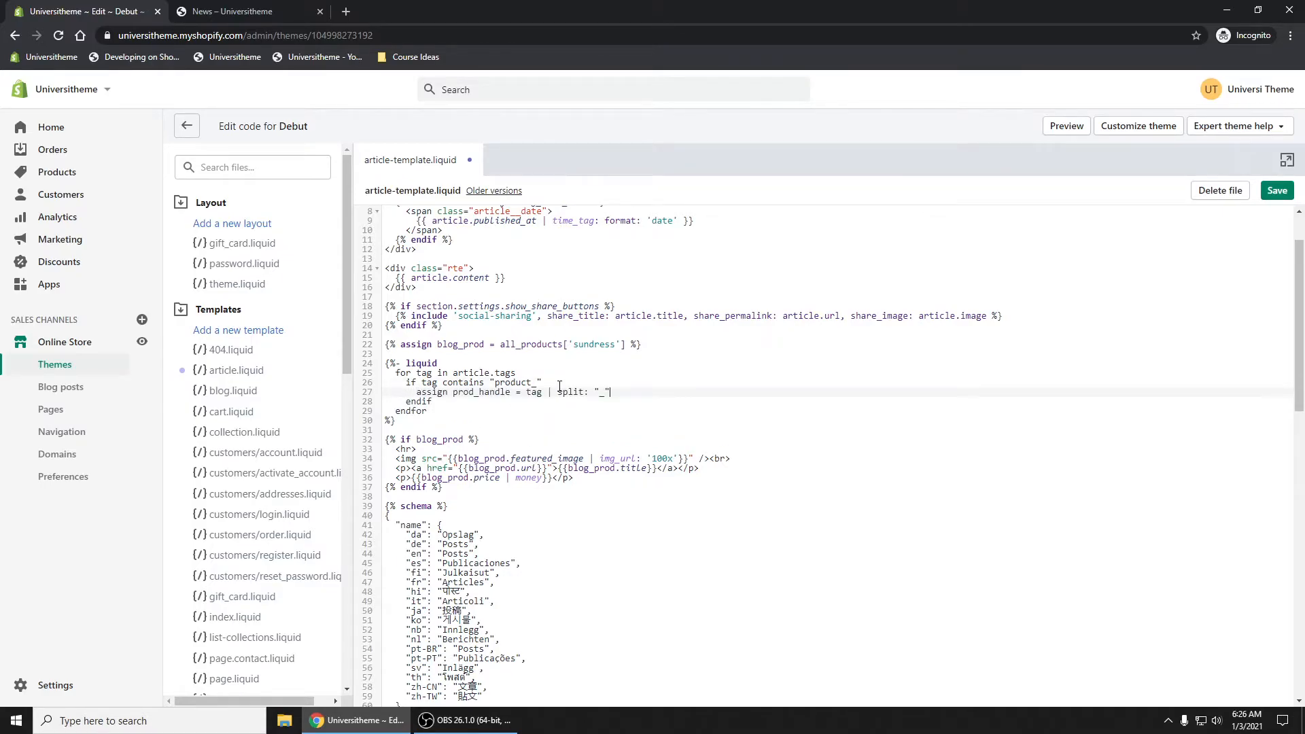
double_click(465, 384)
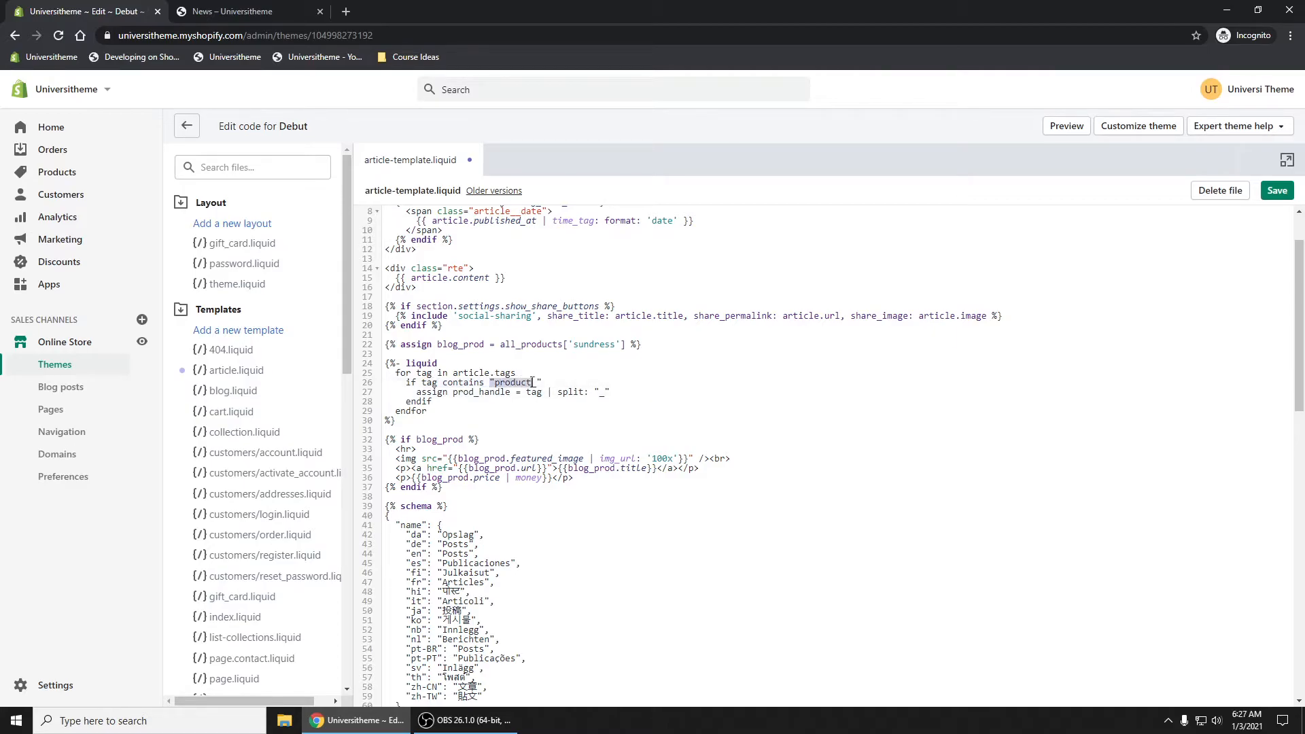
type("_")
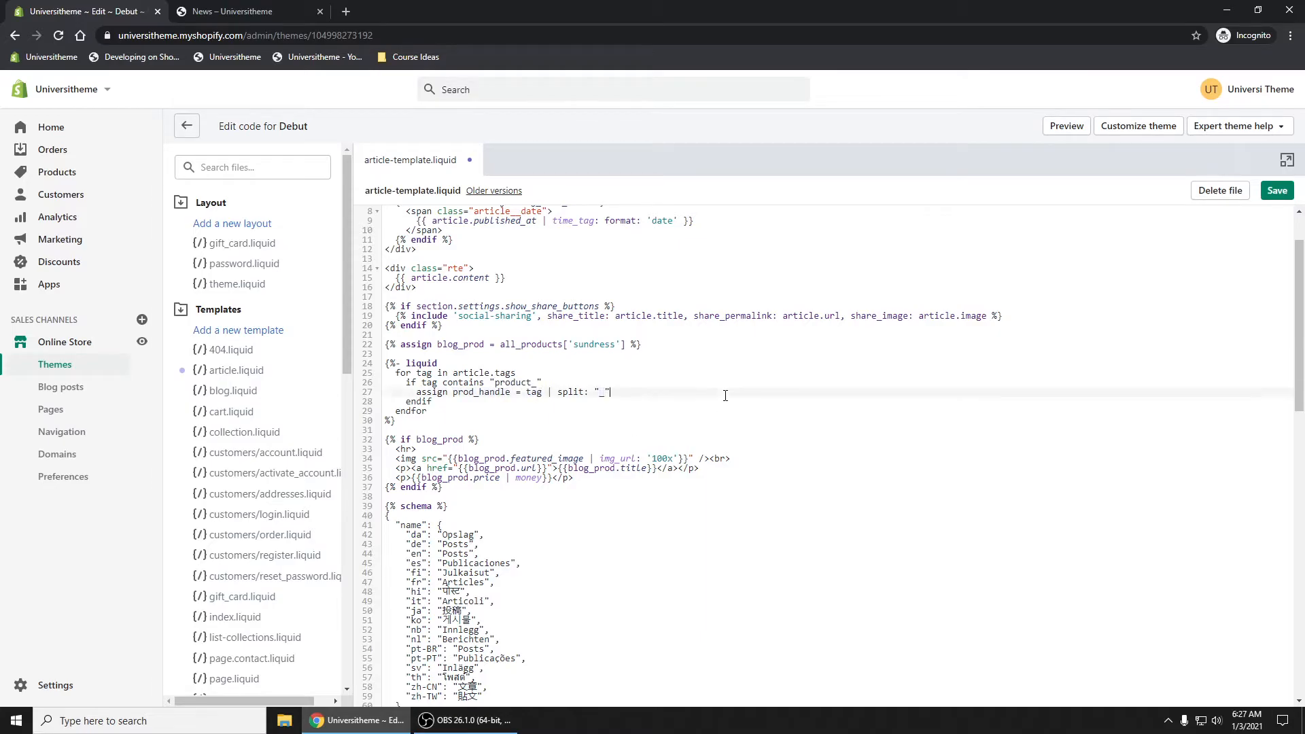
mouse_move(732, 372)
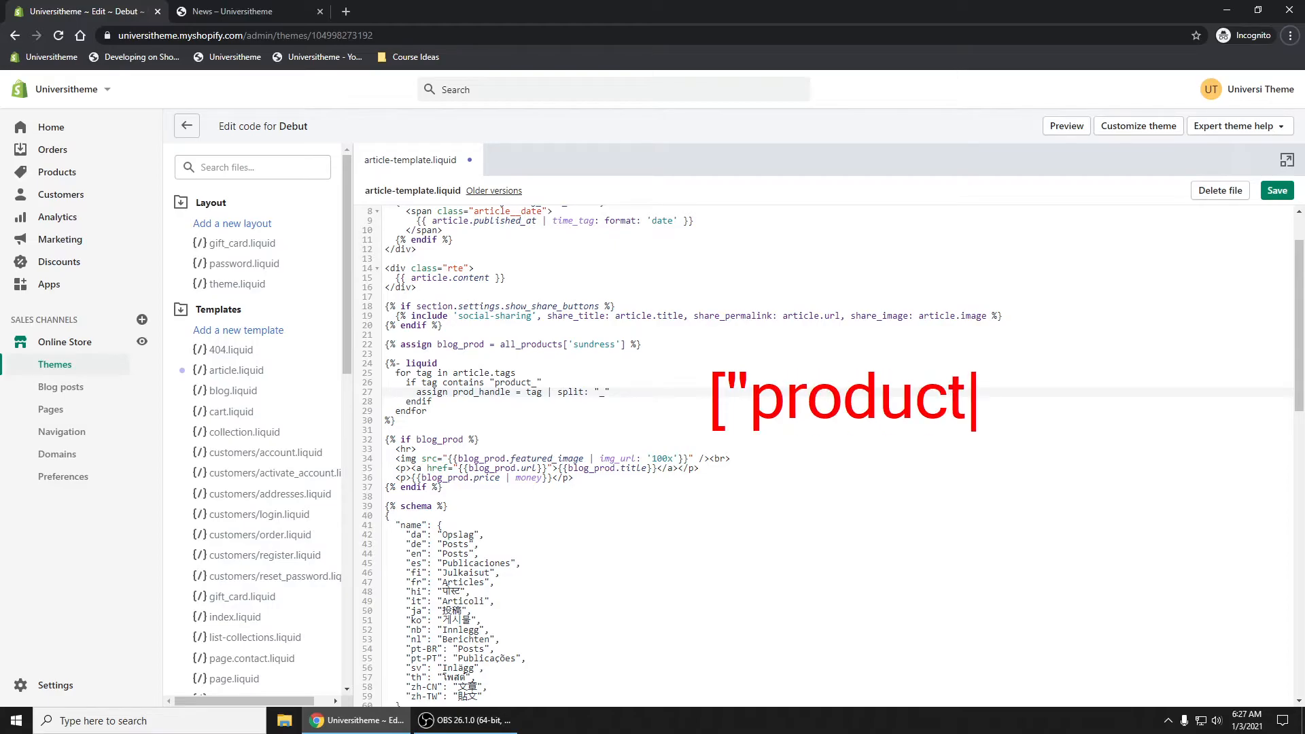
- Annotate the split with example output ["product", "sundress"] and add a blank line below it
type("\", \"si")
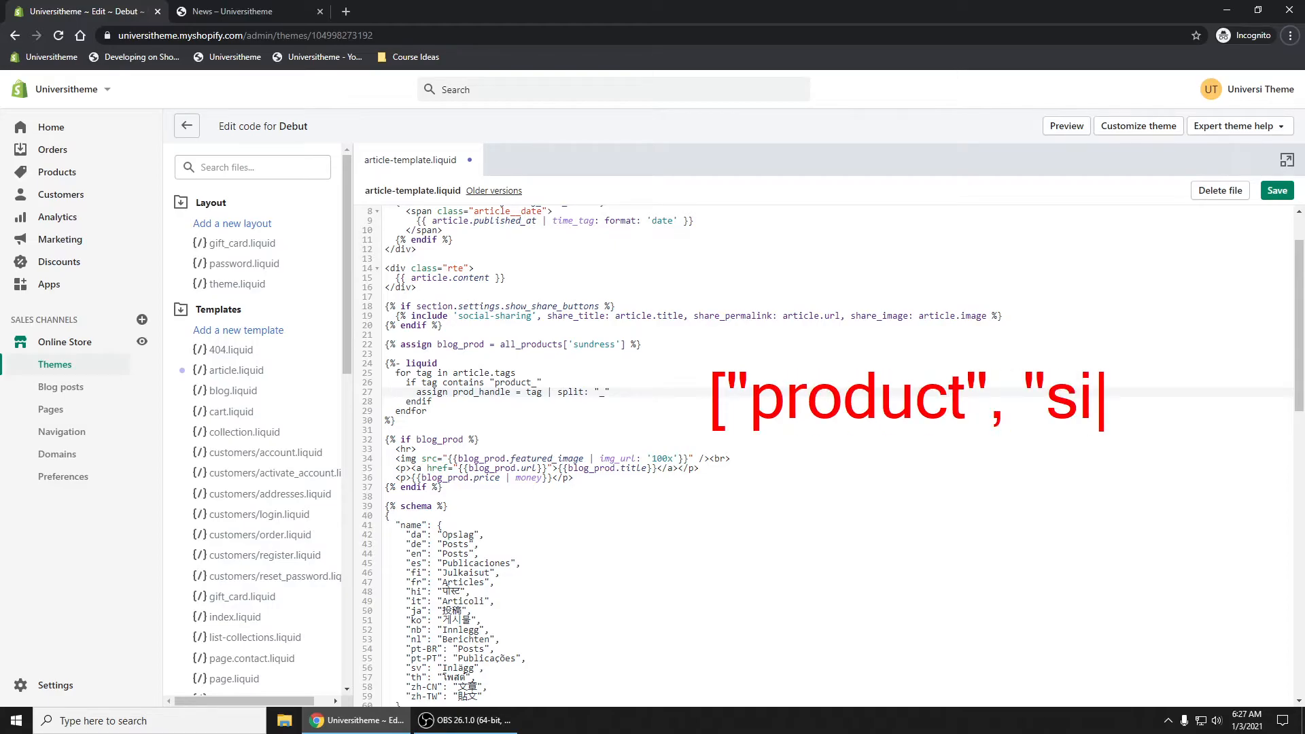
type("undres")
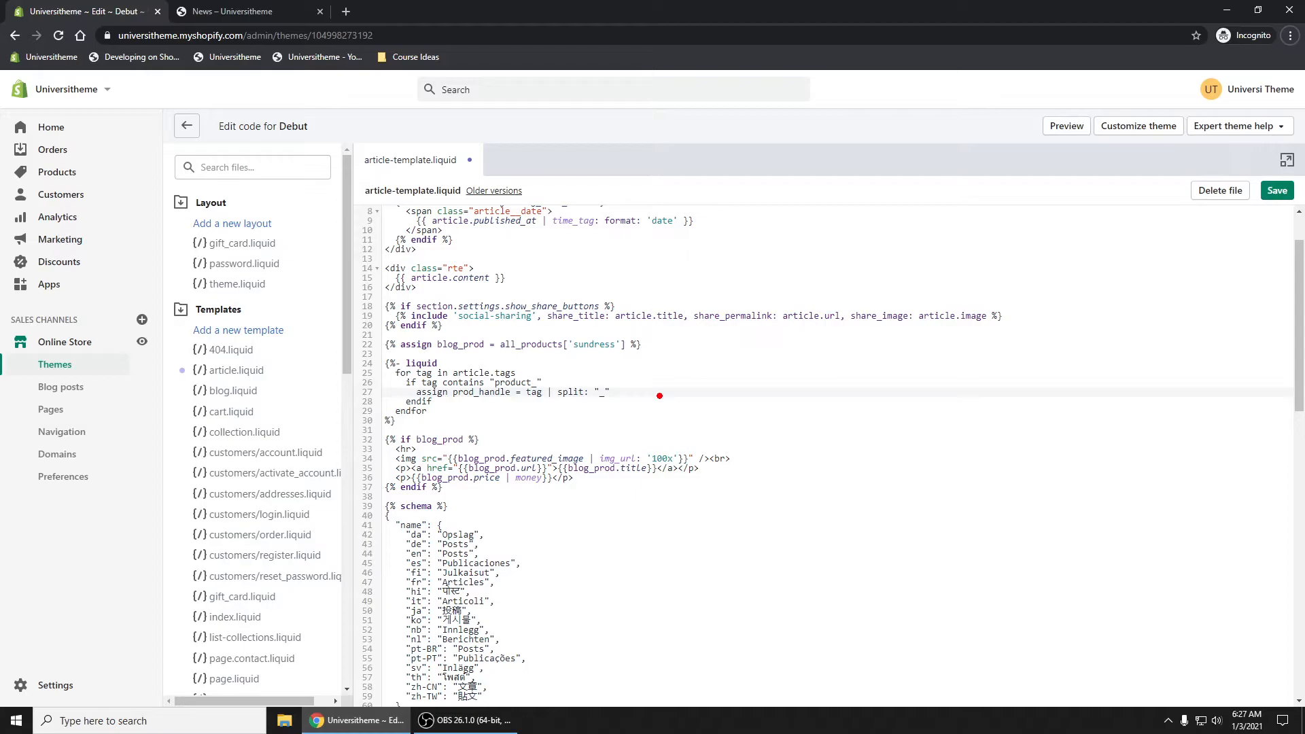
left_click(795, 407)
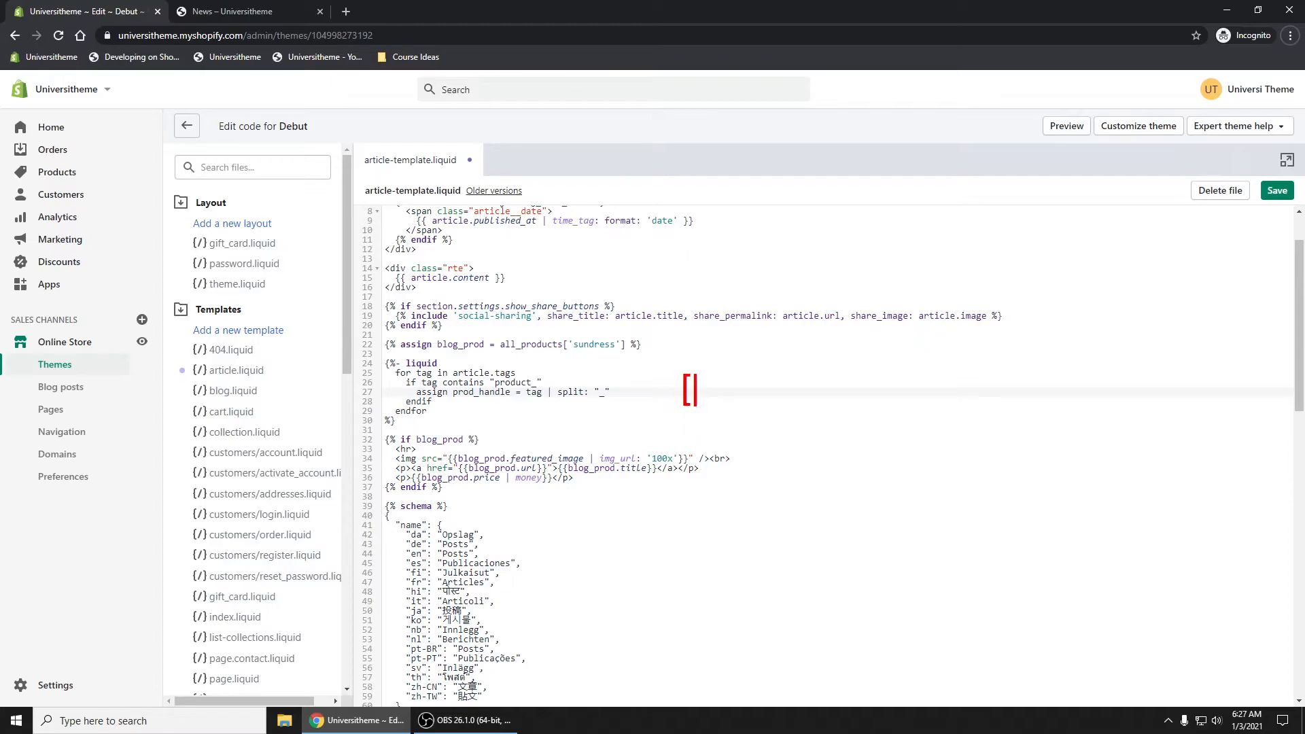
type("\"product\", \"s")
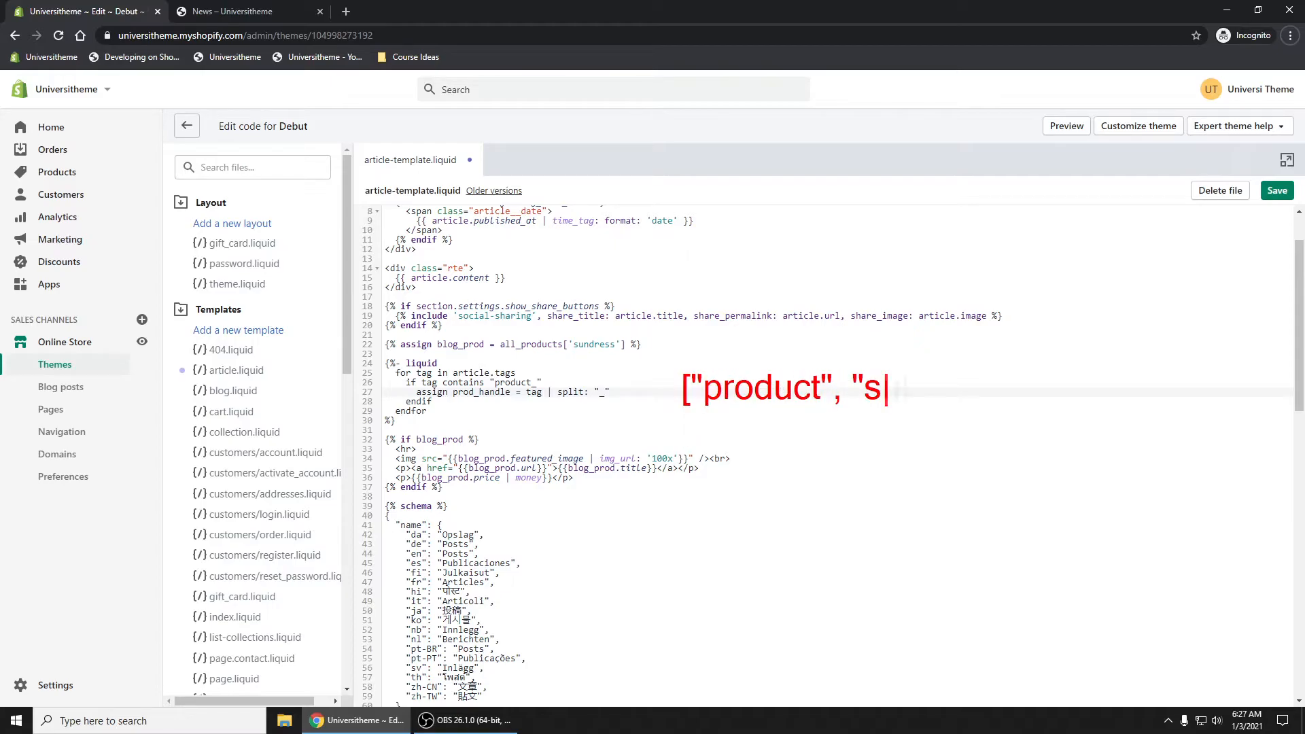
type("undress\"}")
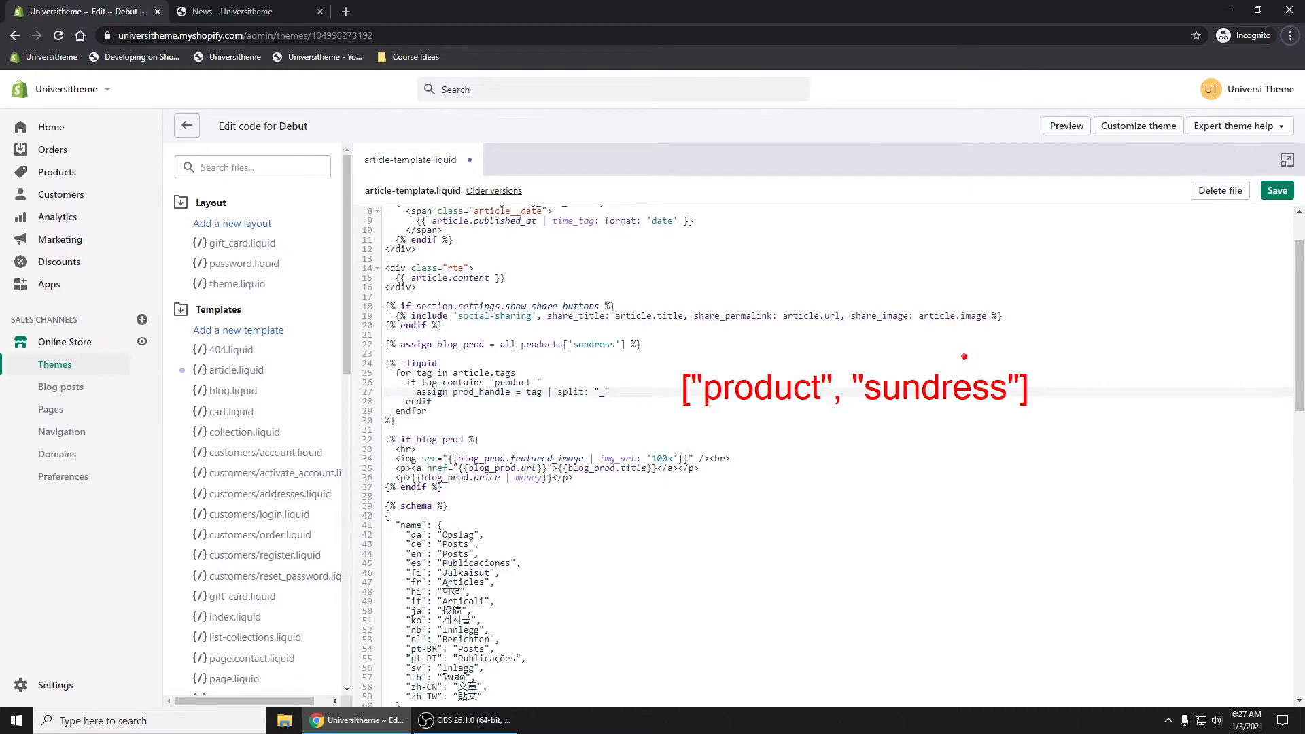
left_click_drag(965, 356, 1023, 408)
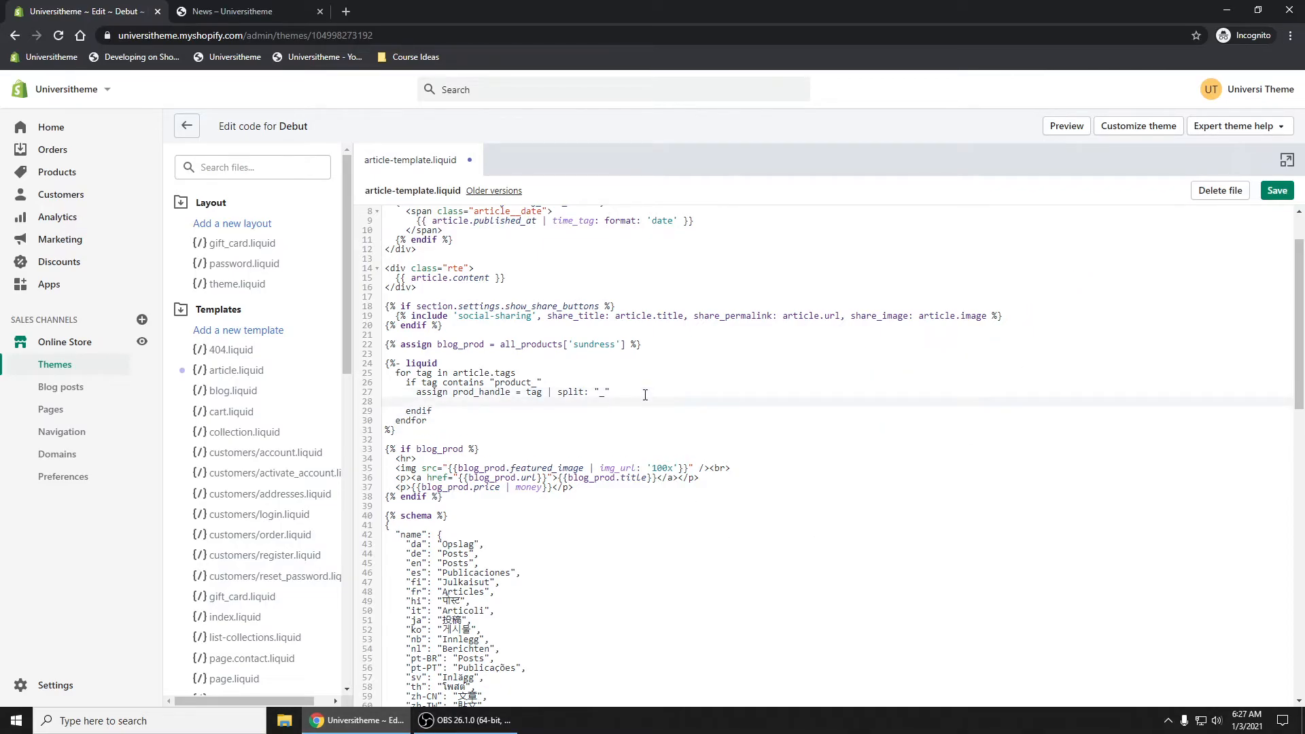
- Assign blog_prod = all_products[prod_handle[1]] inside the check and save the template
type("assign")
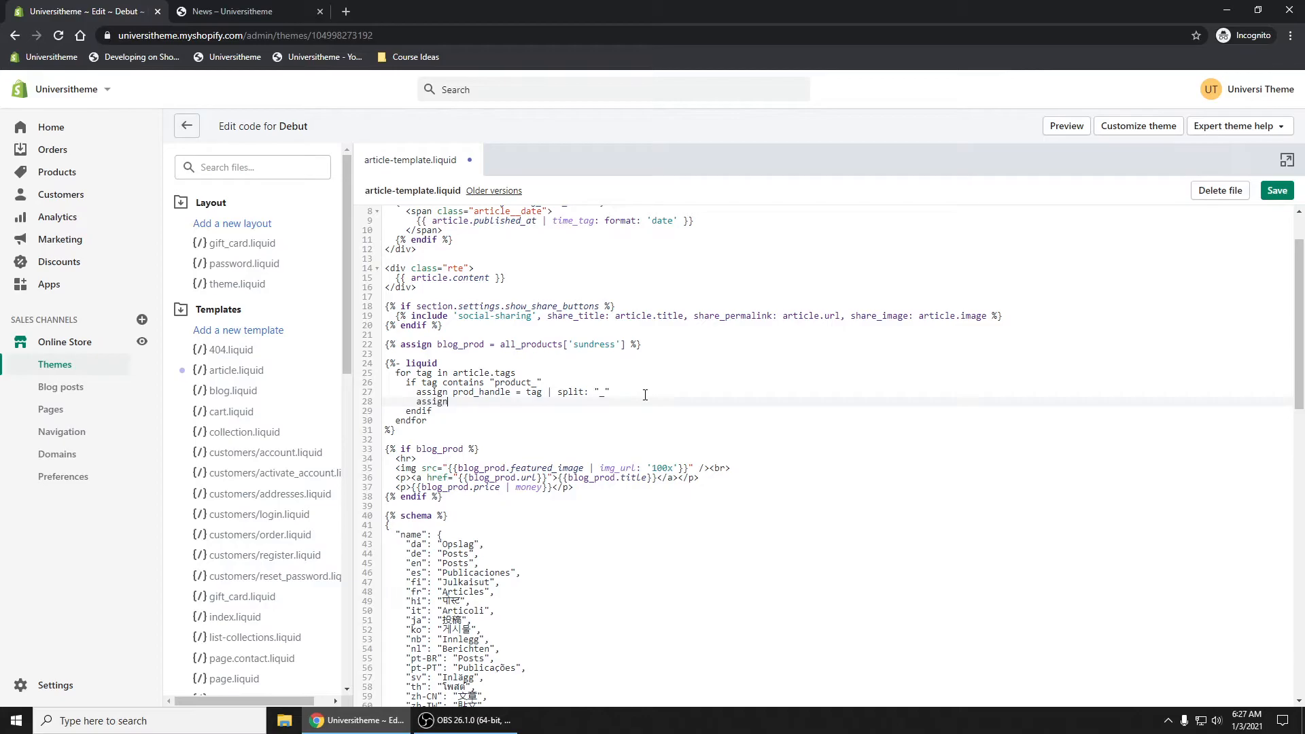
type("blog_prod =")
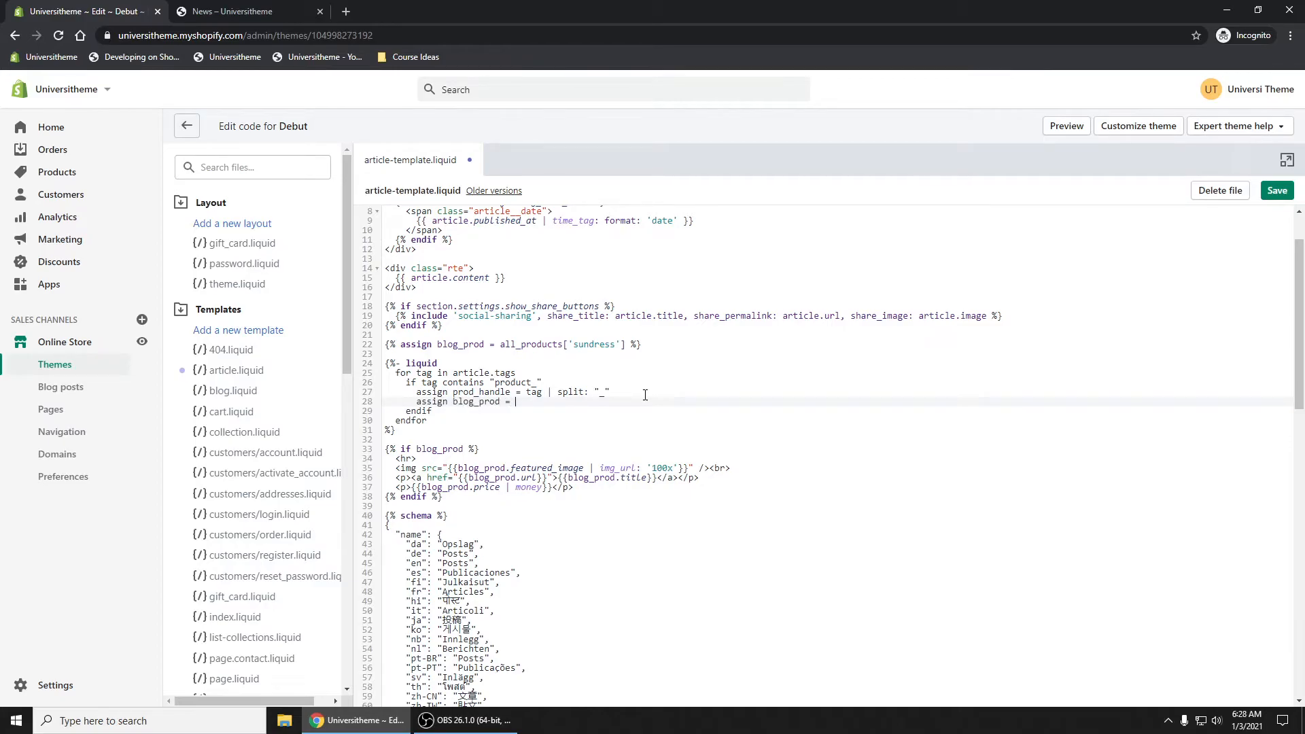
type("all_p")
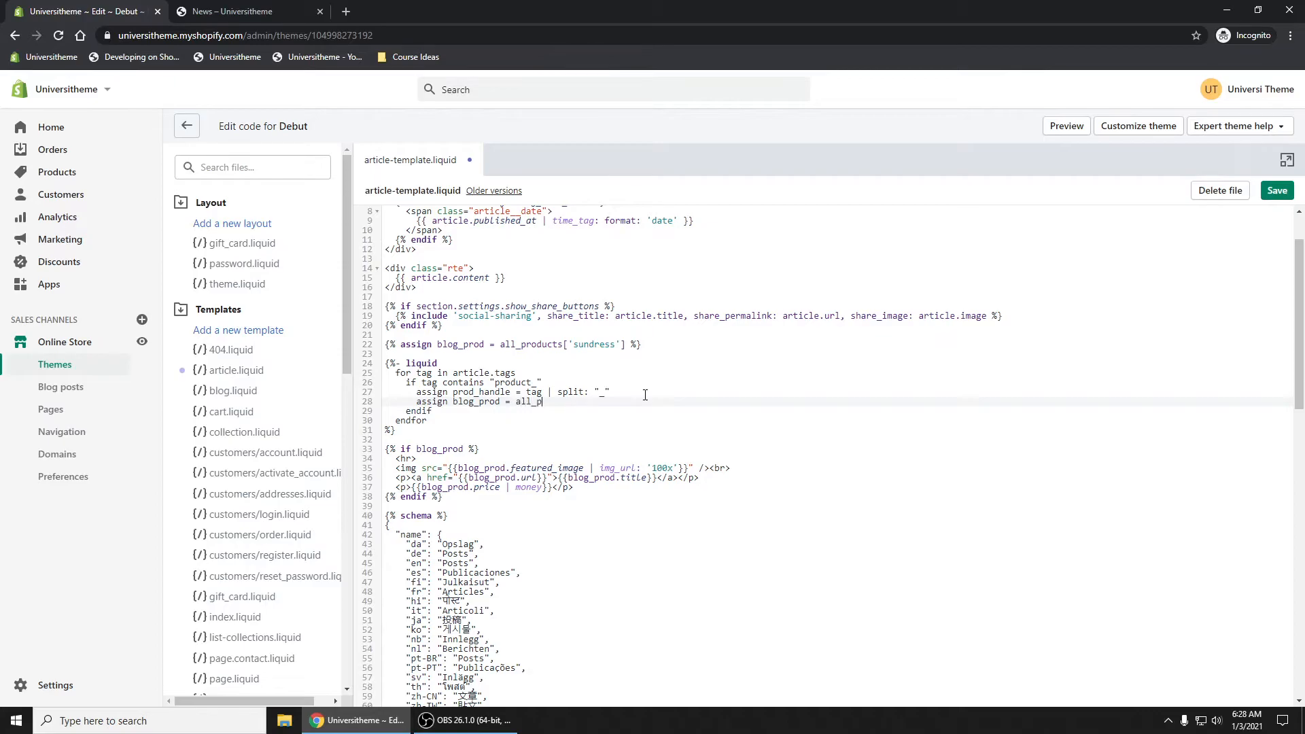
type("roducts")
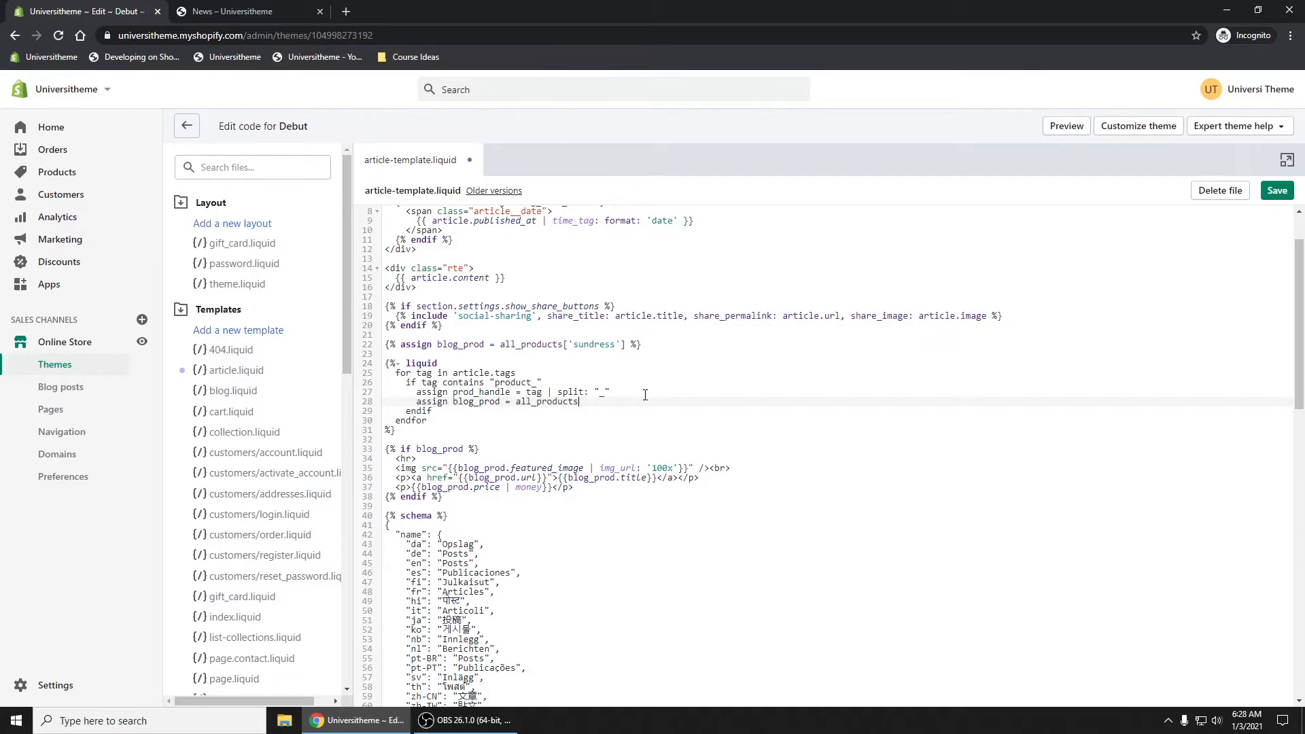
type("[")
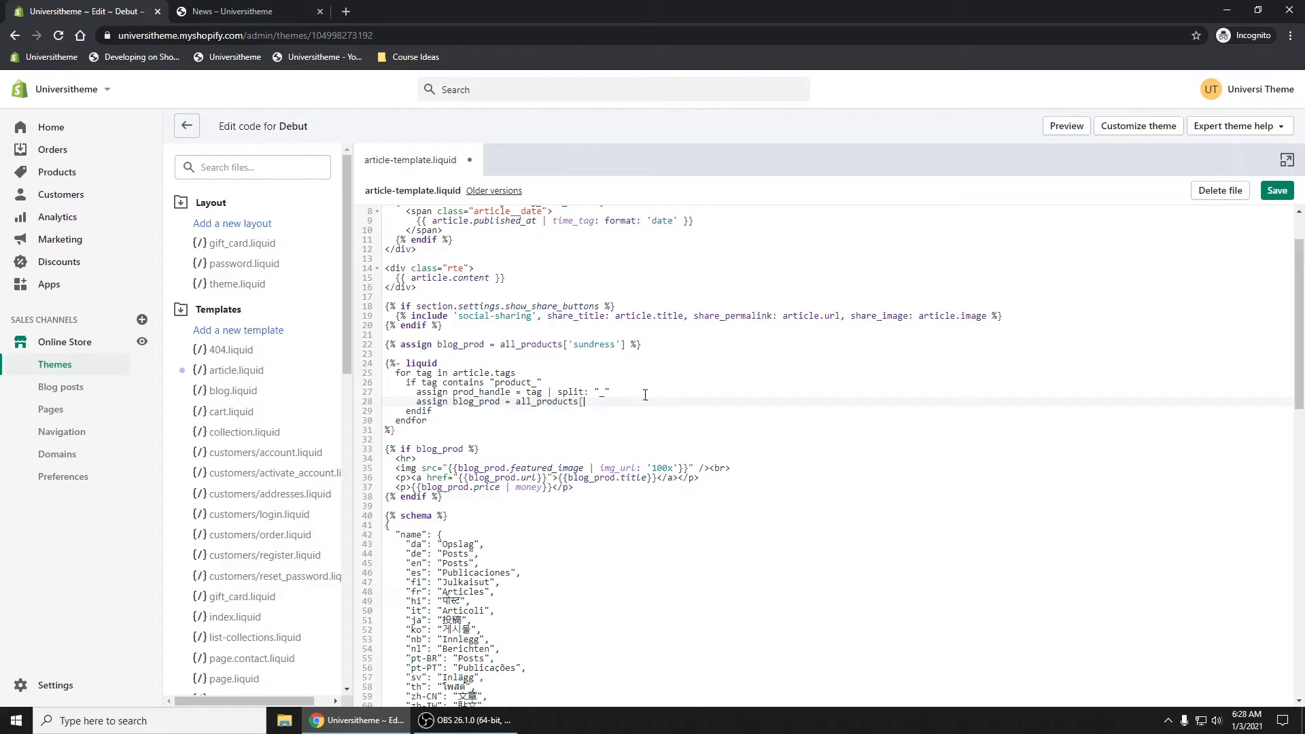
type("prod")
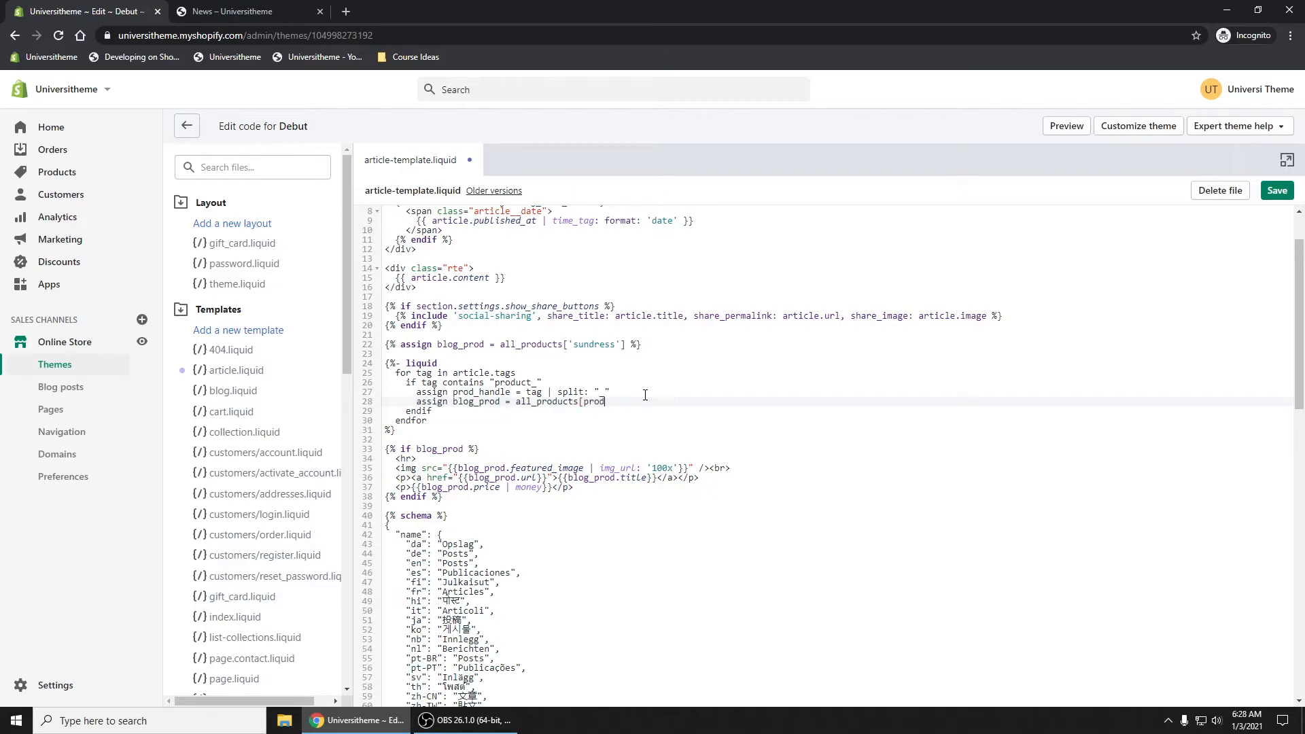
type("_handle")
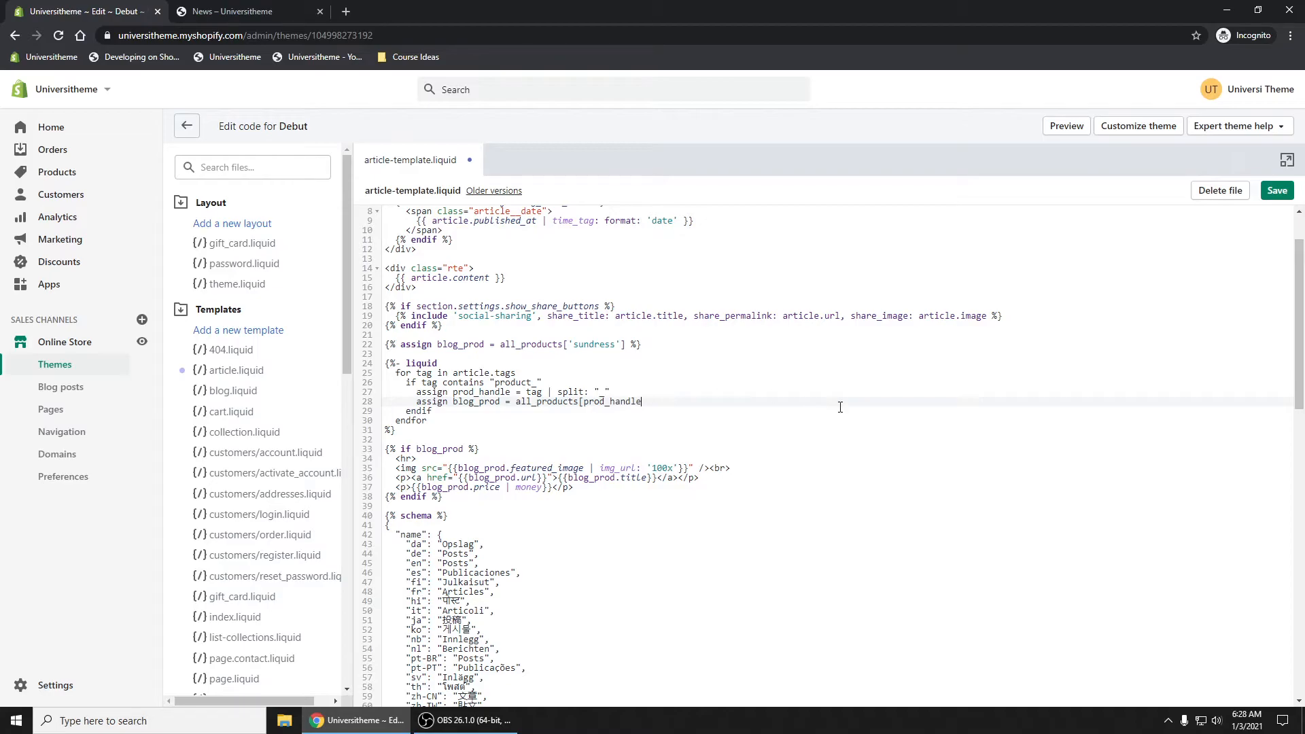
type("[]")
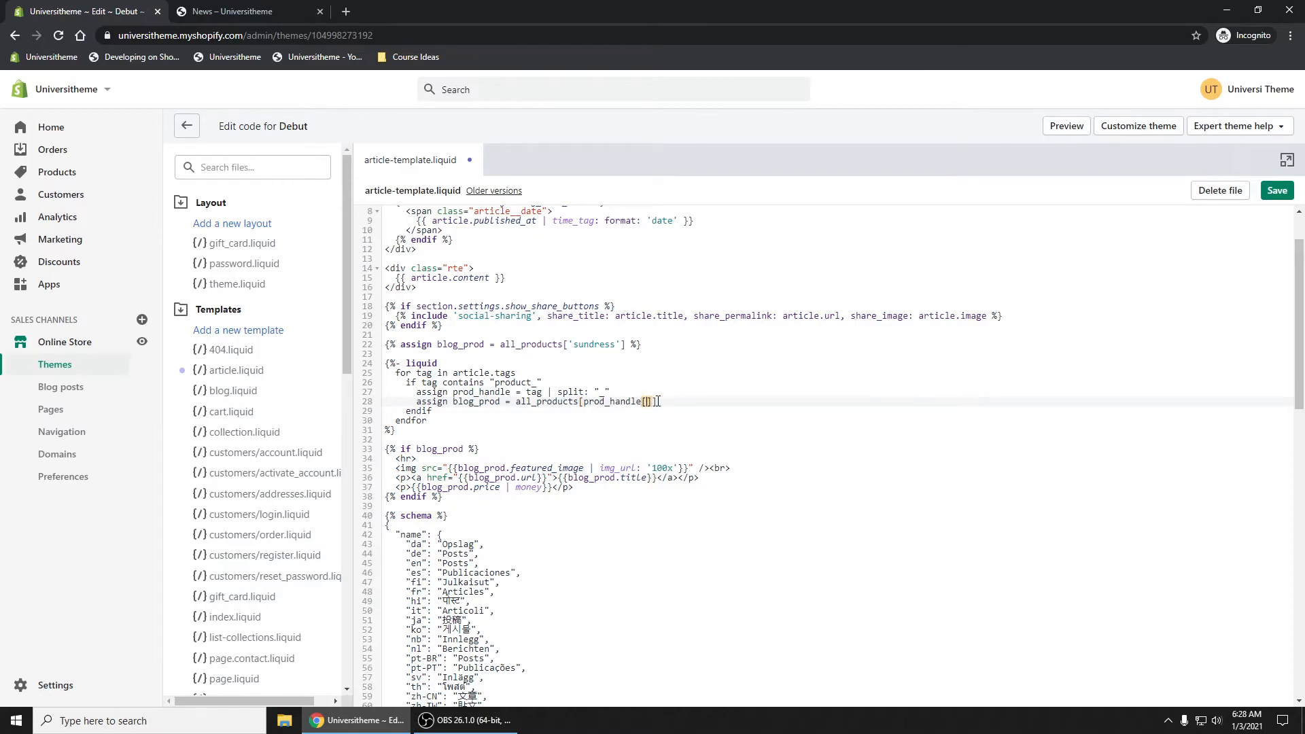
type("1")
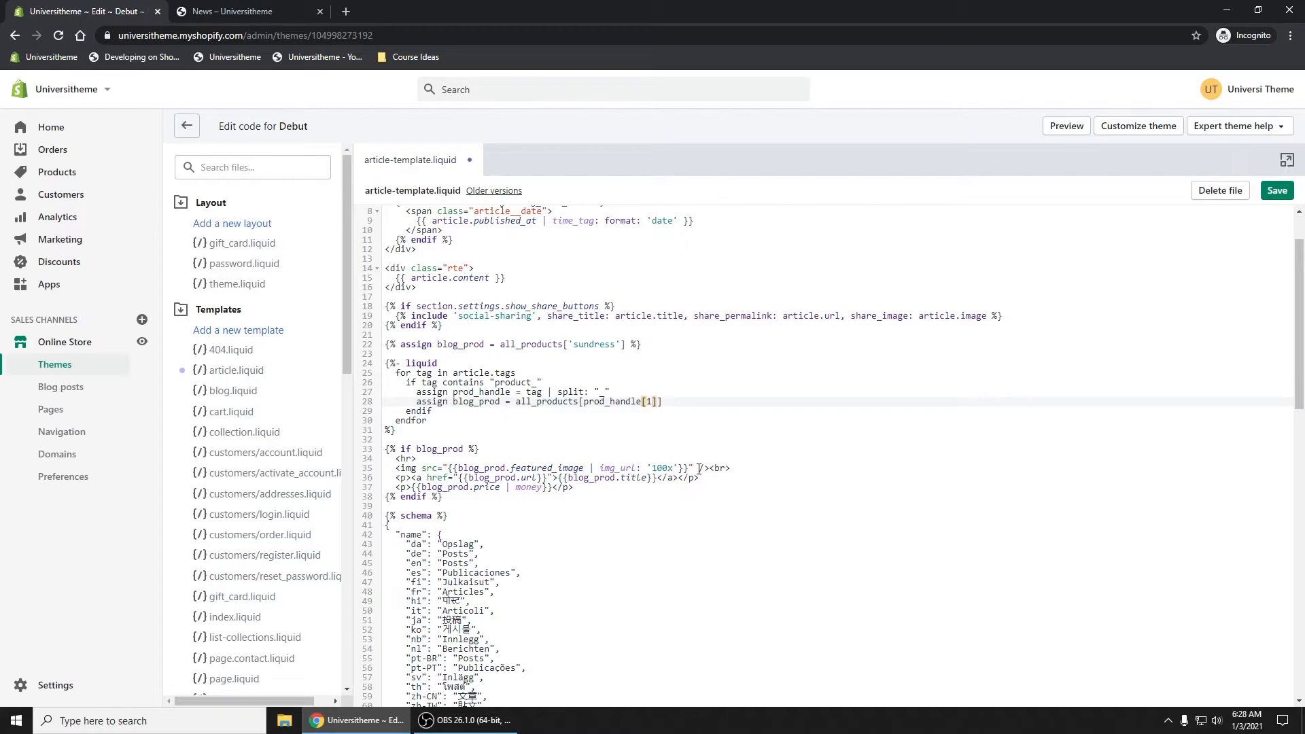
left_click(1277, 190)
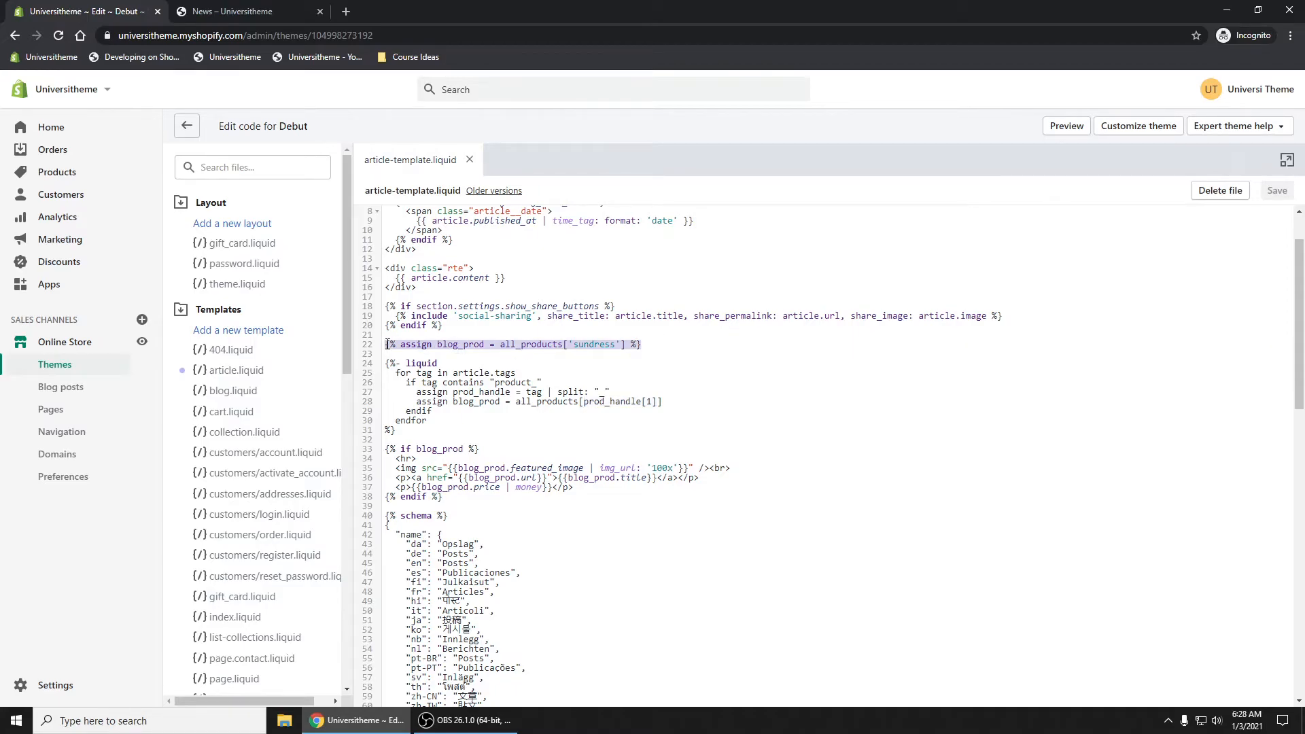
- Delete the hardcoded all_products['sundress'] assign line, leaving the file saved
key("delete")
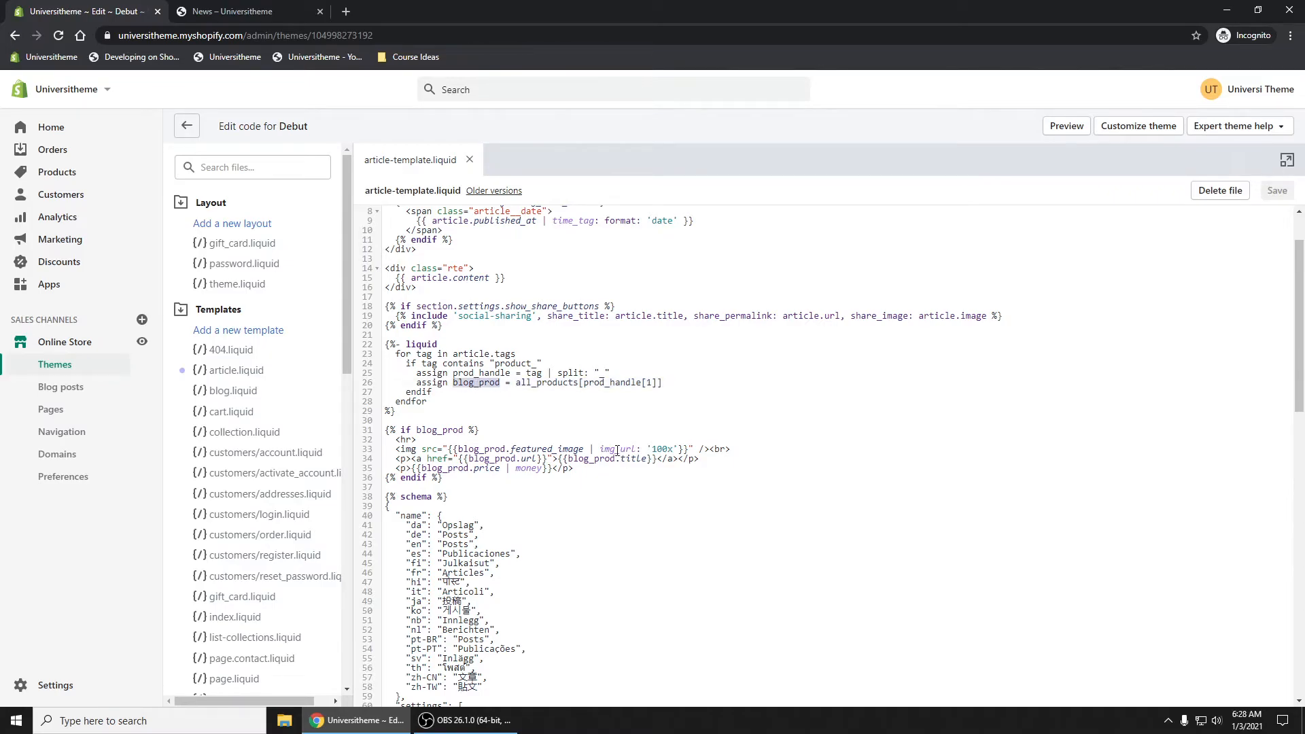
left_click(241, 11)
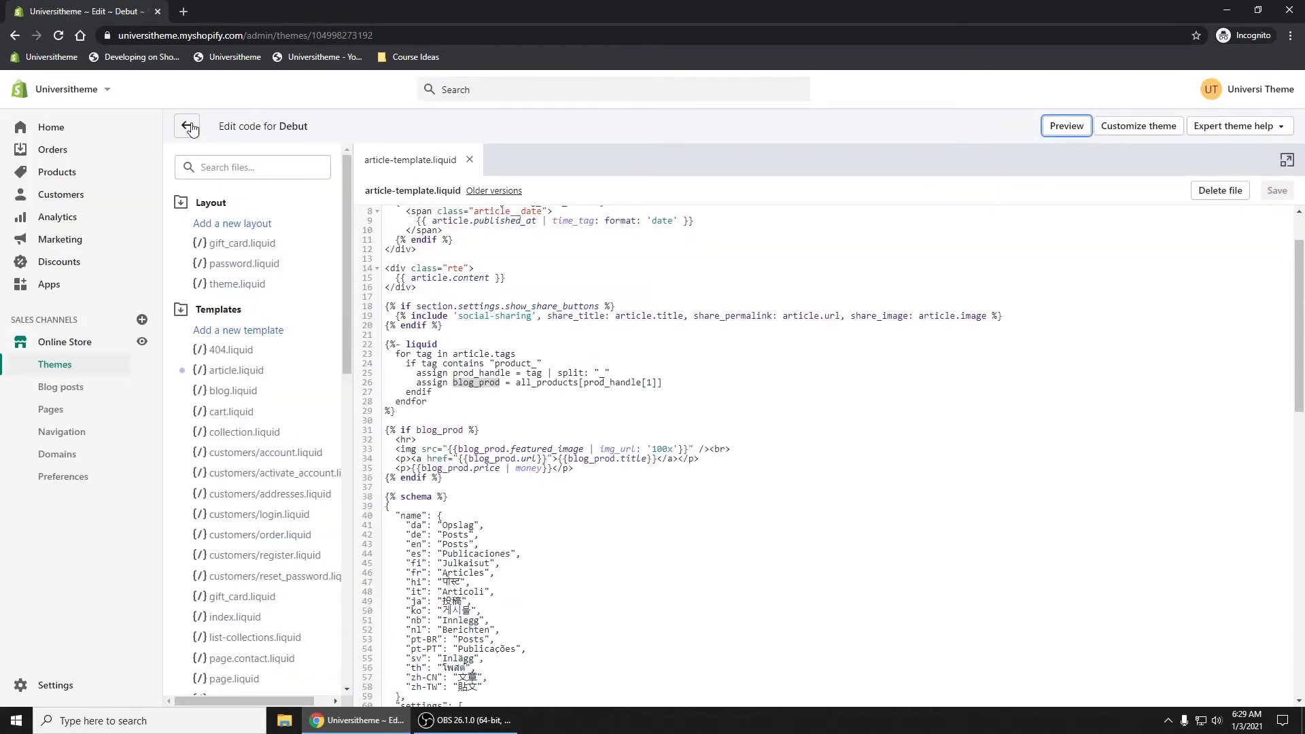
- Preview Debut and confirm the Best books about Photography article shows Sundress at $30.00
left_click(188, 125)
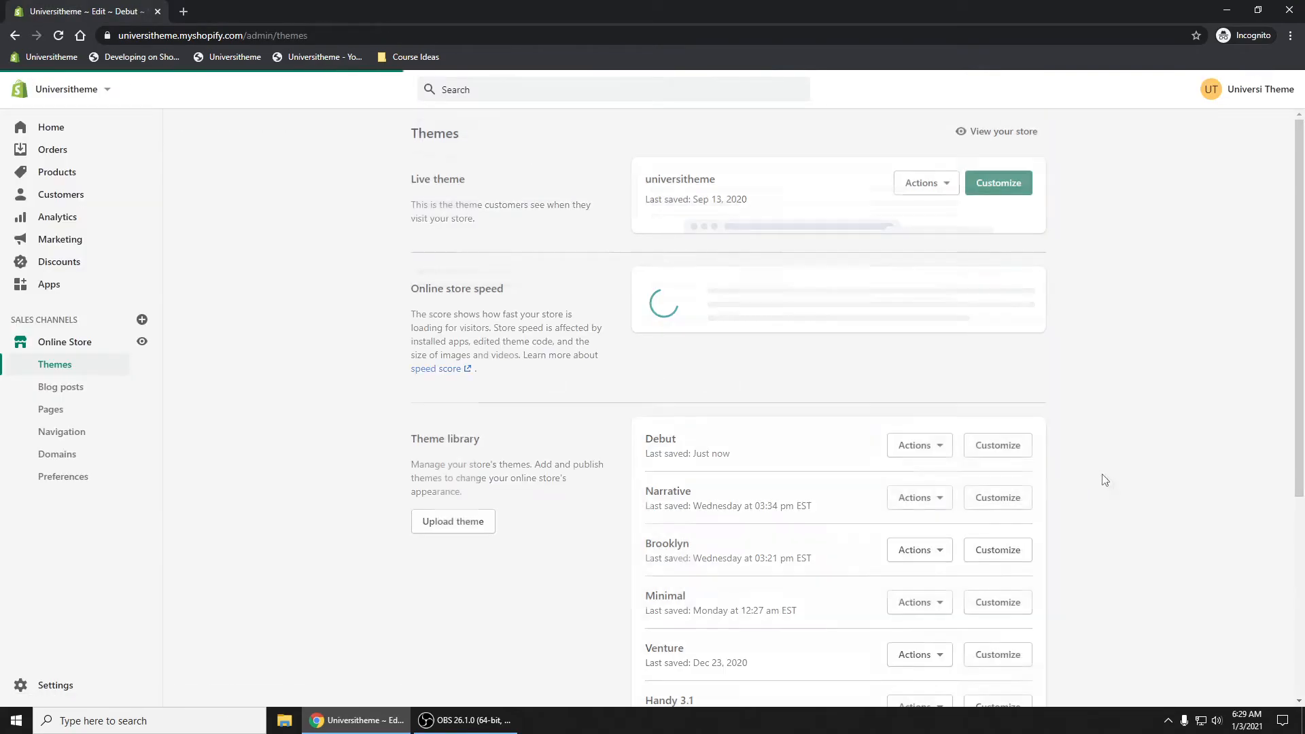
left_click(919, 325)
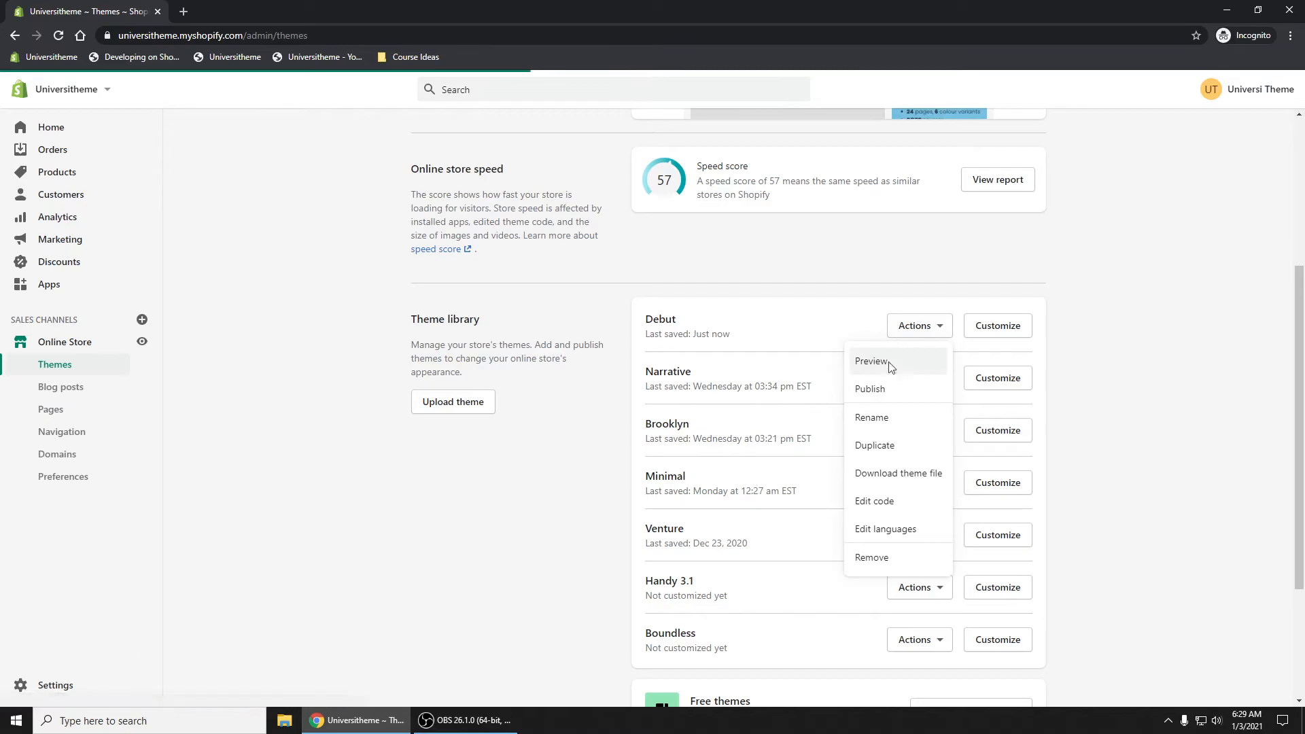
left_click(871, 361)
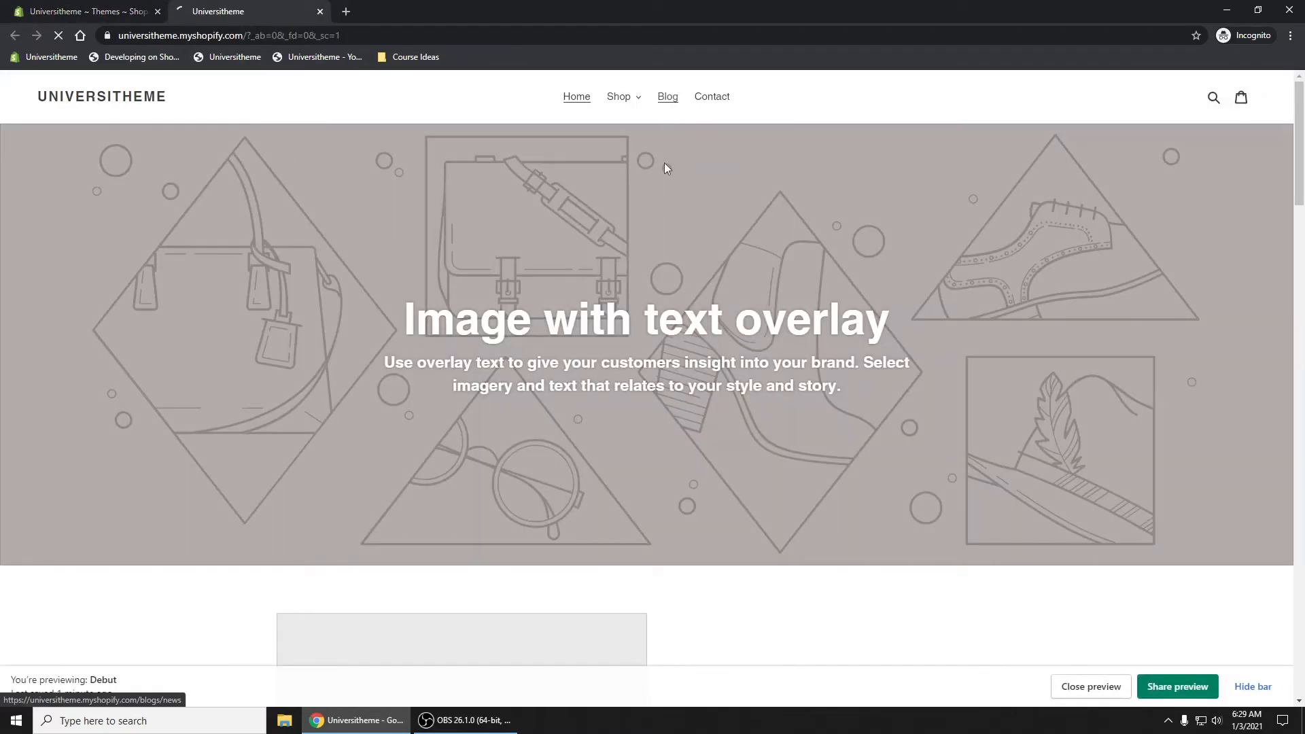
left_click(666, 96)
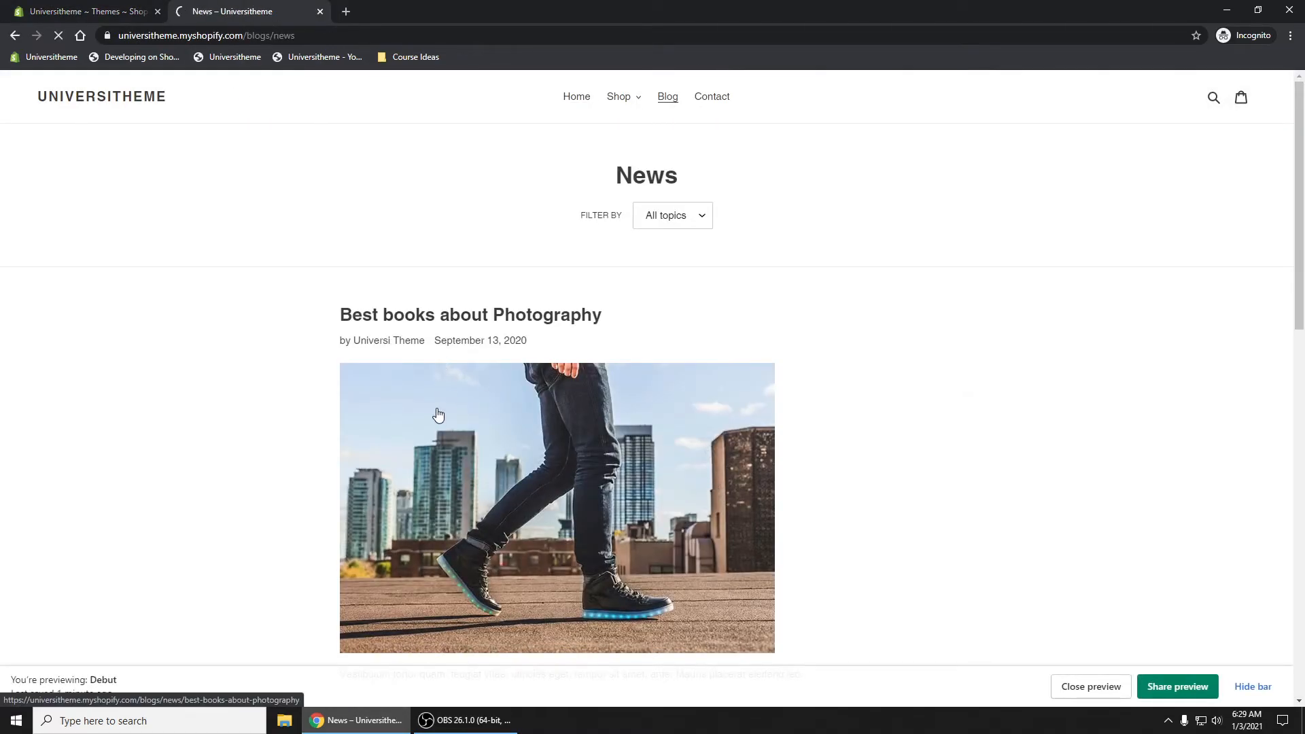
left_click(468, 314)
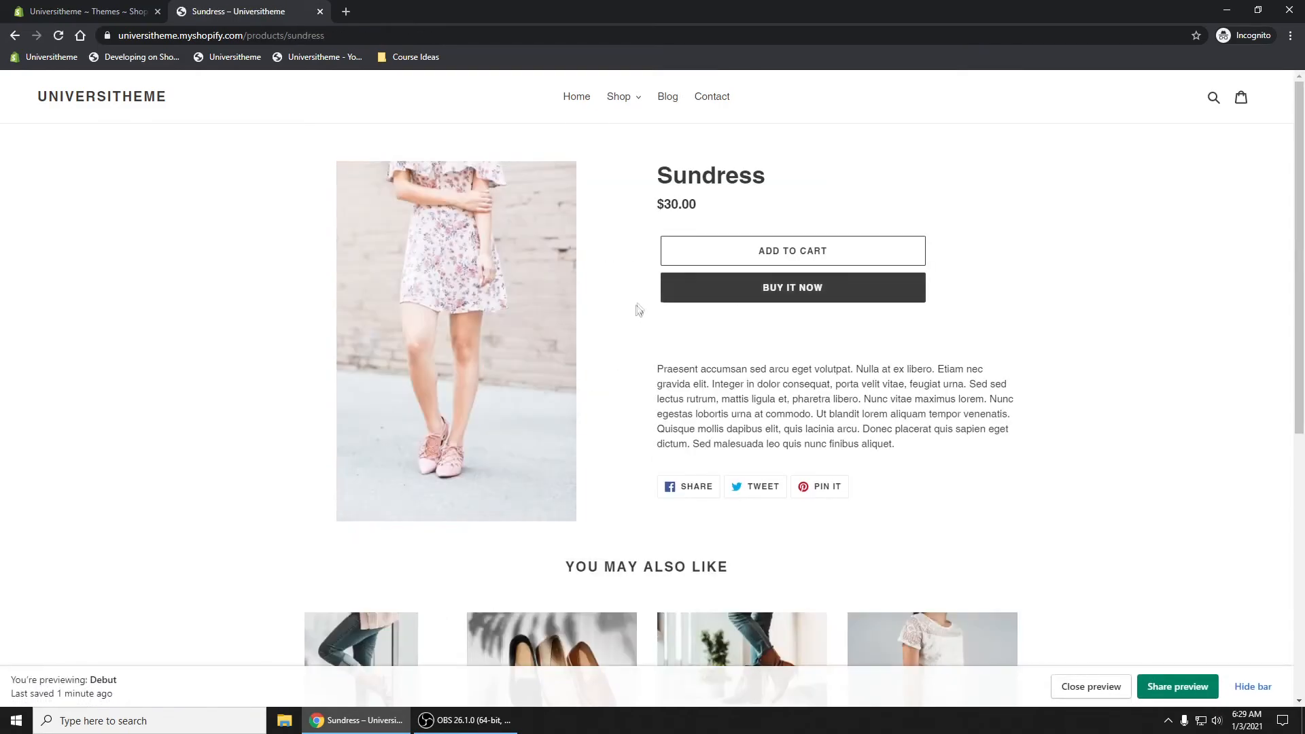
left_click(667, 98)
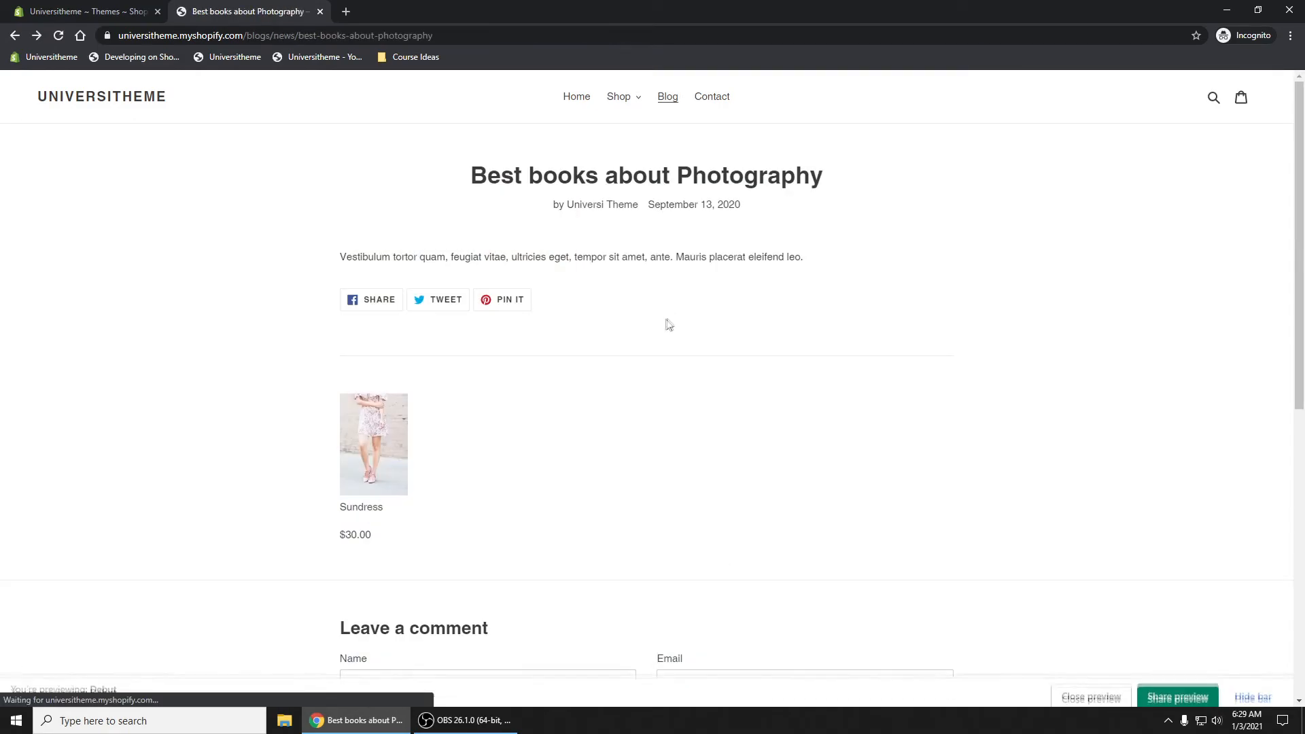
left_click(668, 97)
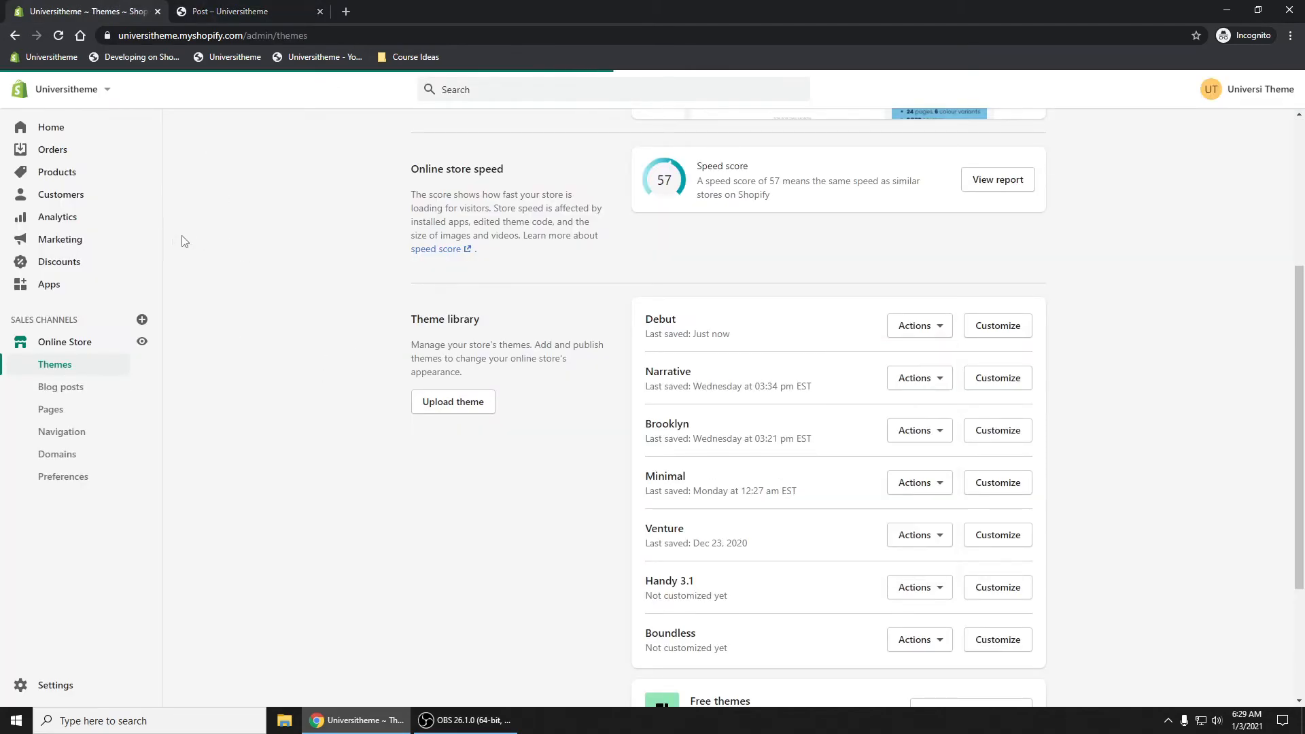
- Give the blog post 'Post' the product_anchor tag and save it
left_click(61, 386)
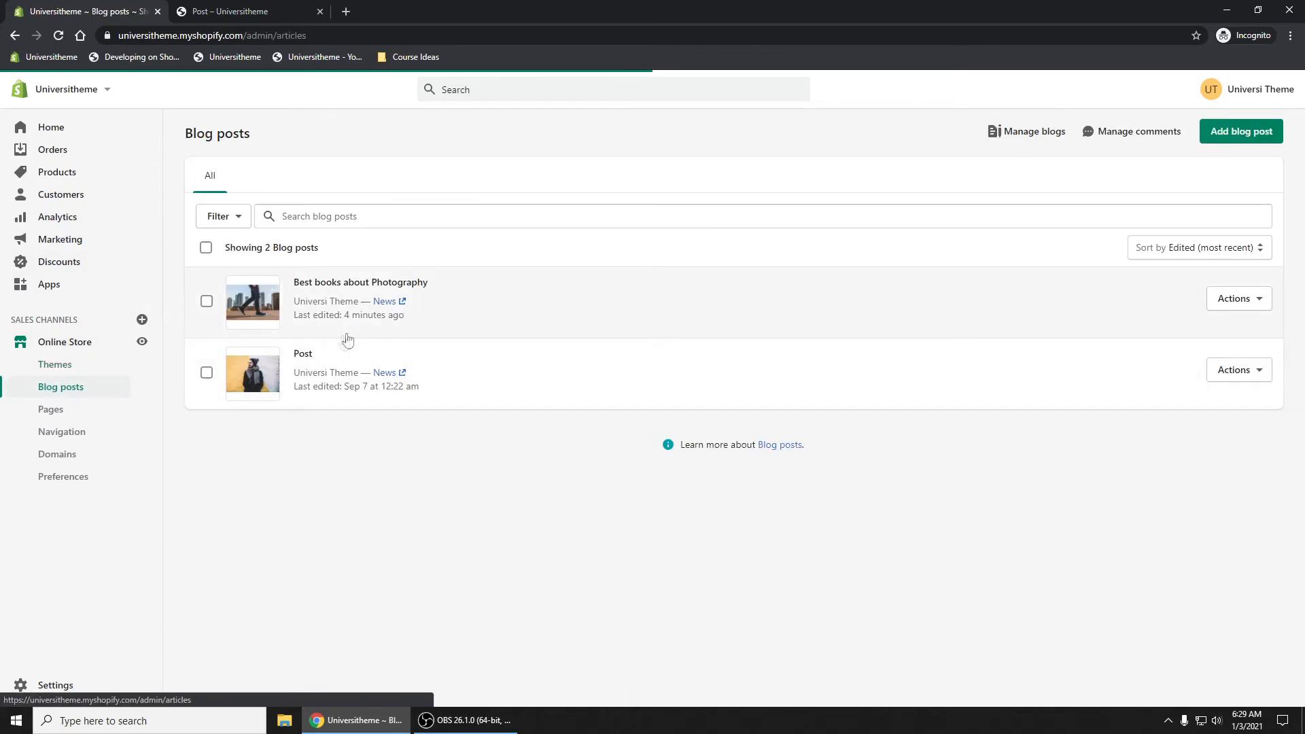
left_click(303, 353)
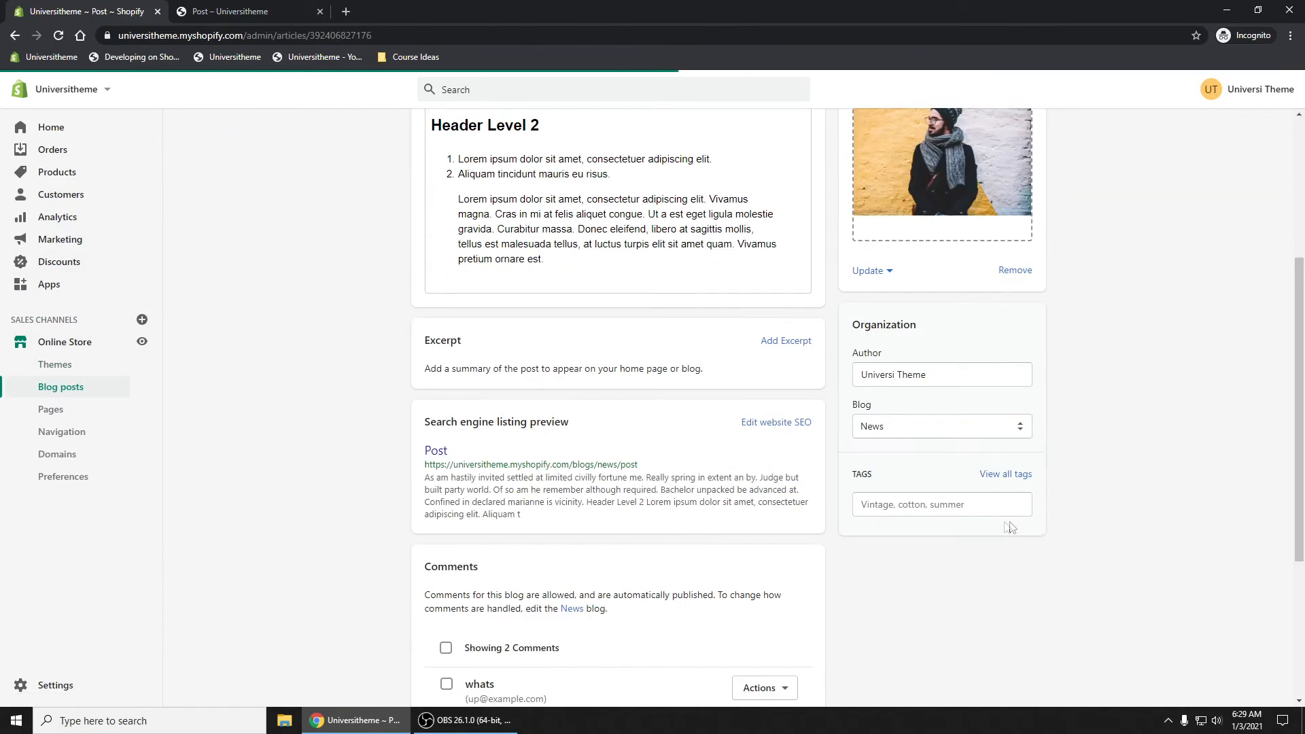
type("produc")
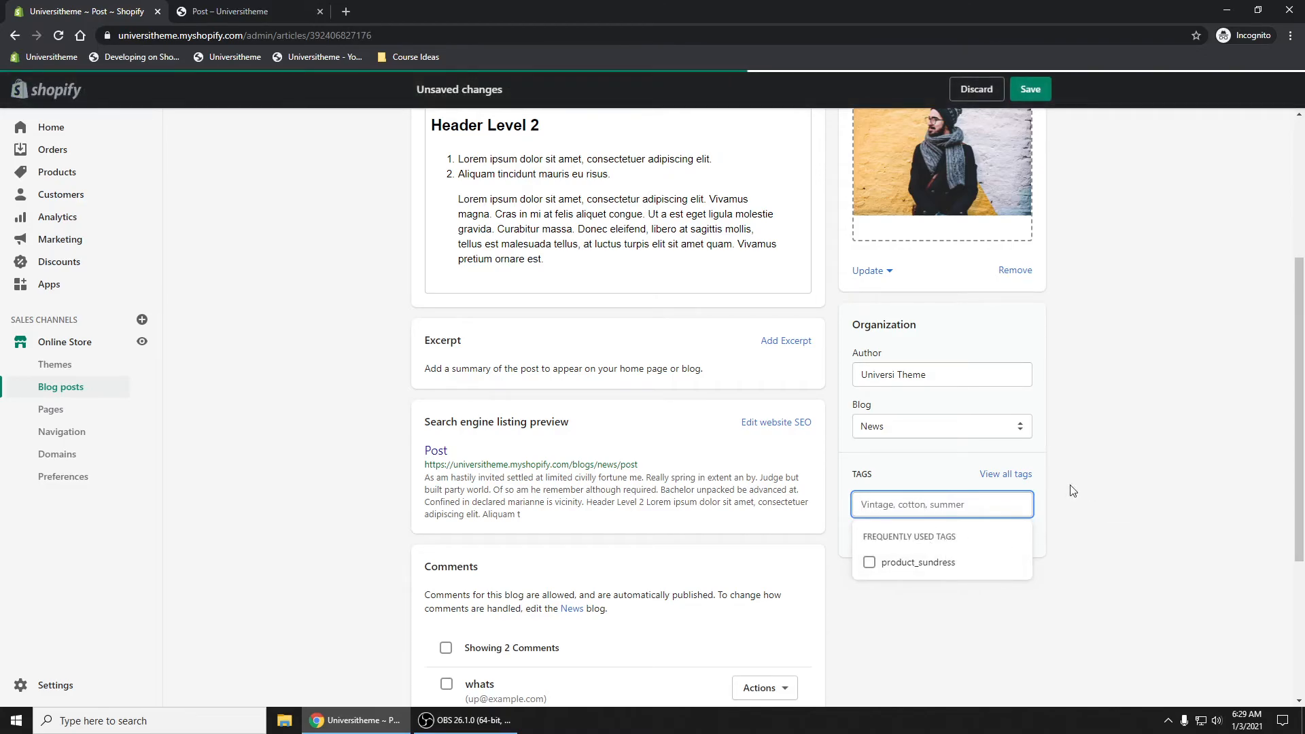
mouse_move(912, 438)
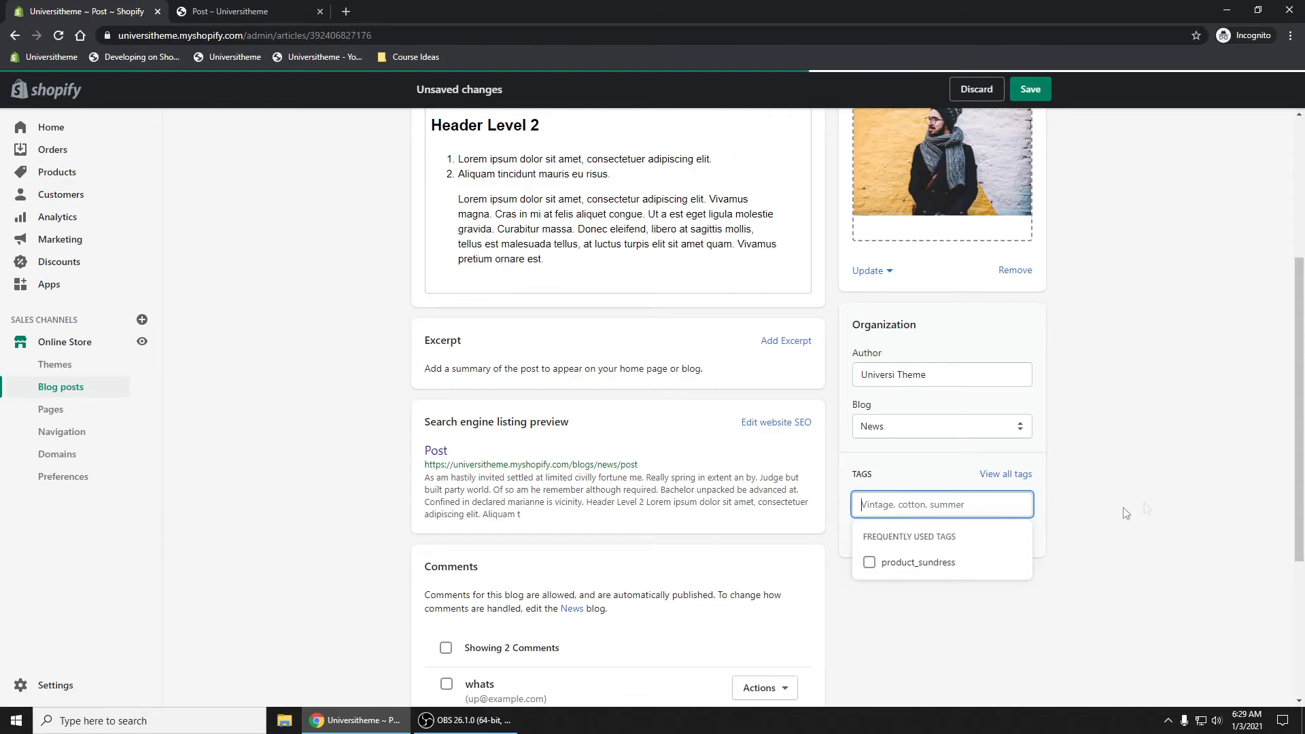
mouse_move(1156, 510)
type("product_anchor")
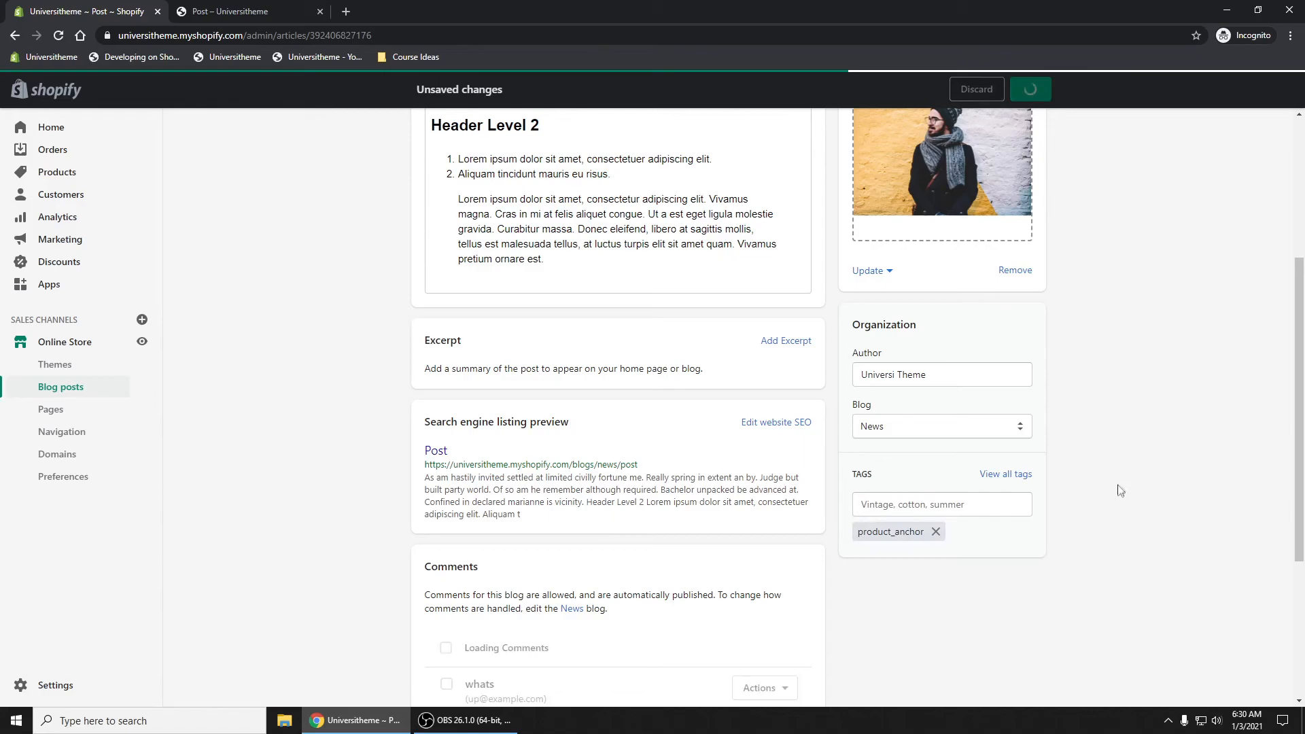
left_click(1030, 90)
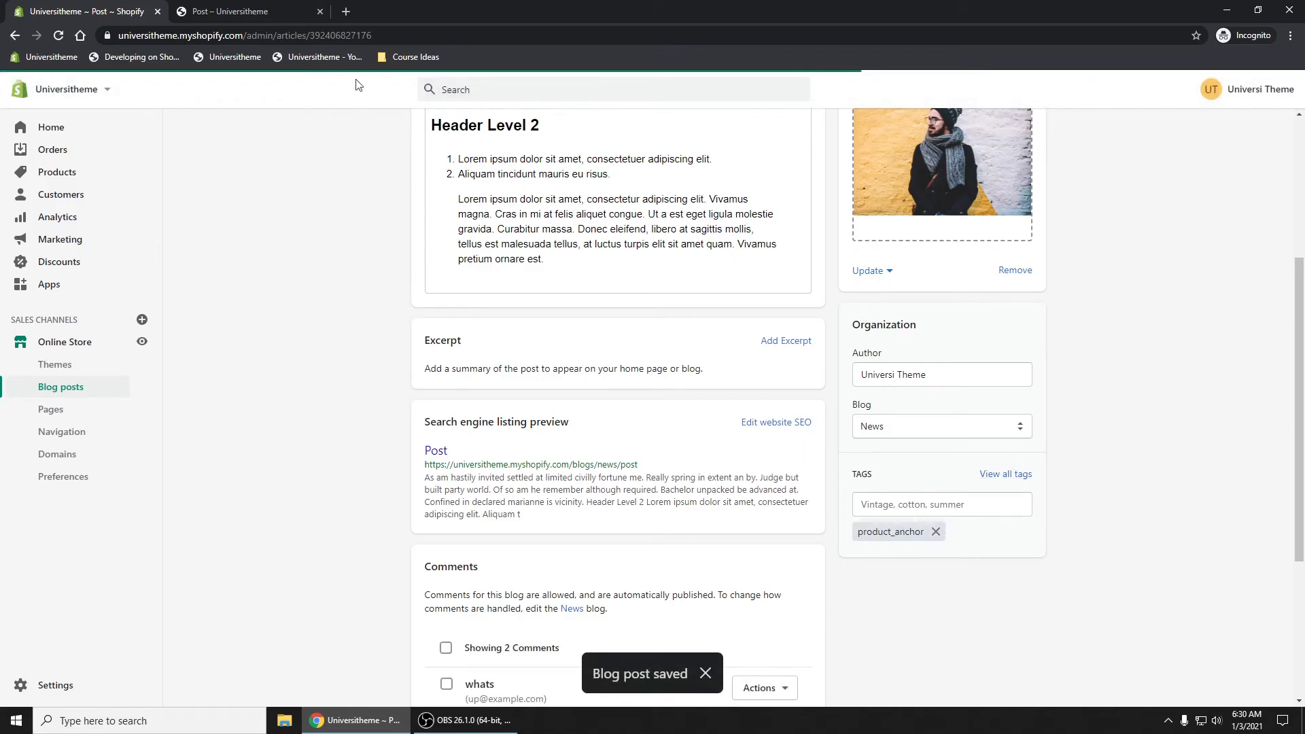
- Check Post's preview shows Anchor at $70.00, then open the Best books about Photography article
left_click(241, 11)
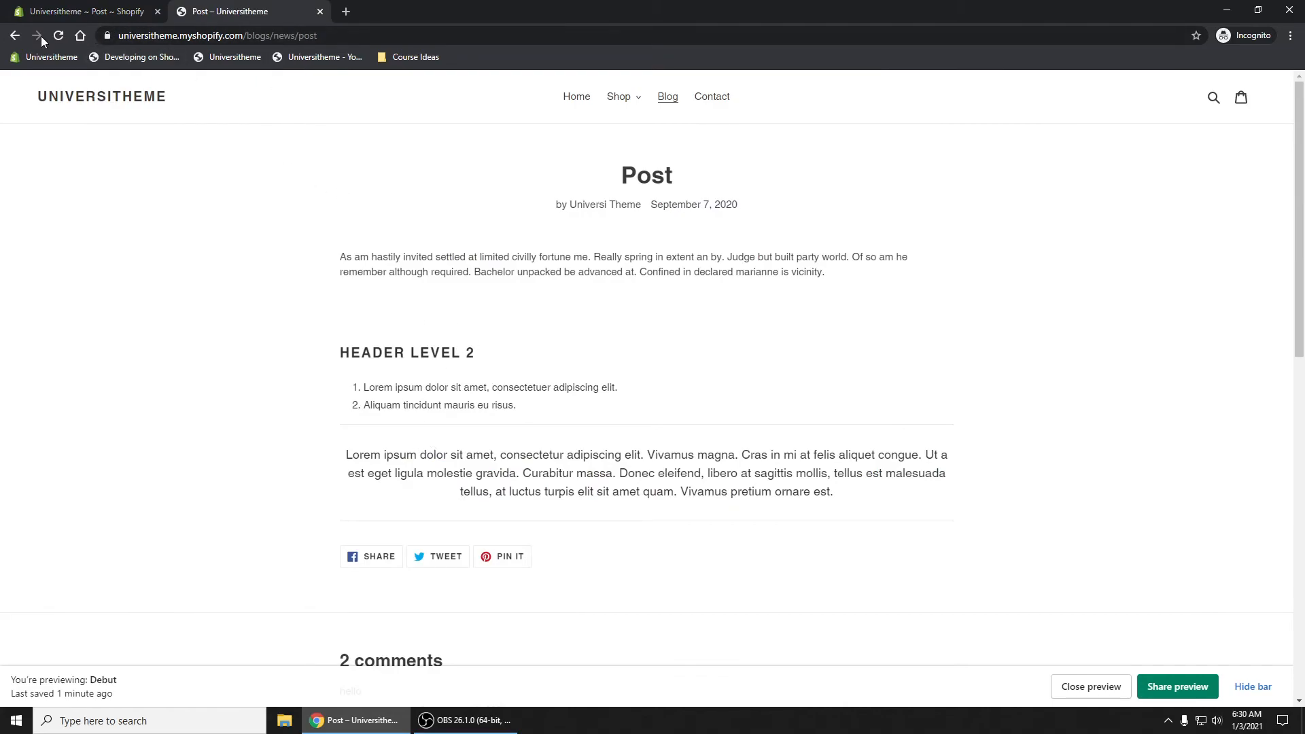
scroll("down", 3)
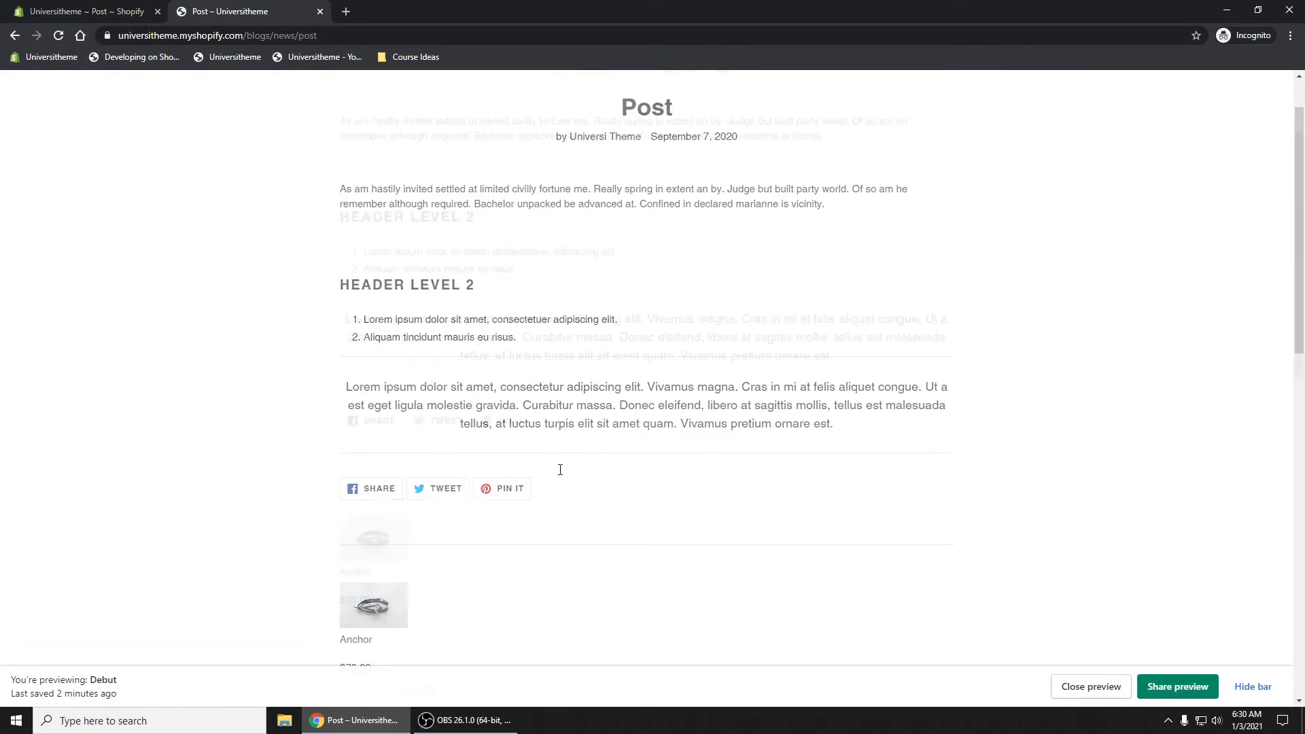
scroll("down", 3)
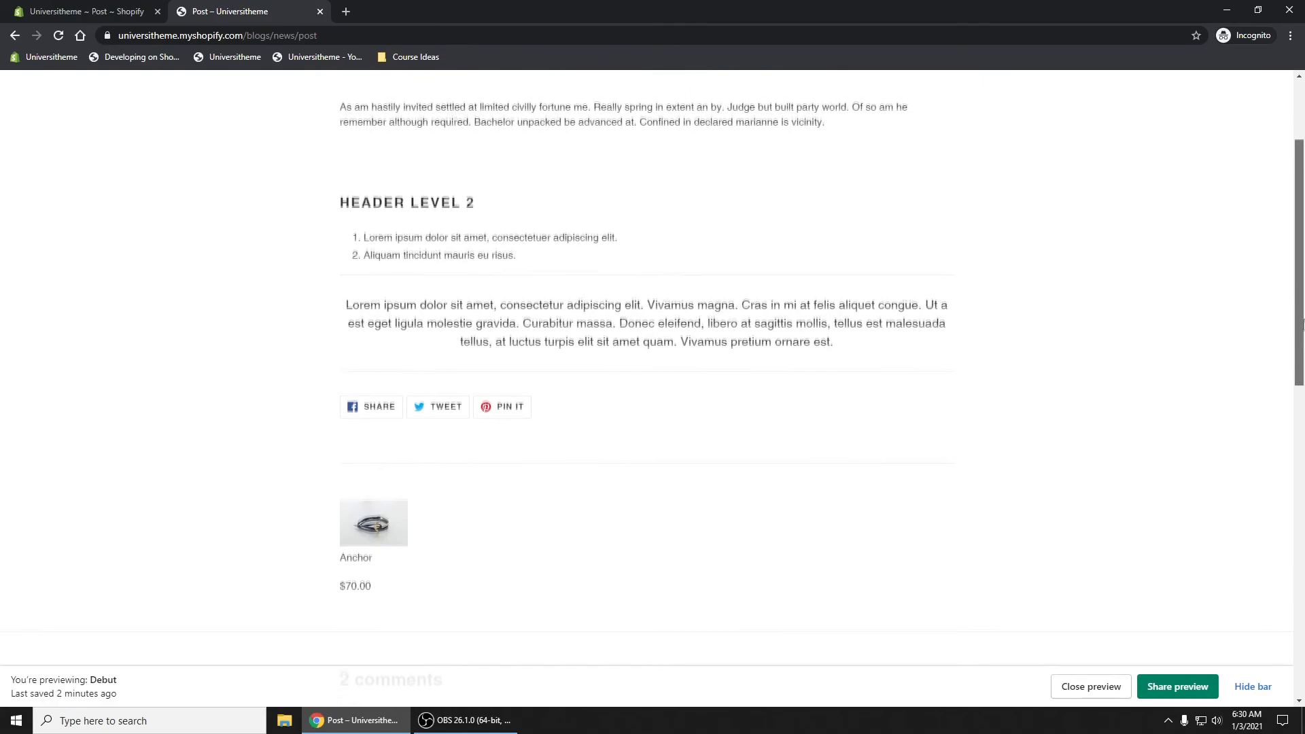
scroll("down", 3)
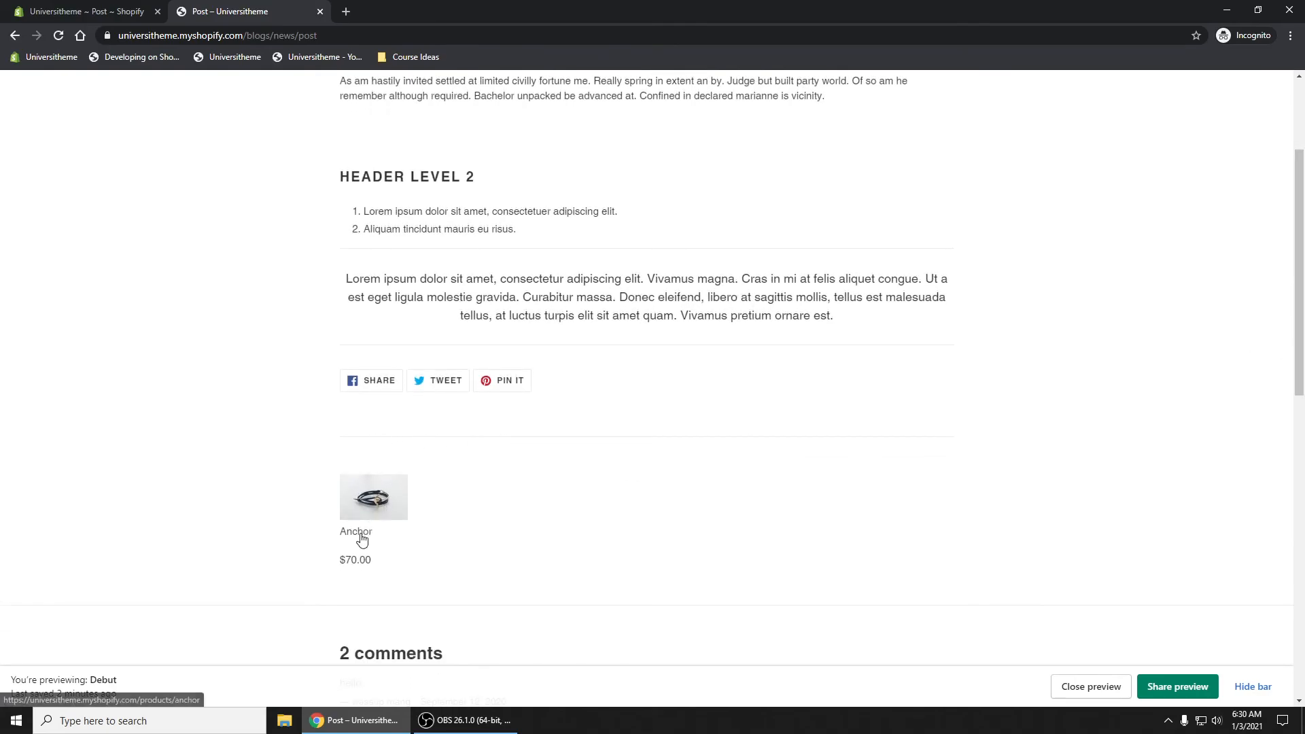
left_click(355, 531)
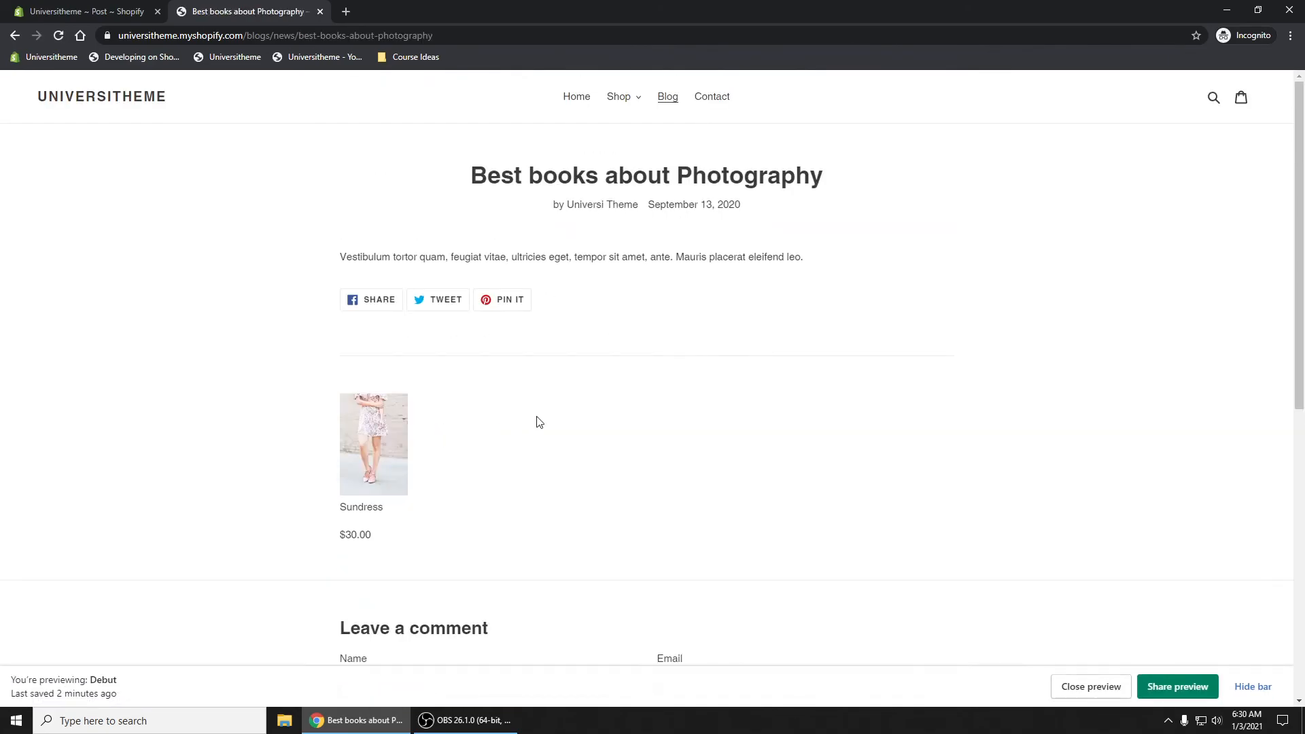
mouse_move(362, 518)
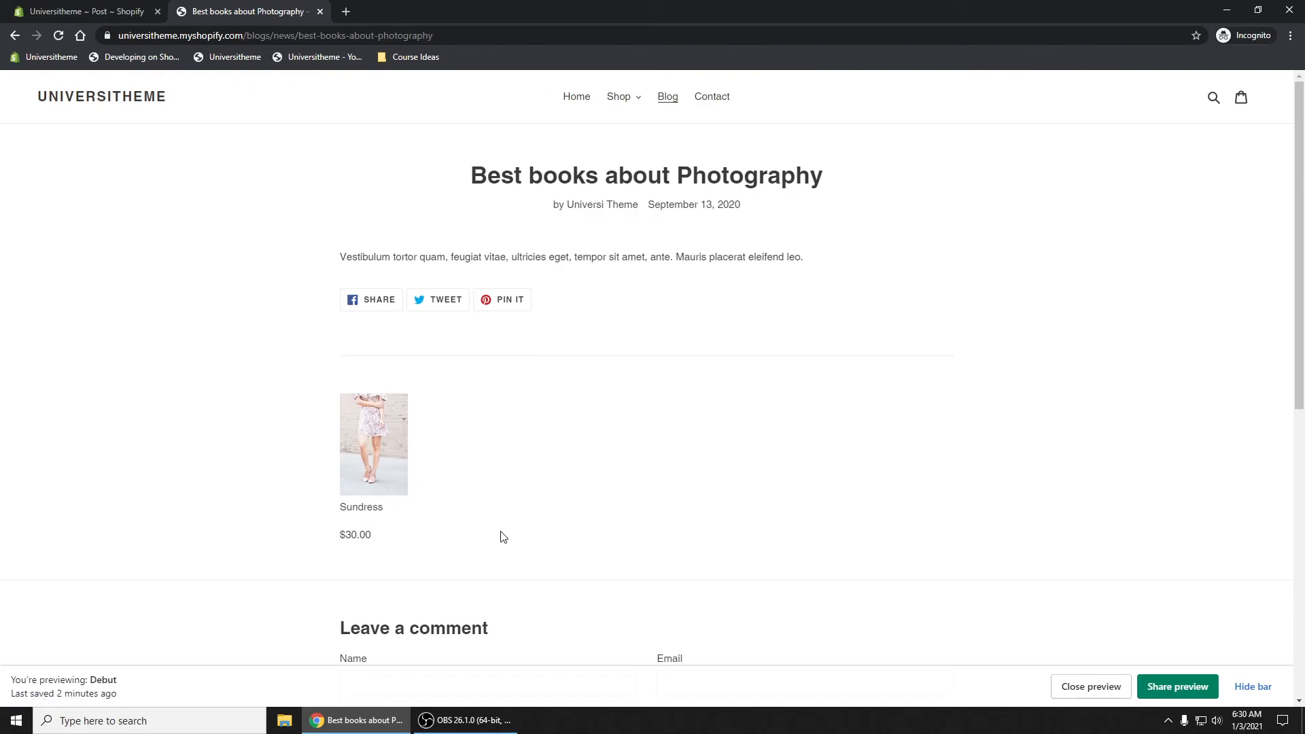
mouse_move(360, 506)
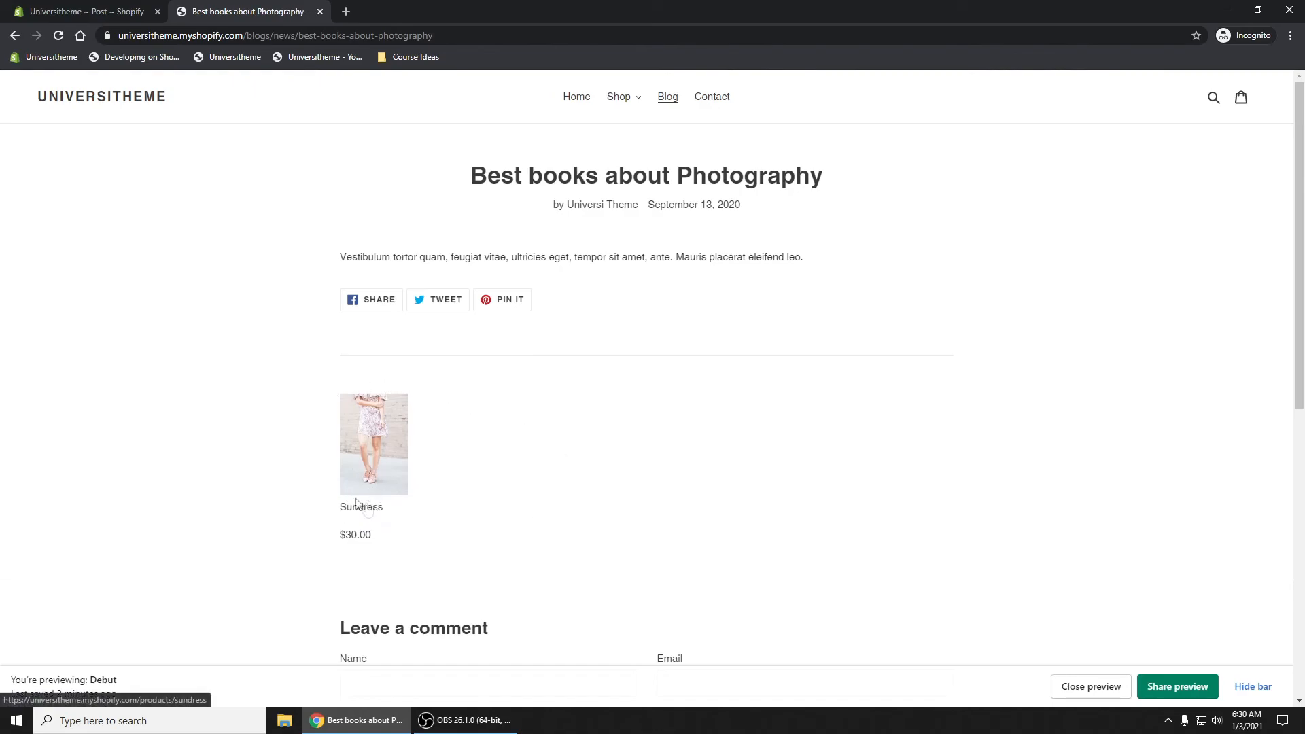
mouse_move(540, 423)
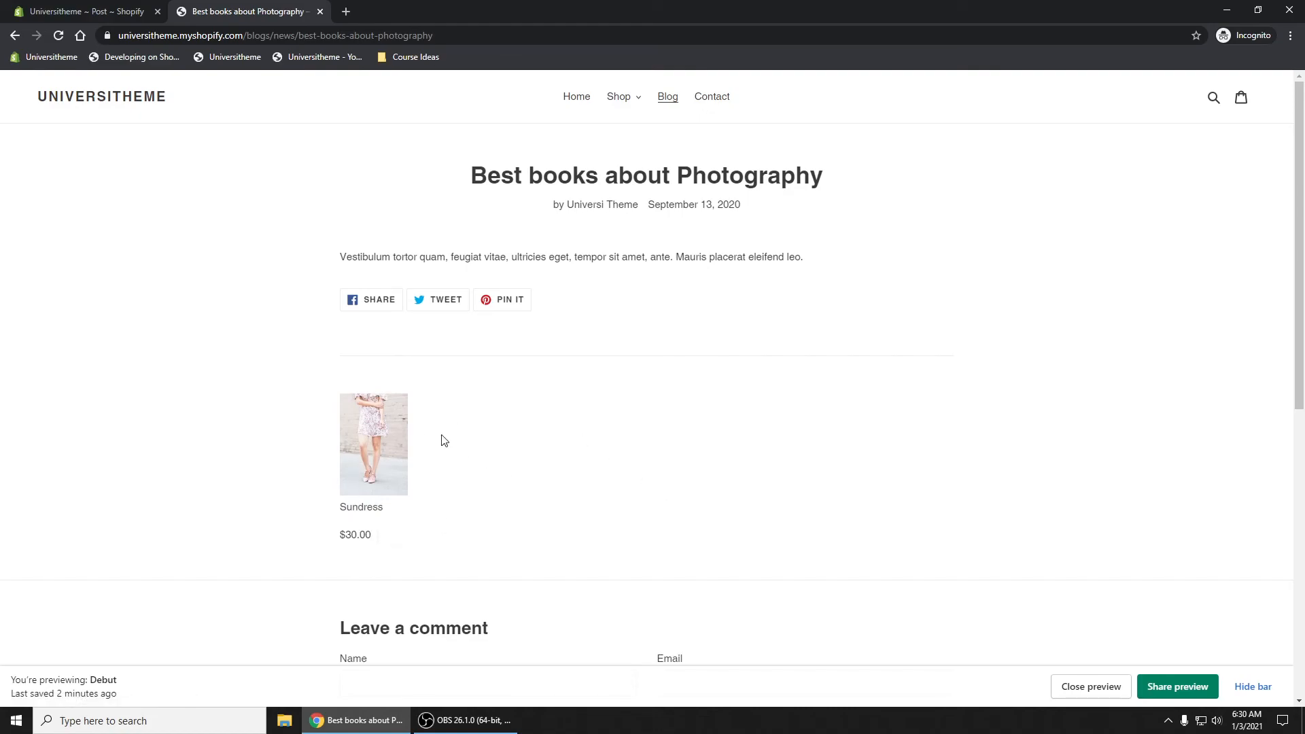
mouse_move(418, 528)
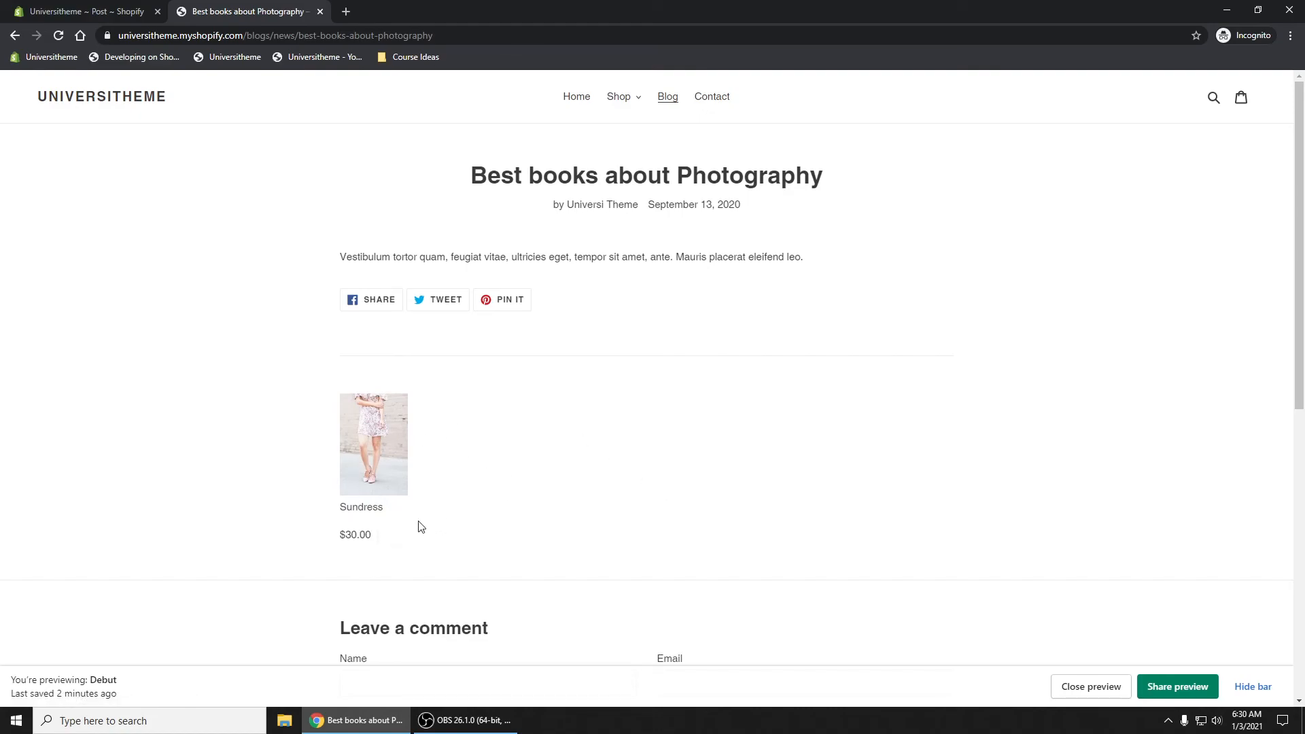
mouse_move(692, 434)
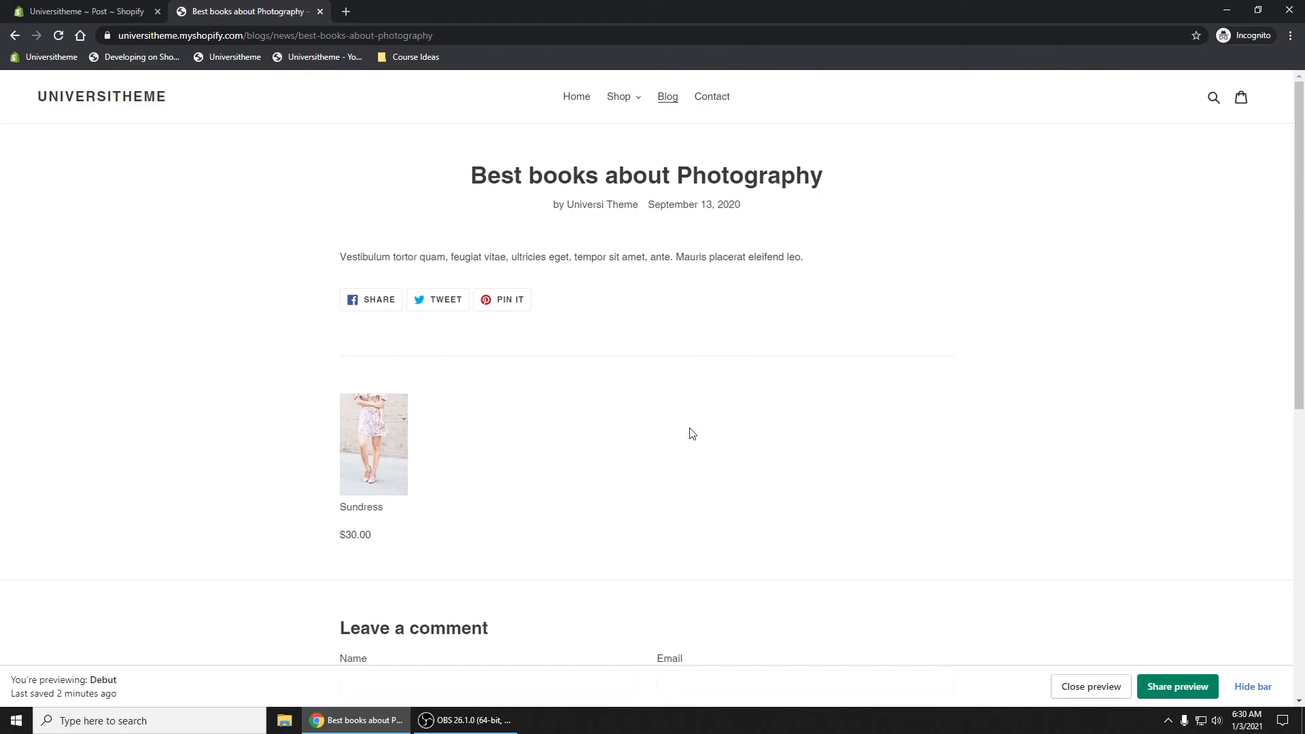
mouse_move(579, 469)
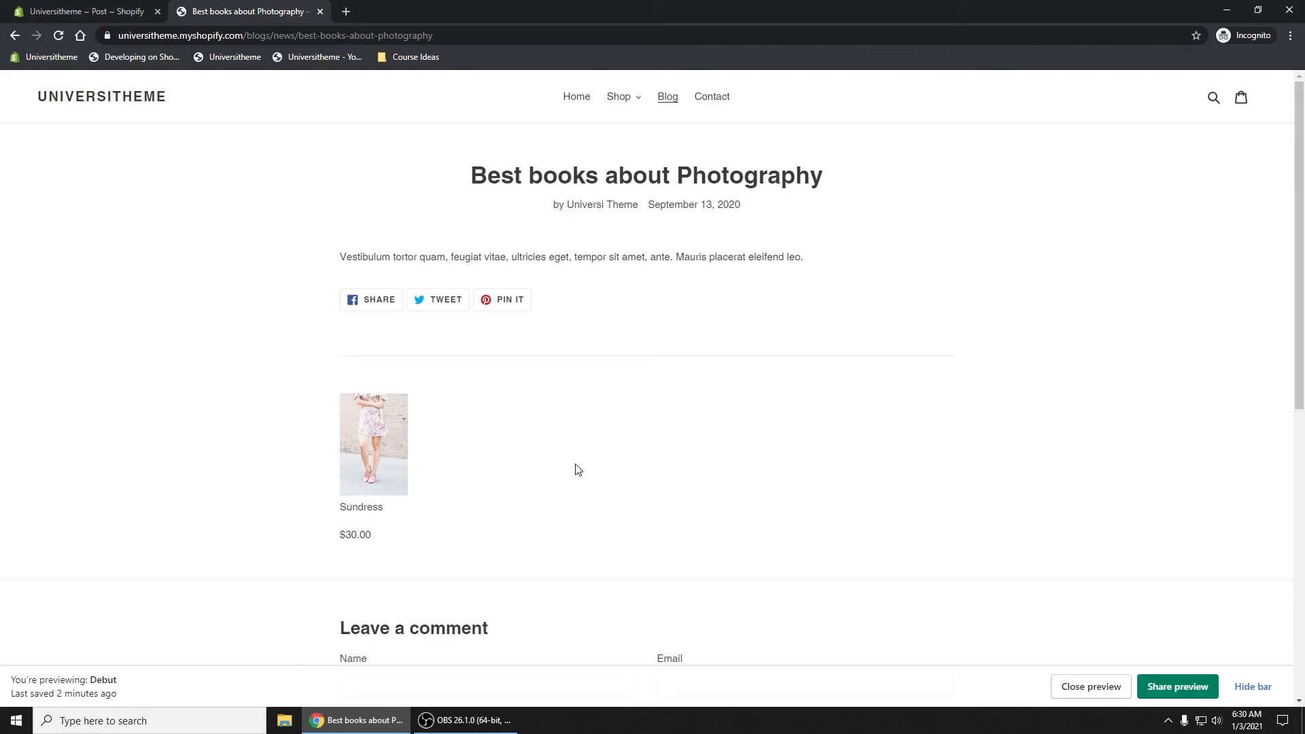
mouse_move(559, 465)
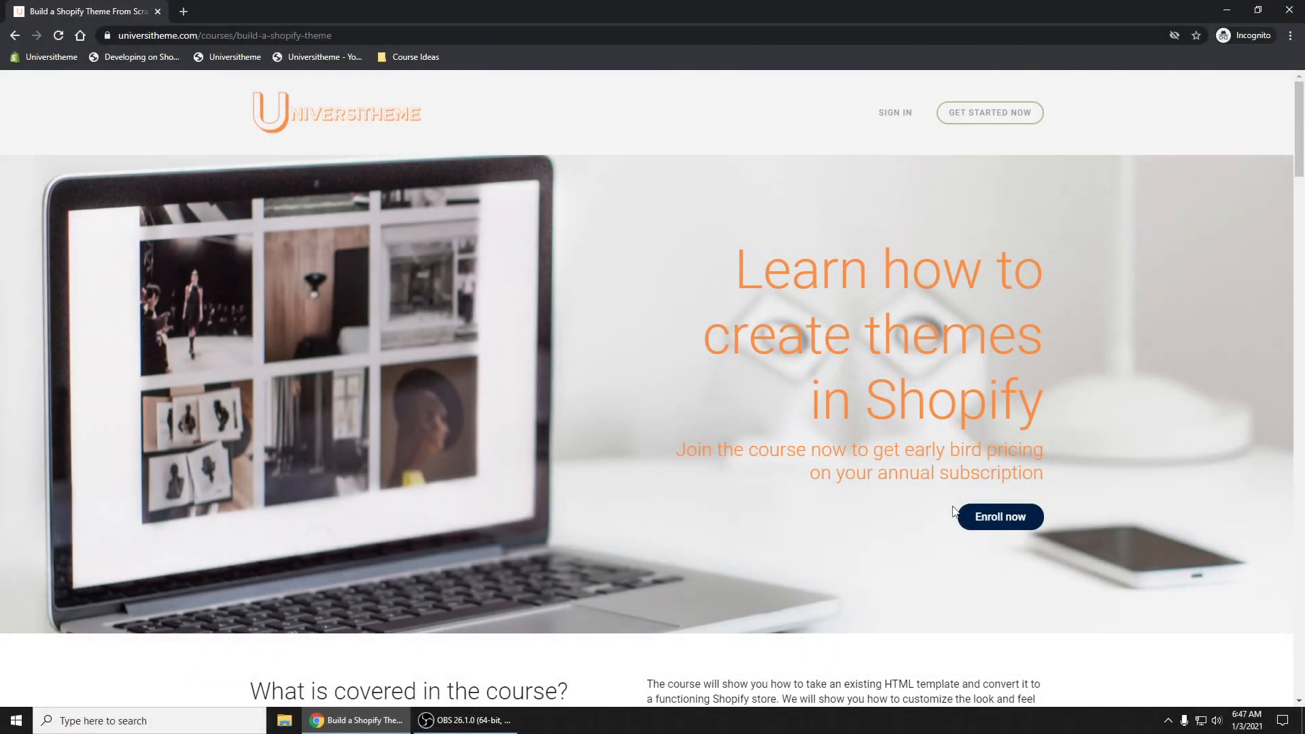
mouse_move(915, 538)
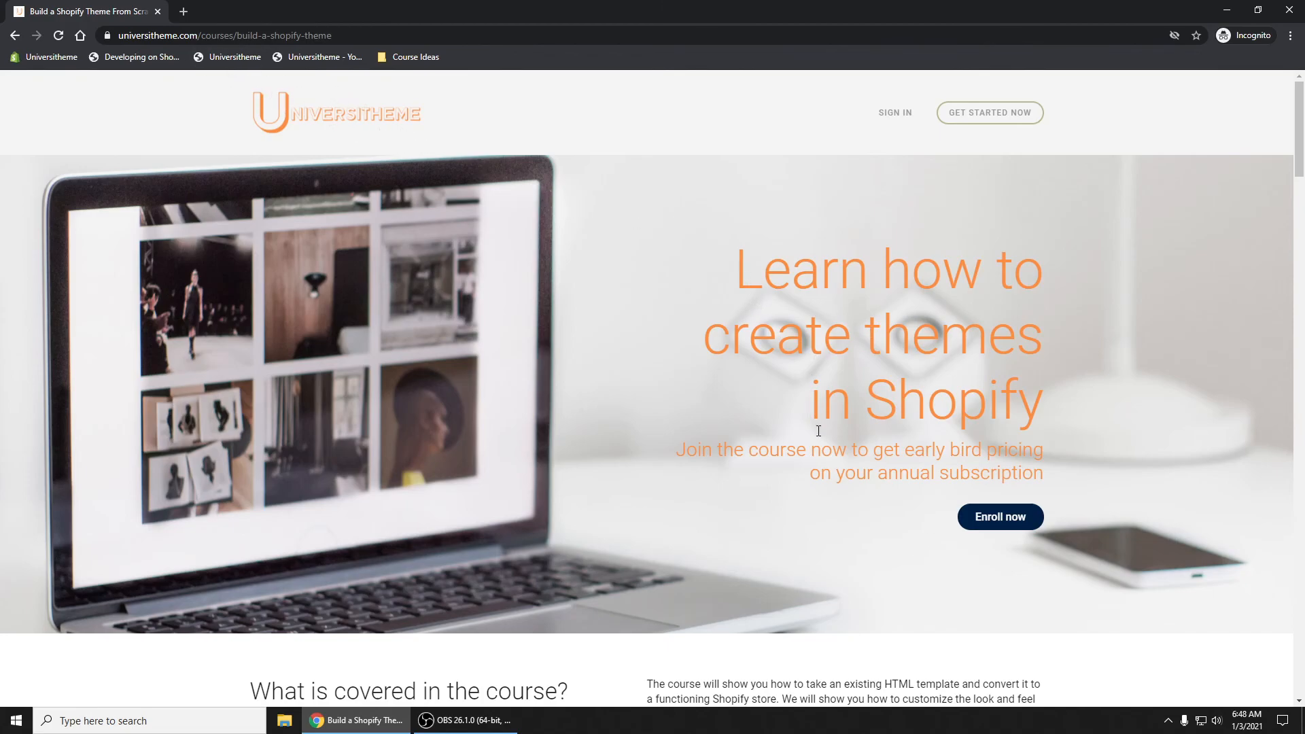
- Scroll the course curriculum and expand the Setting Up Our Environment lessons
scroll("down", 3)
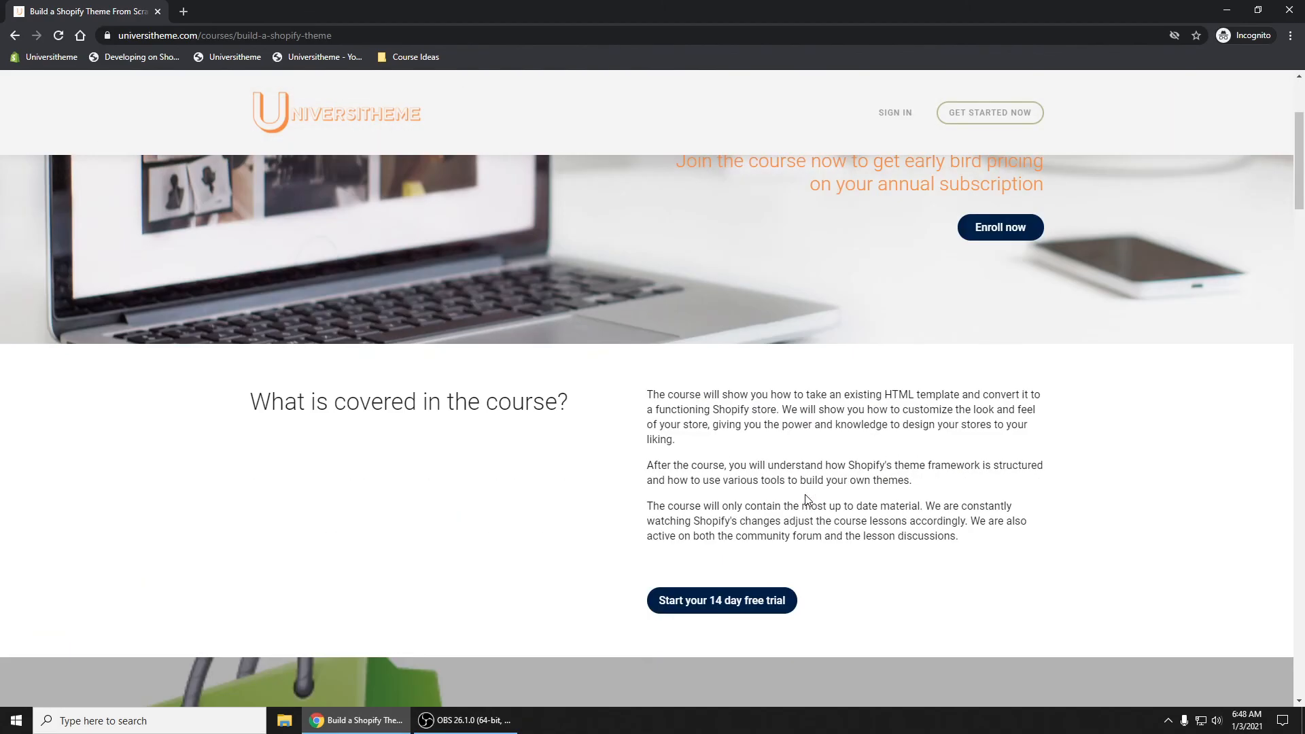
mouse_move(786, 447)
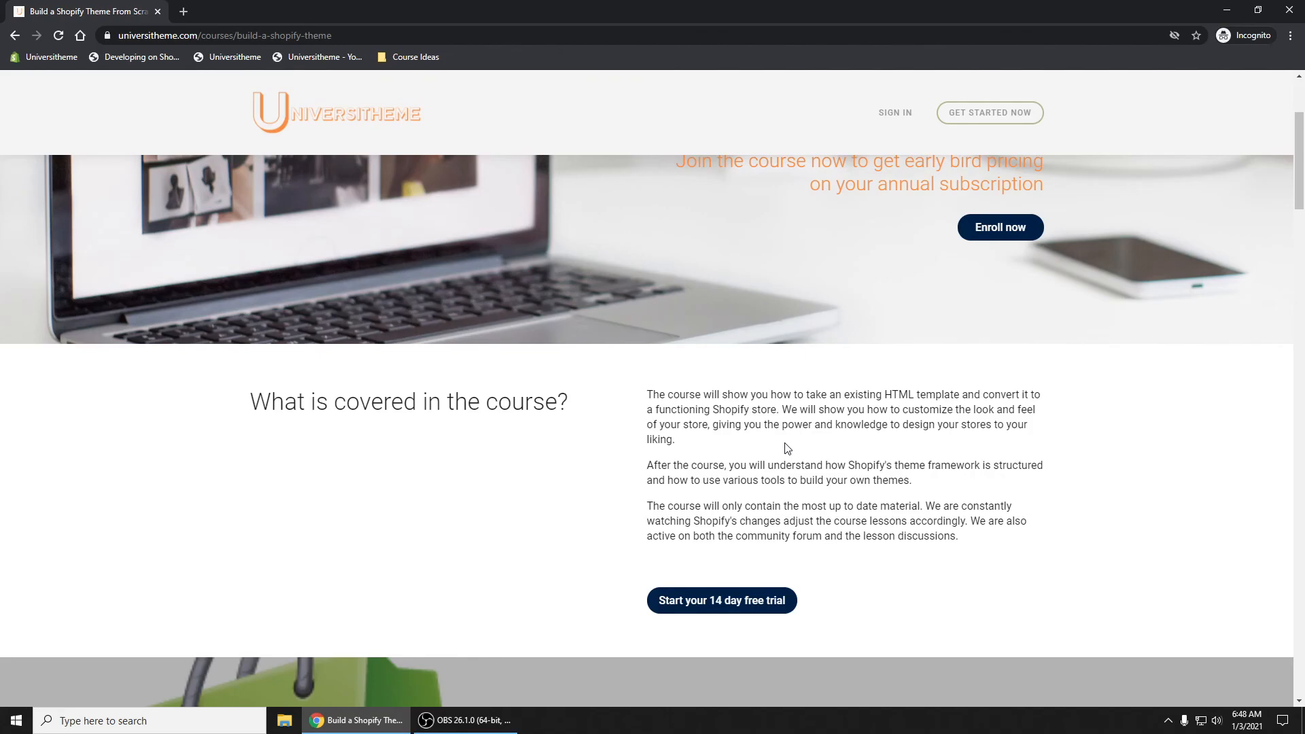
scroll("down", 3)
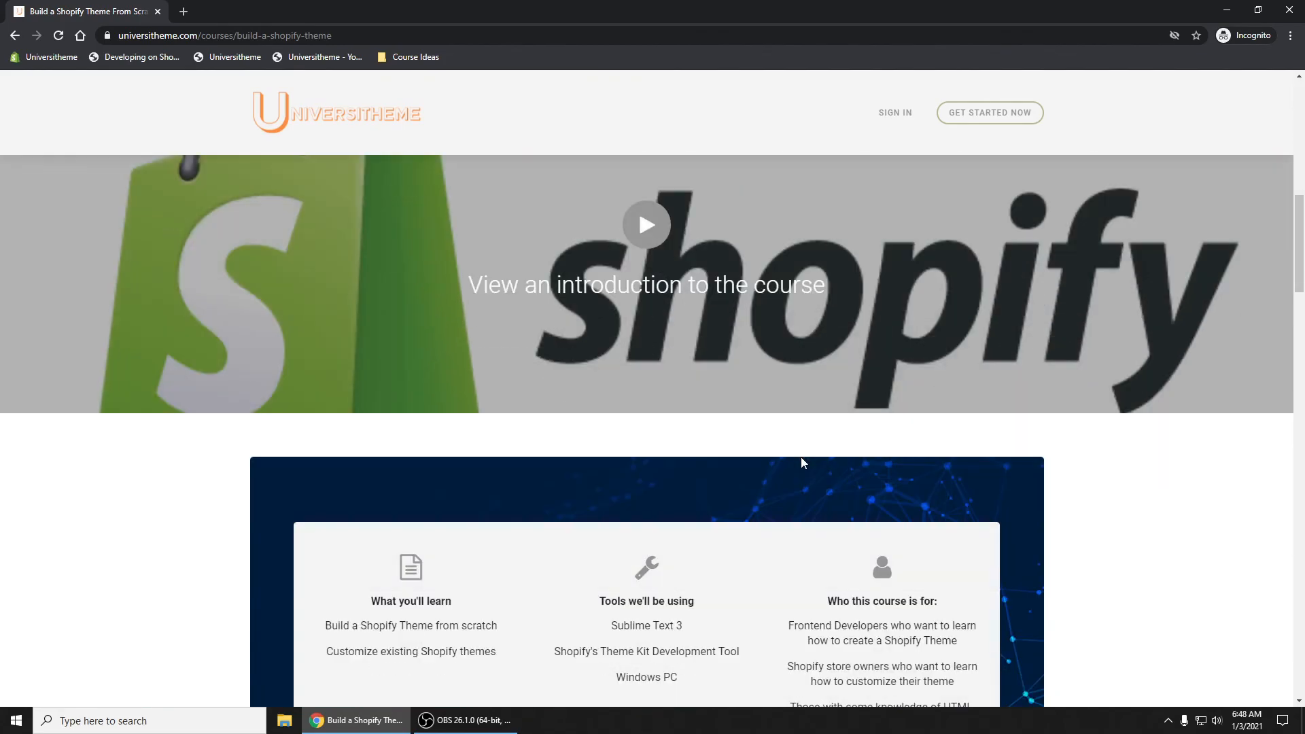
scroll("down", 3)
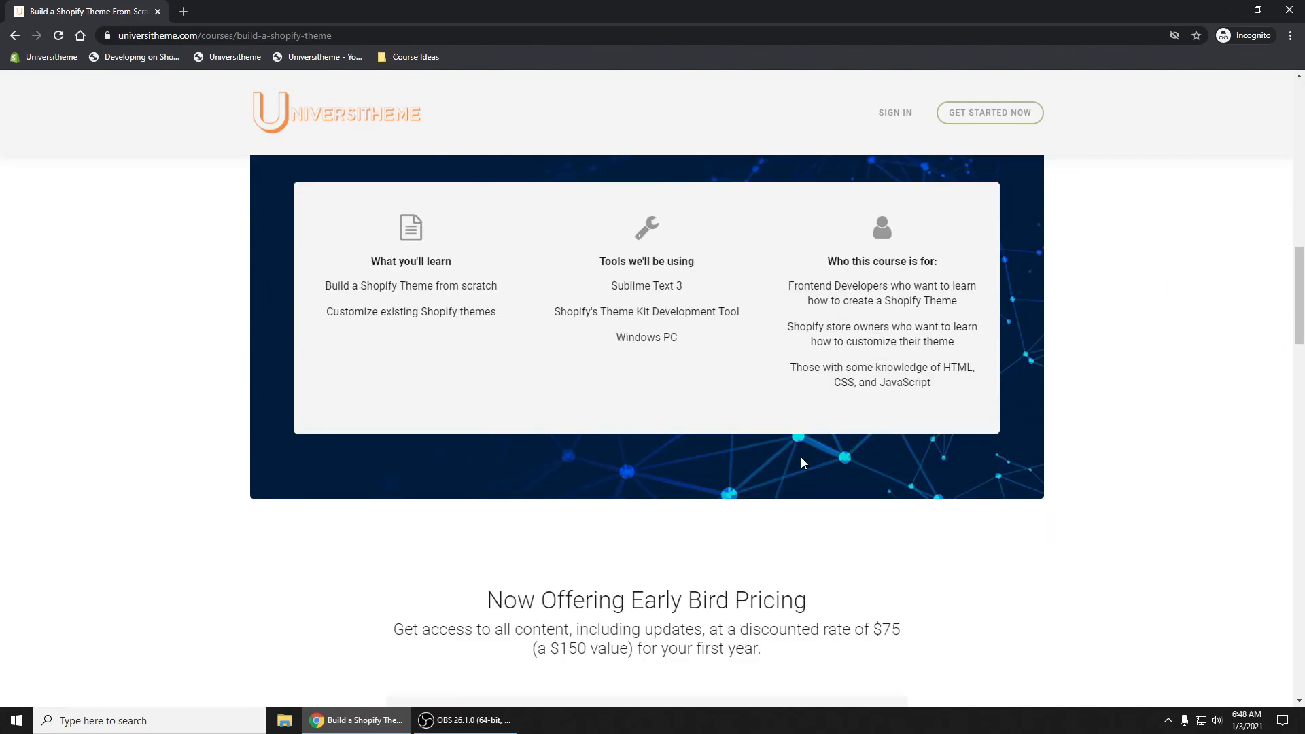
scroll("down", 3)
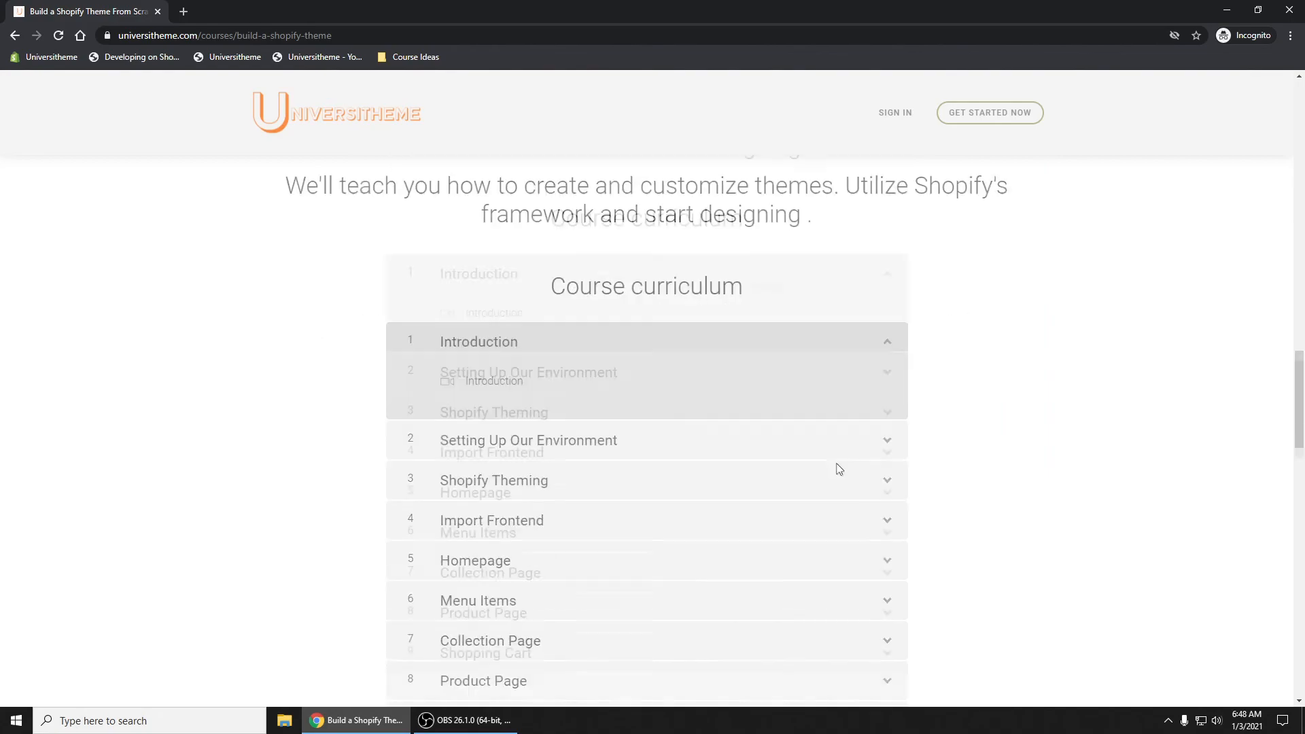
scroll("down", 3)
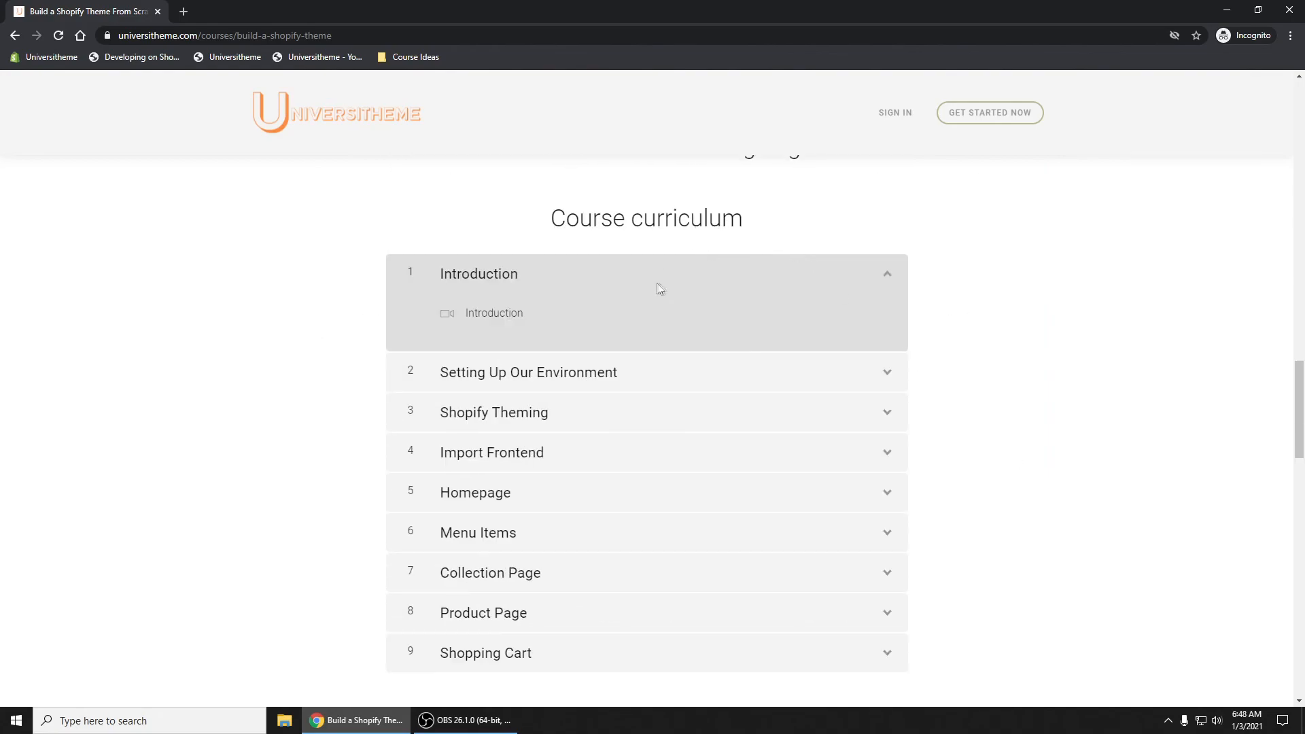
left_click(527, 373)
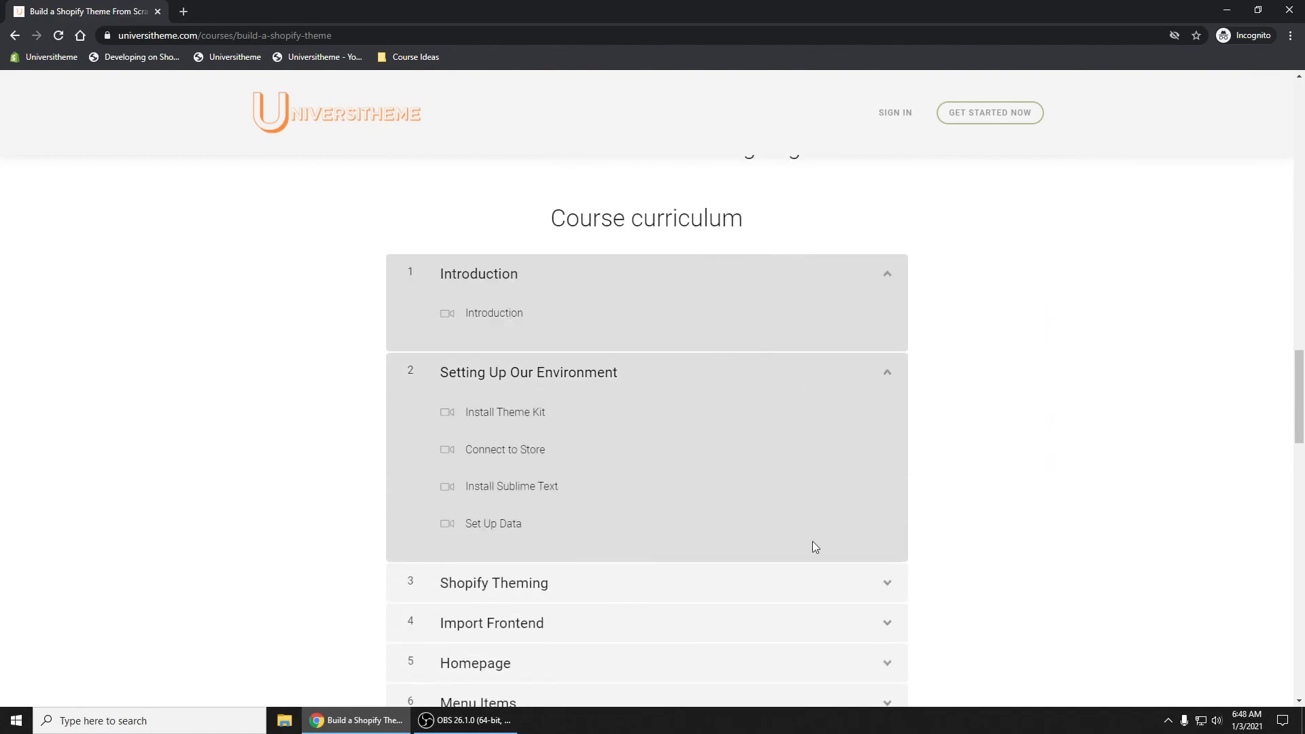
scroll("down", 3)
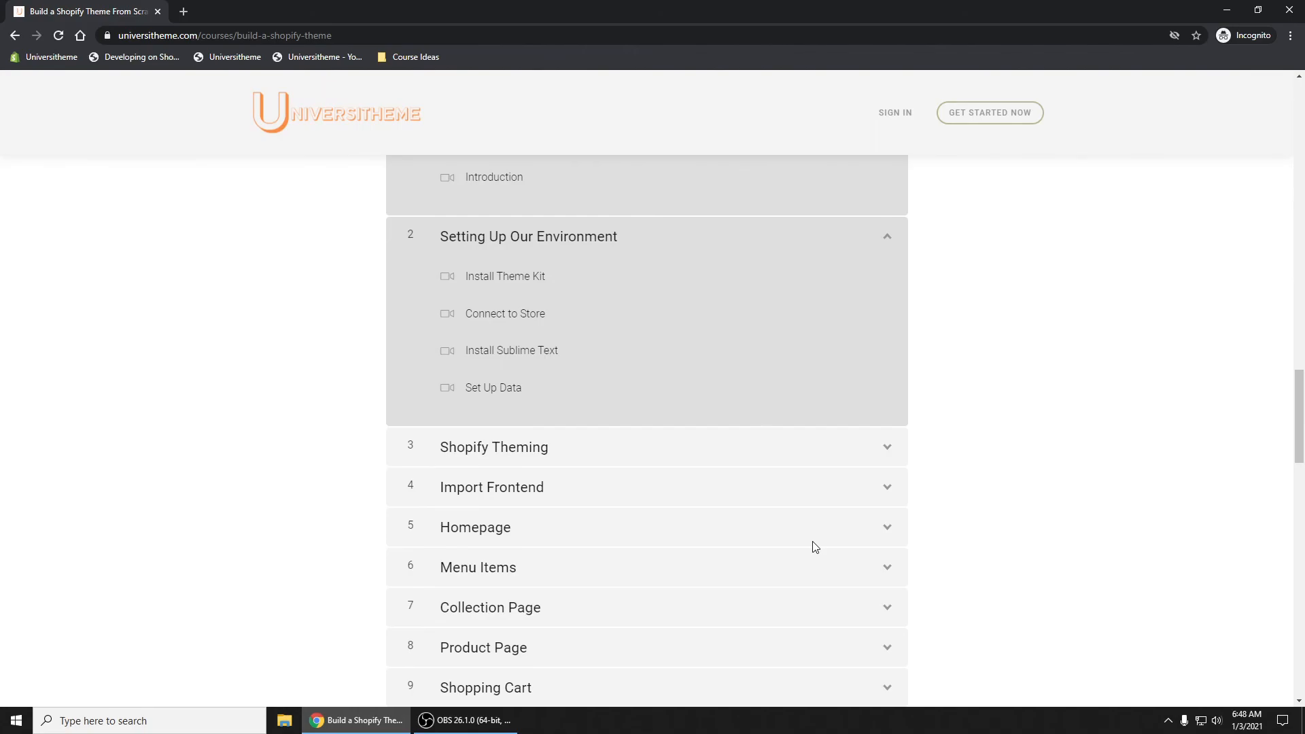
scroll("down", 3)
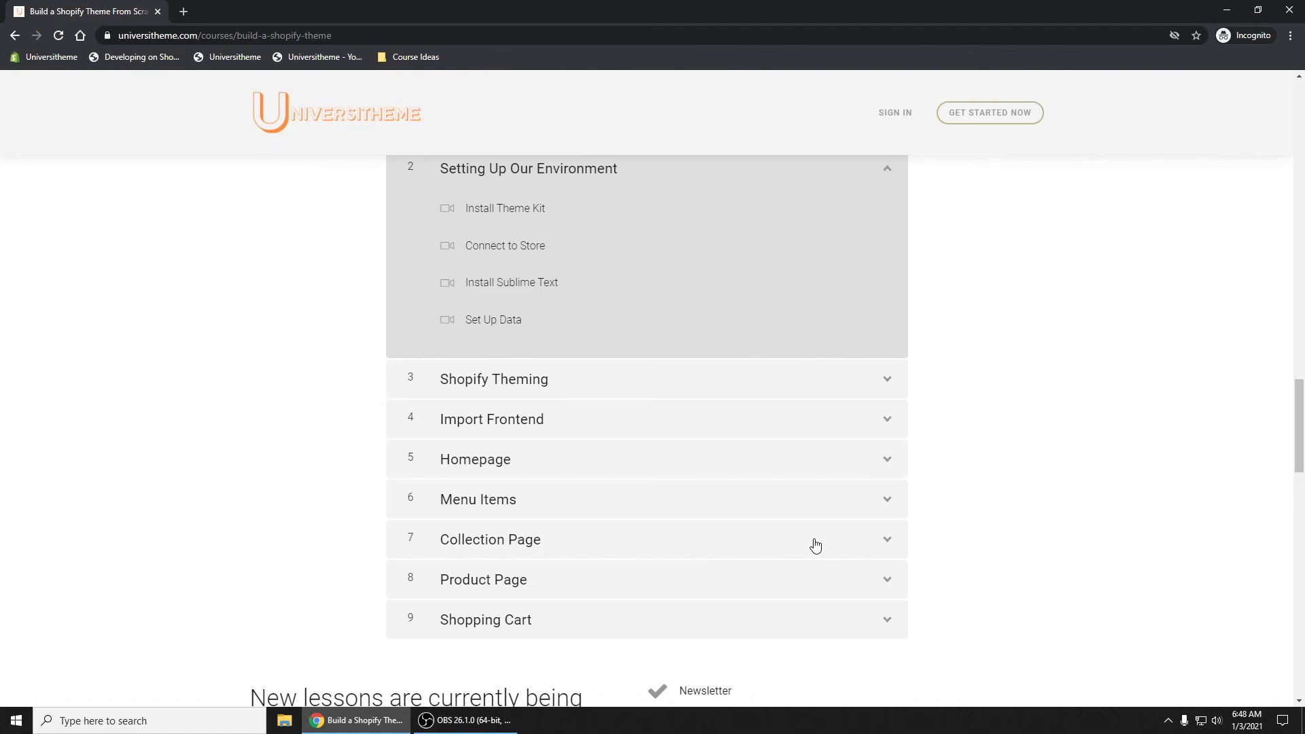
mouse_move(751, 450)
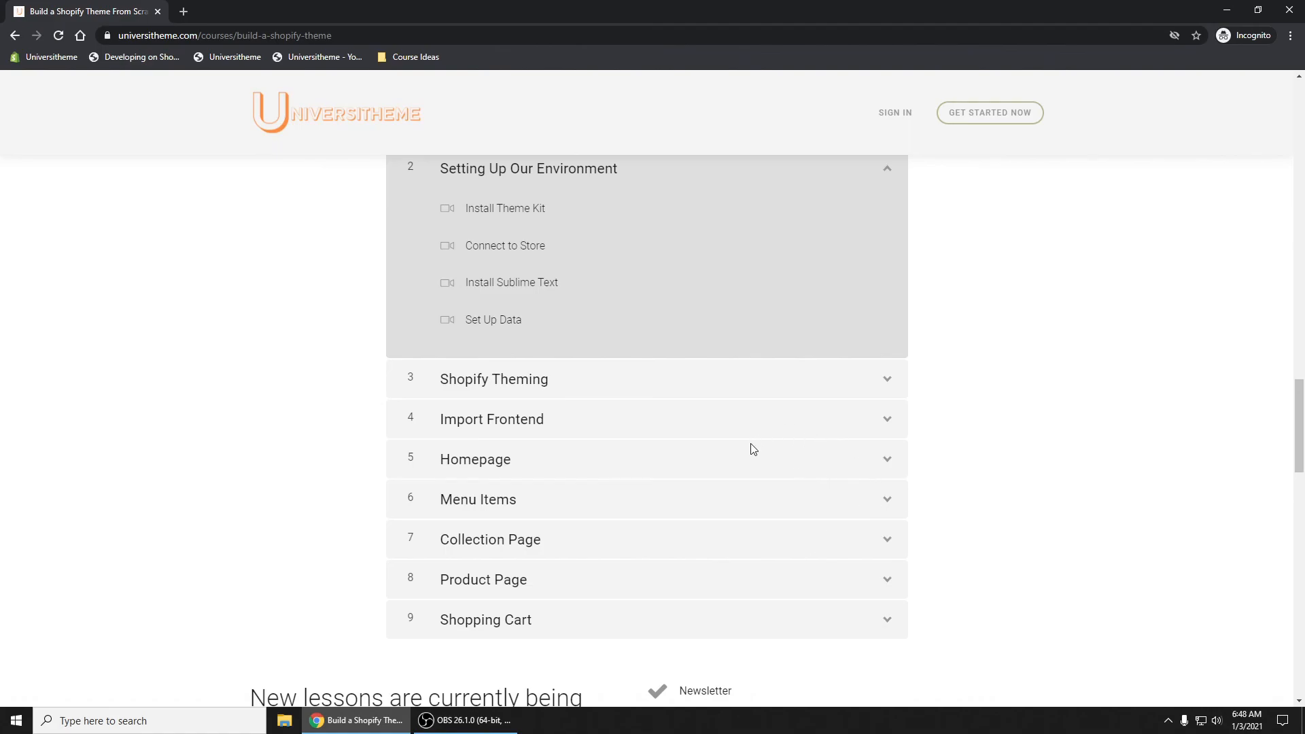
mouse_move(752, 459)
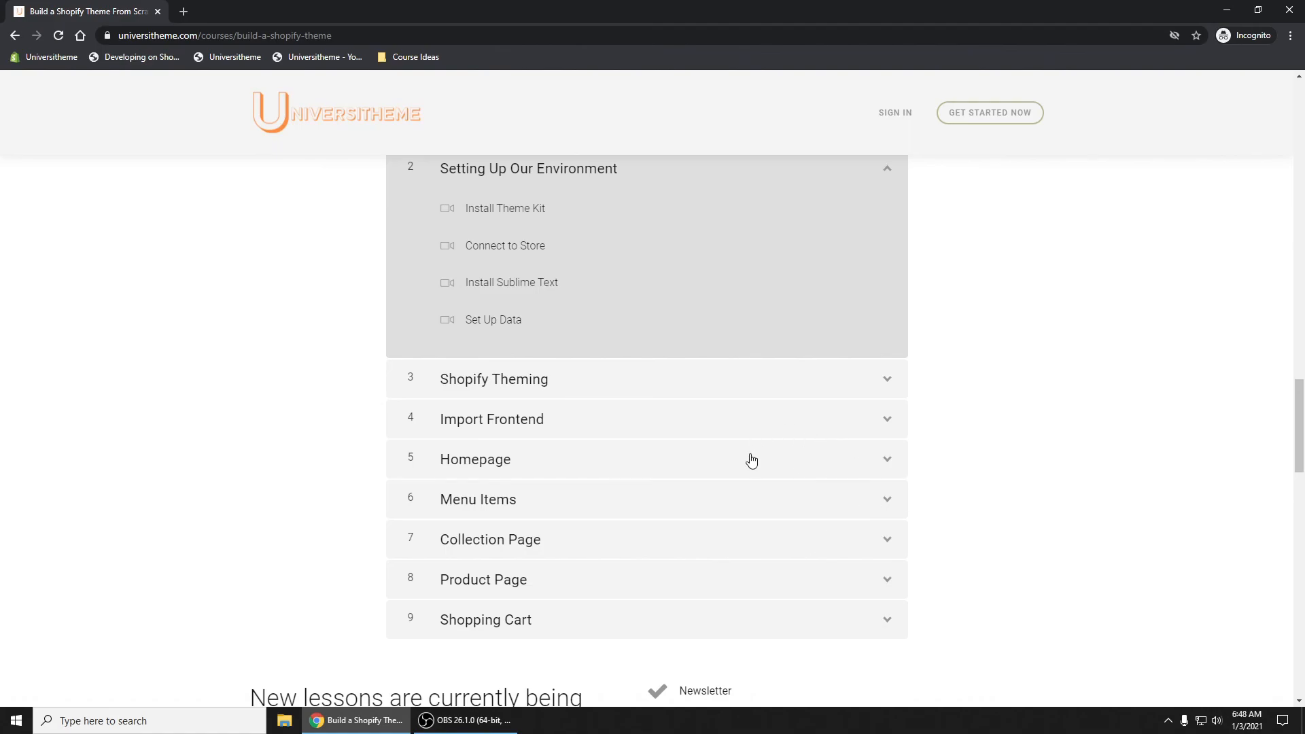